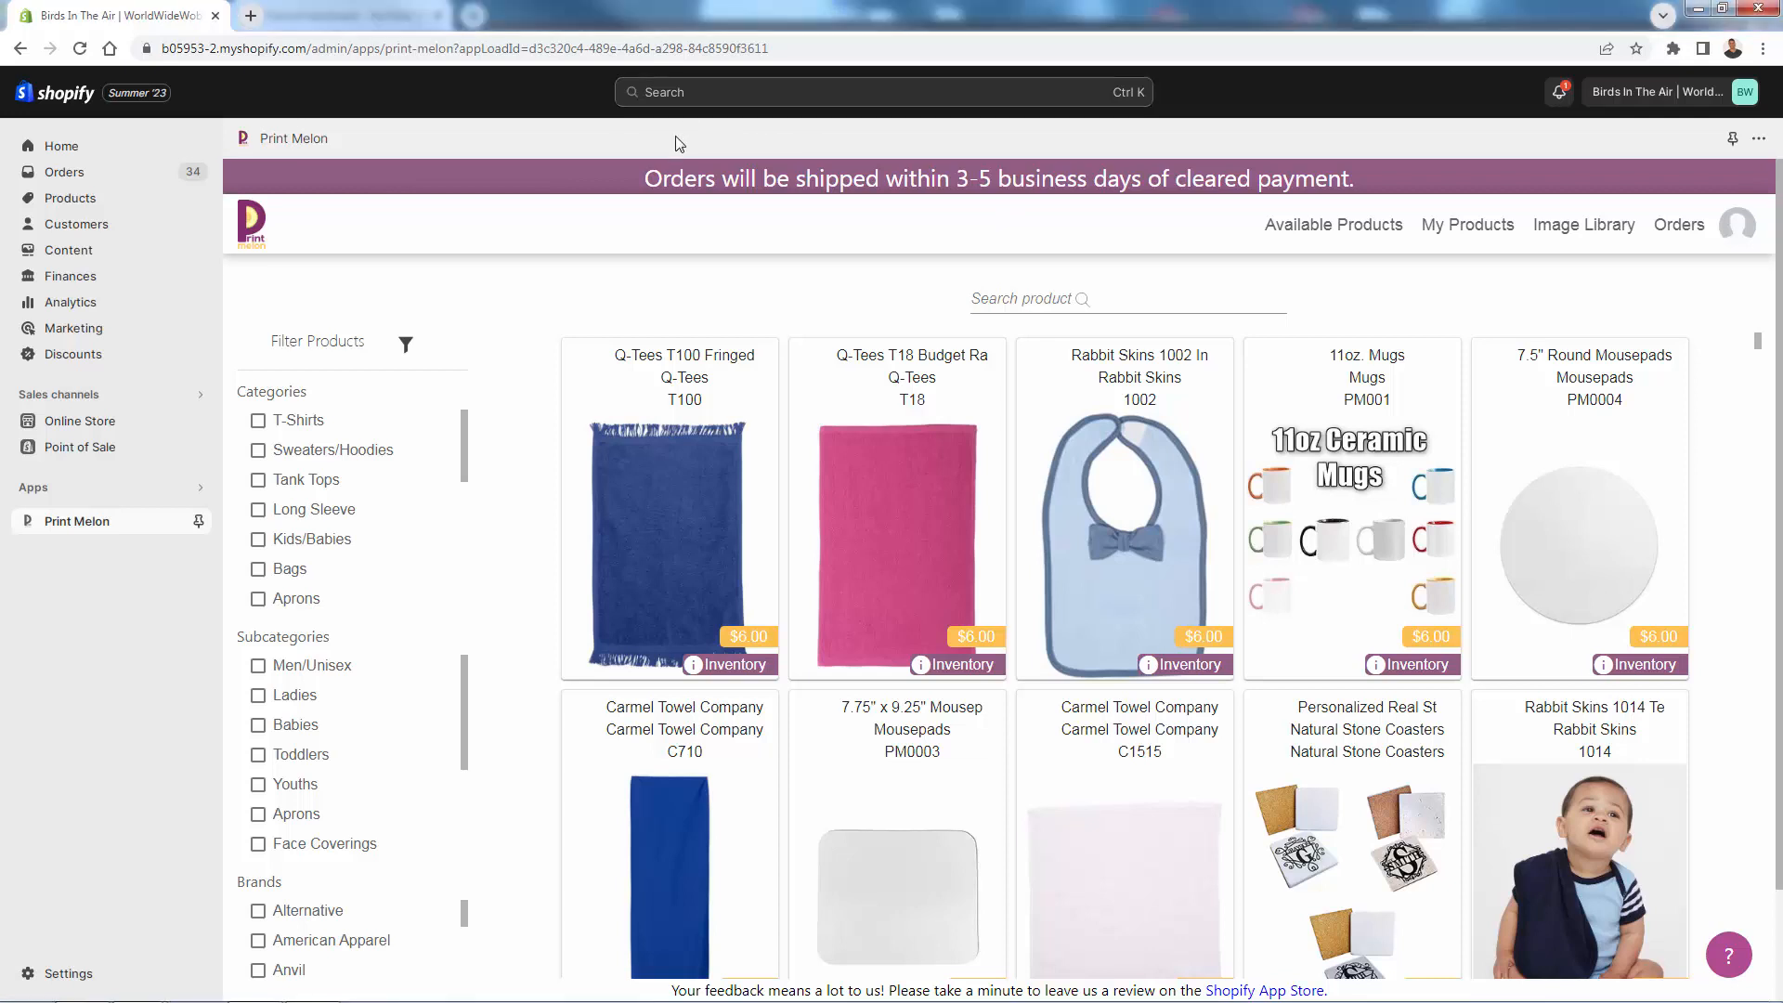
pyautogui.moveTo(1579, 323)
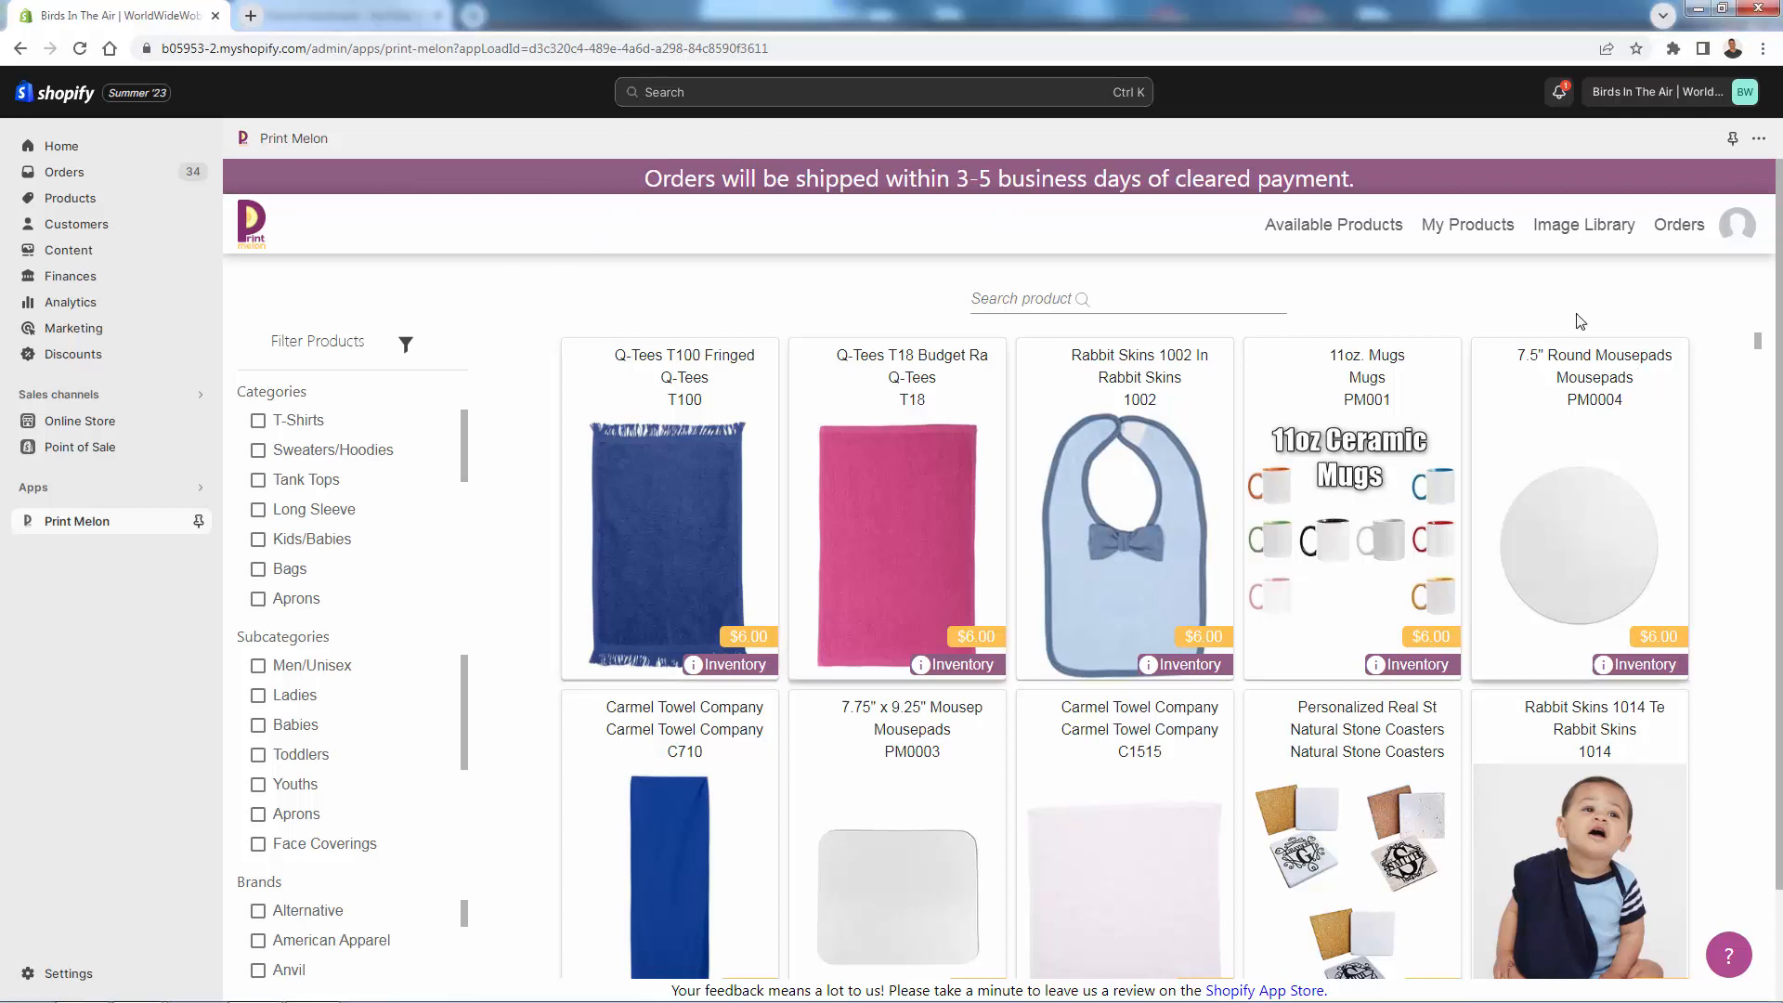
# From My Products, start a sample order for the I Heart Basketball baby bib
pyautogui.click(1467, 224)
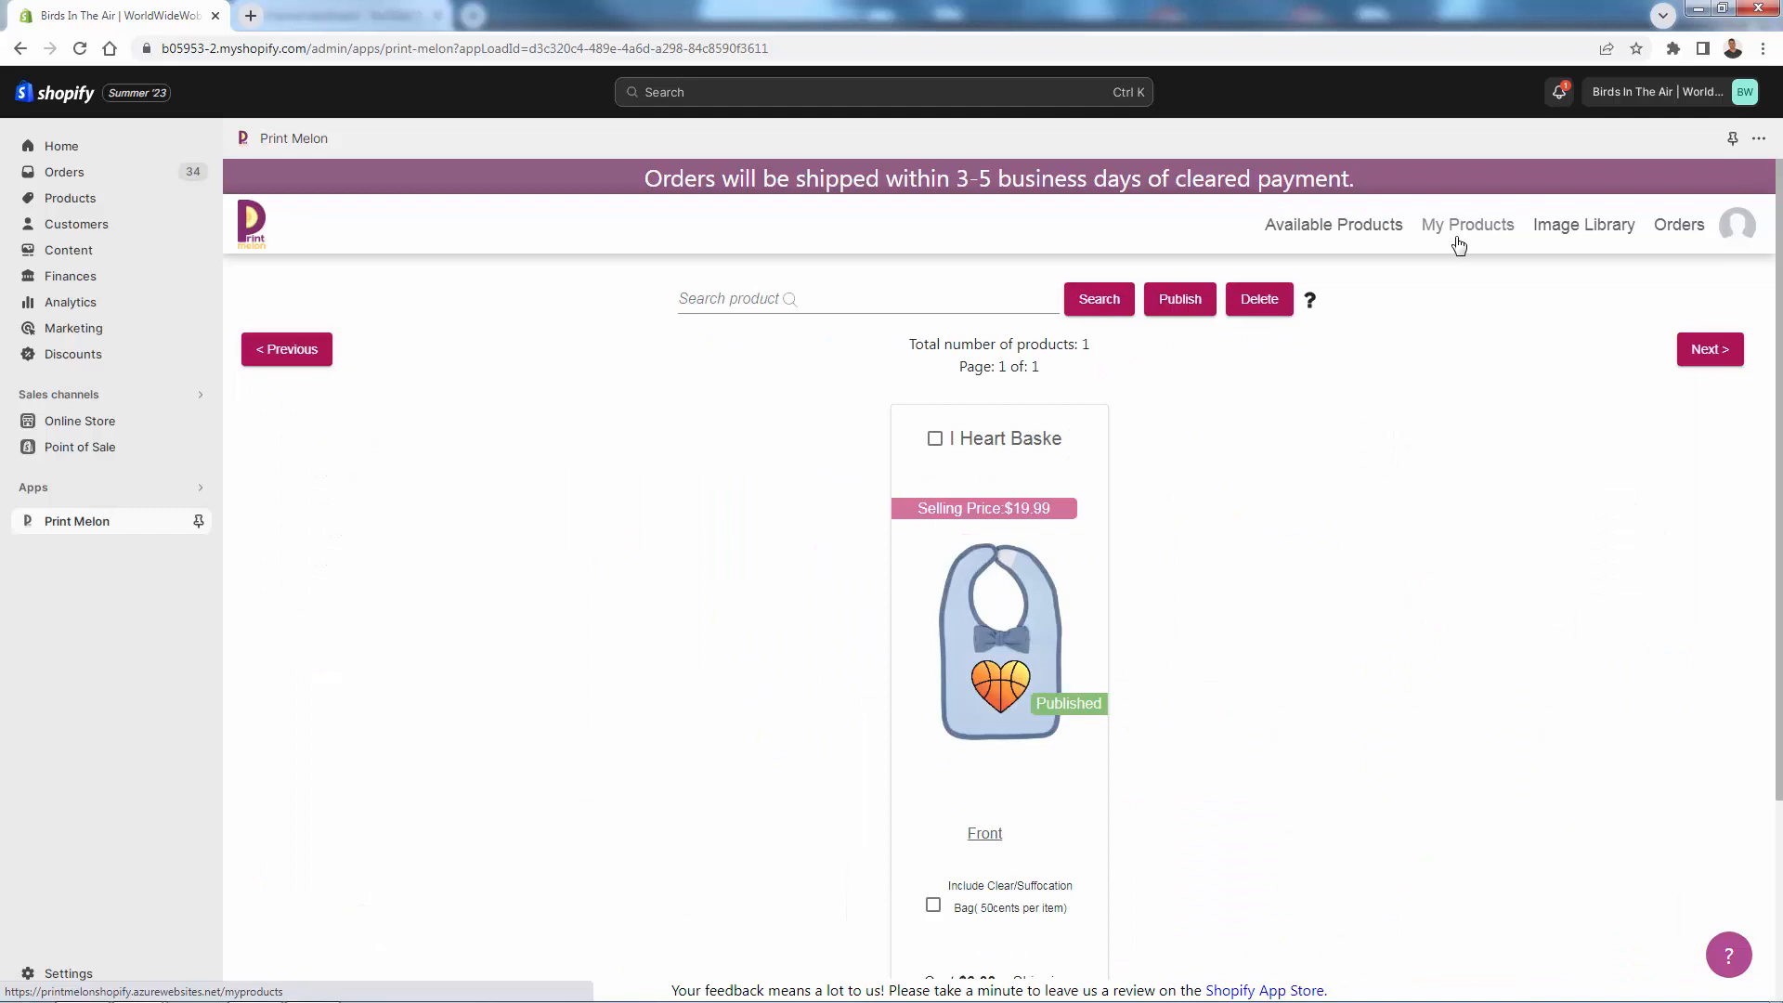
pyautogui.scroll(-3)
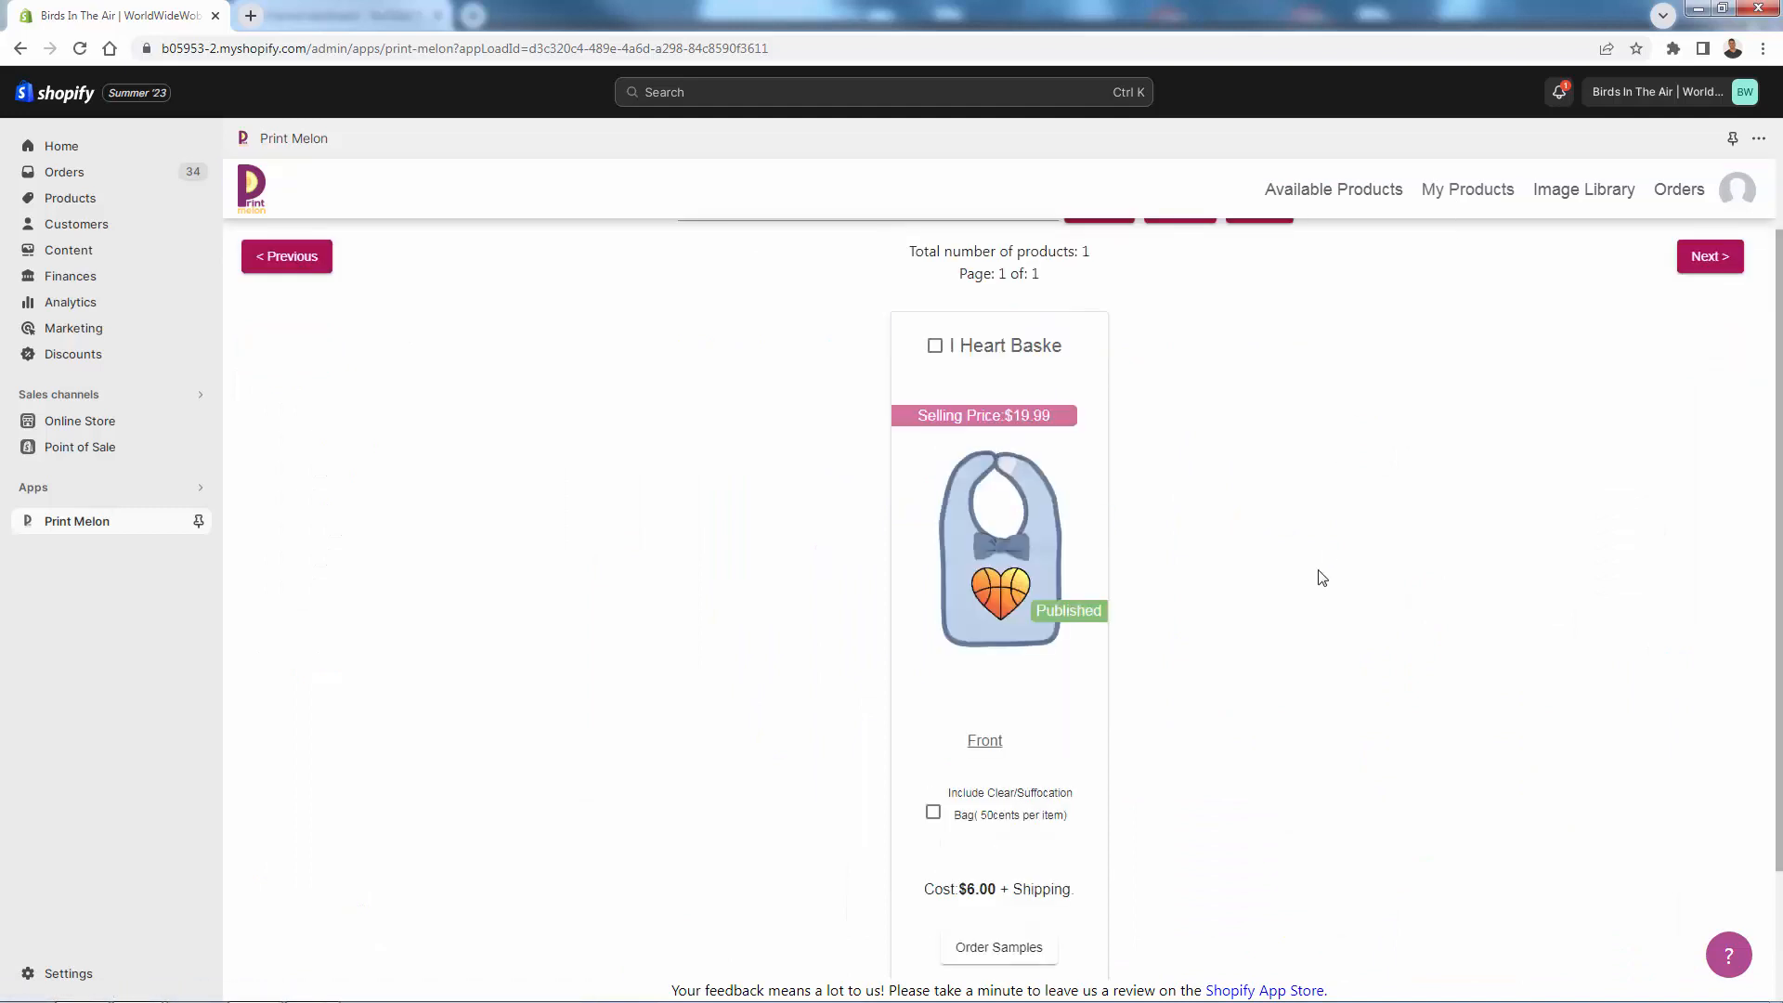
pyautogui.scroll(-3)
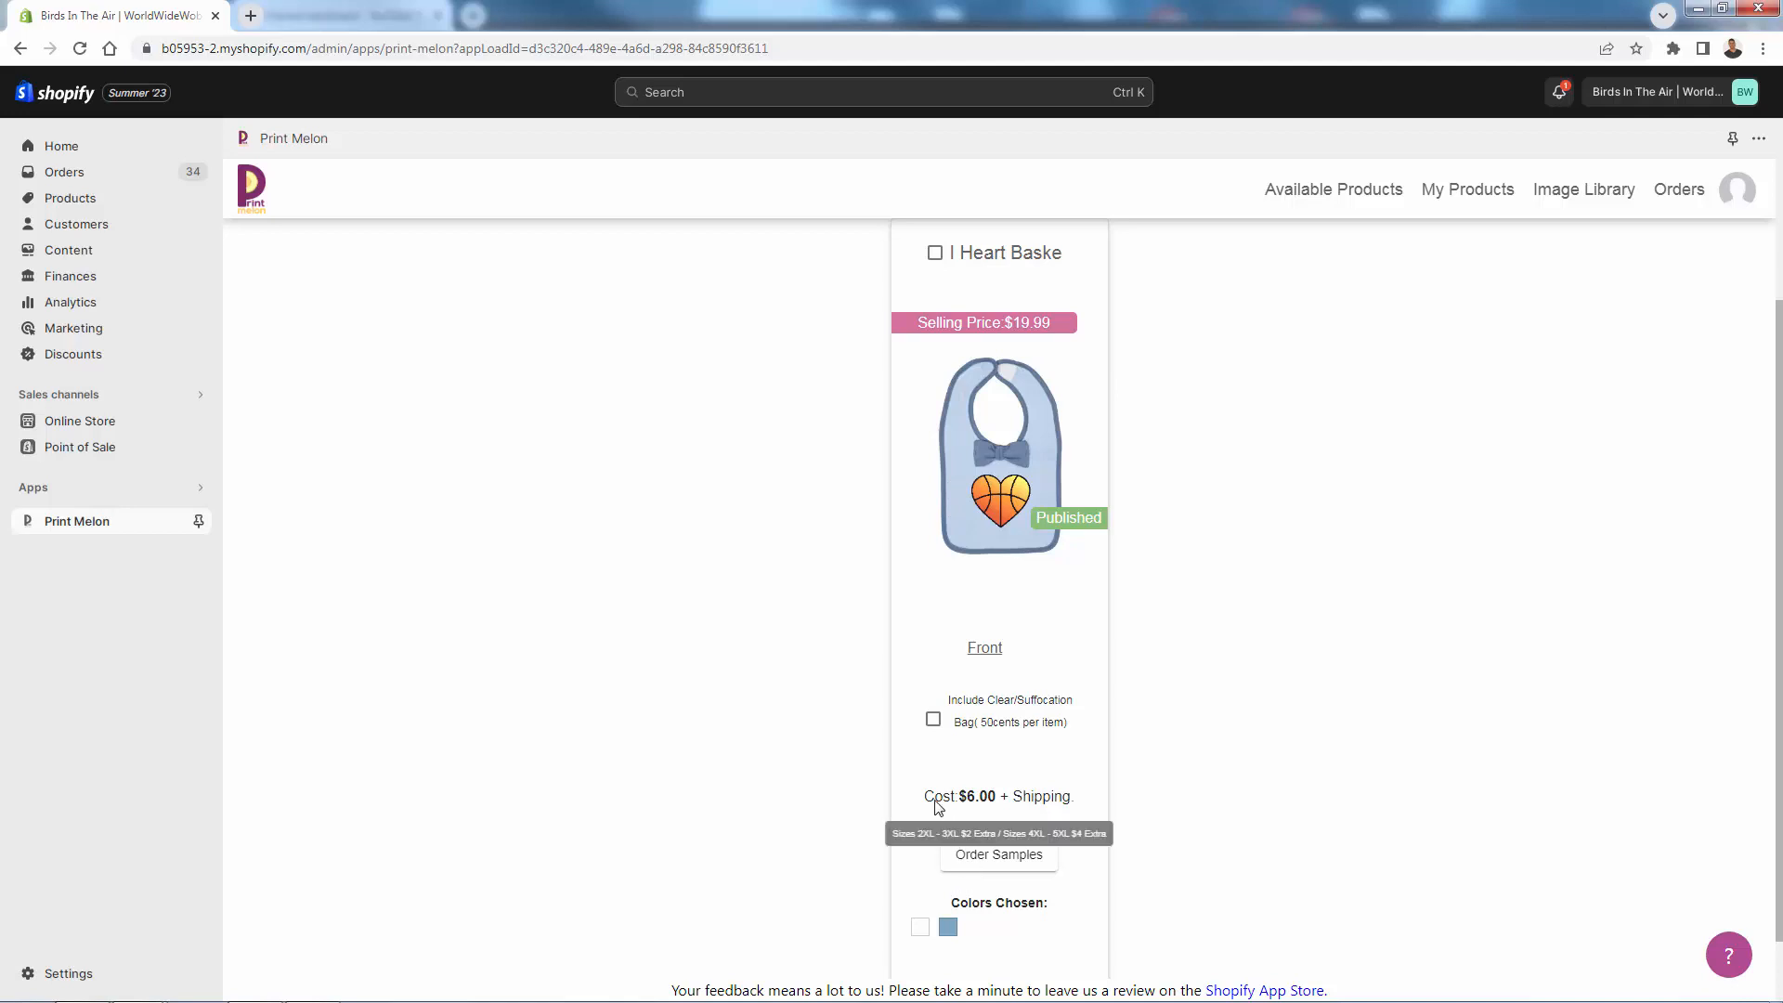
pyautogui.moveTo(986, 795)
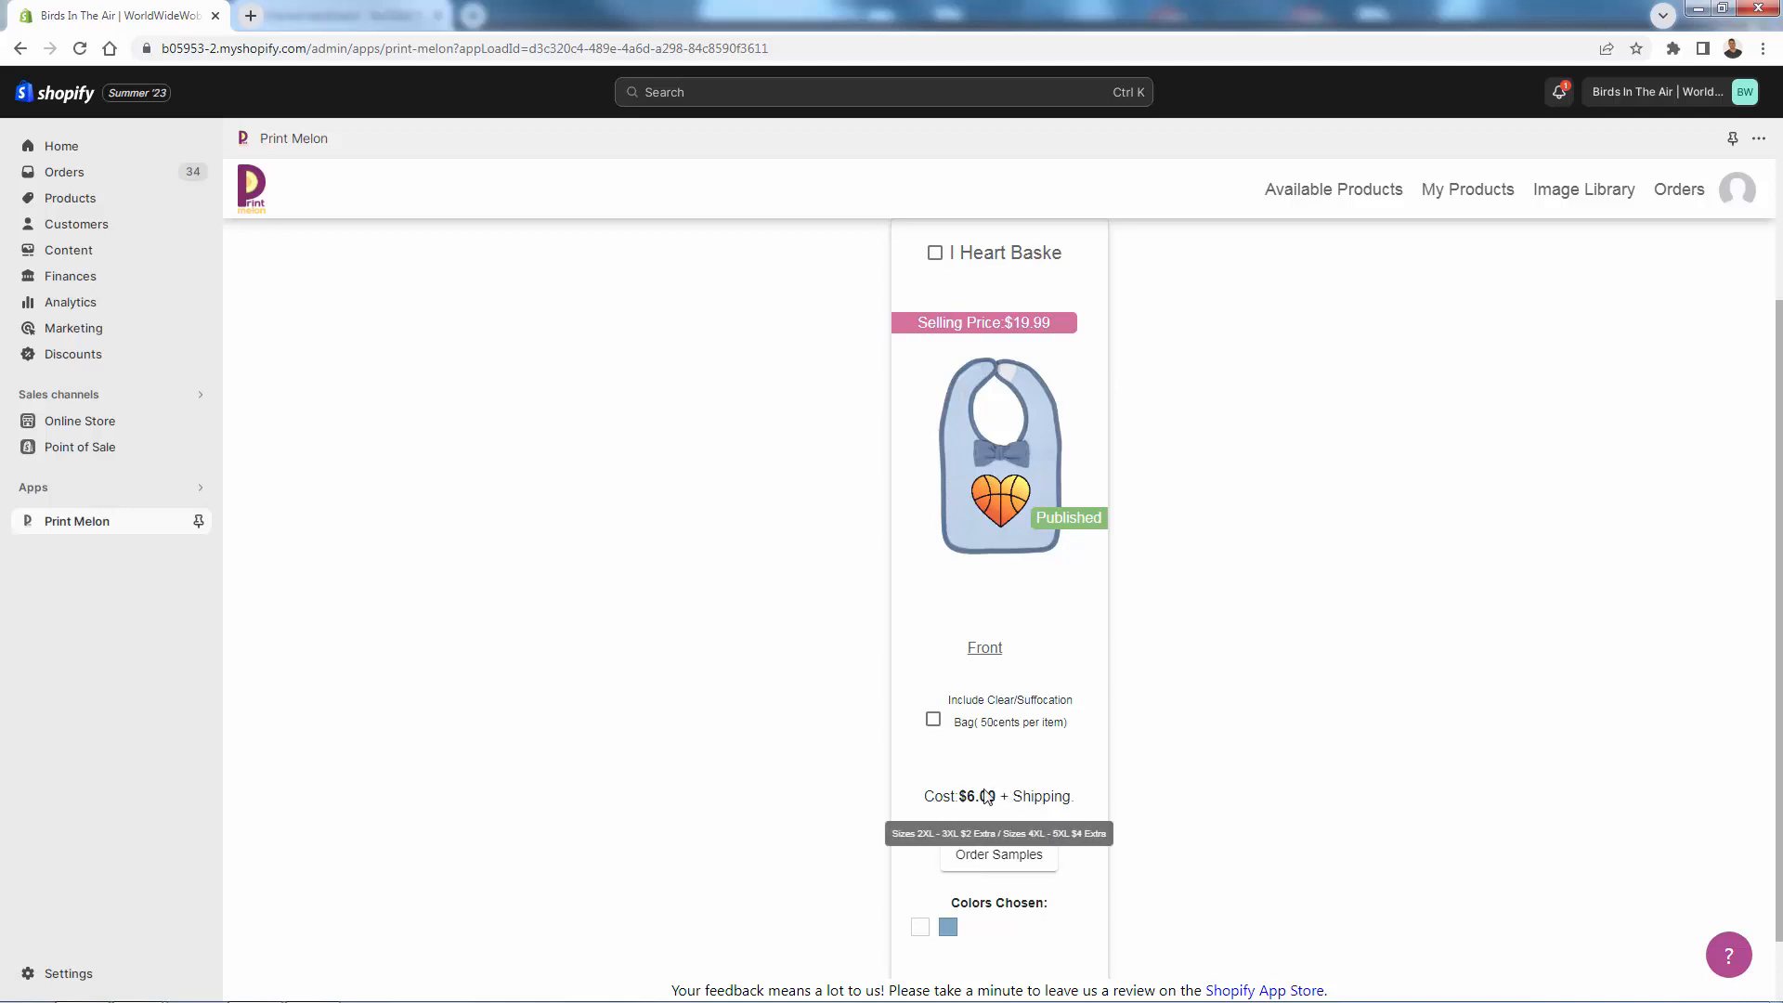
pyautogui.click(998, 854)
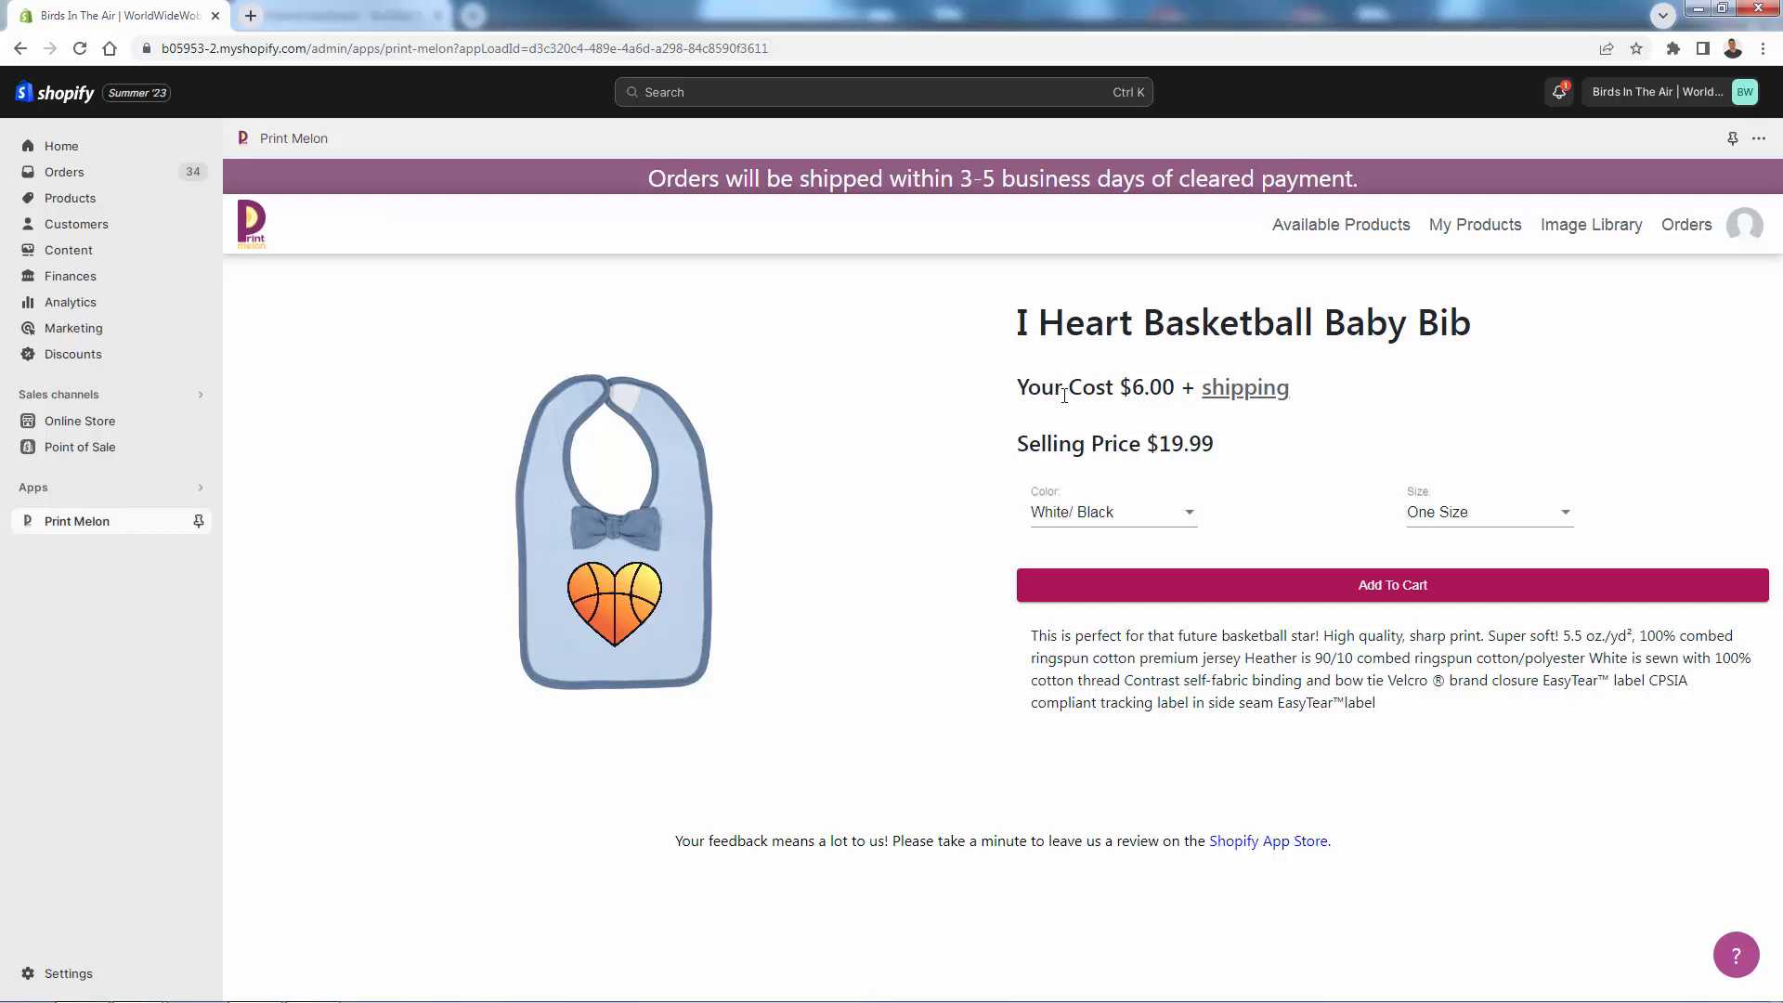
pyautogui.moveTo(1159, 520)
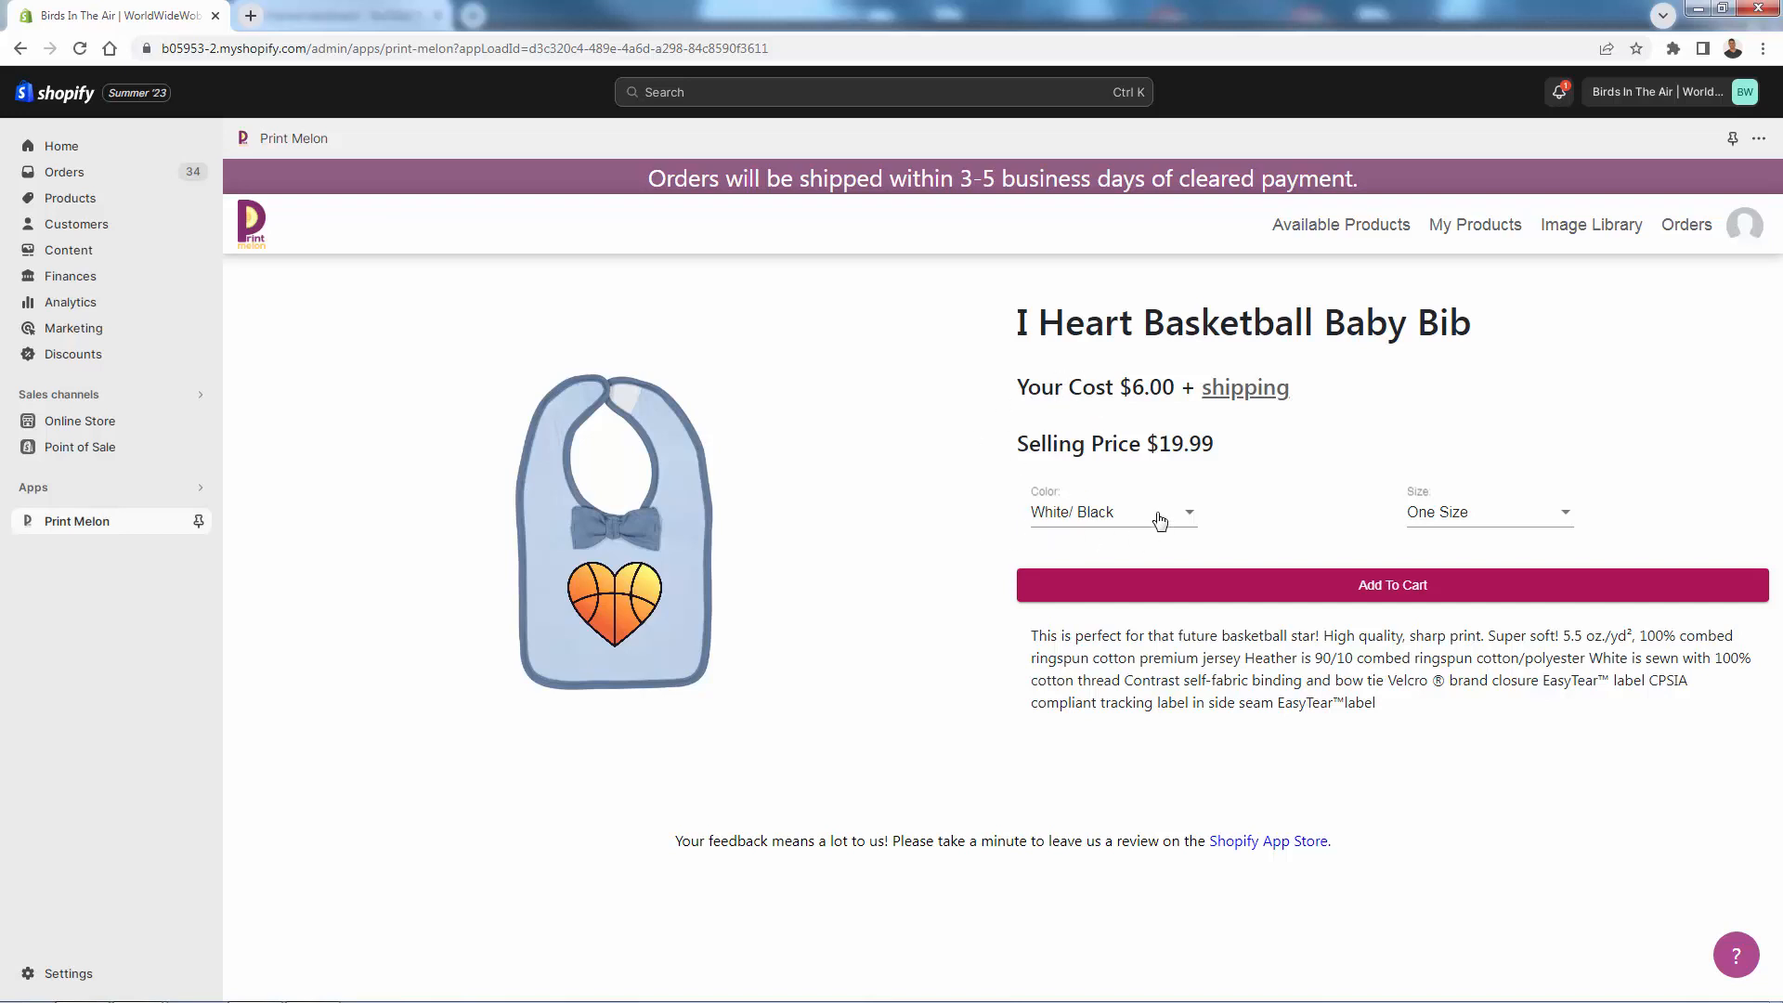
# Choose White/ Black colour at One Size for the bib and add the sample to the cart
pyautogui.click(1109, 512)
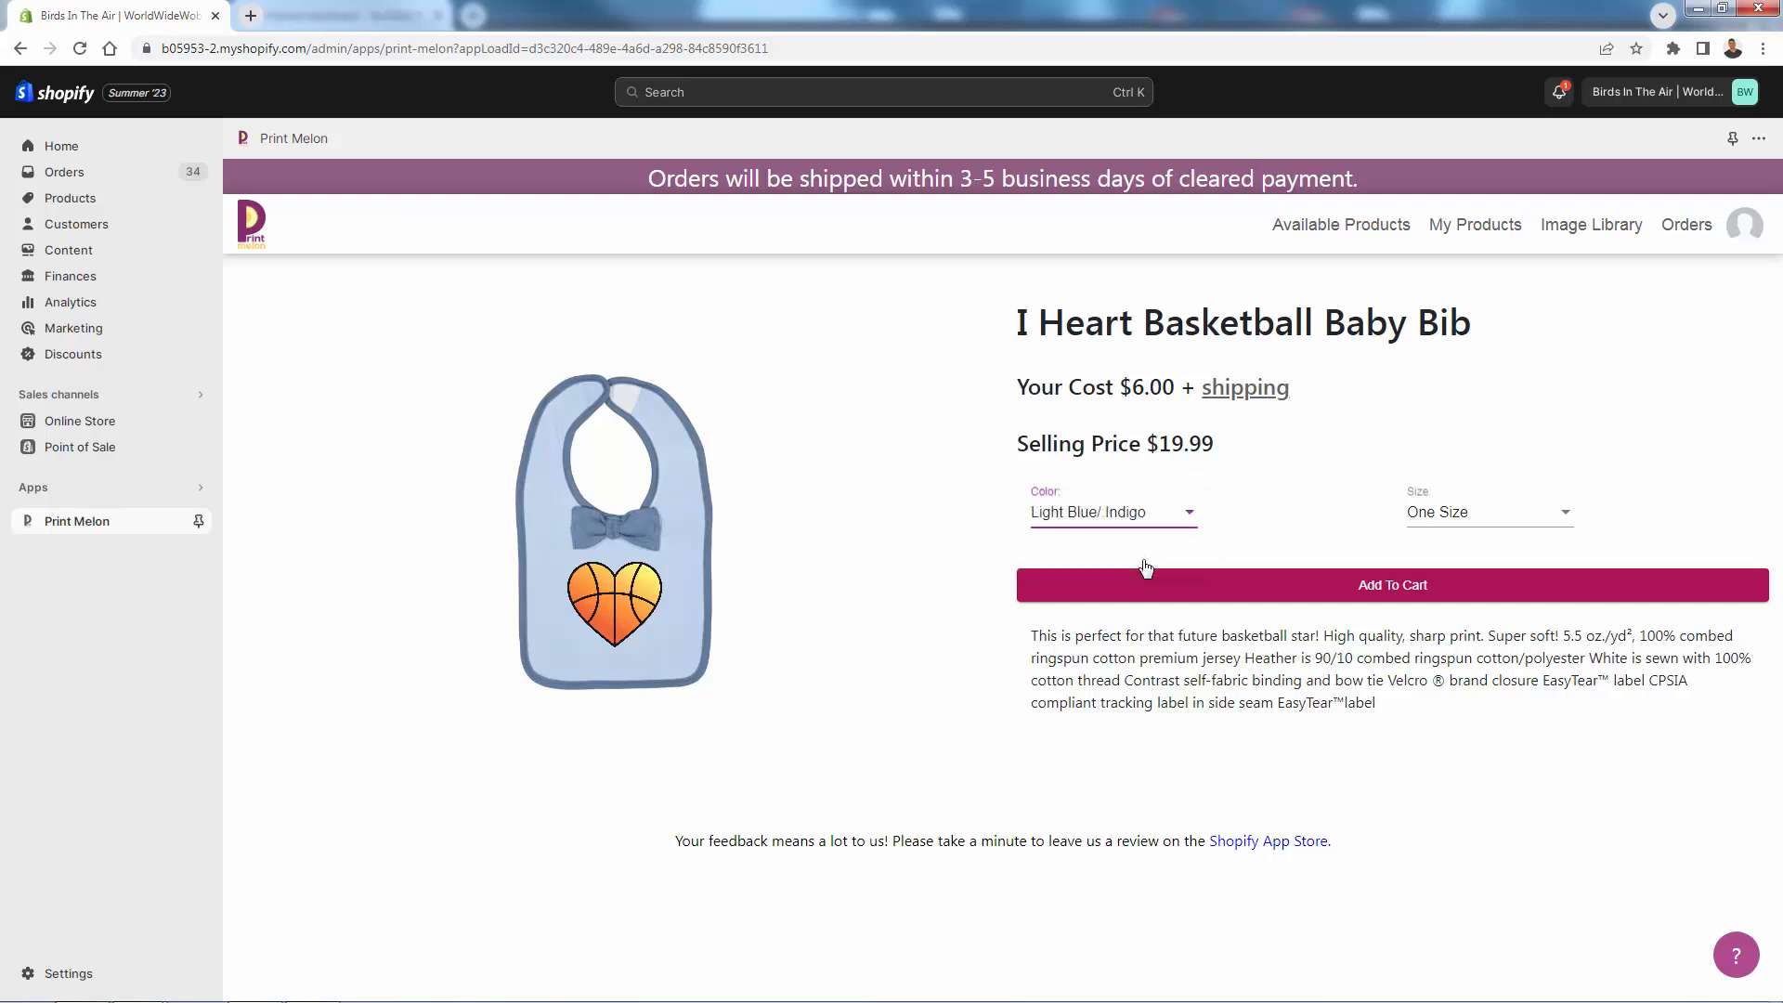
pyautogui.click(1110, 512)
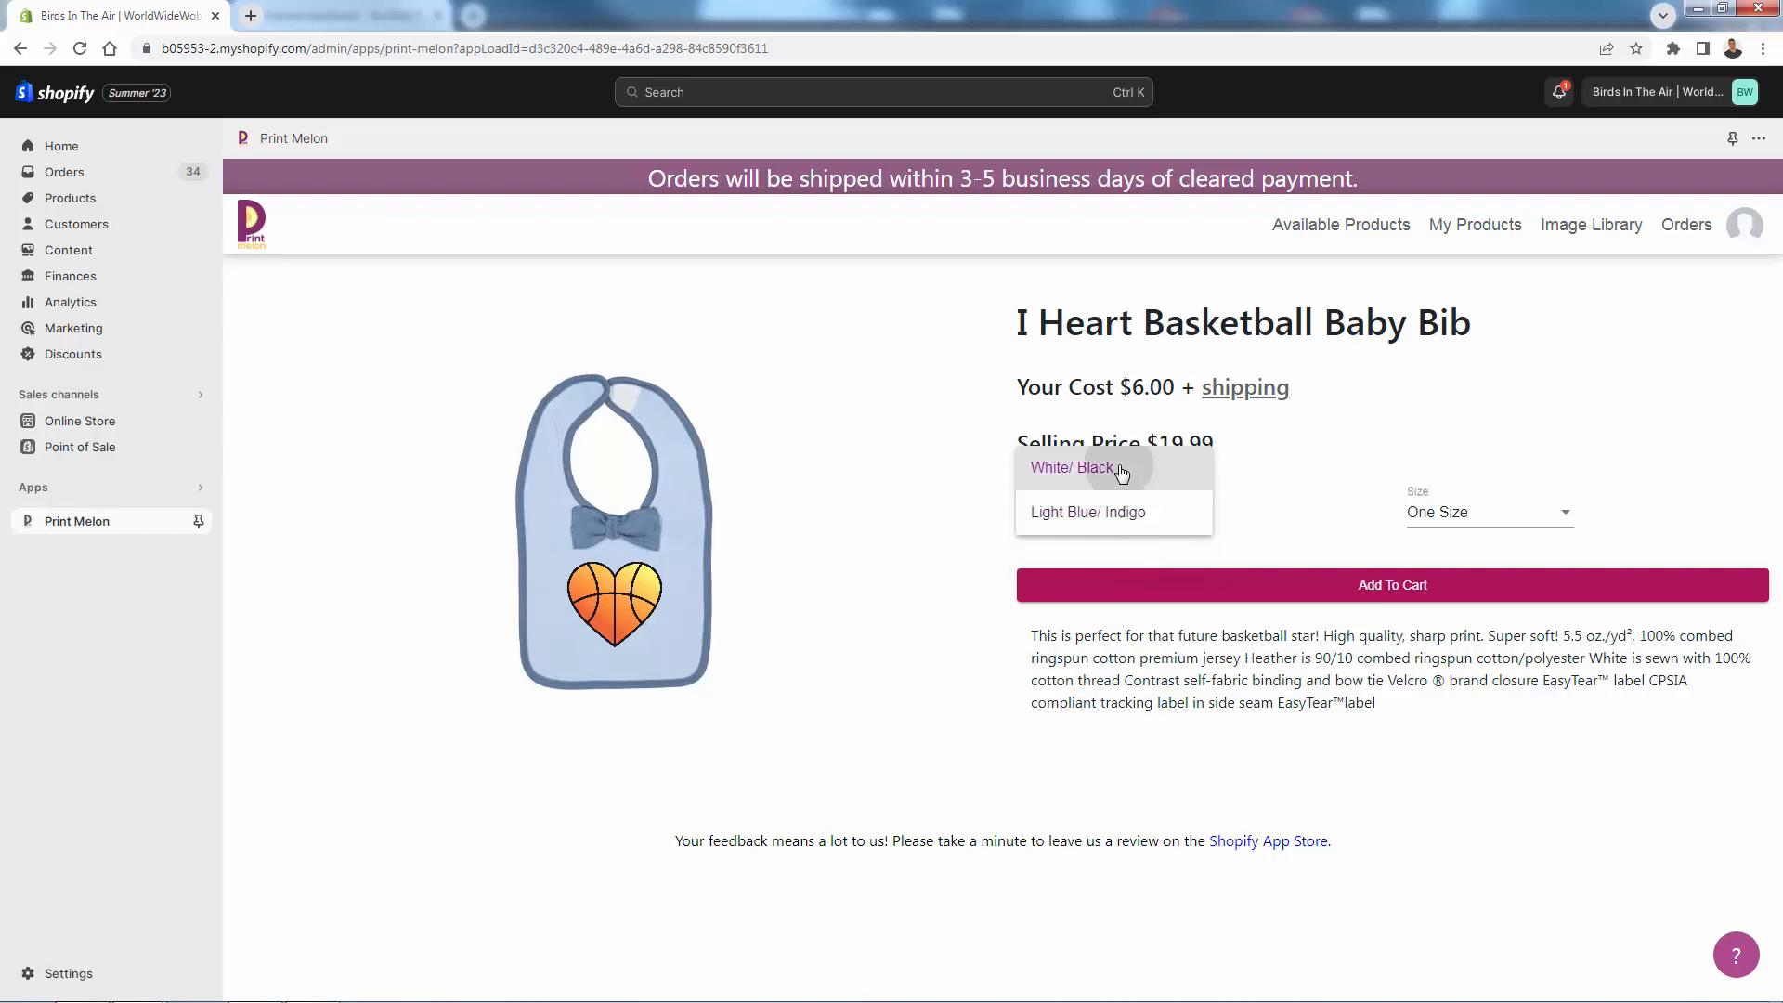
pyautogui.click(1071, 467)
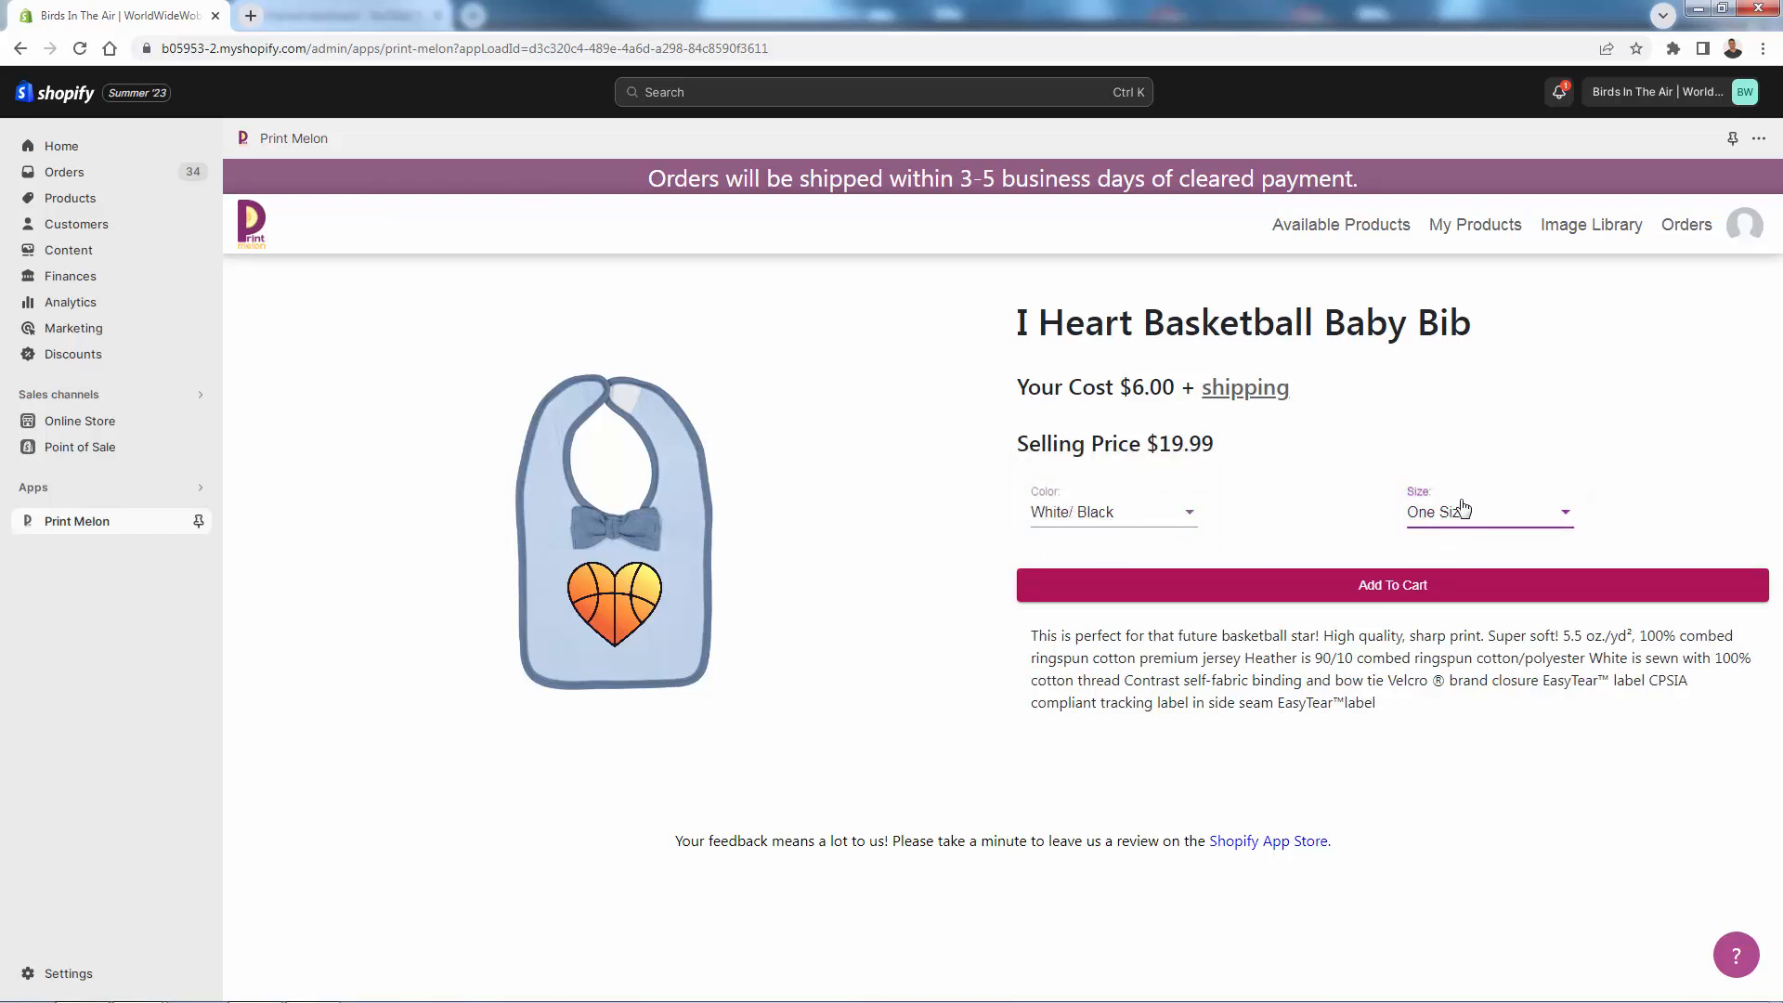
pyautogui.moveTo(1017, 386); pyautogui.dragTo(1160, 387)
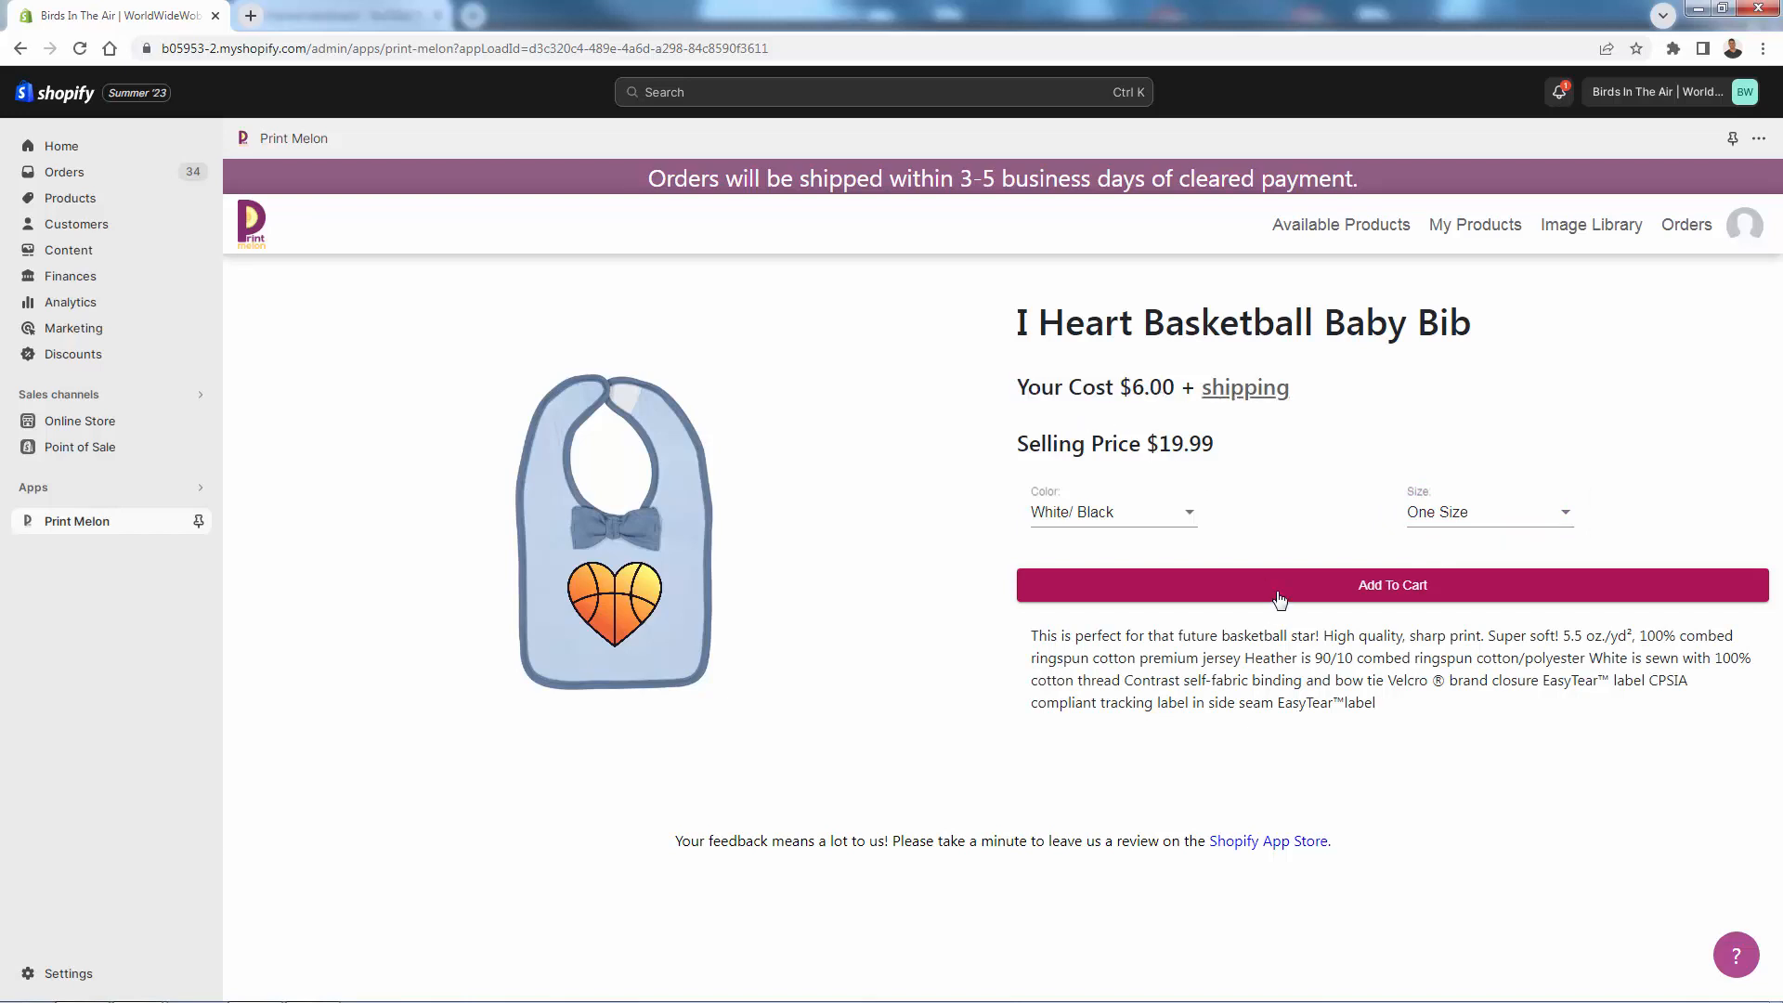
pyautogui.click(1392, 584)
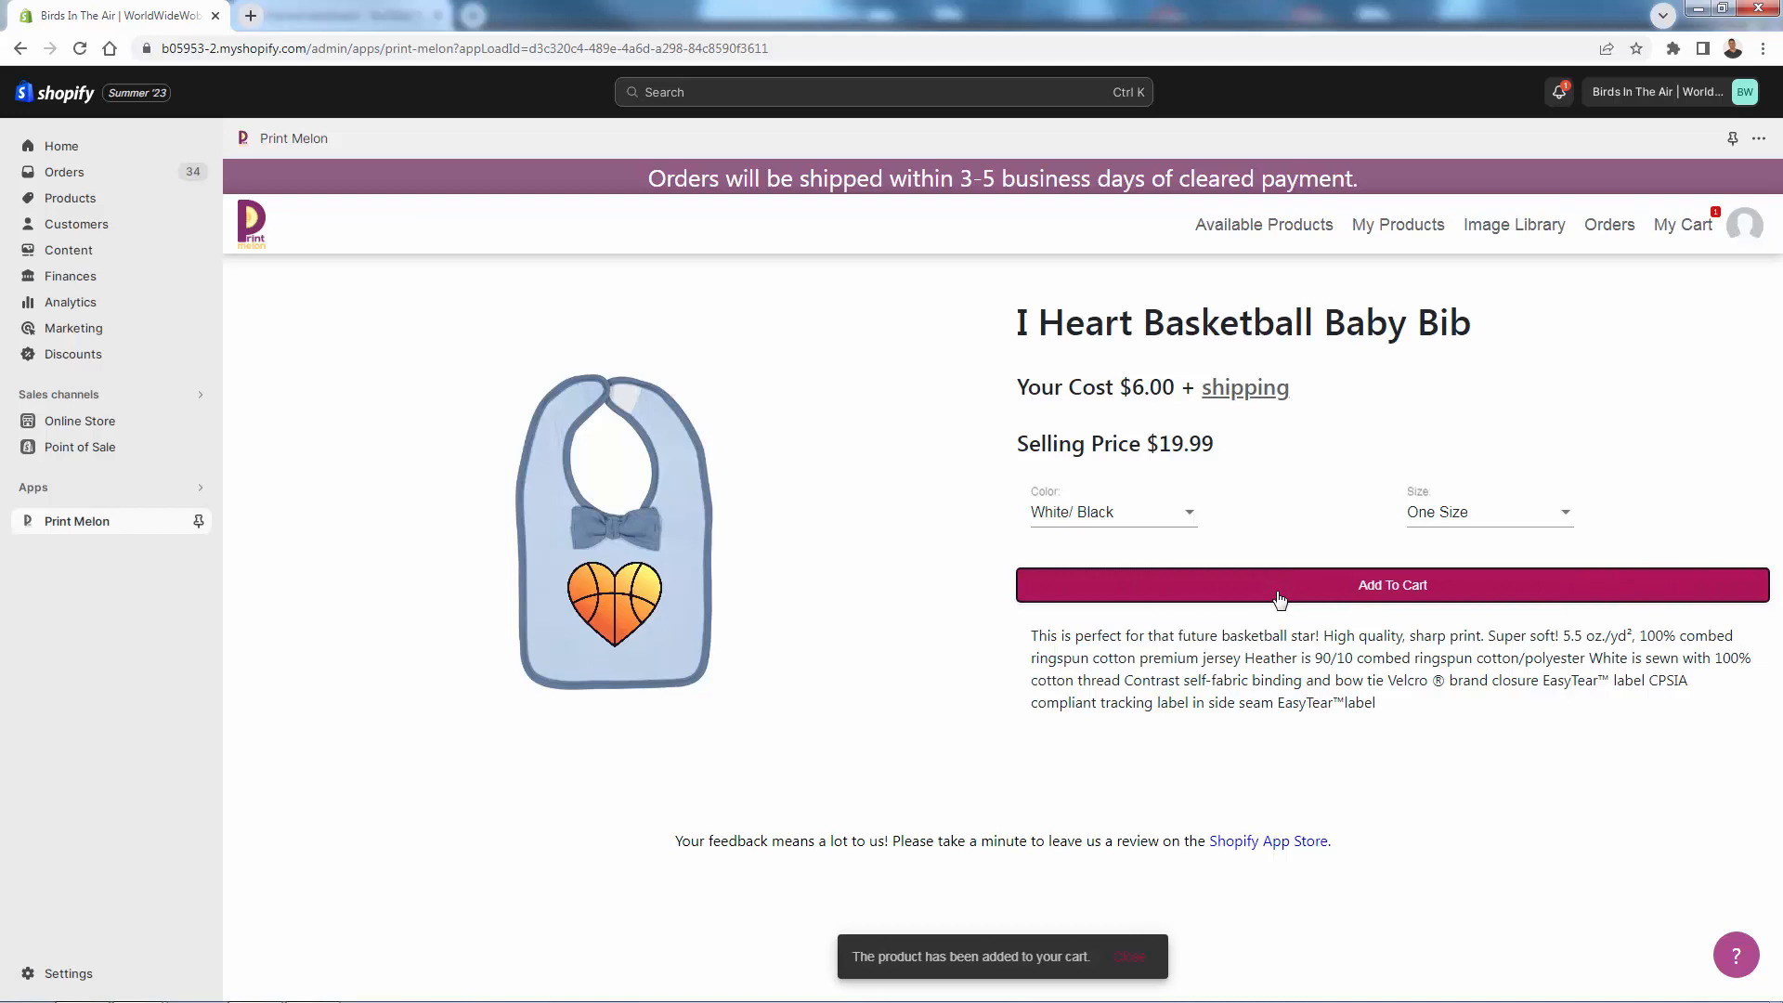
# Open My Cart to see the bib sample at a $6.00 total
pyautogui.click(1683, 224)
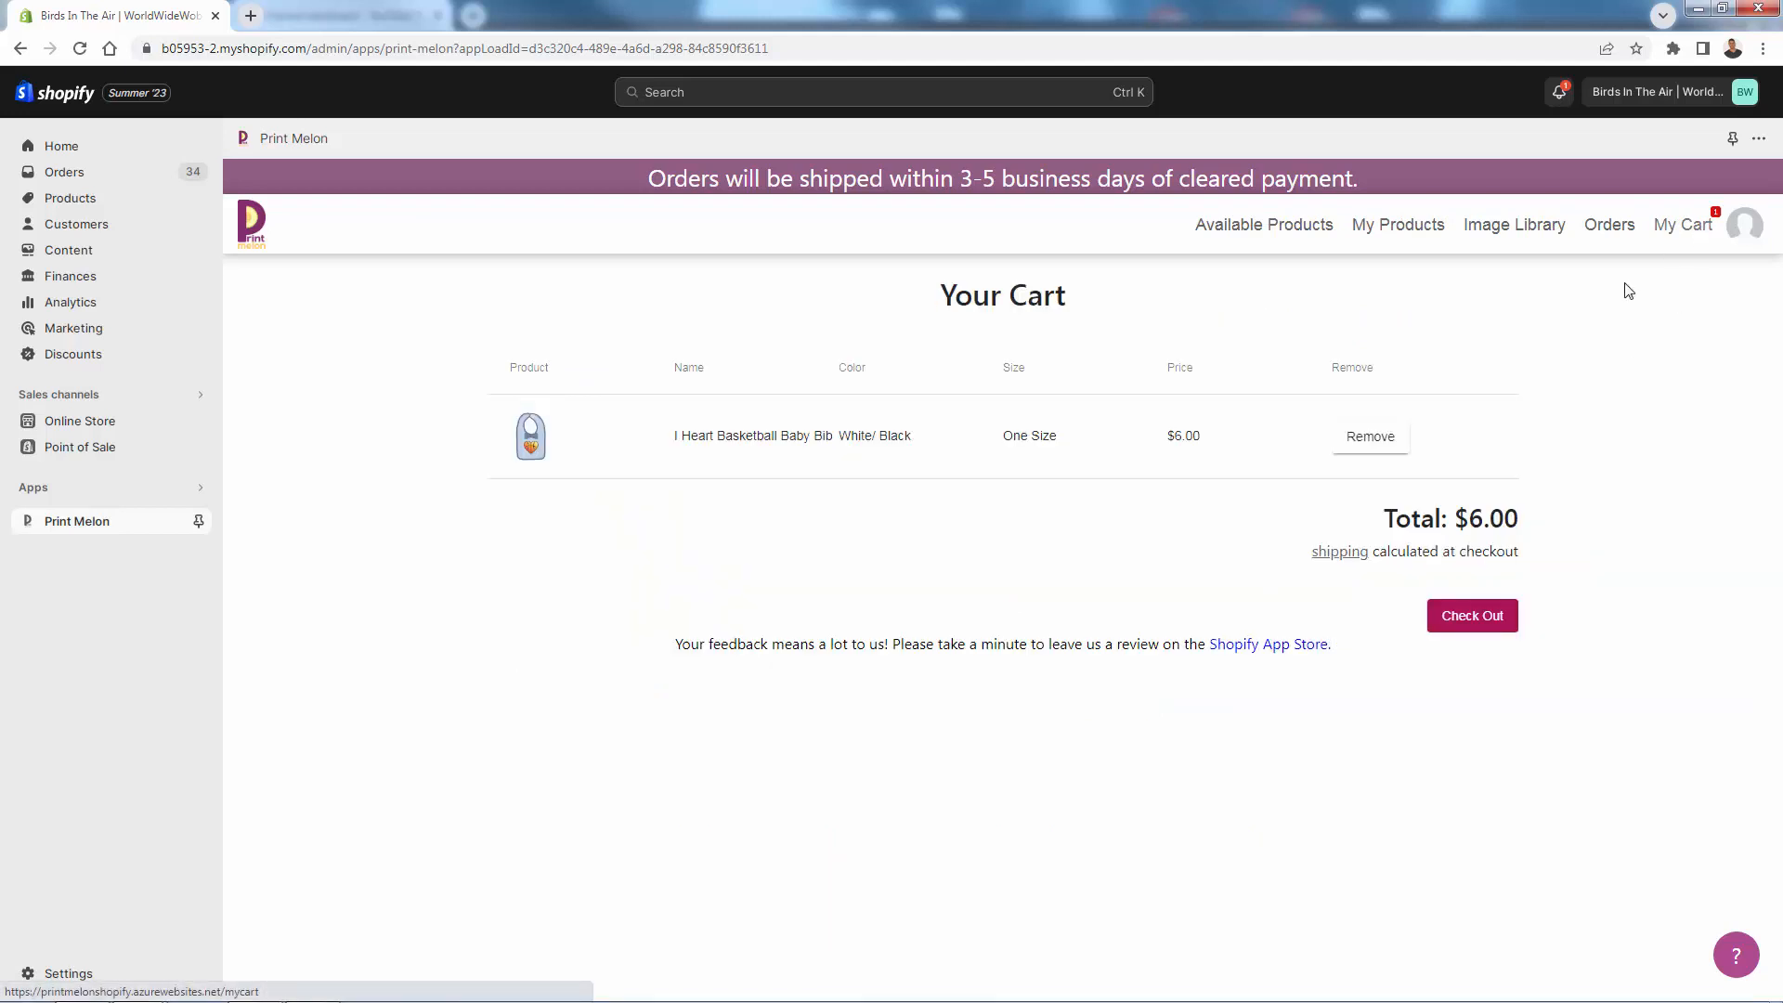
pyautogui.moveTo(791, 546)
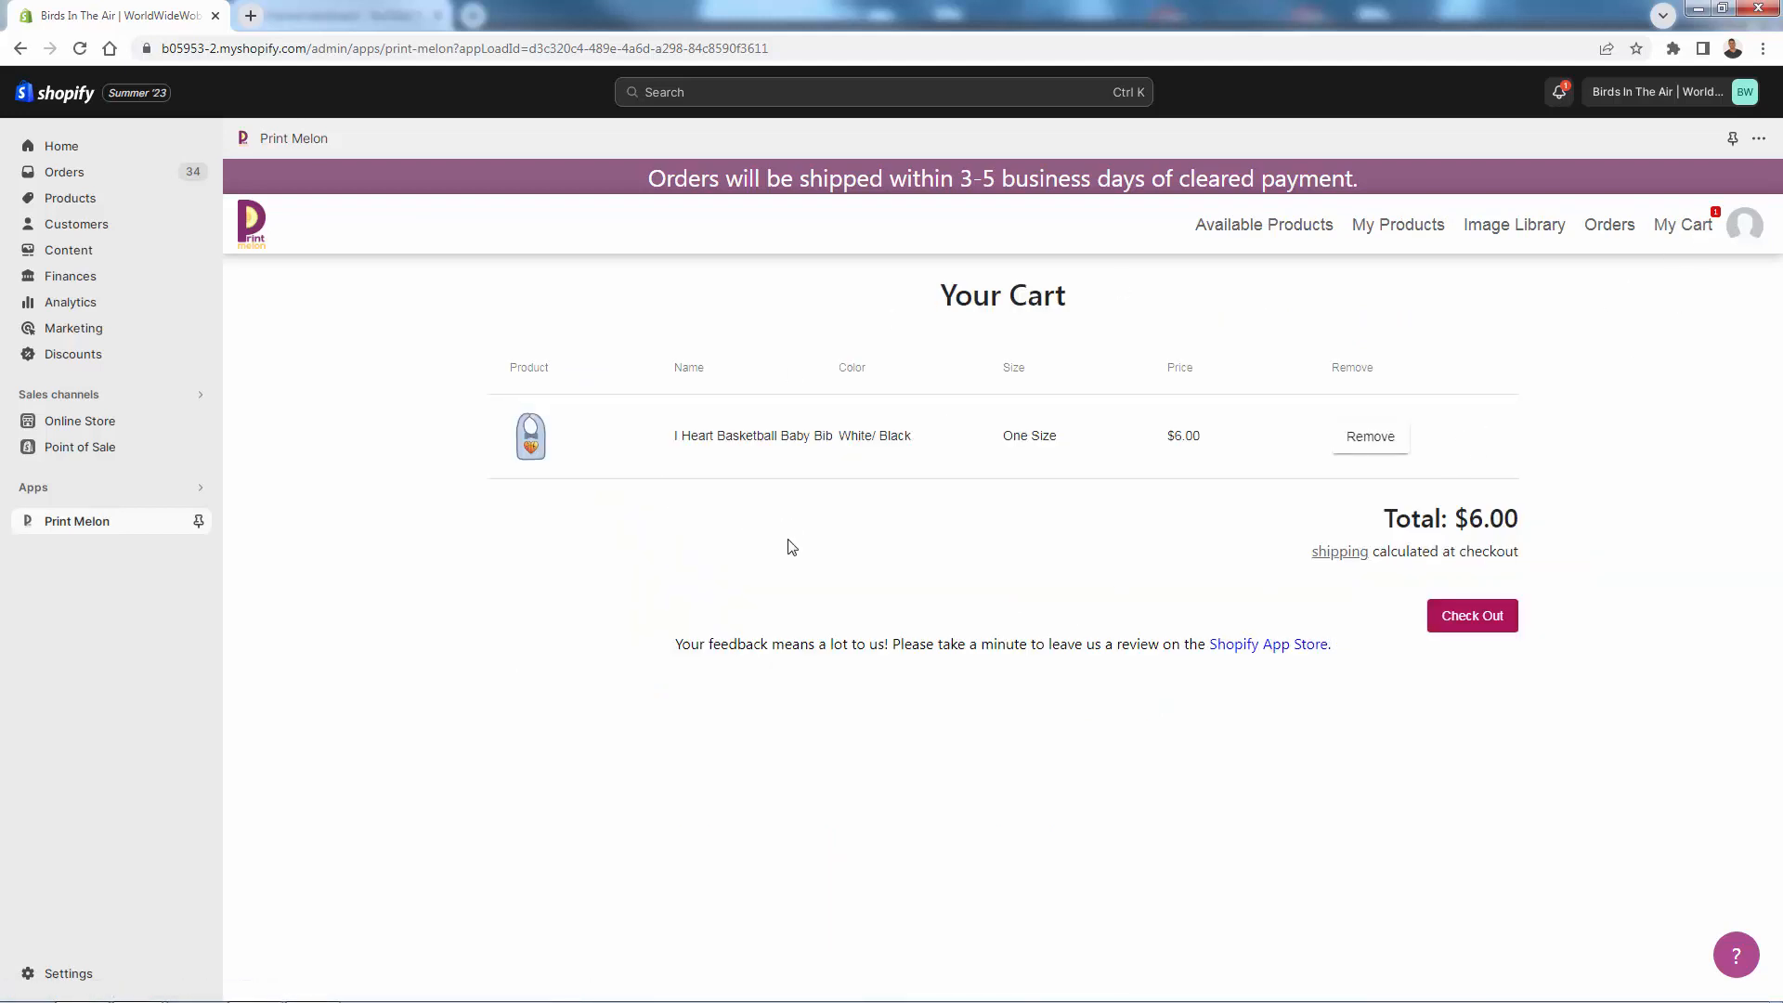
pyautogui.moveTo(1471, 615)
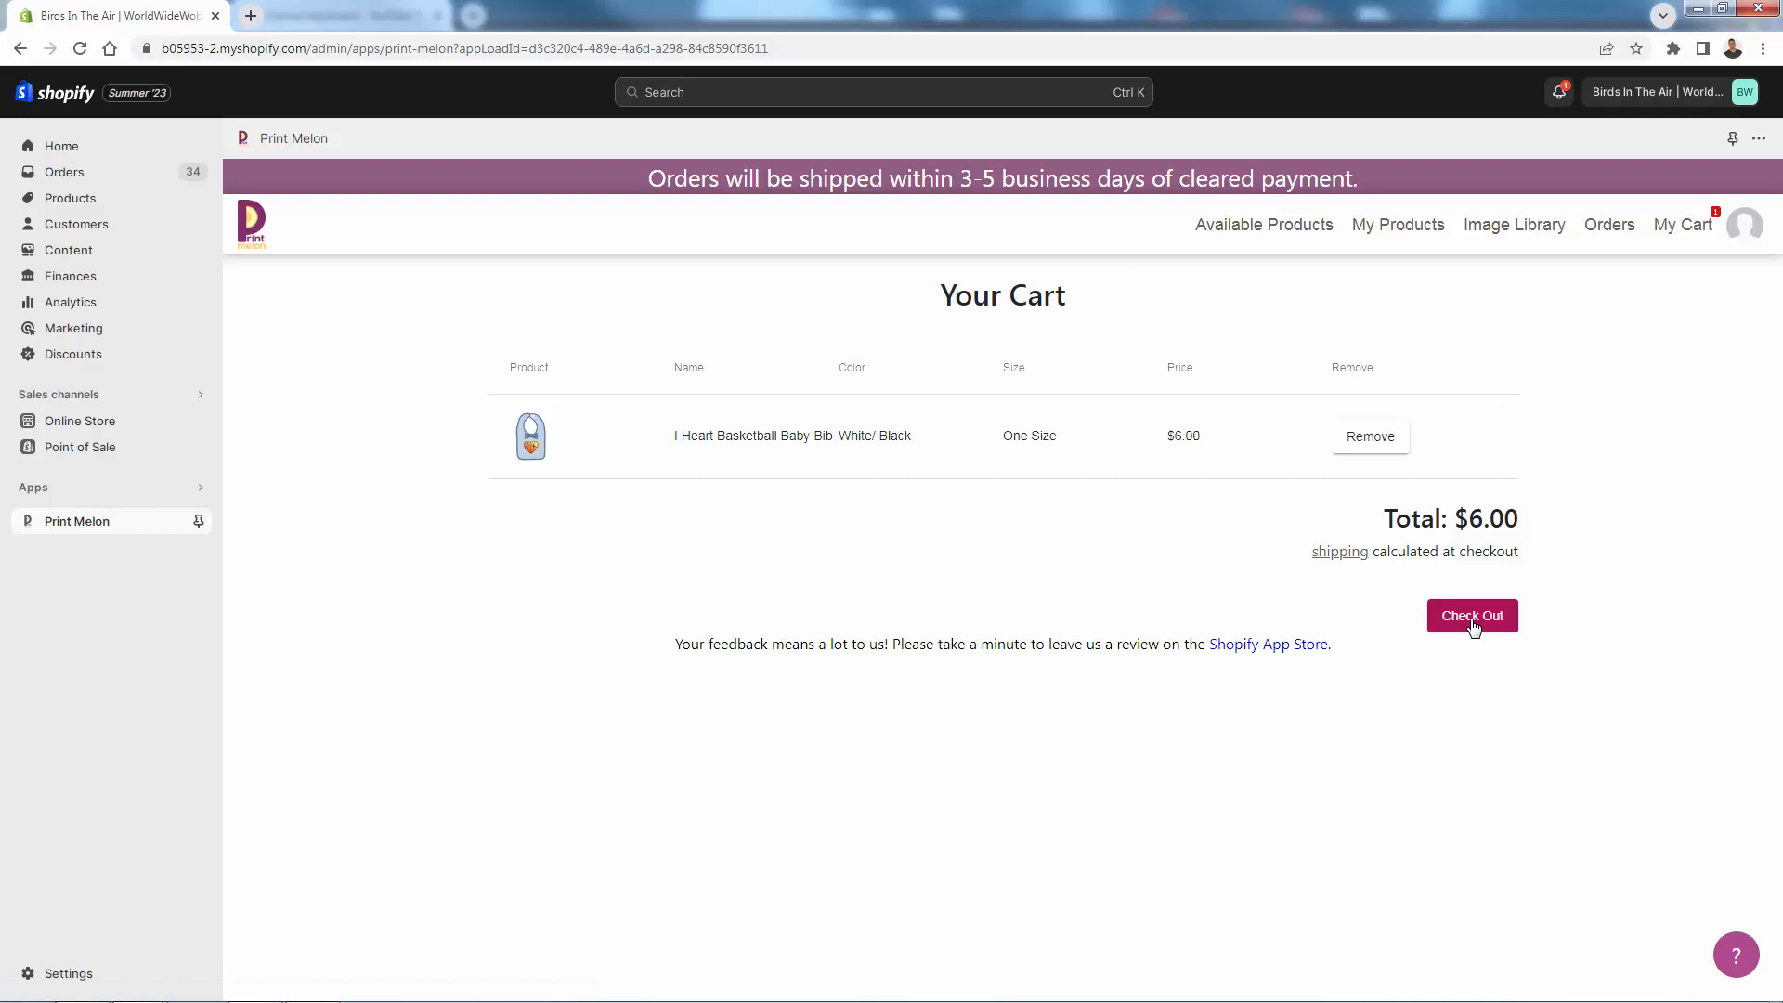
pyautogui.moveTo(1002, 439)
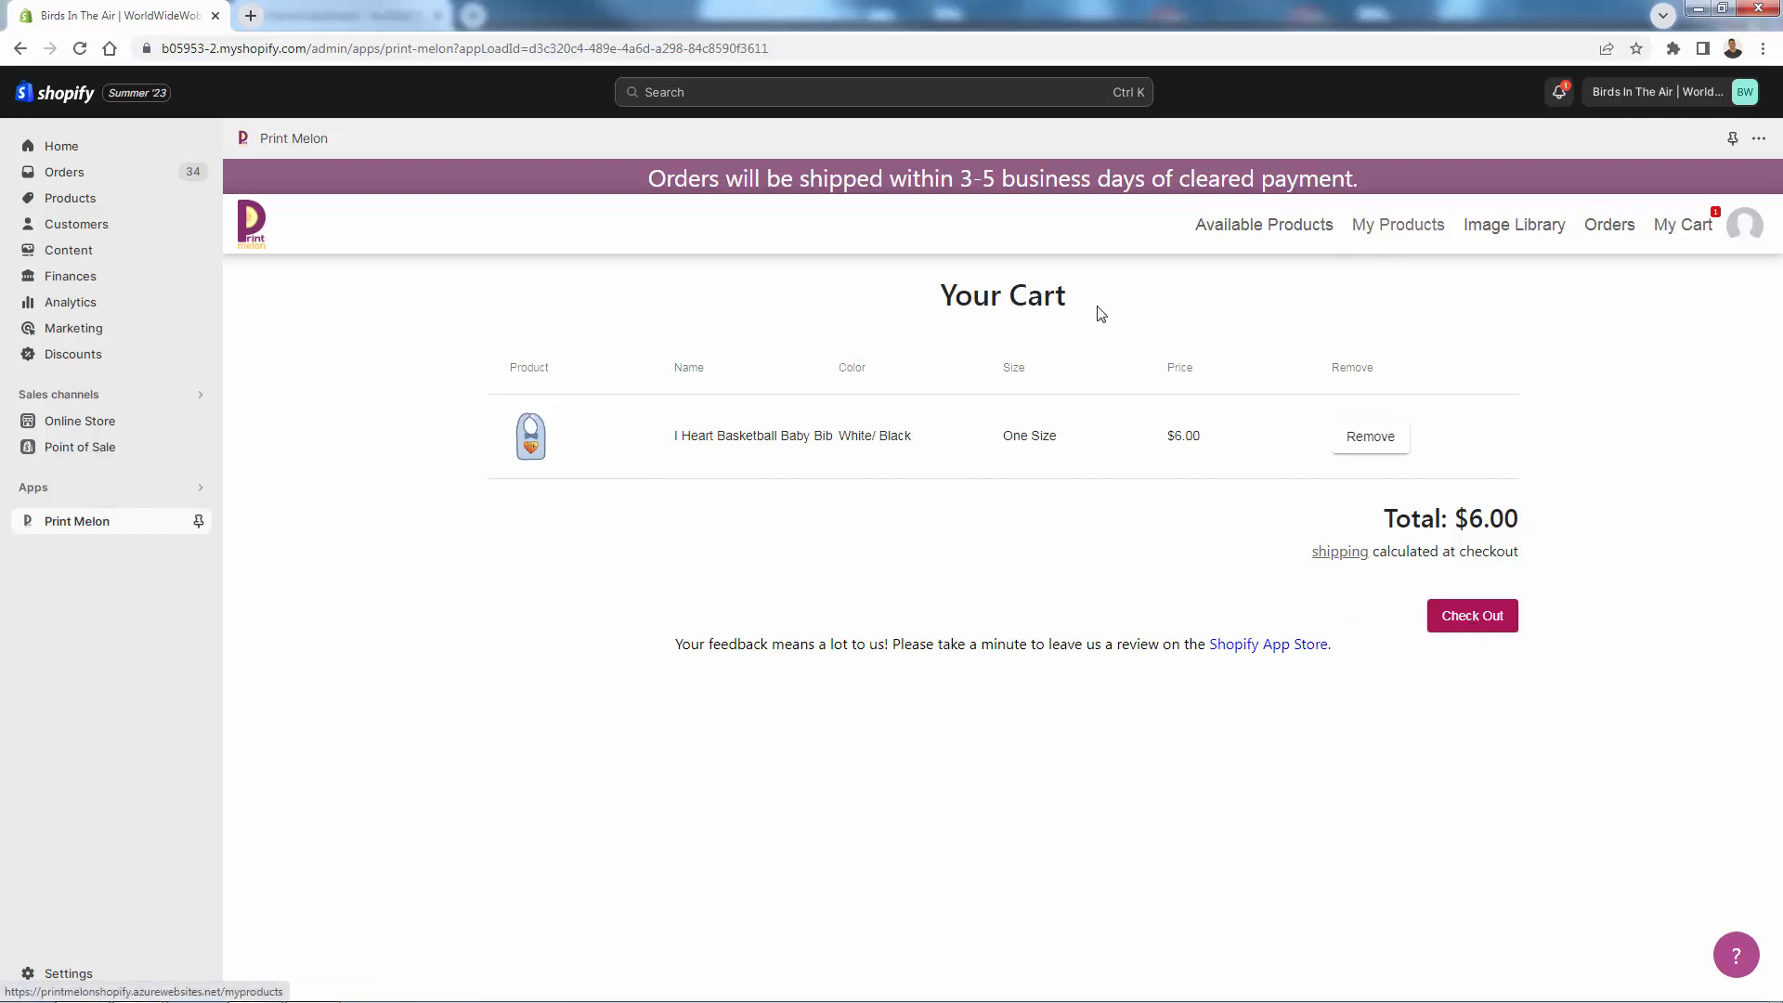
pyautogui.moveTo(951, 467)
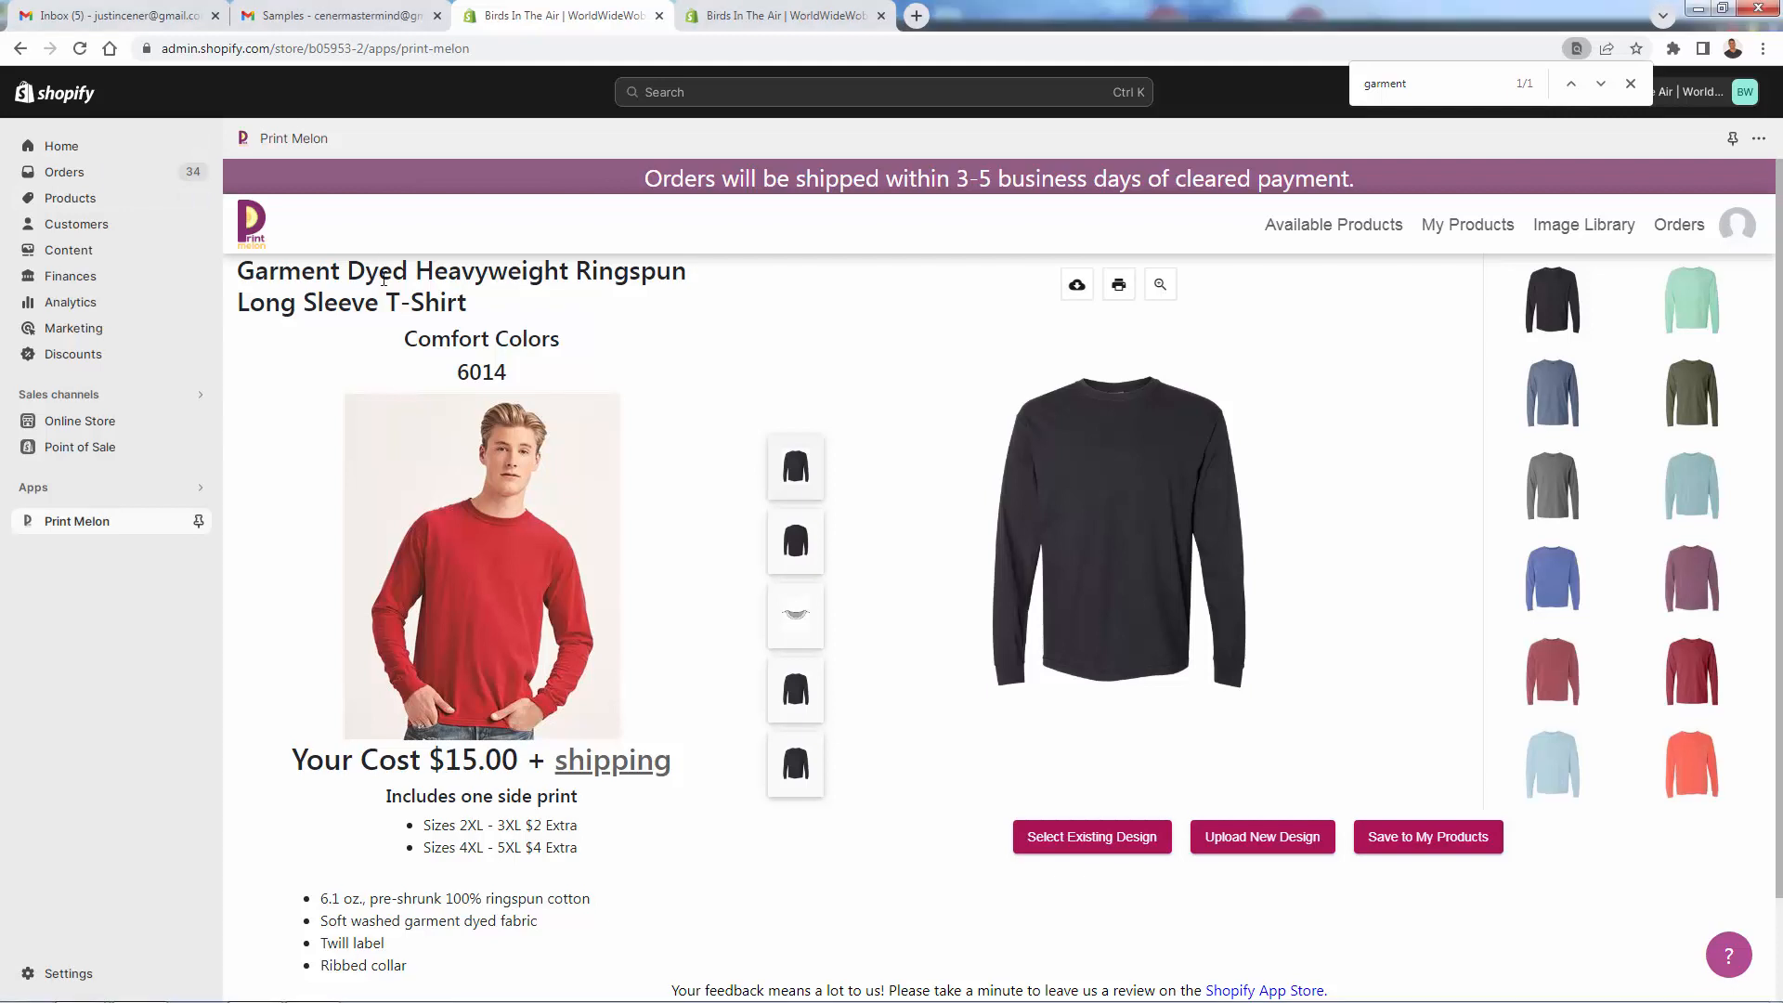
pyautogui.doubleClick(447, 338)
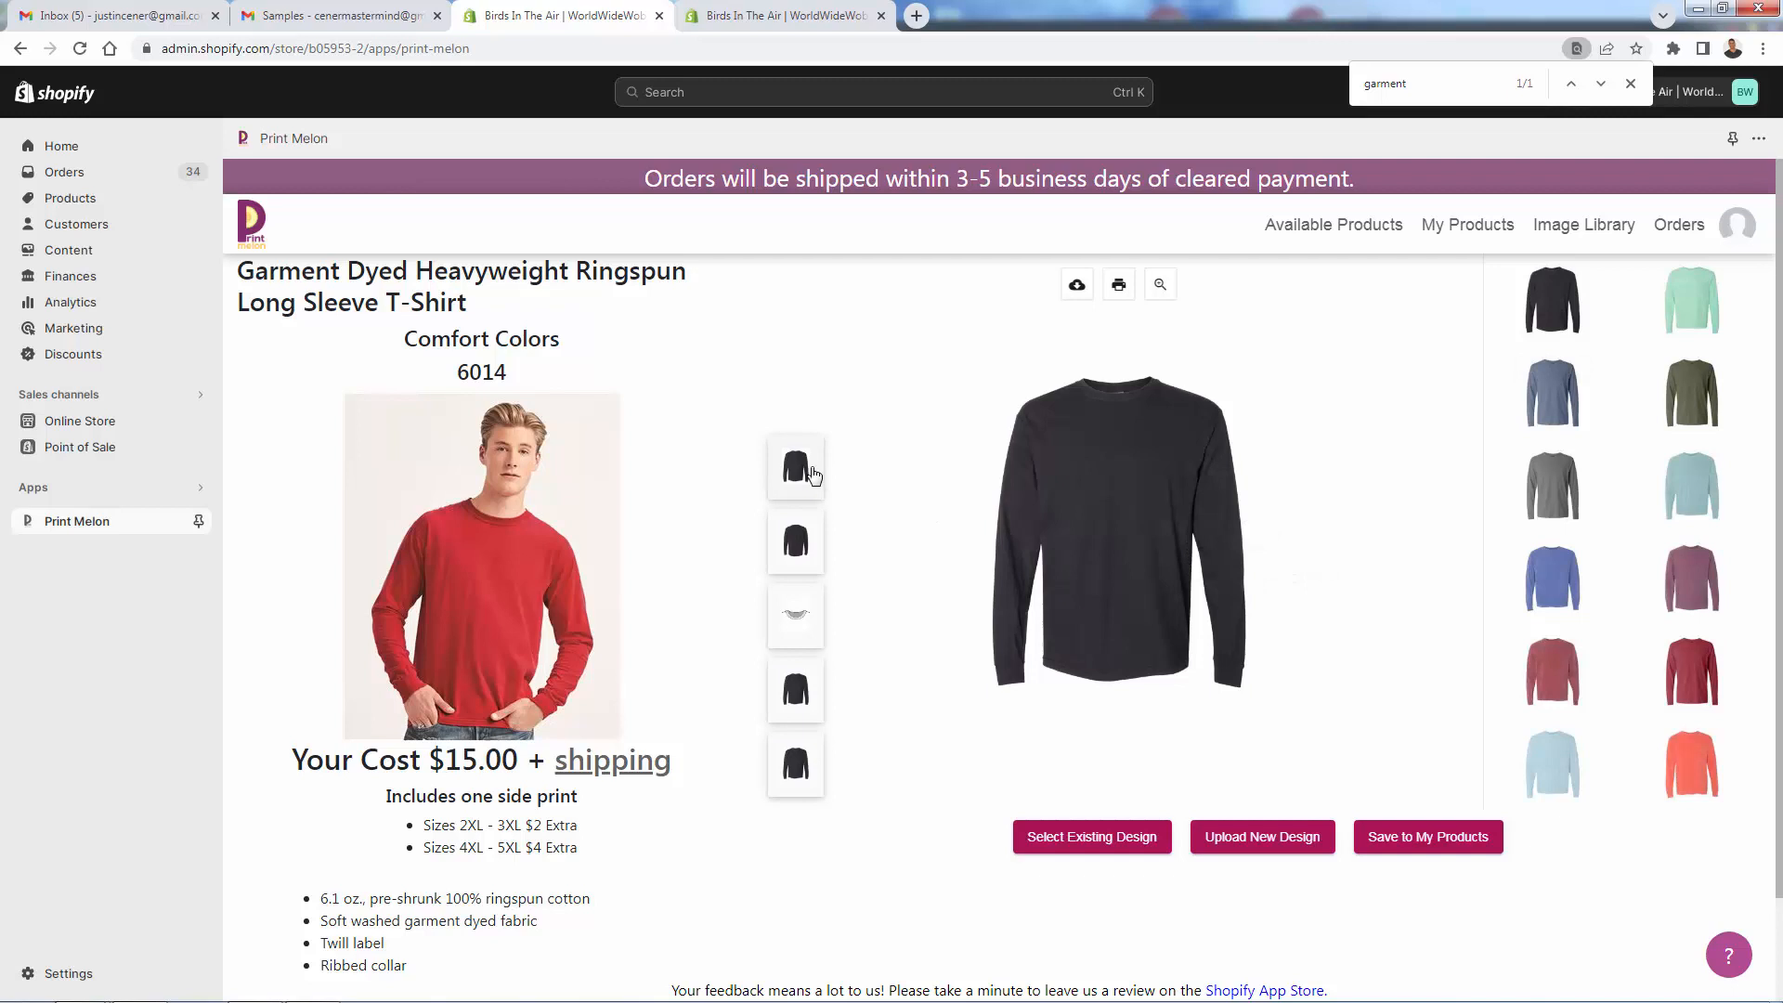
pyautogui.moveTo(794, 613)
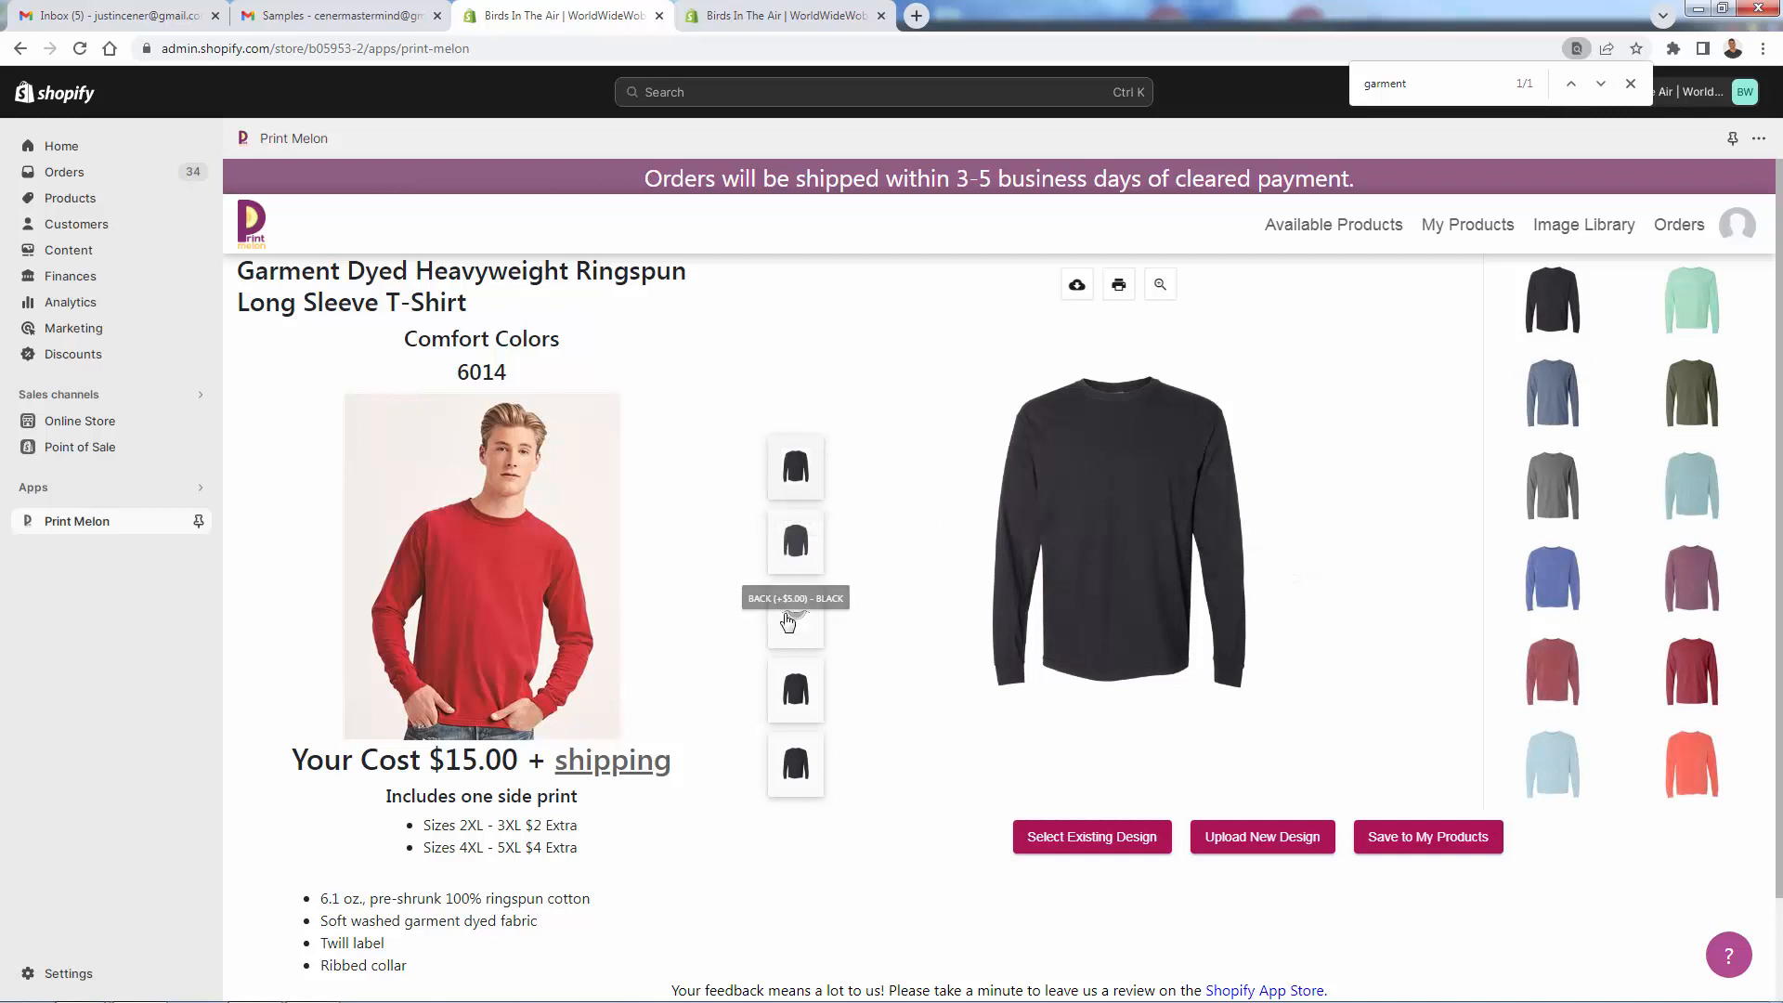
pyautogui.moveTo(796, 768)
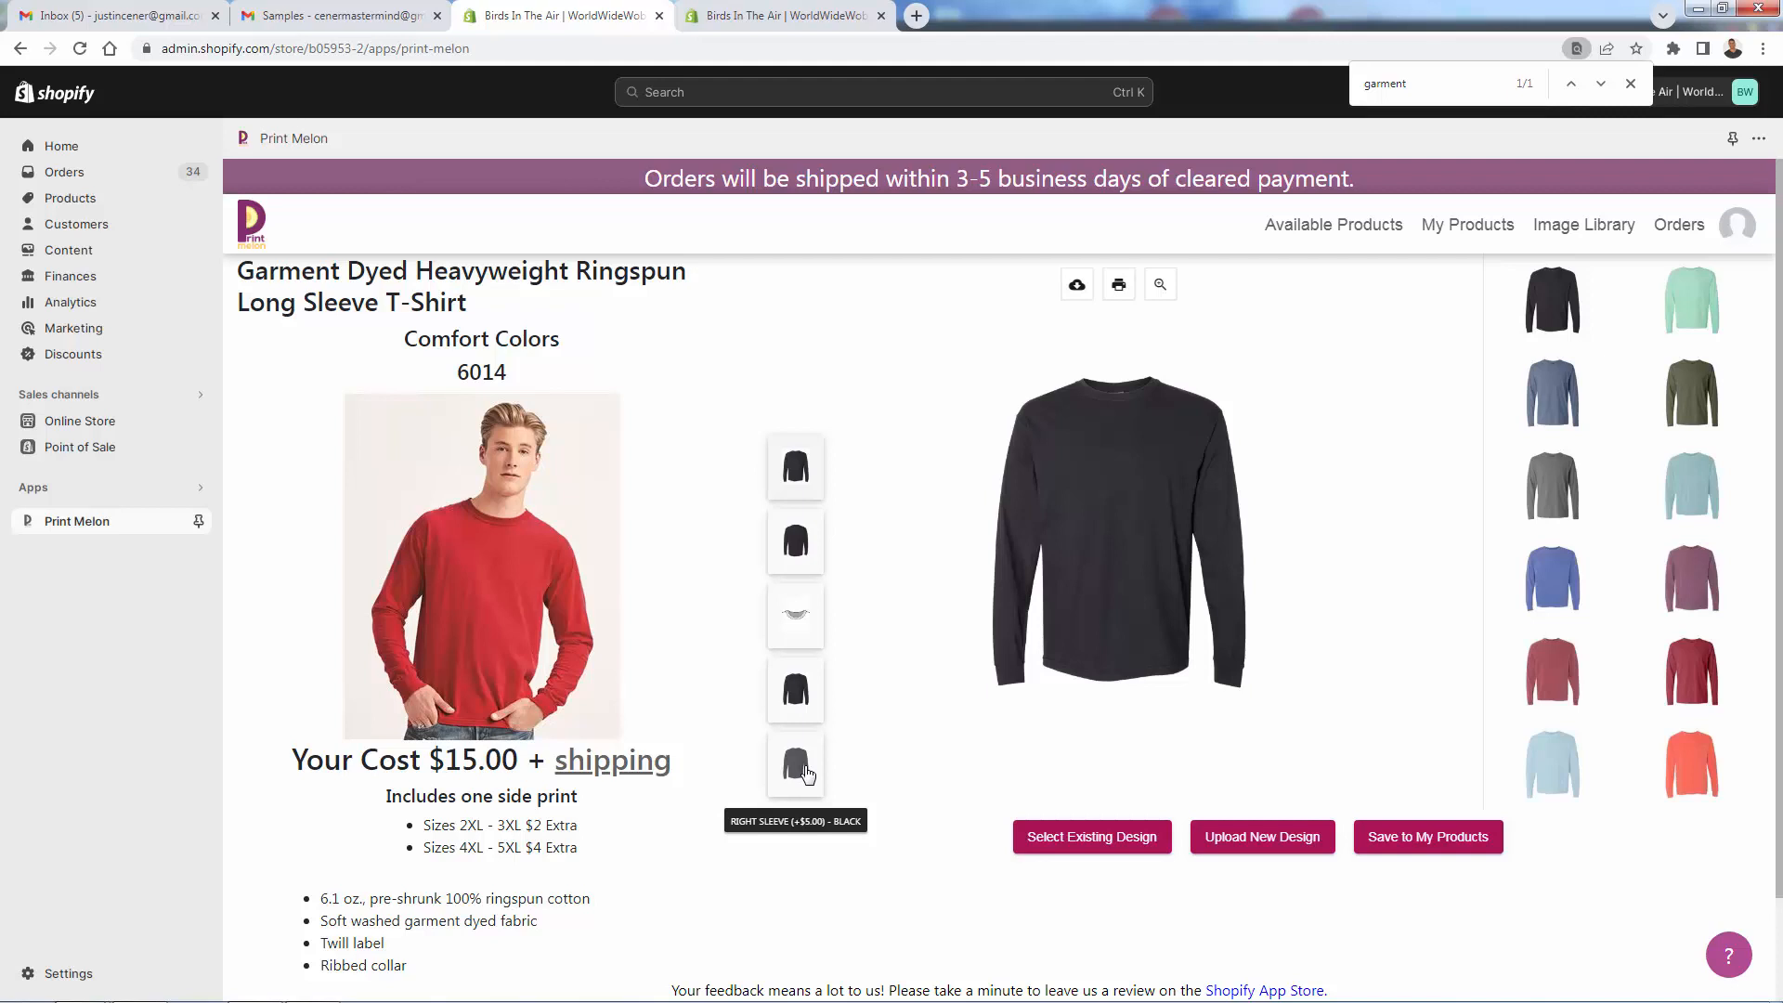
pyautogui.moveTo(801, 467)
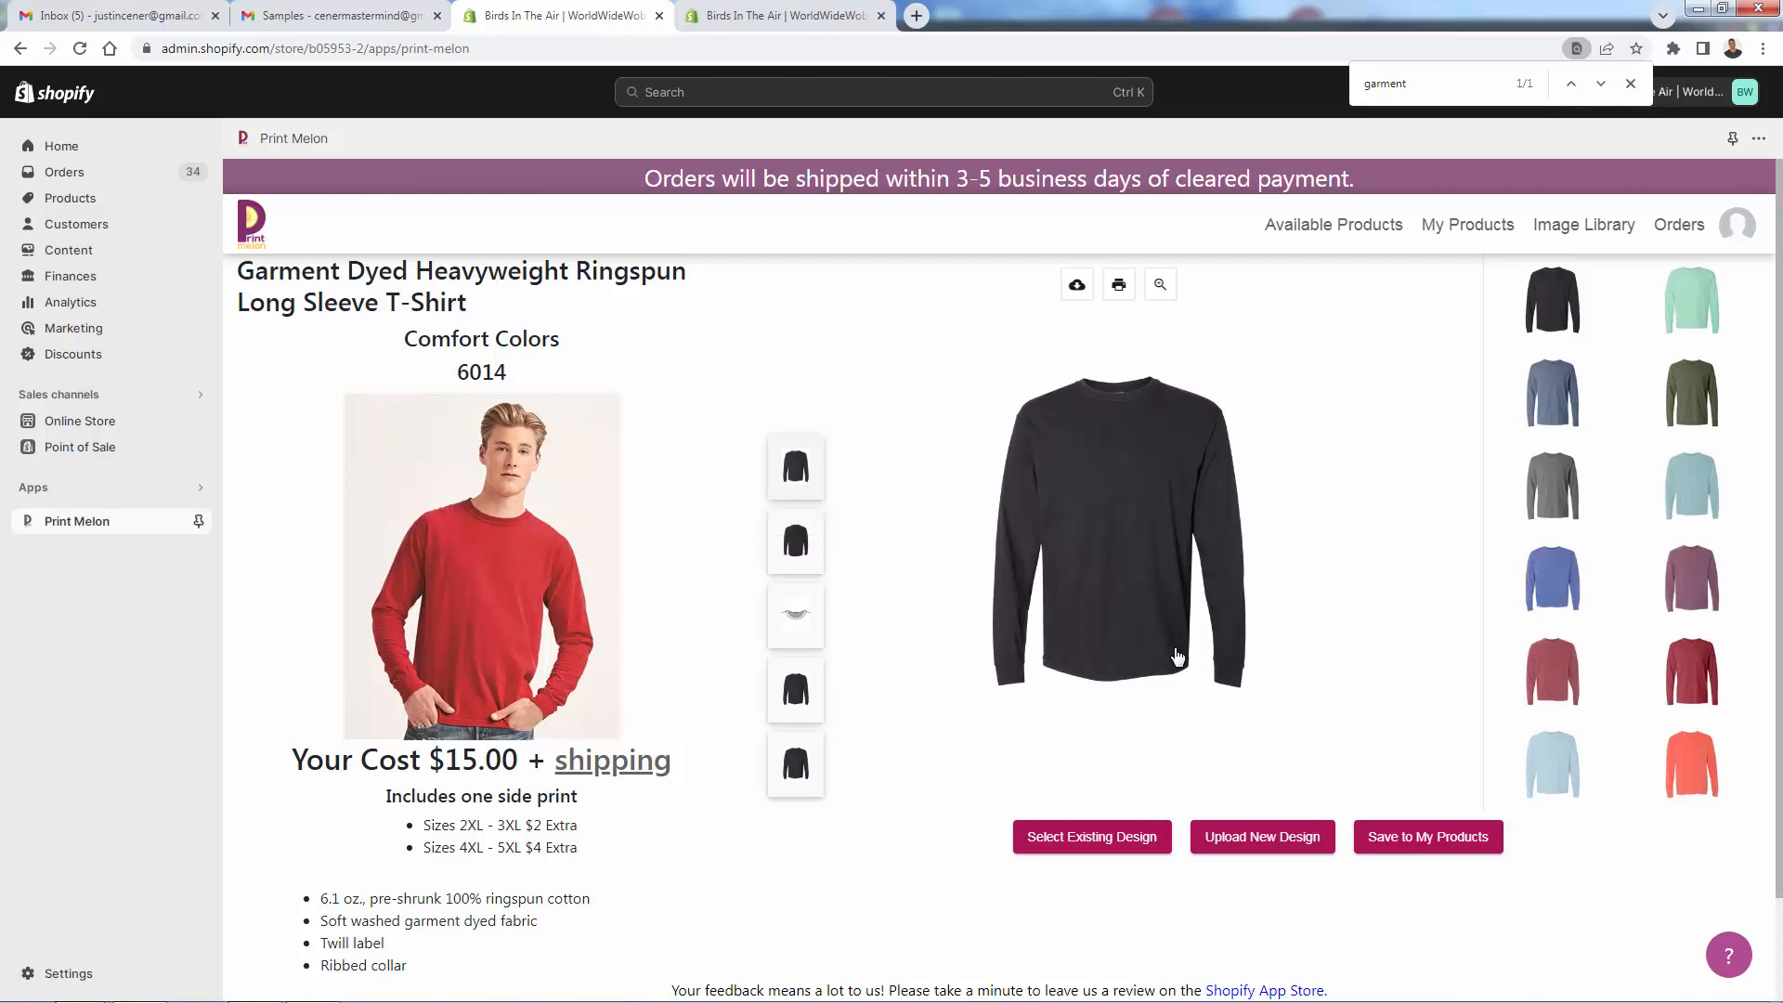
pyautogui.moveTo(1092, 837)
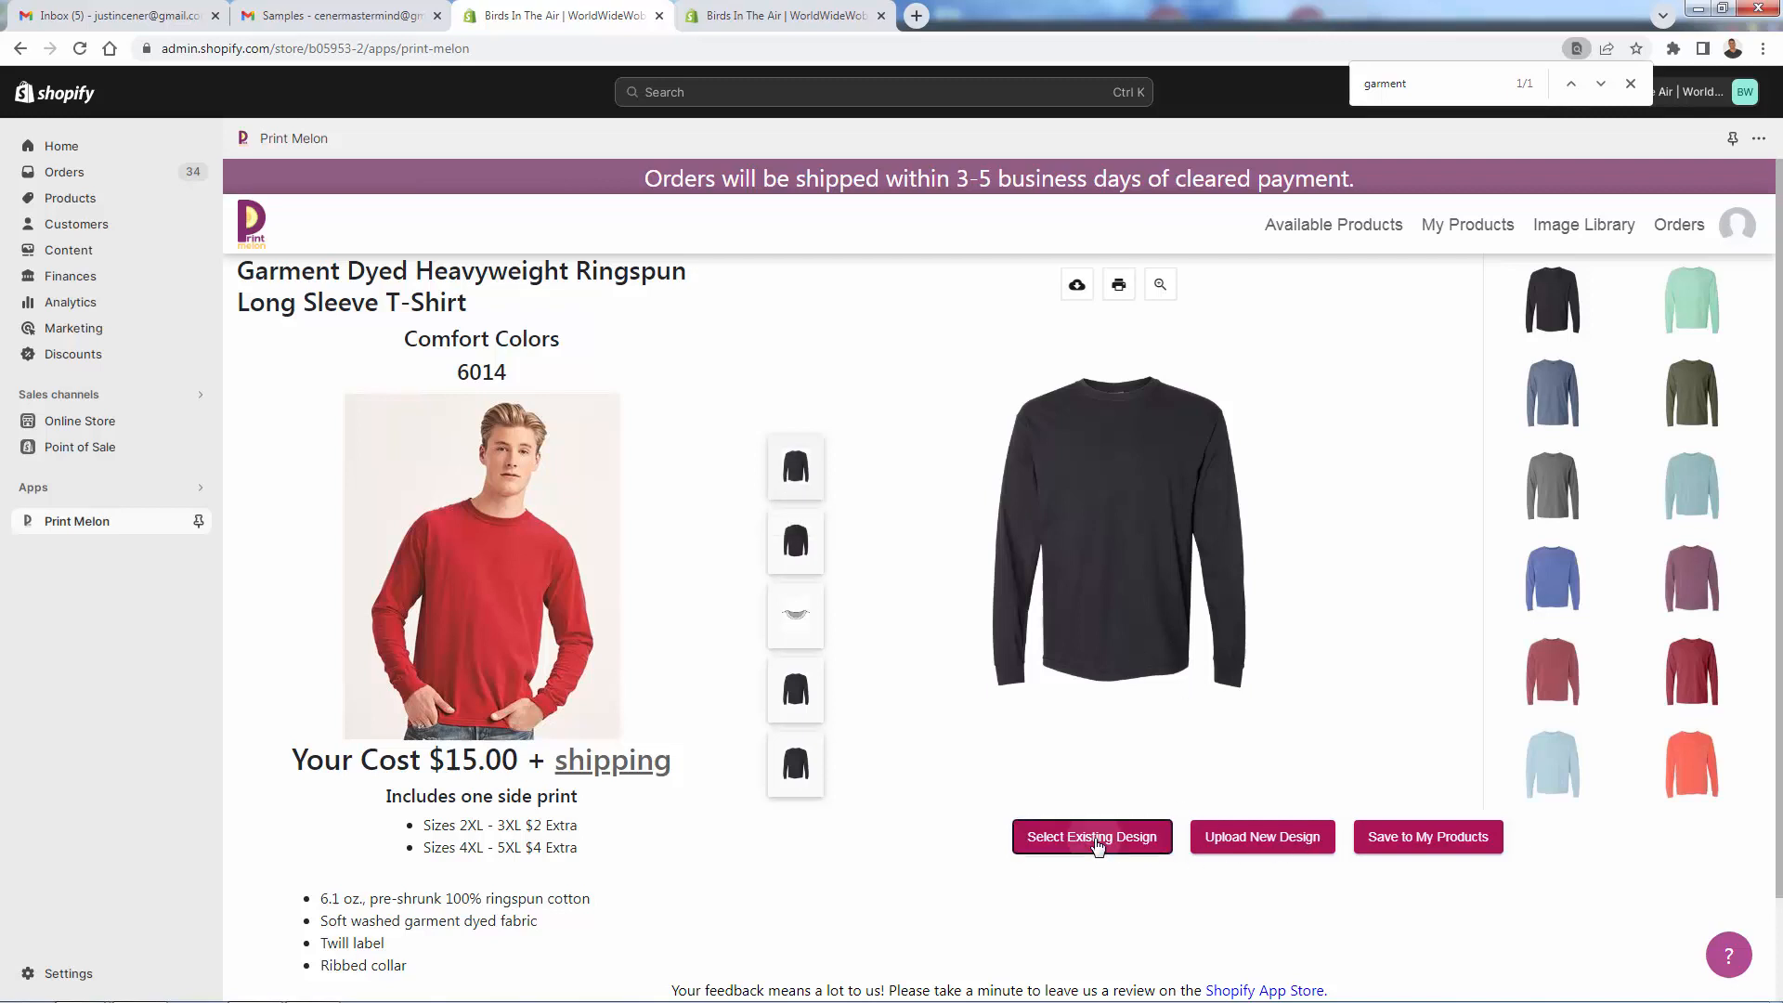
# Place the alien_whiteoutline head at the upper right of the black tee's front
pyautogui.click(1090, 836)
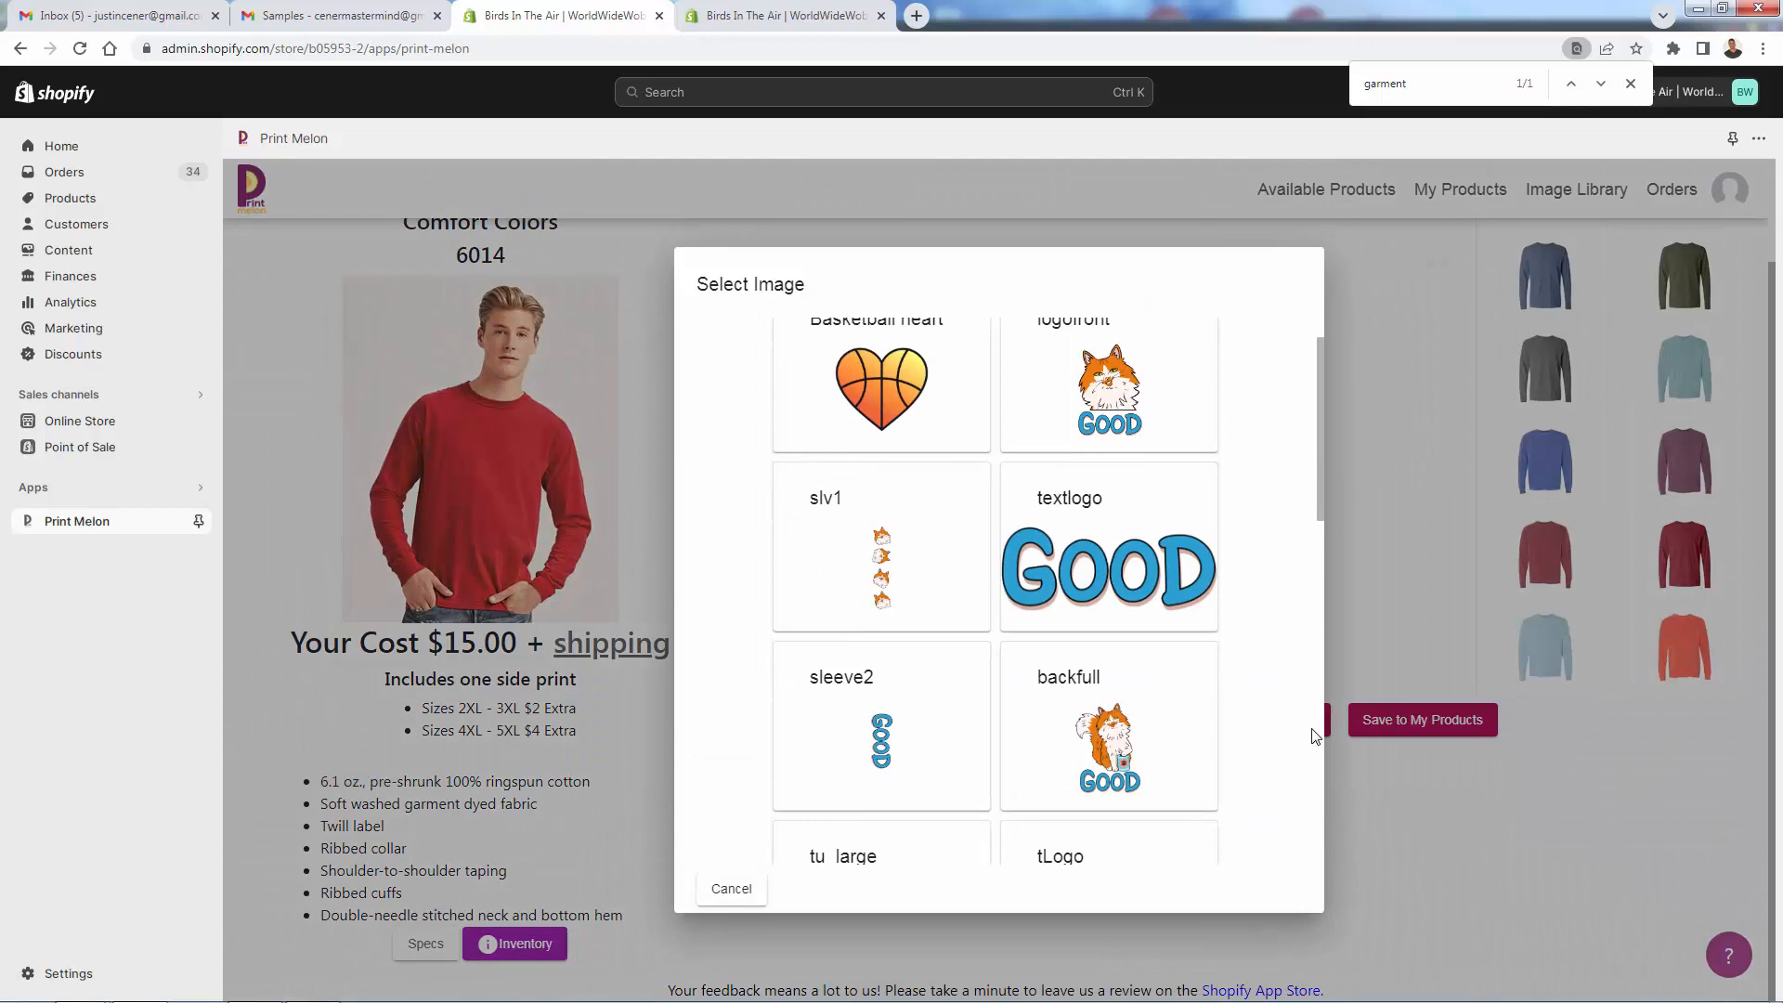
pyautogui.scroll(-3)
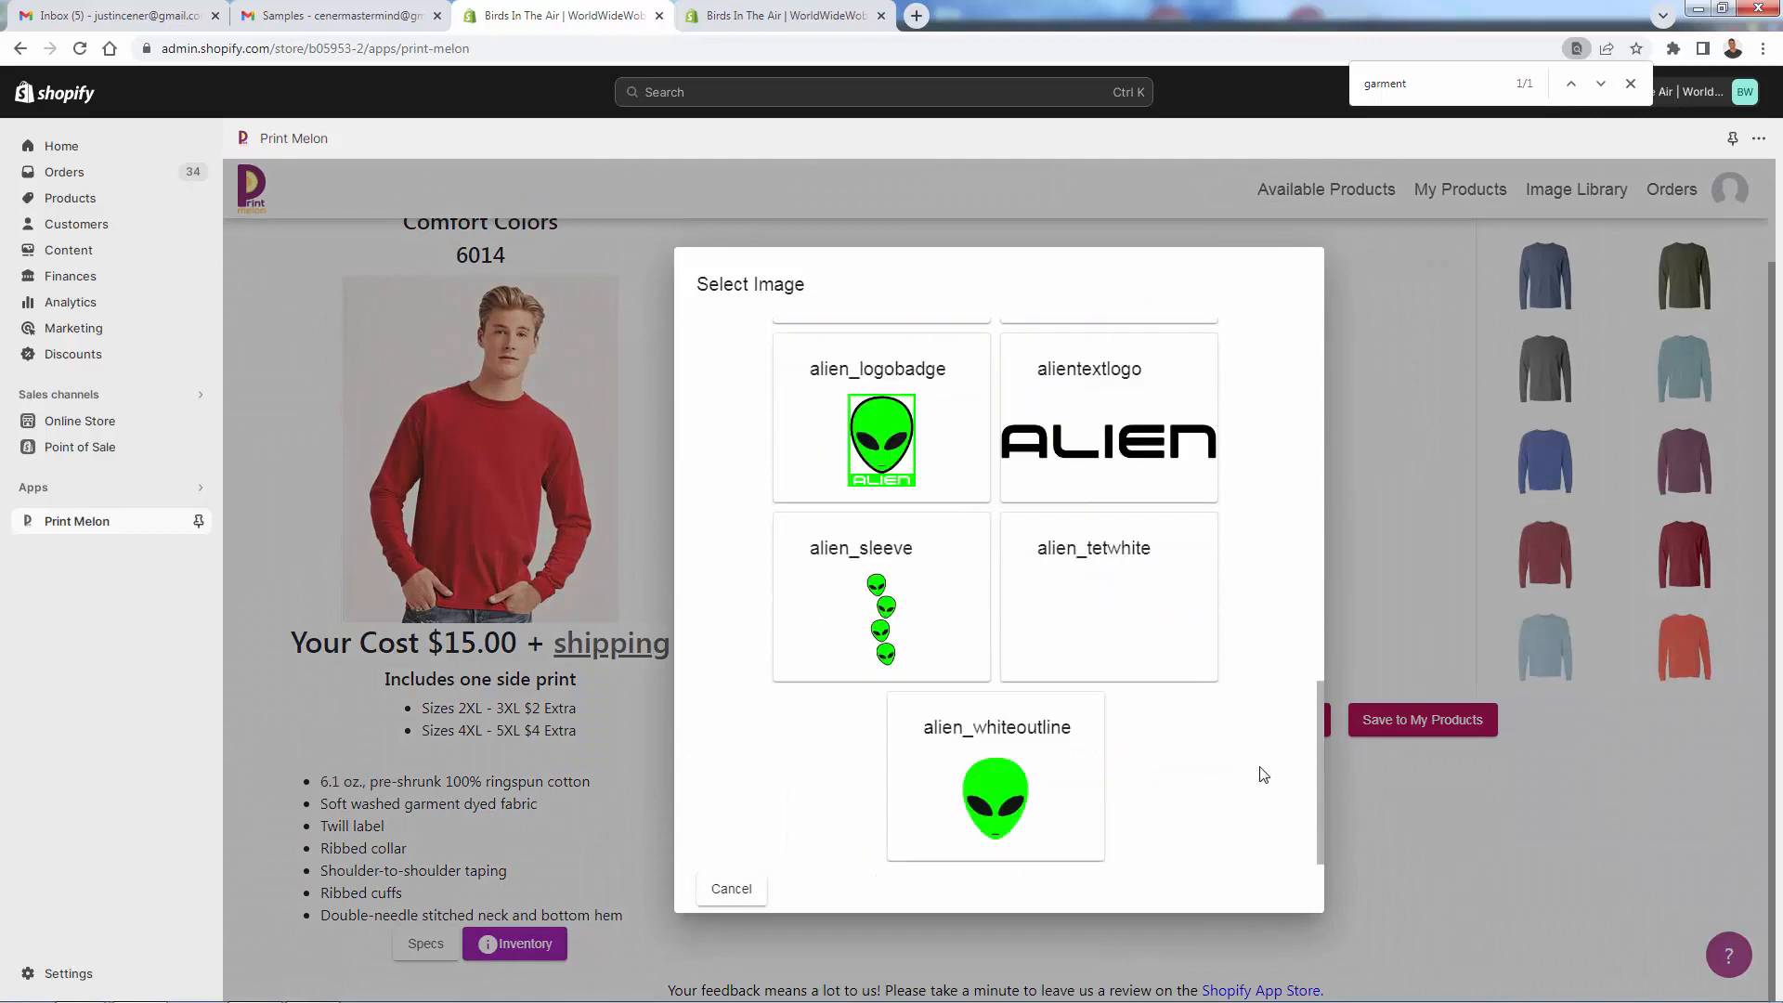
pyautogui.moveTo(994, 800)
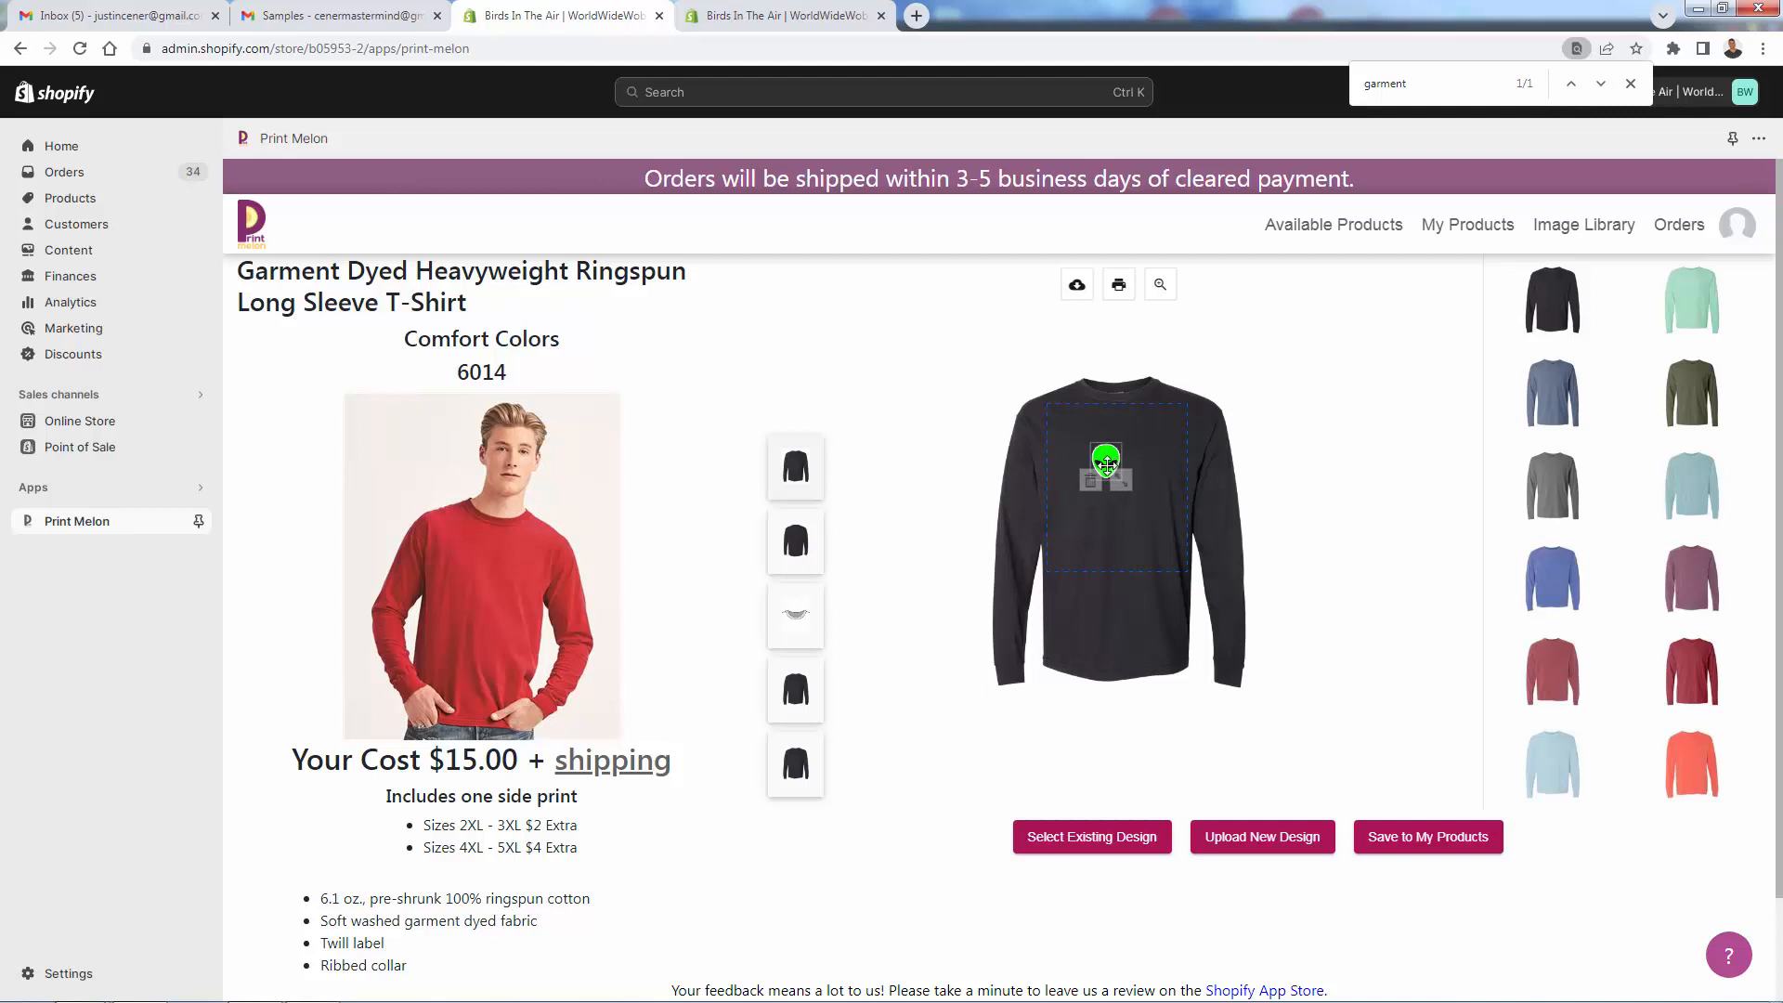
pyautogui.moveTo(1104, 464); pyautogui.dragTo(1154, 455)
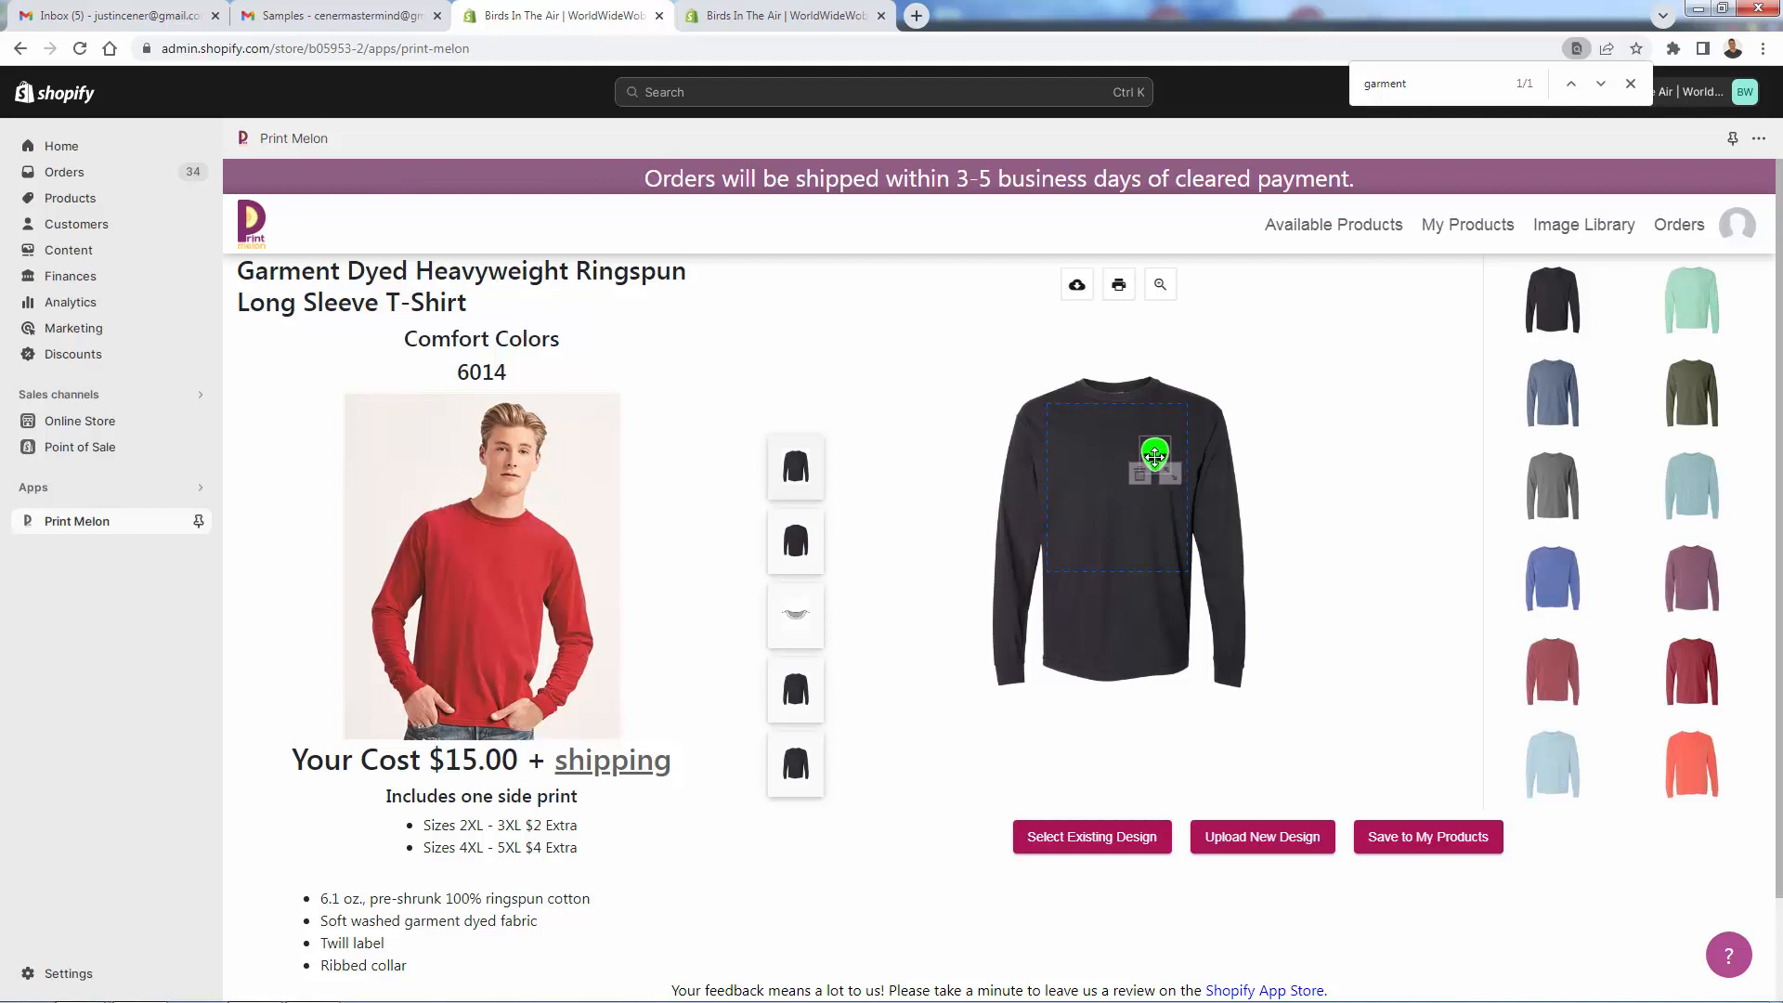
pyautogui.click(1154, 455)
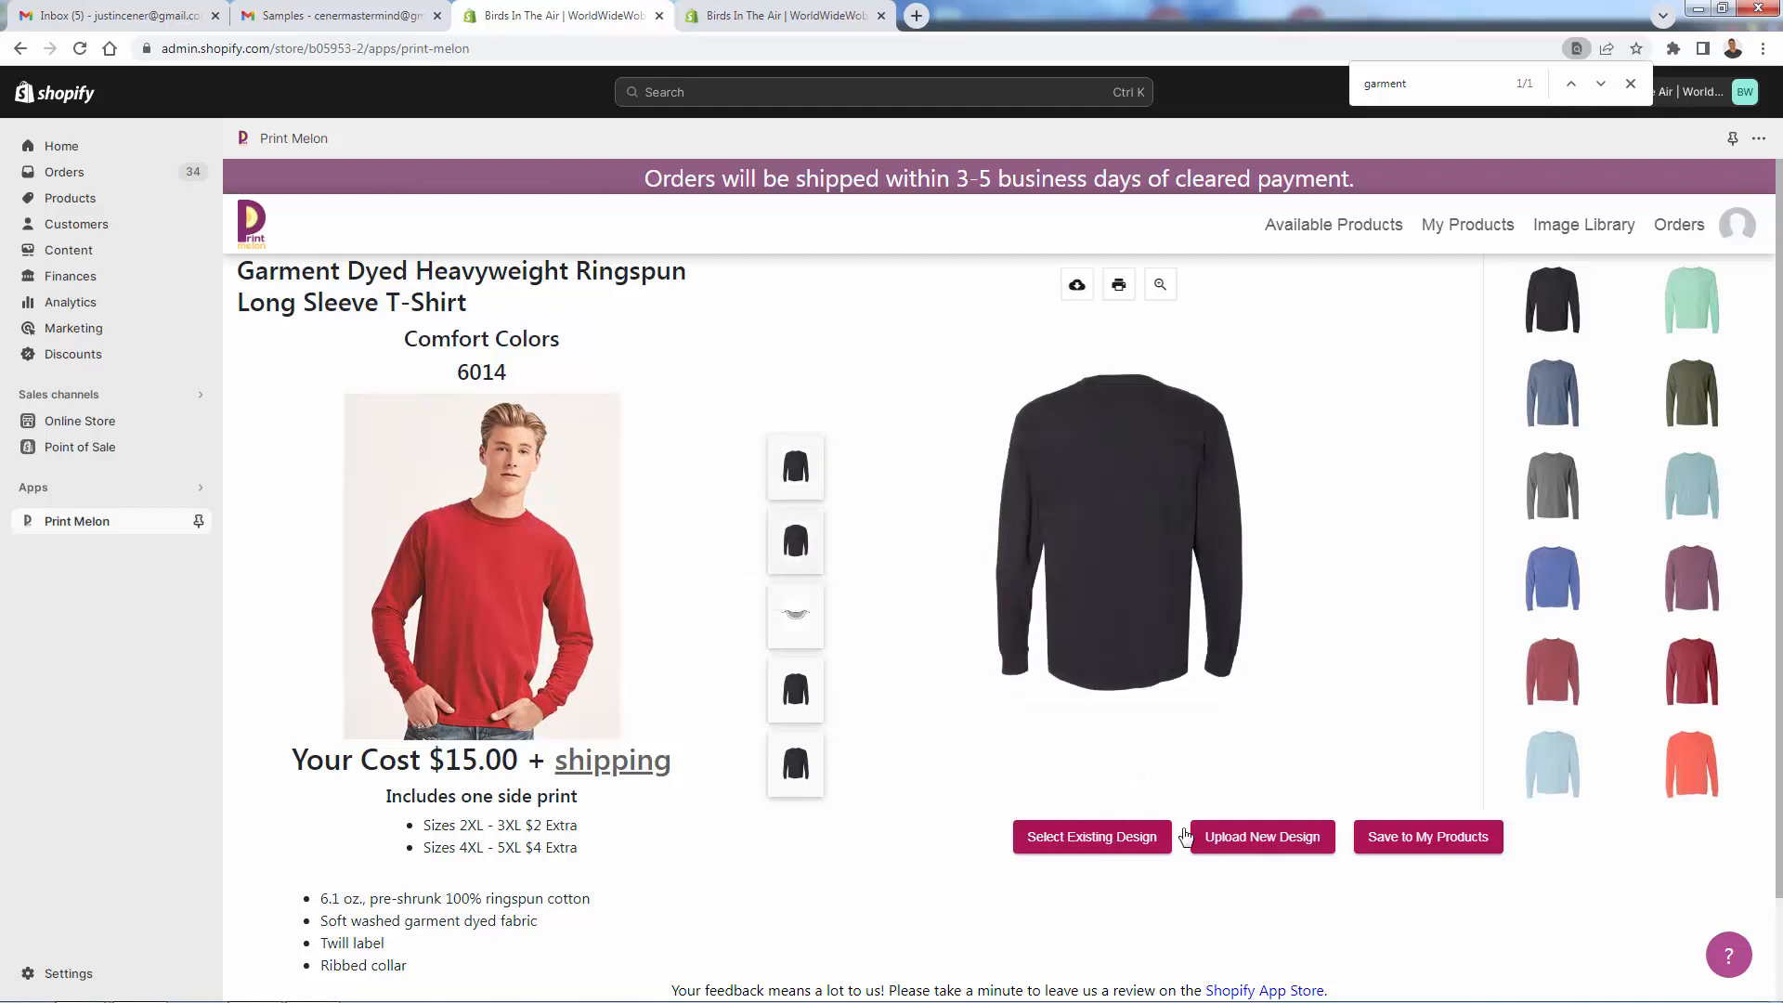
# Add alien_logobadge to the tee back, centred horizontally, and check the neck label
pyautogui.click(1089, 836)
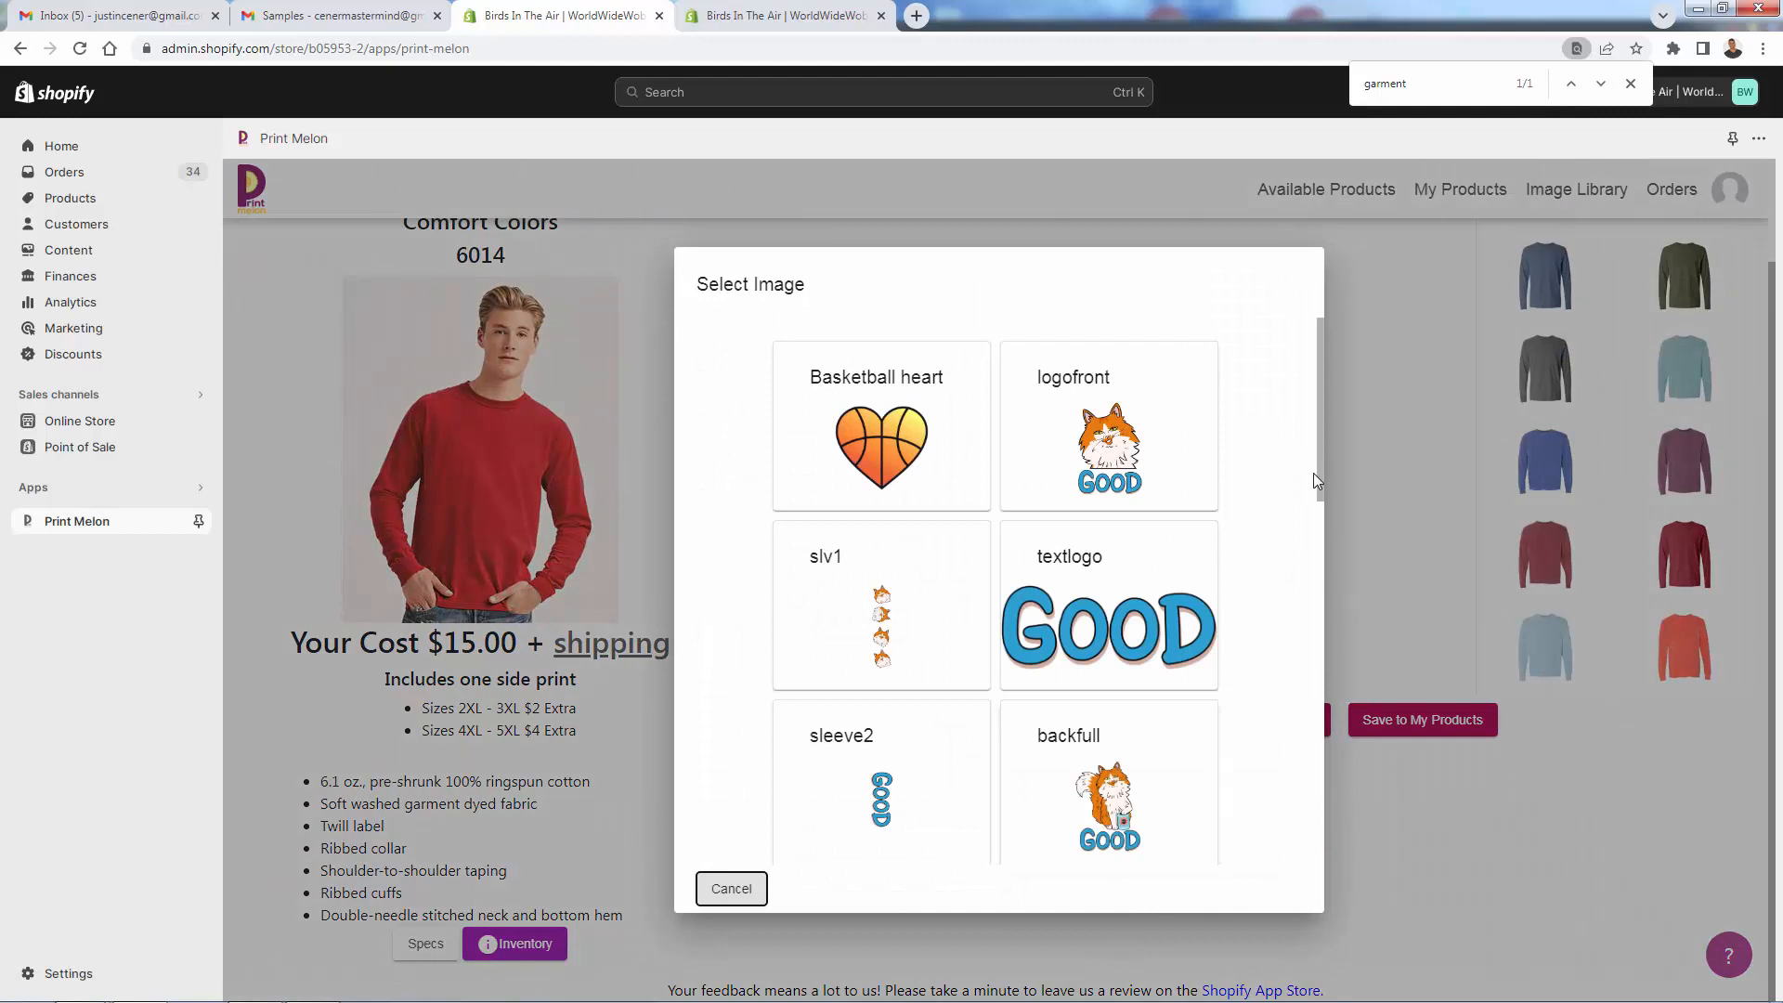
pyautogui.scroll(-3)
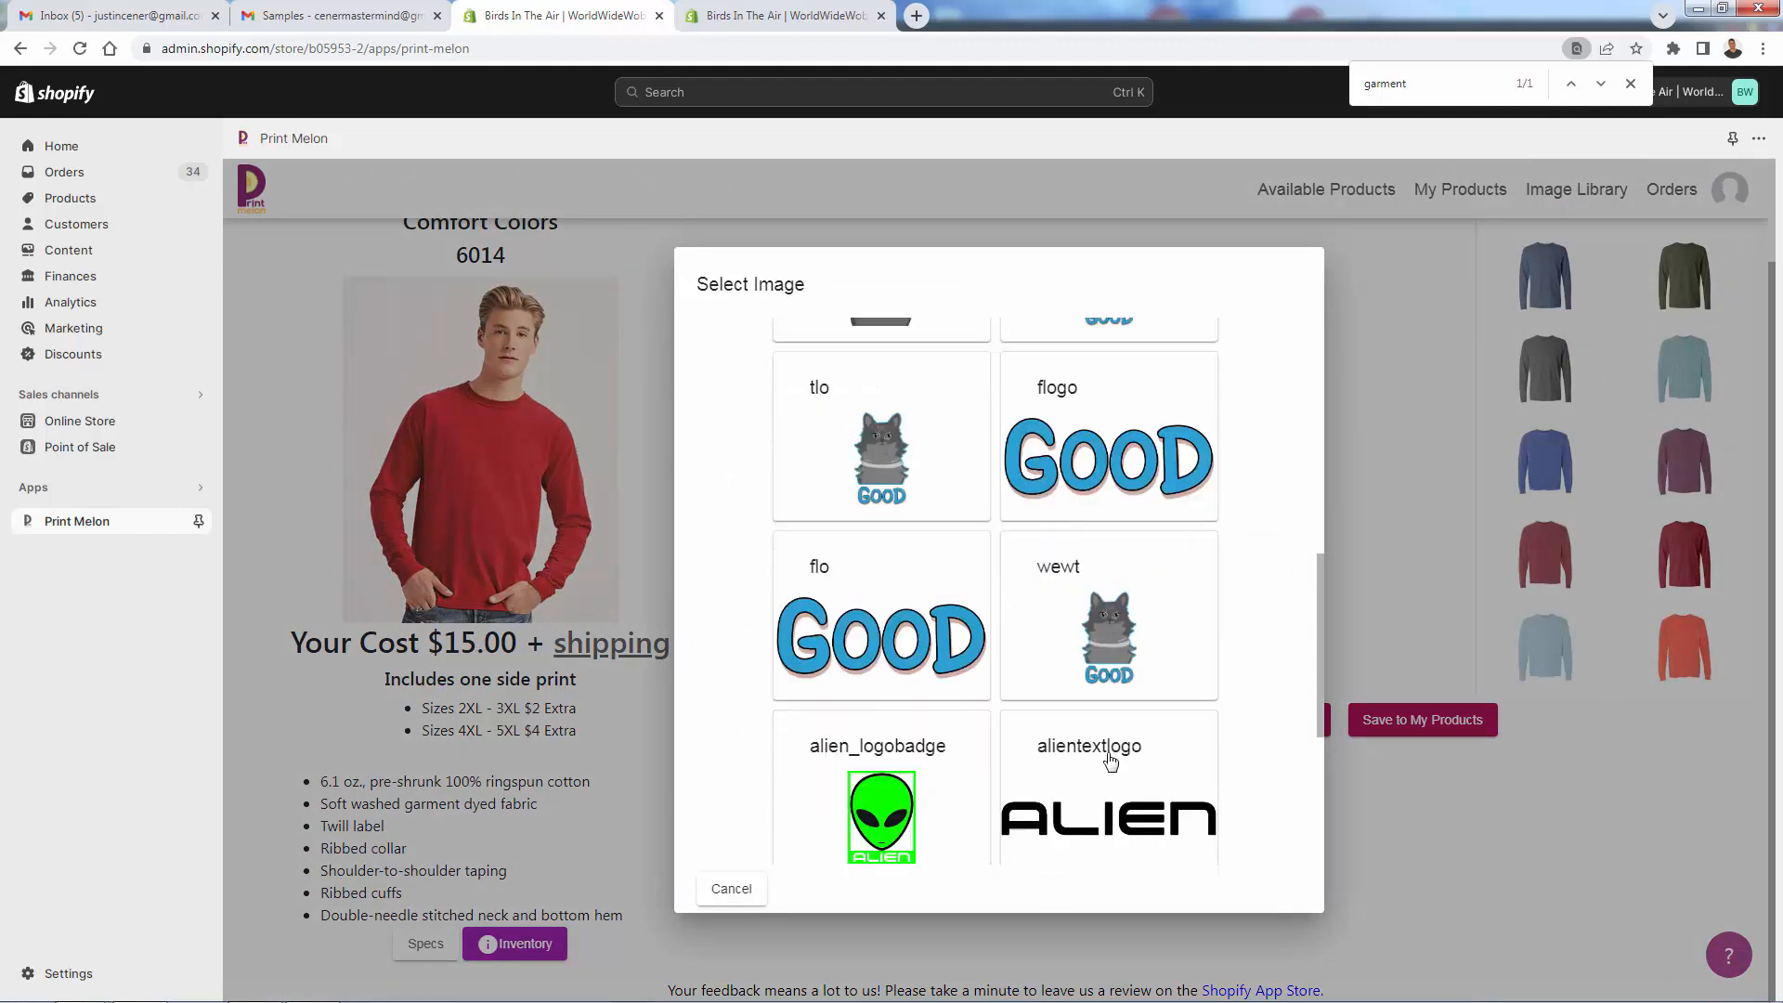
pyautogui.click(880, 815)
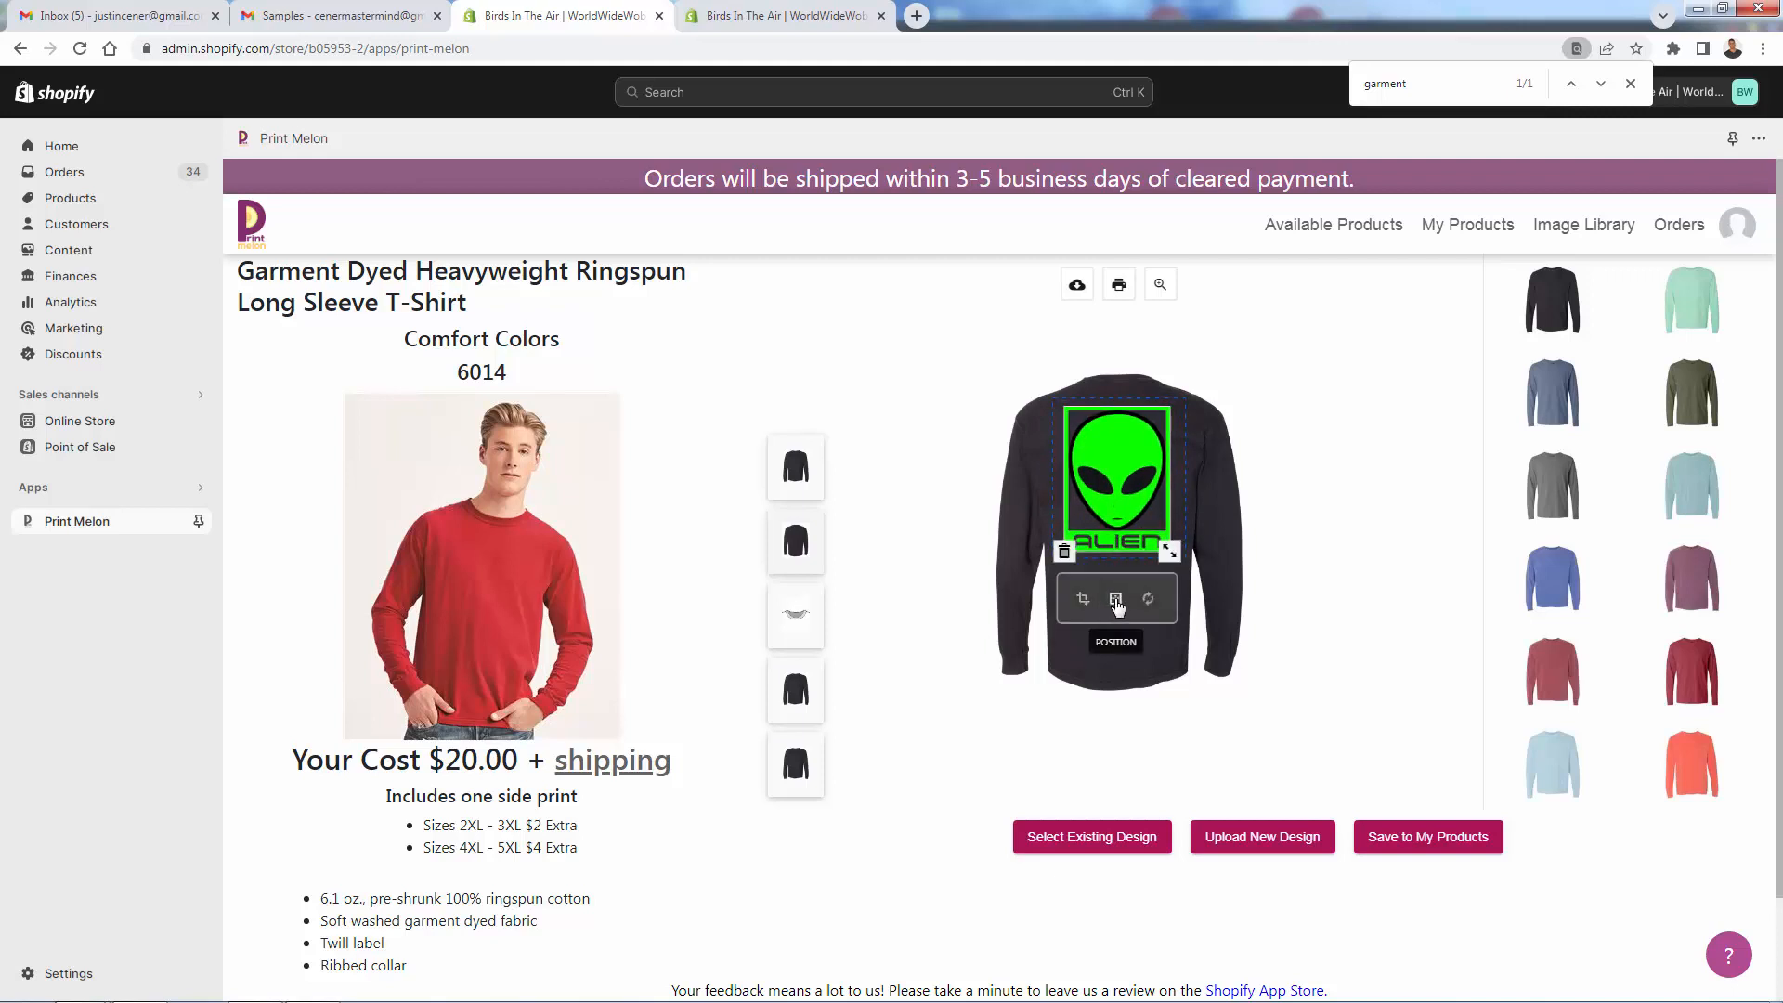
pyautogui.click(1115, 598)
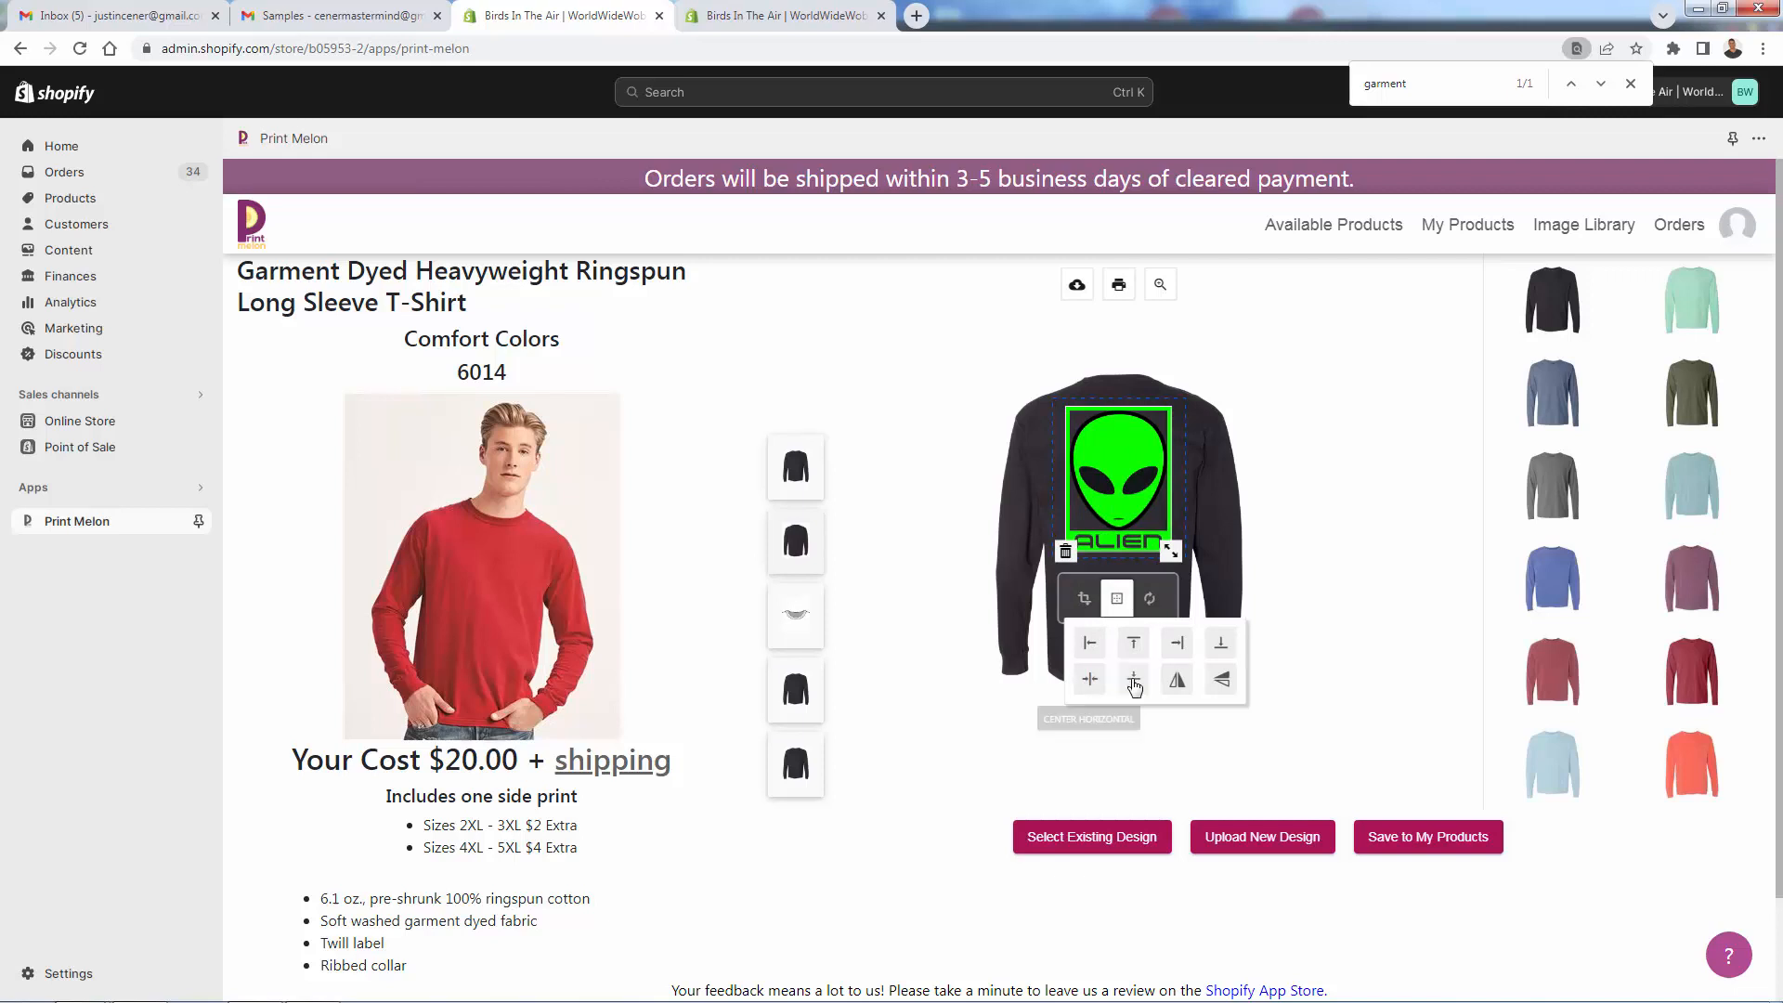
pyautogui.click(1133, 680)
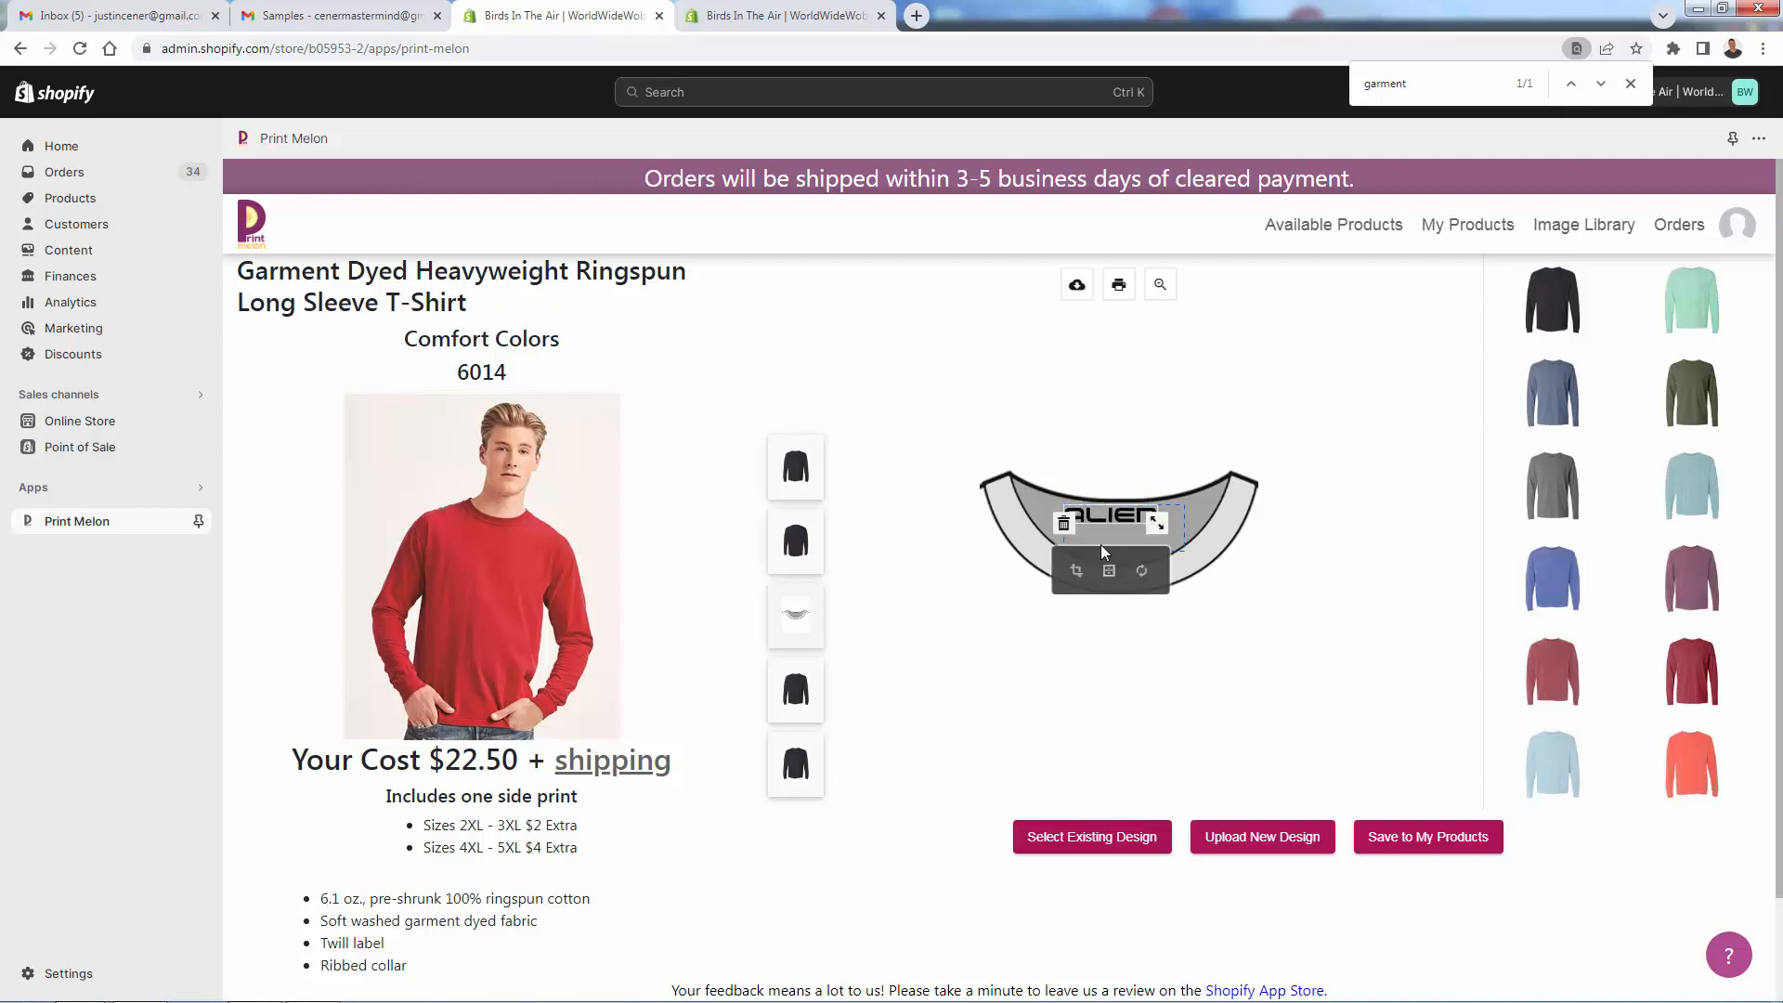
pyautogui.click(1107, 569)
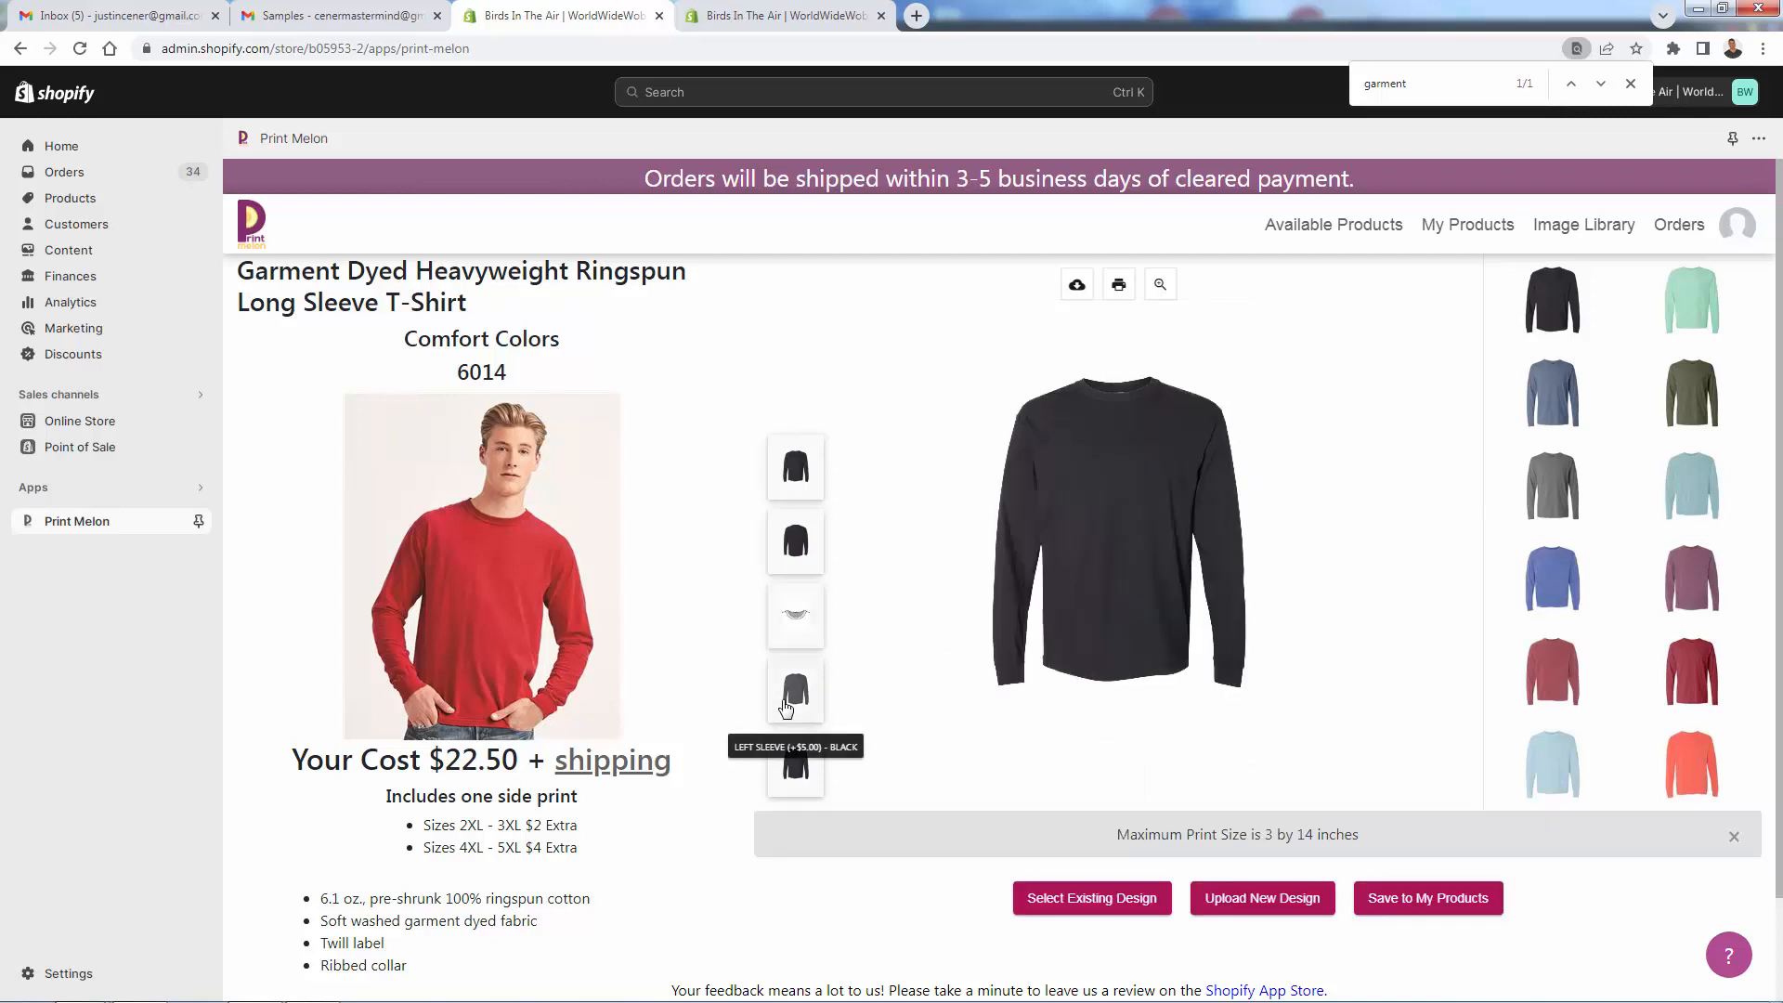
pyautogui.moveTo(1234, 921)
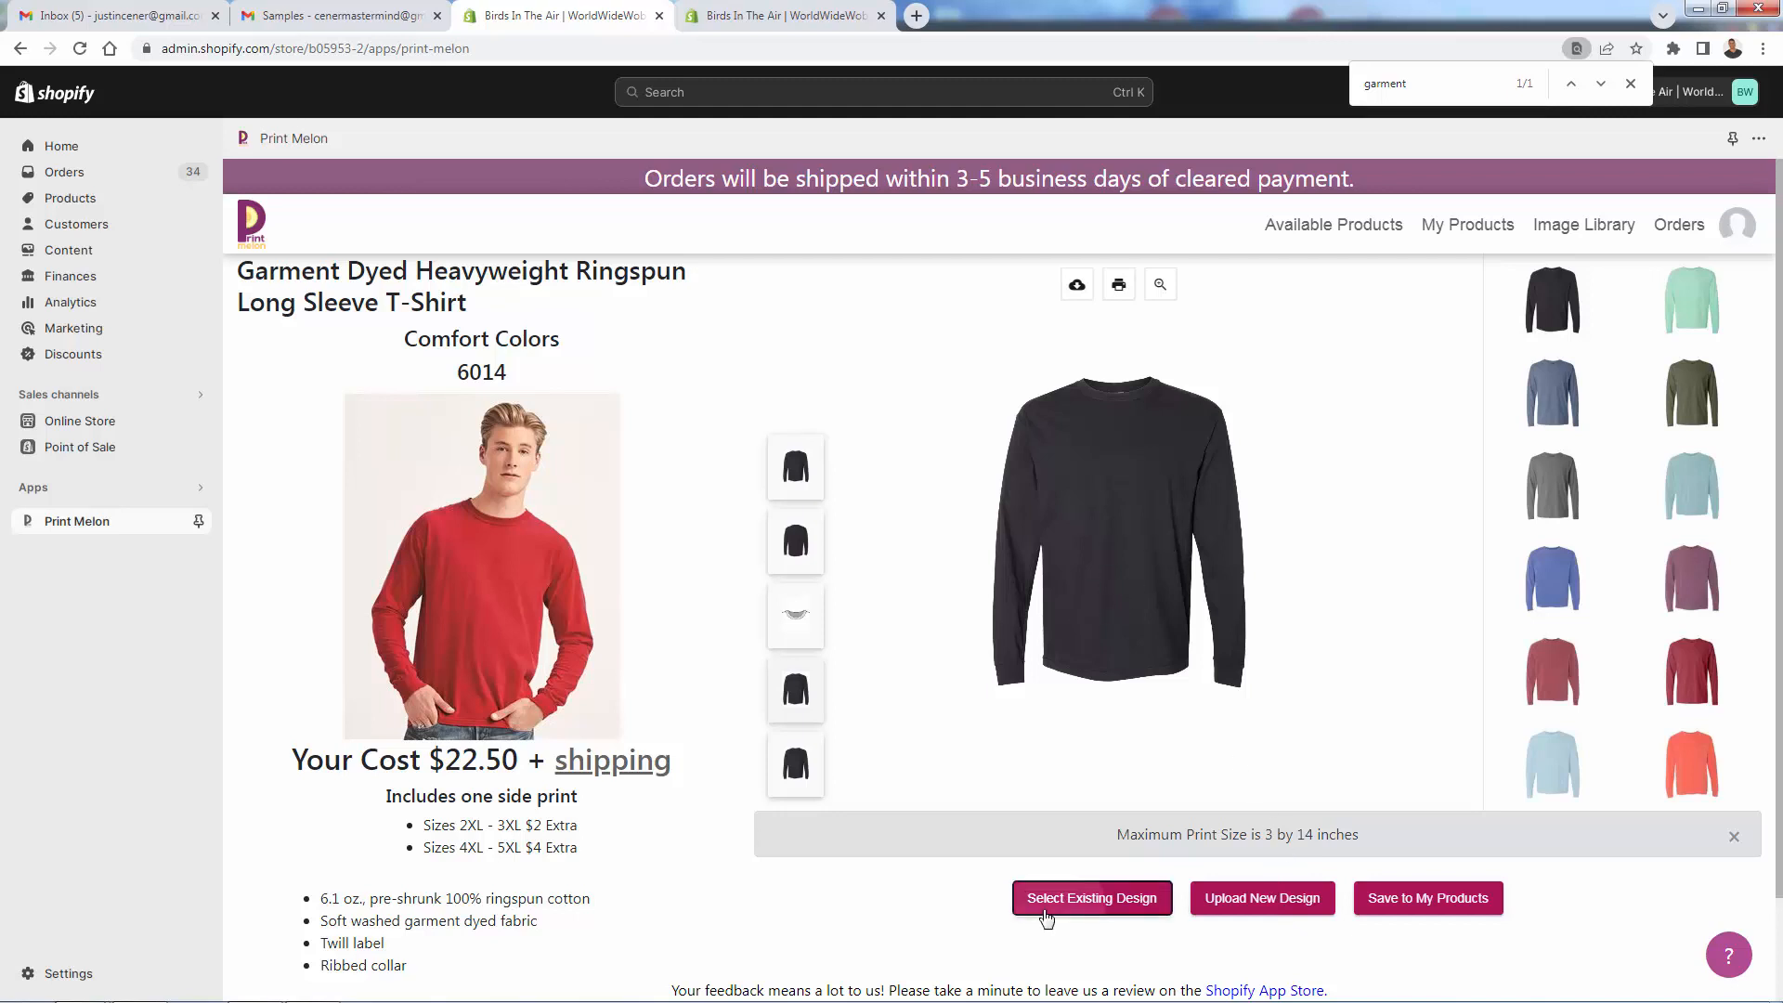
# Add the alien_sleeve stacked heads to the left sleeve, shrunk to fit
pyautogui.click(1089, 897)
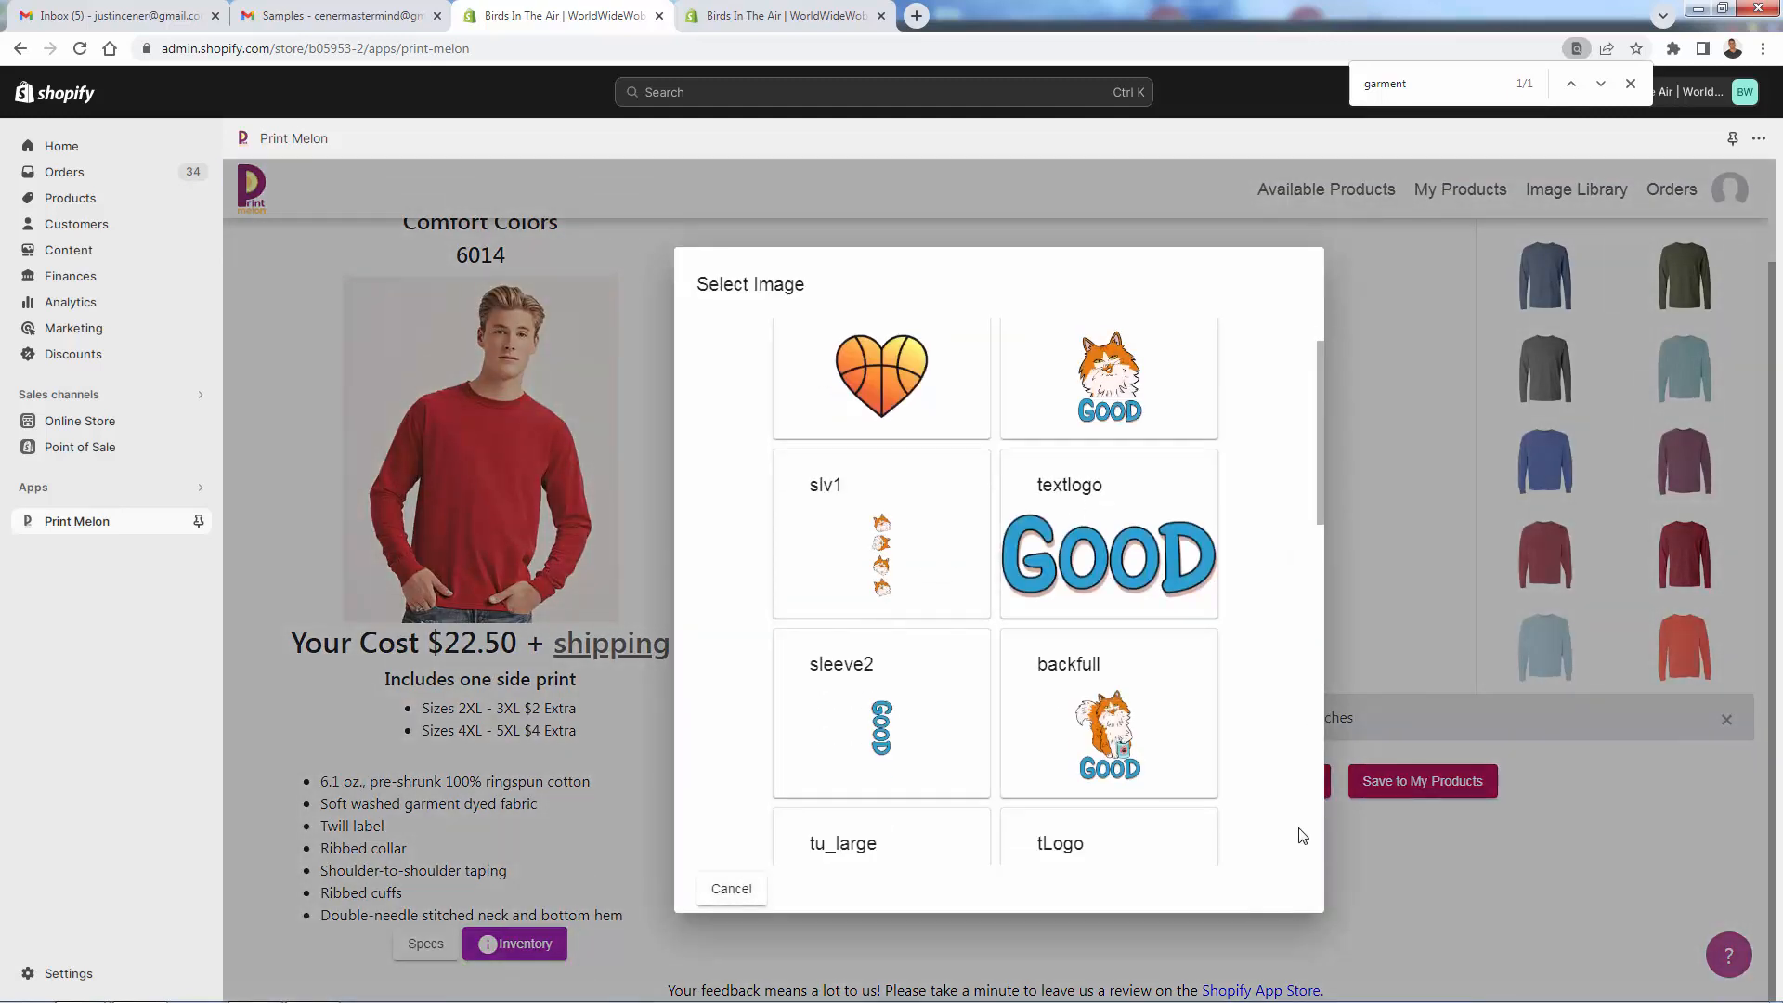
pyautogui.scroll(-3)
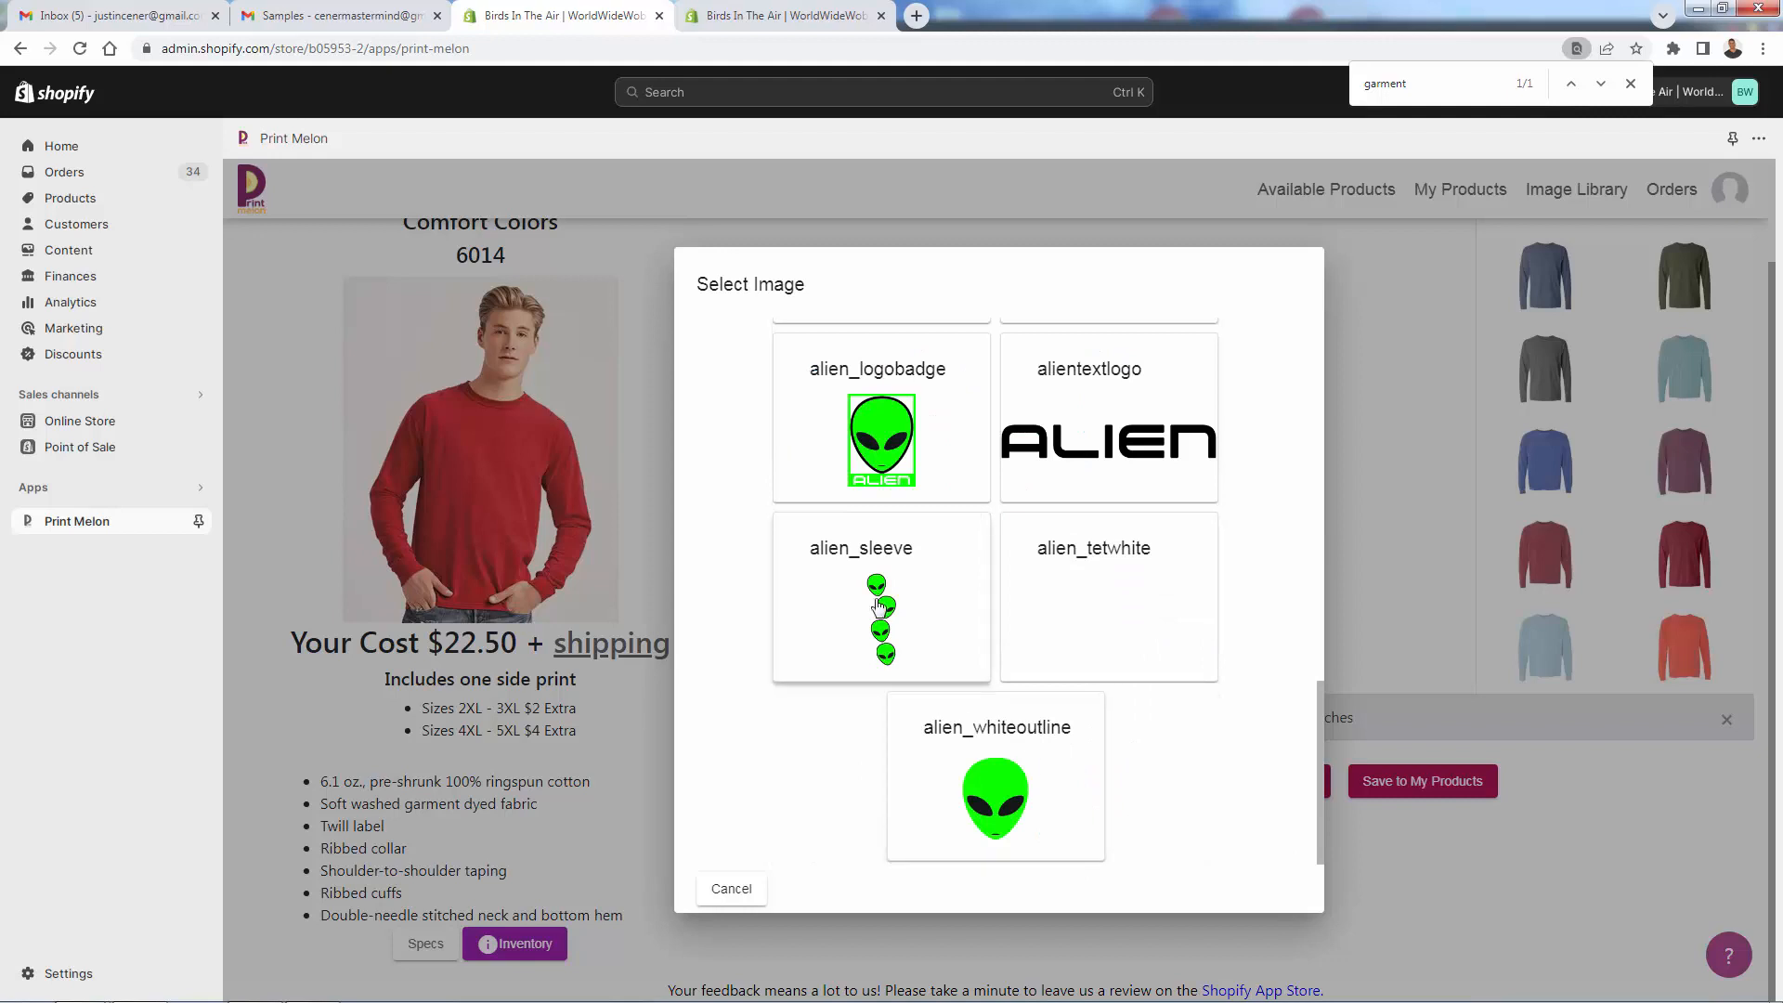
pyautogui.click(881, 614)
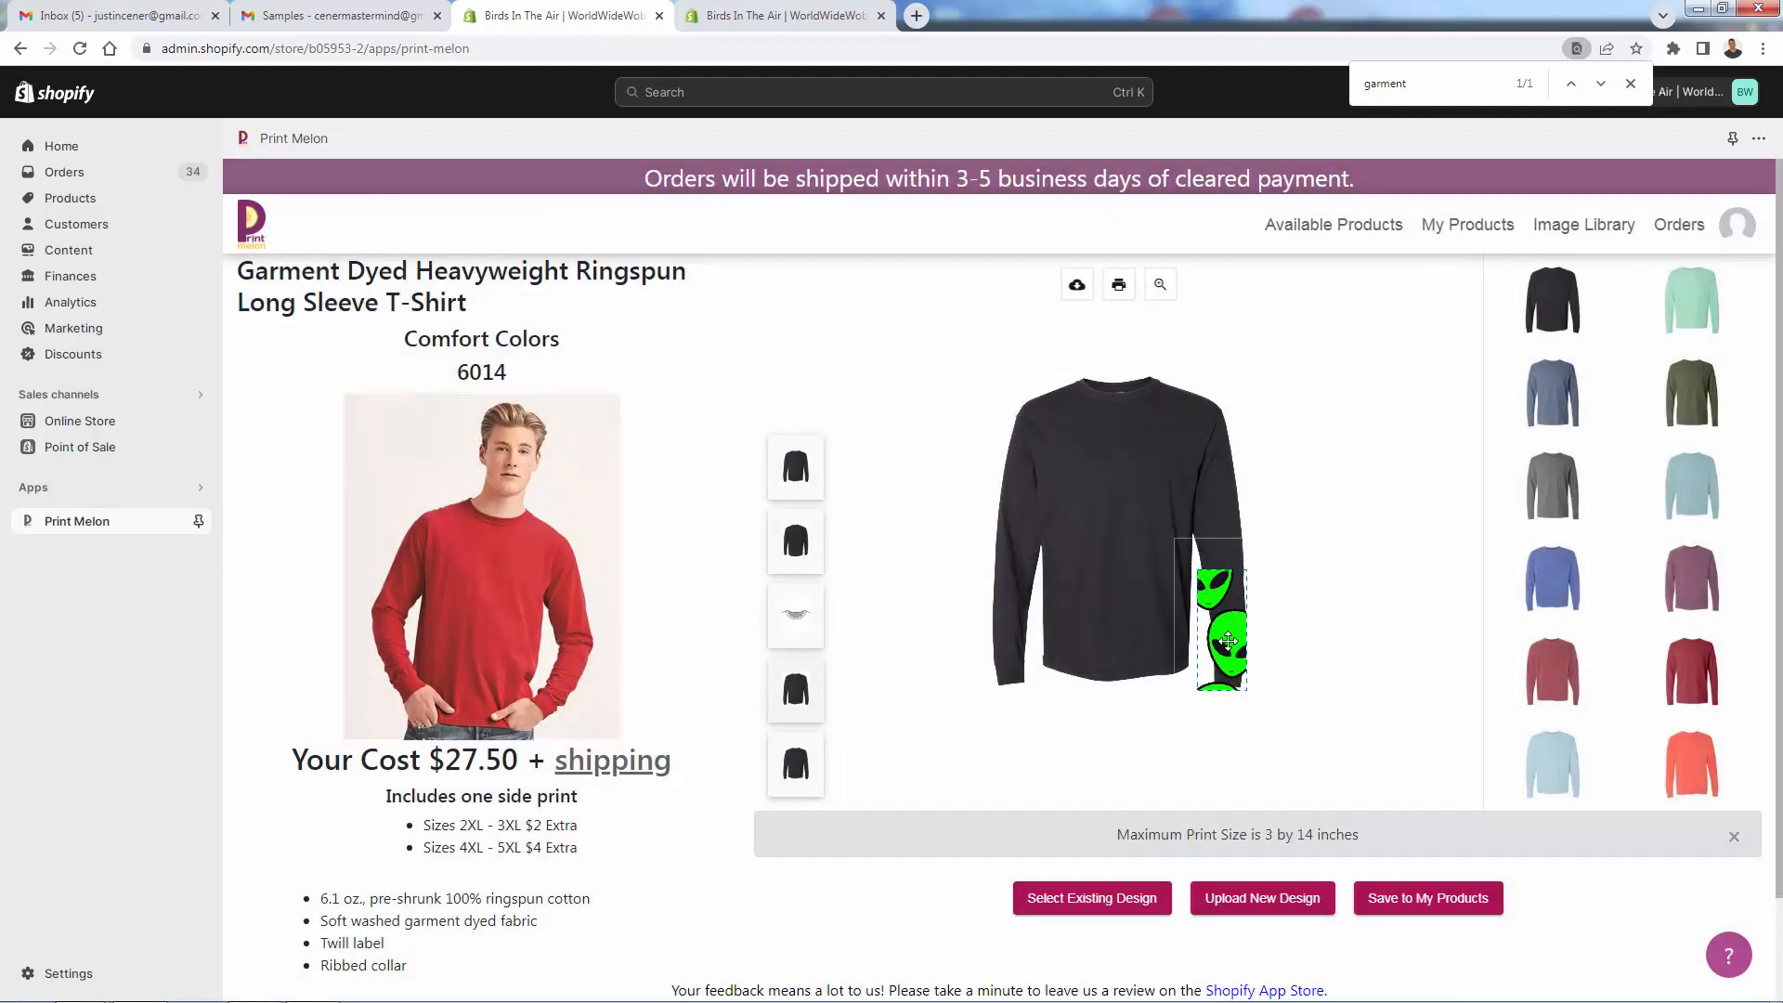
pyautogui.moveTo(1221, 642); pyautogui.dragTo(1222, 602)
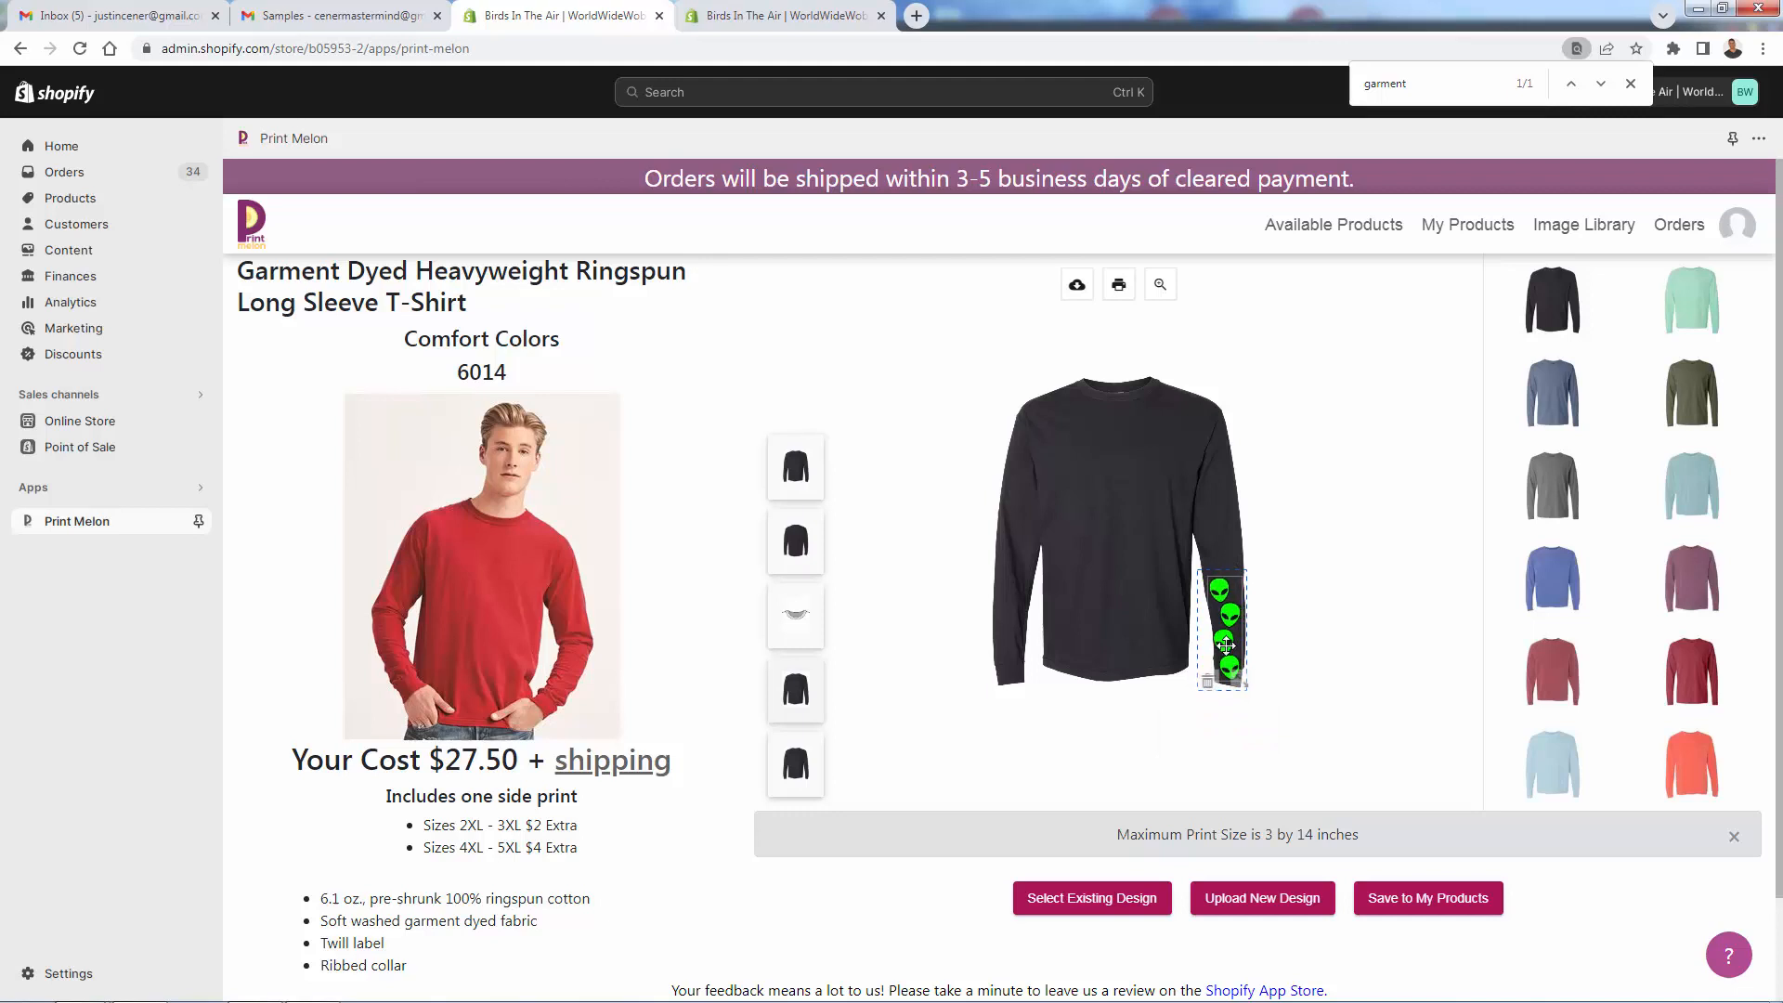
pyautogui.click(1221, 637)
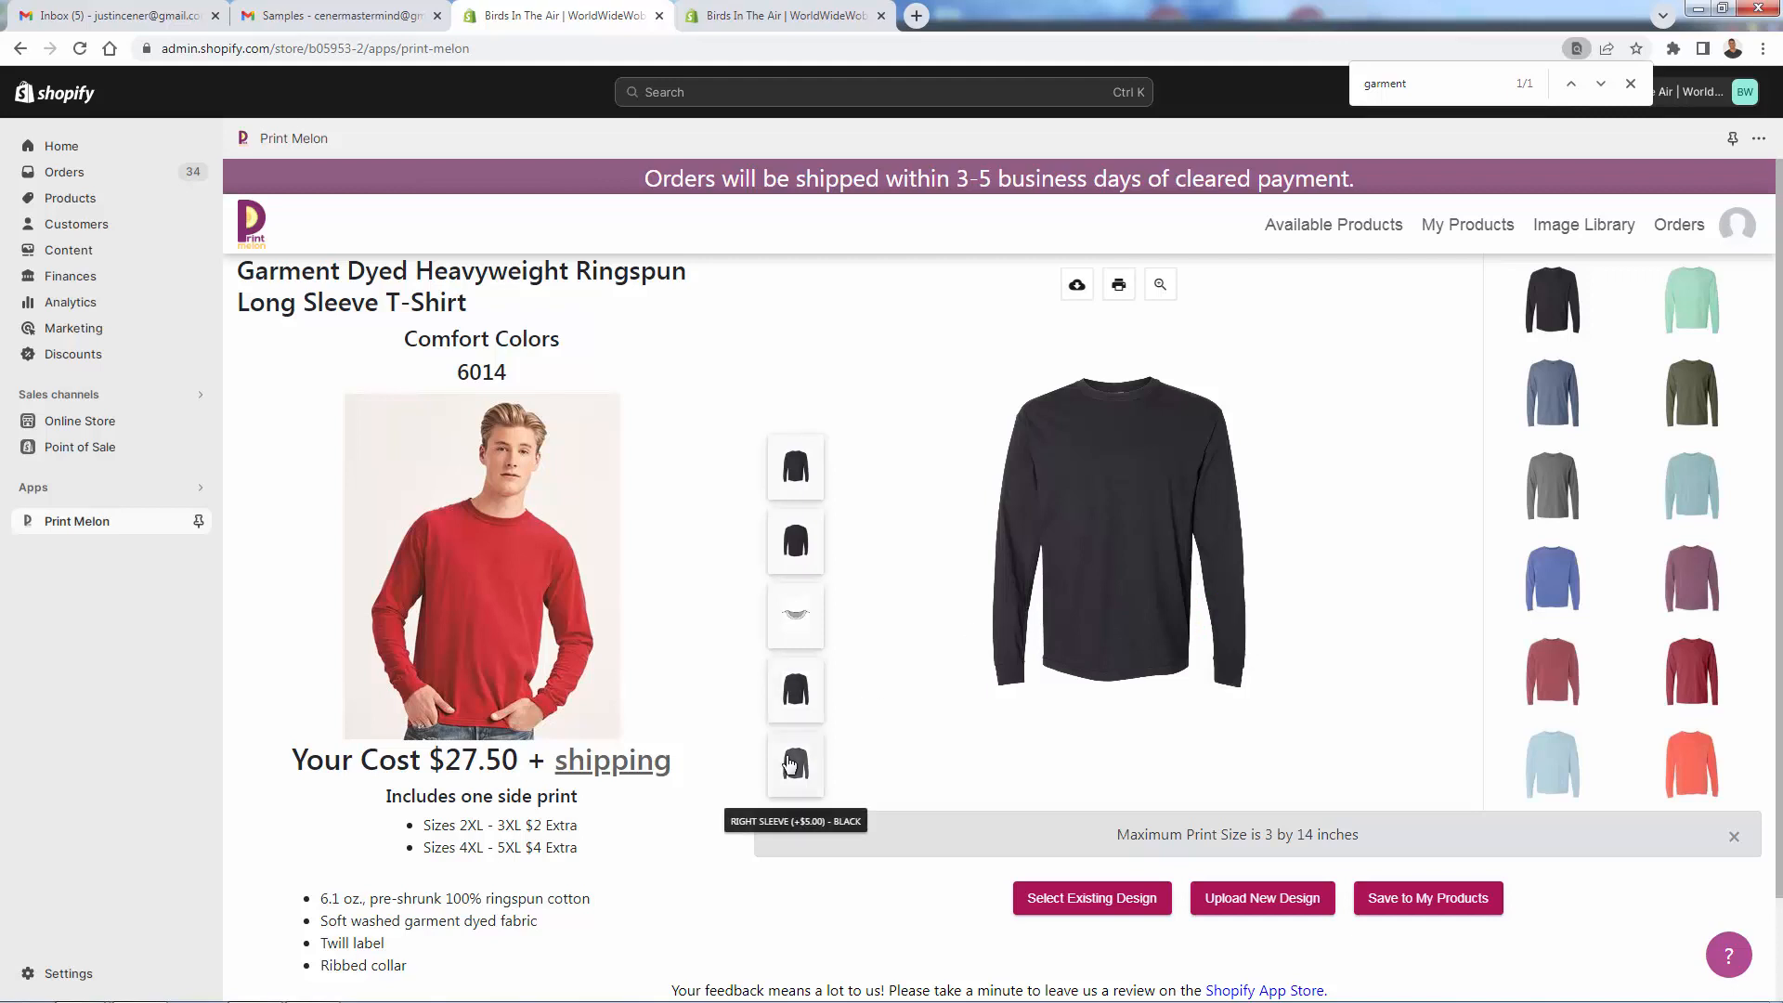
pyautogui.moveTo(1089, 866)
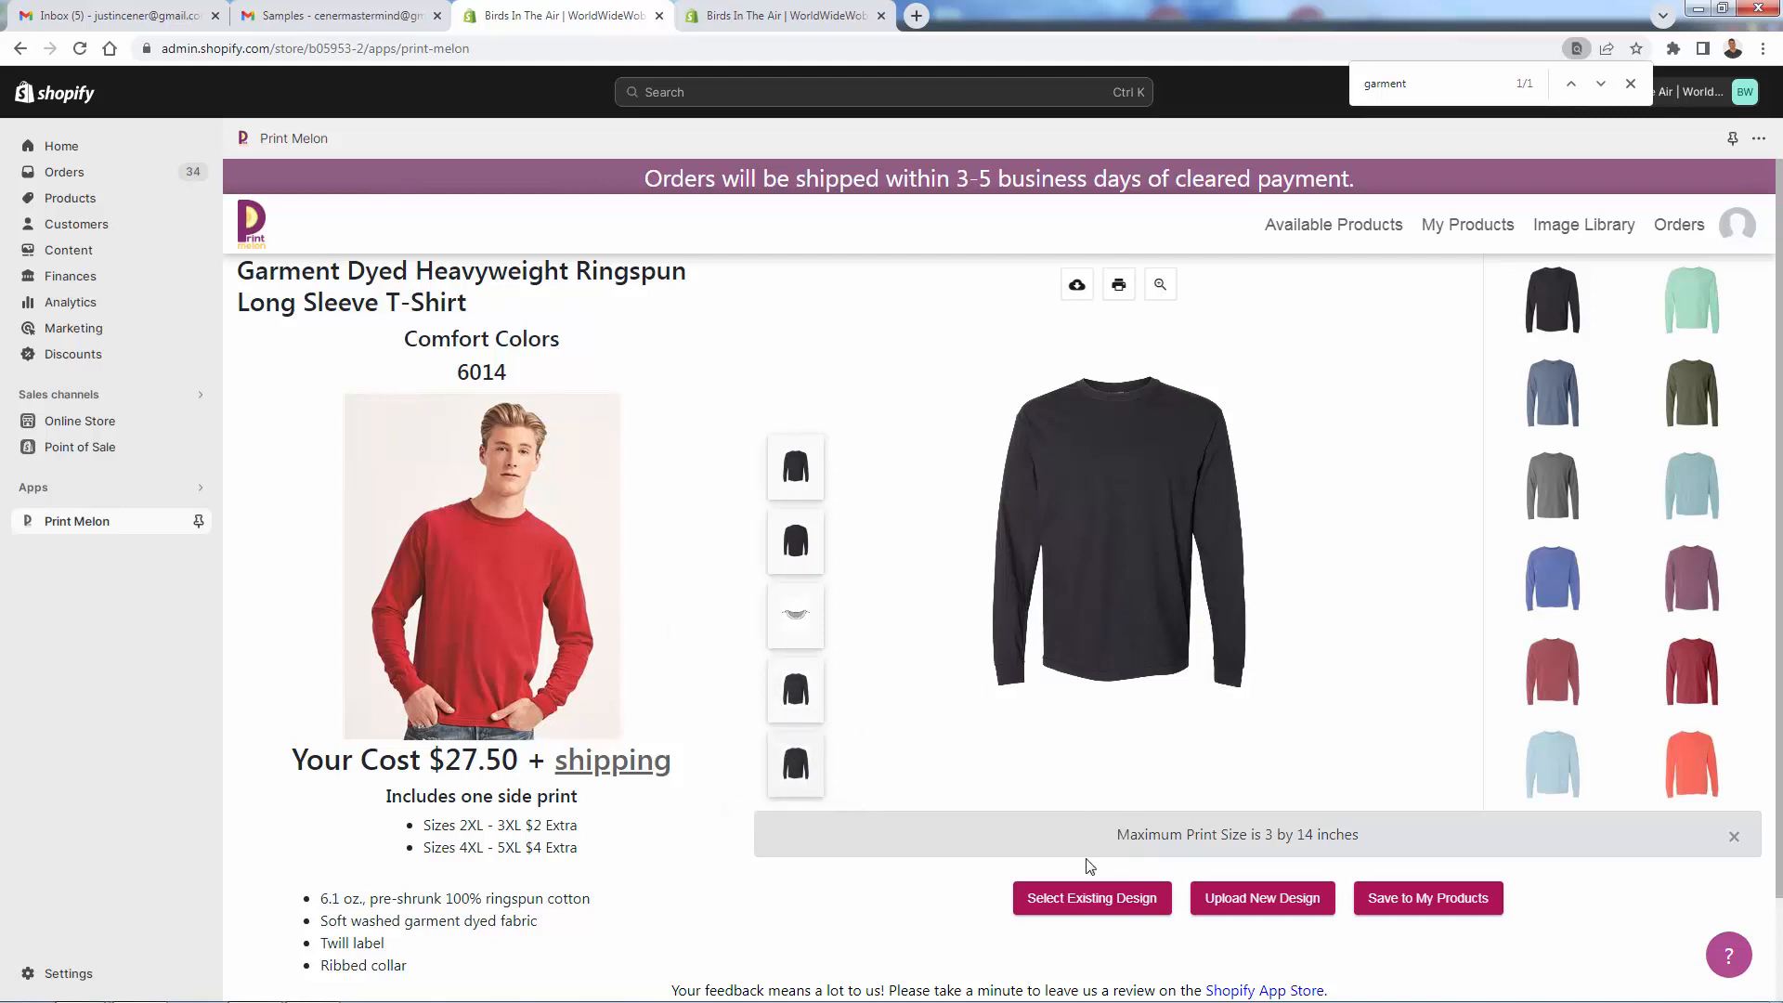
# Place the alientextlogo ALIEN wordmark on the right sleeve and preview it
pyautogui.click(1089, 897)
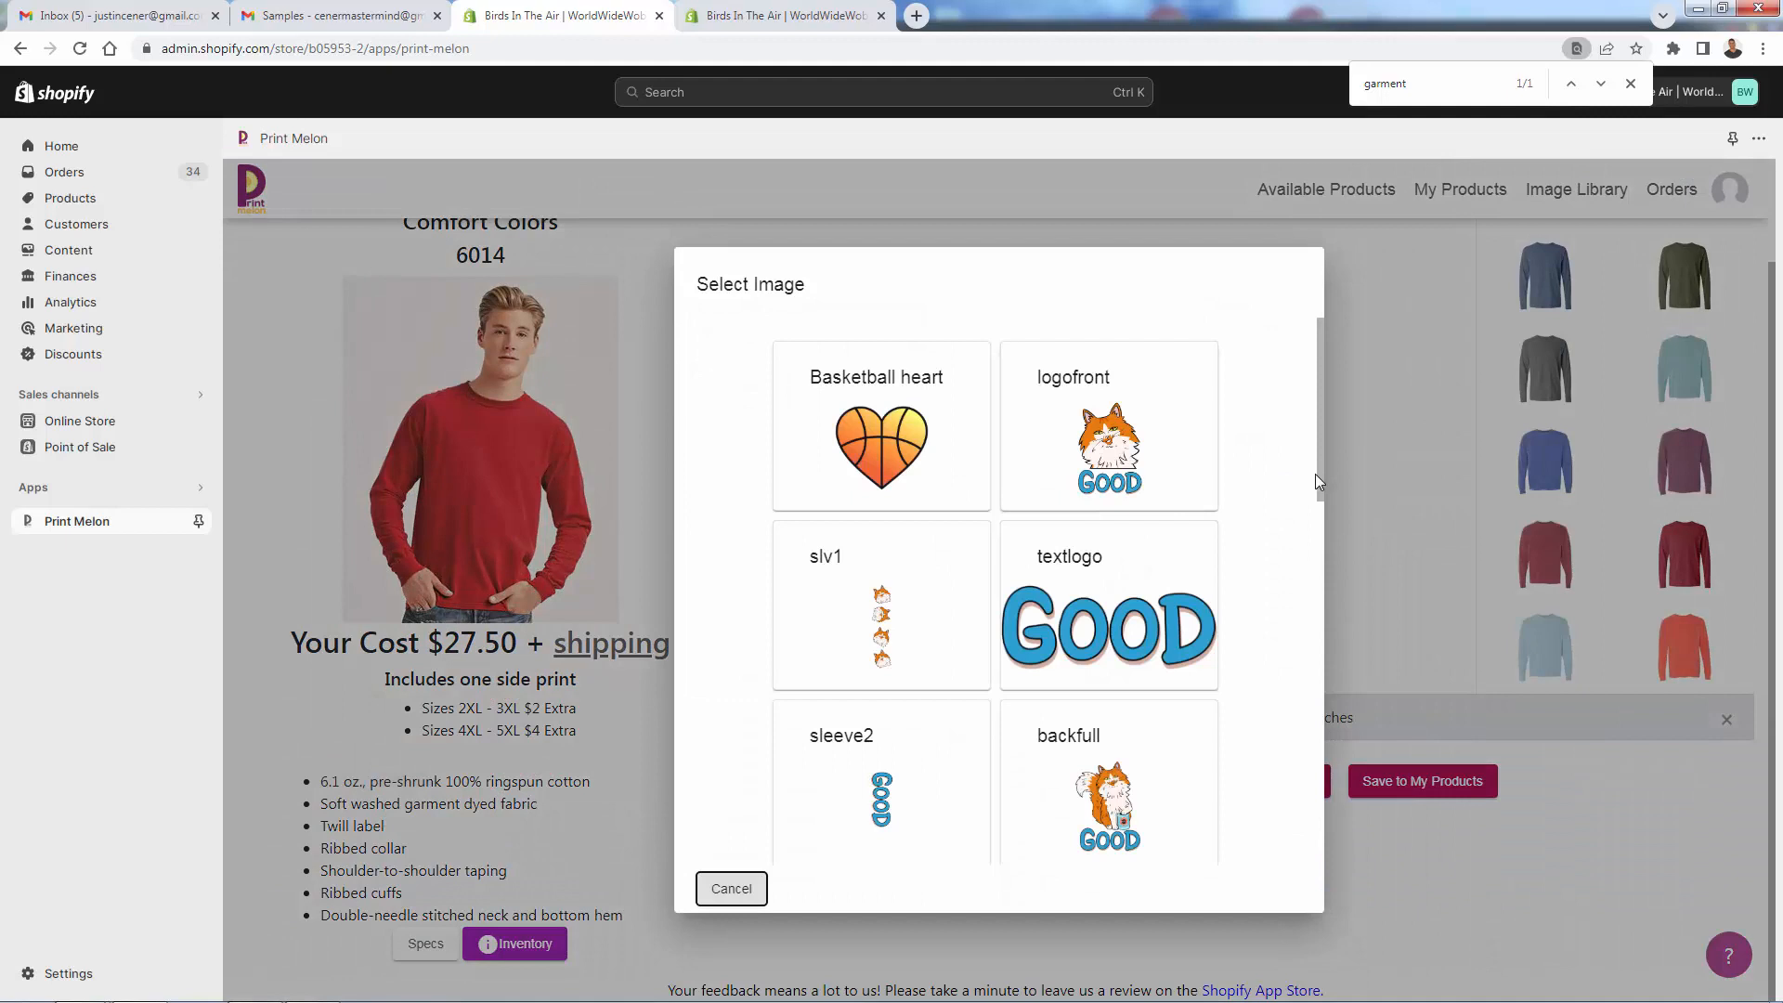
pyautogui.scroll(-3)
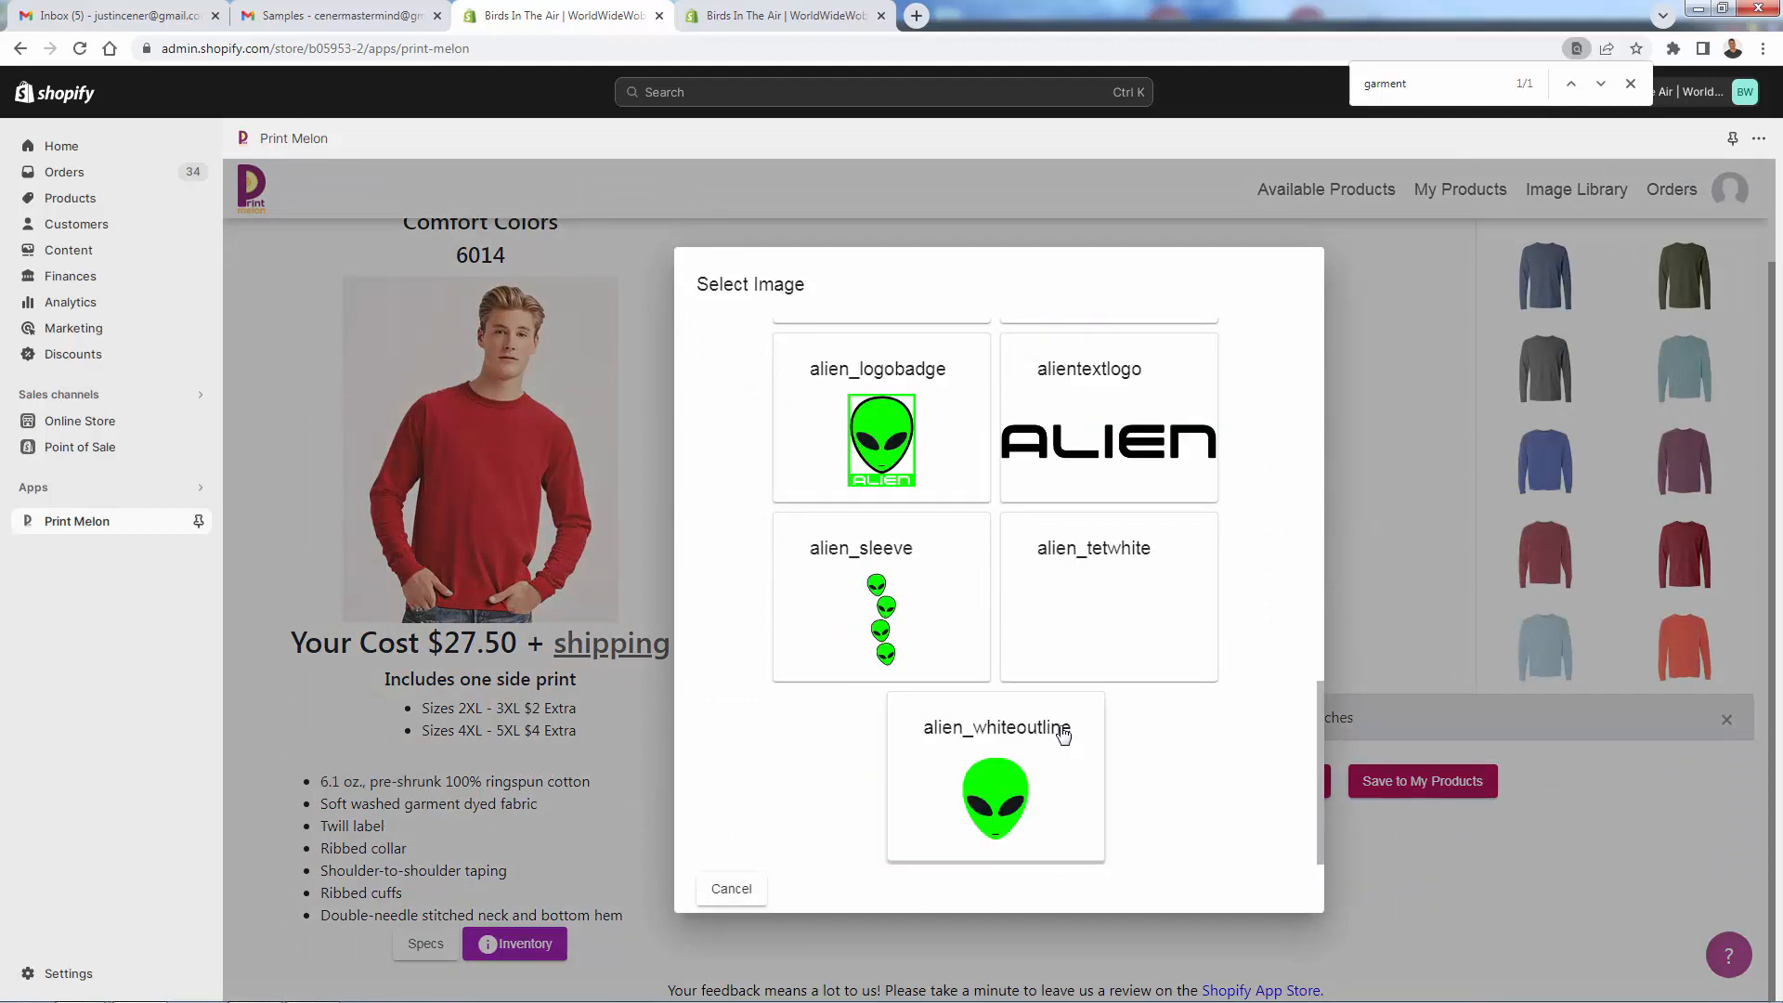
pyautogui.moveTo(1124, 623)
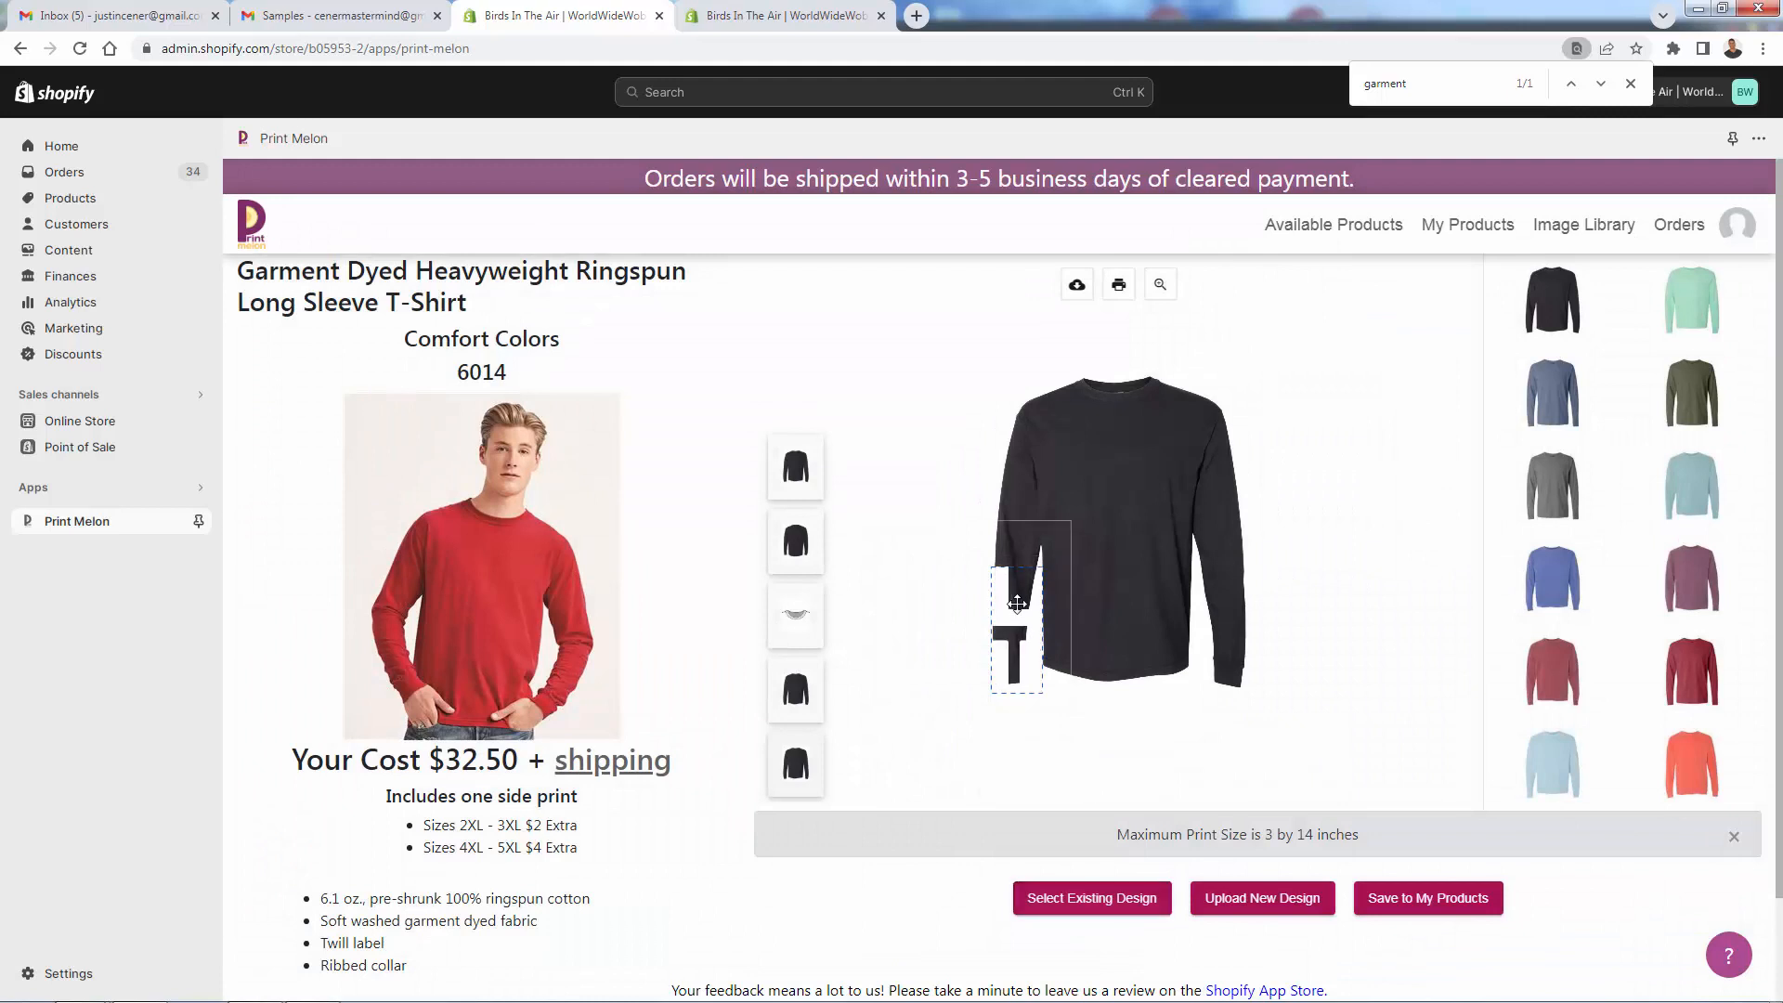
pyautogui.click(1015, 631)
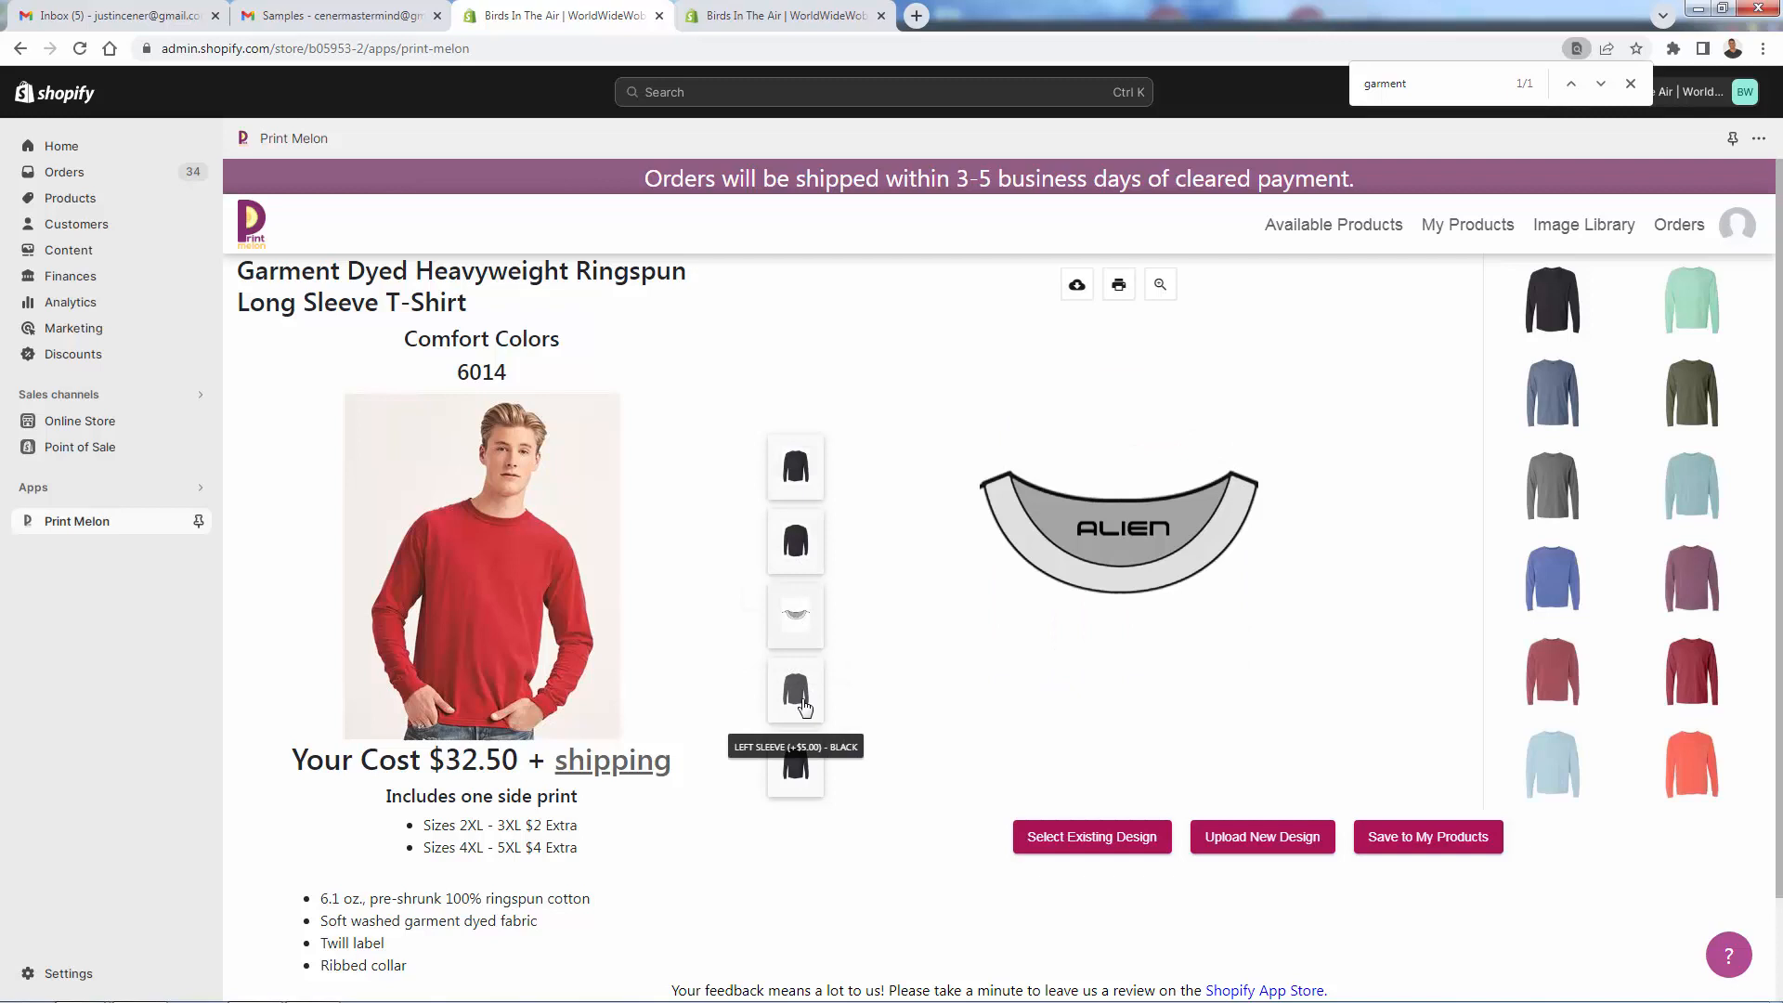
pyautogui.click(795, 690)
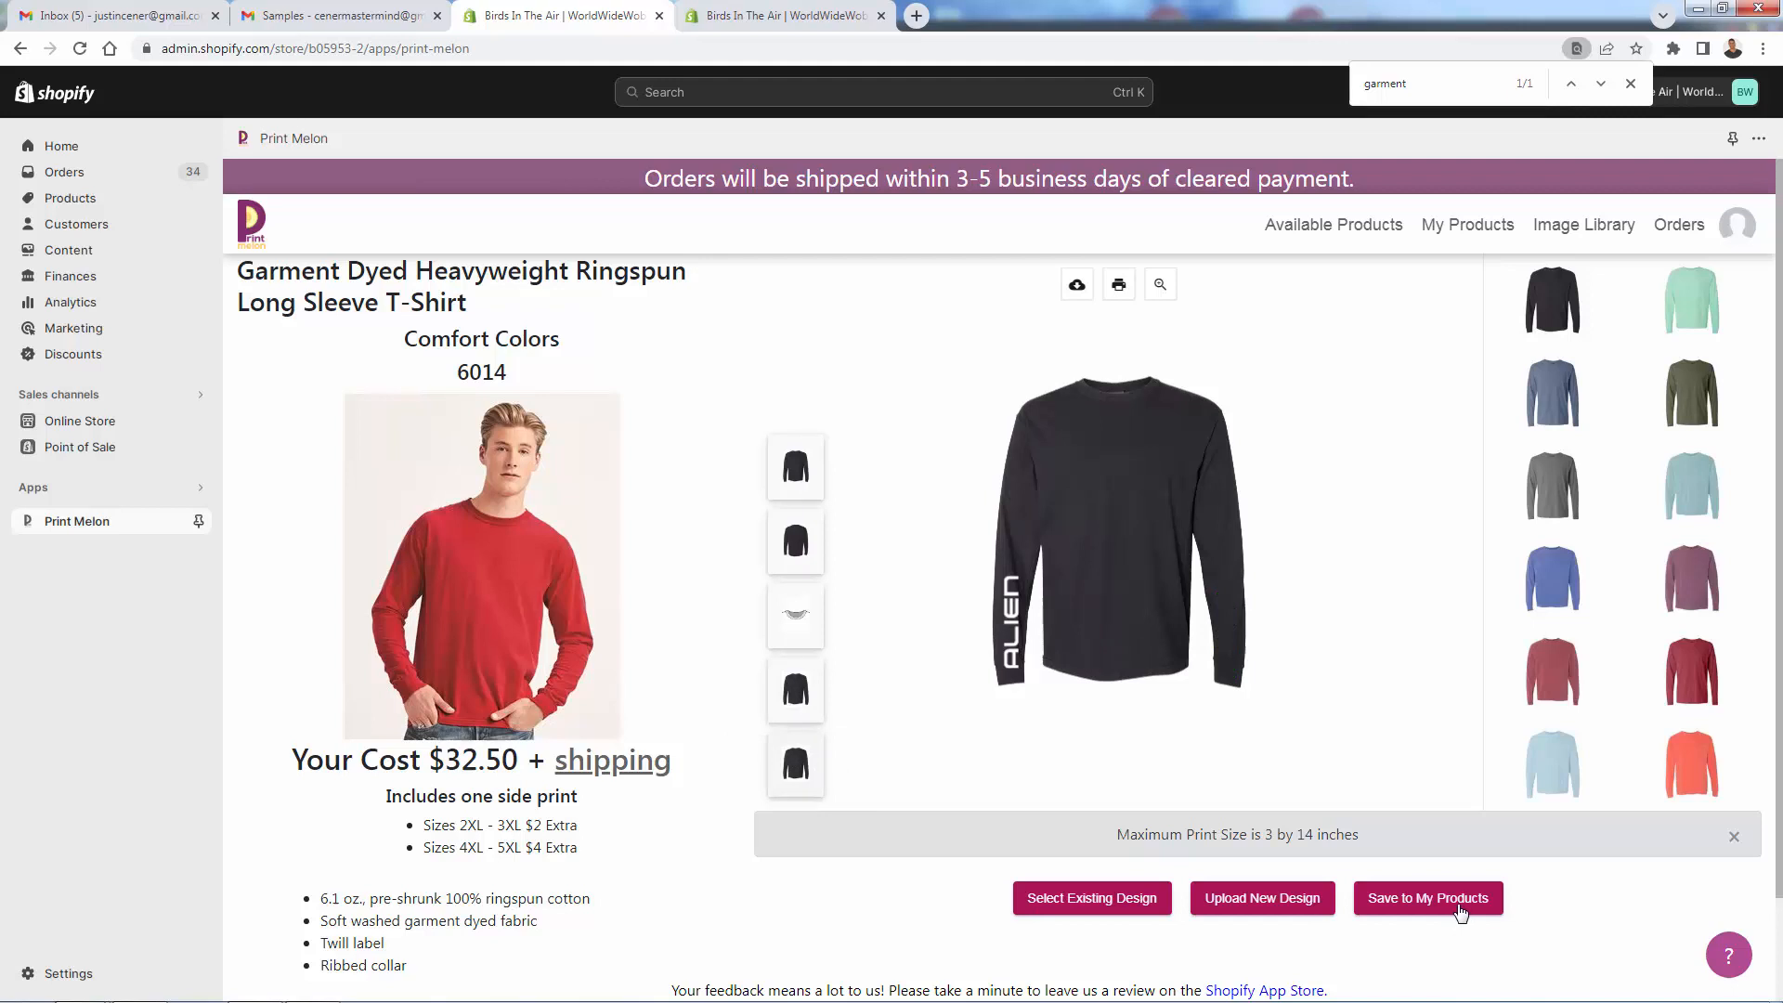
# Title the product 'Alien Long Sleeve Print T-Shirt' with clear bag packaging
pyautogui.click(1427, 897)
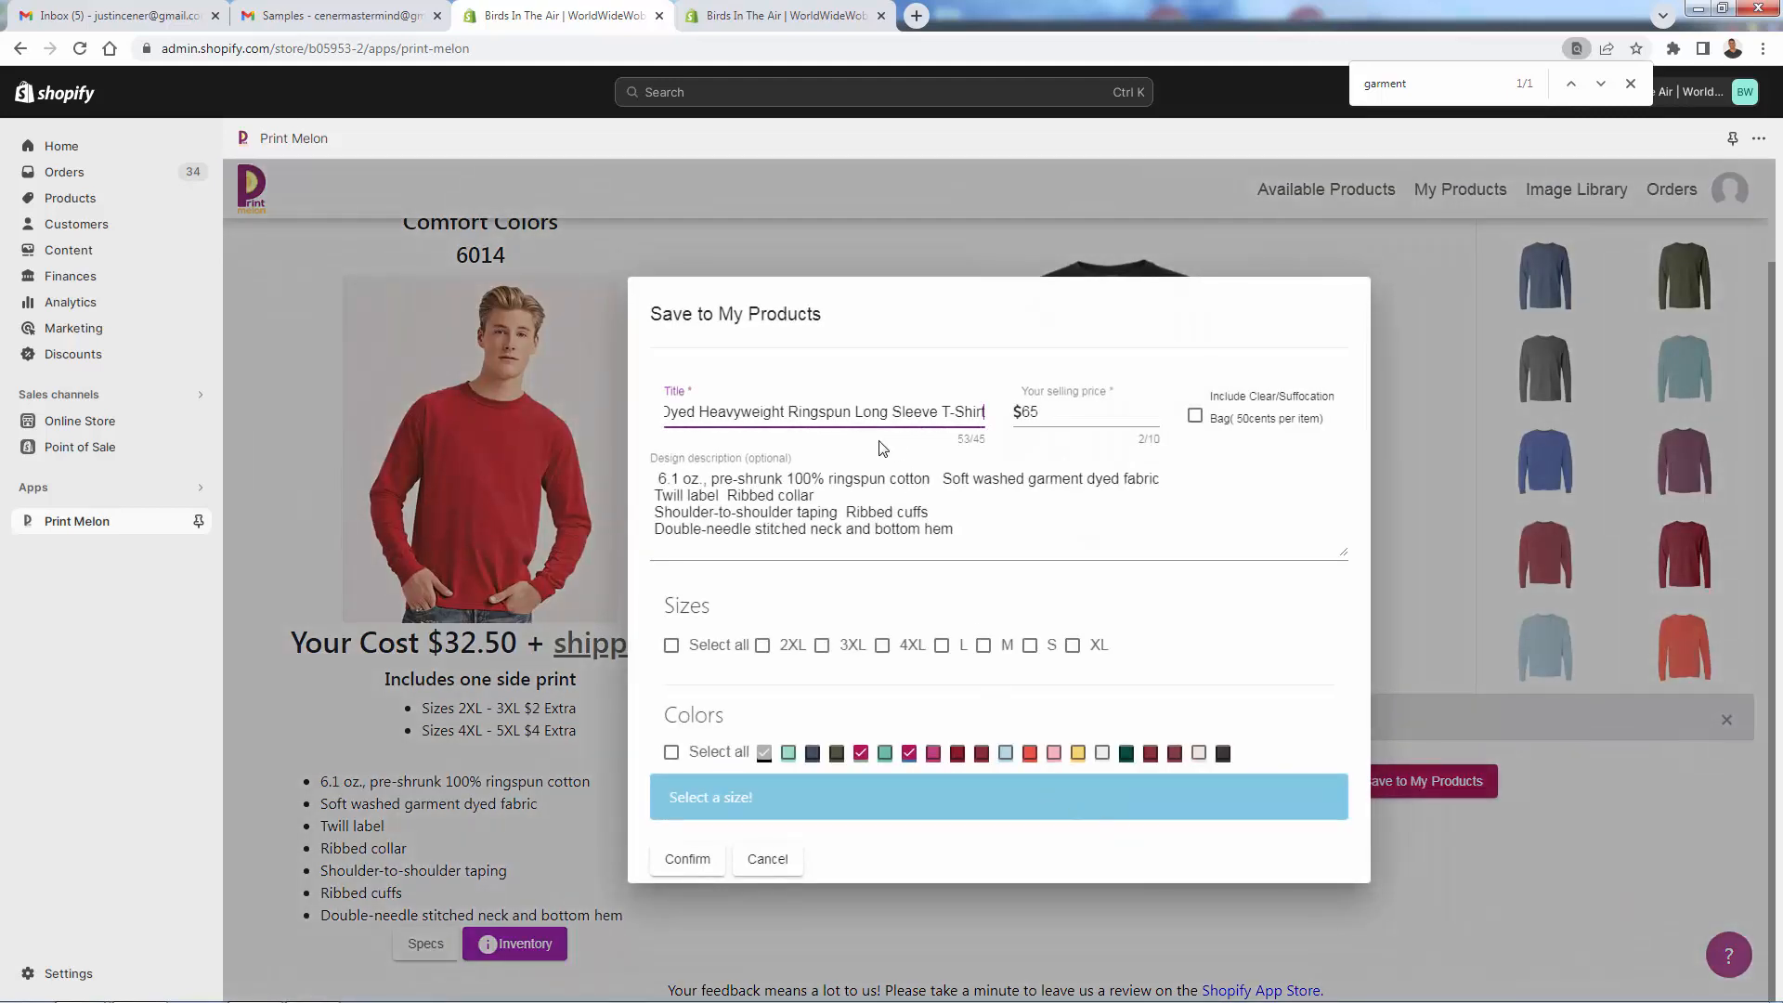
pyautogui.moveTo(808, 429)
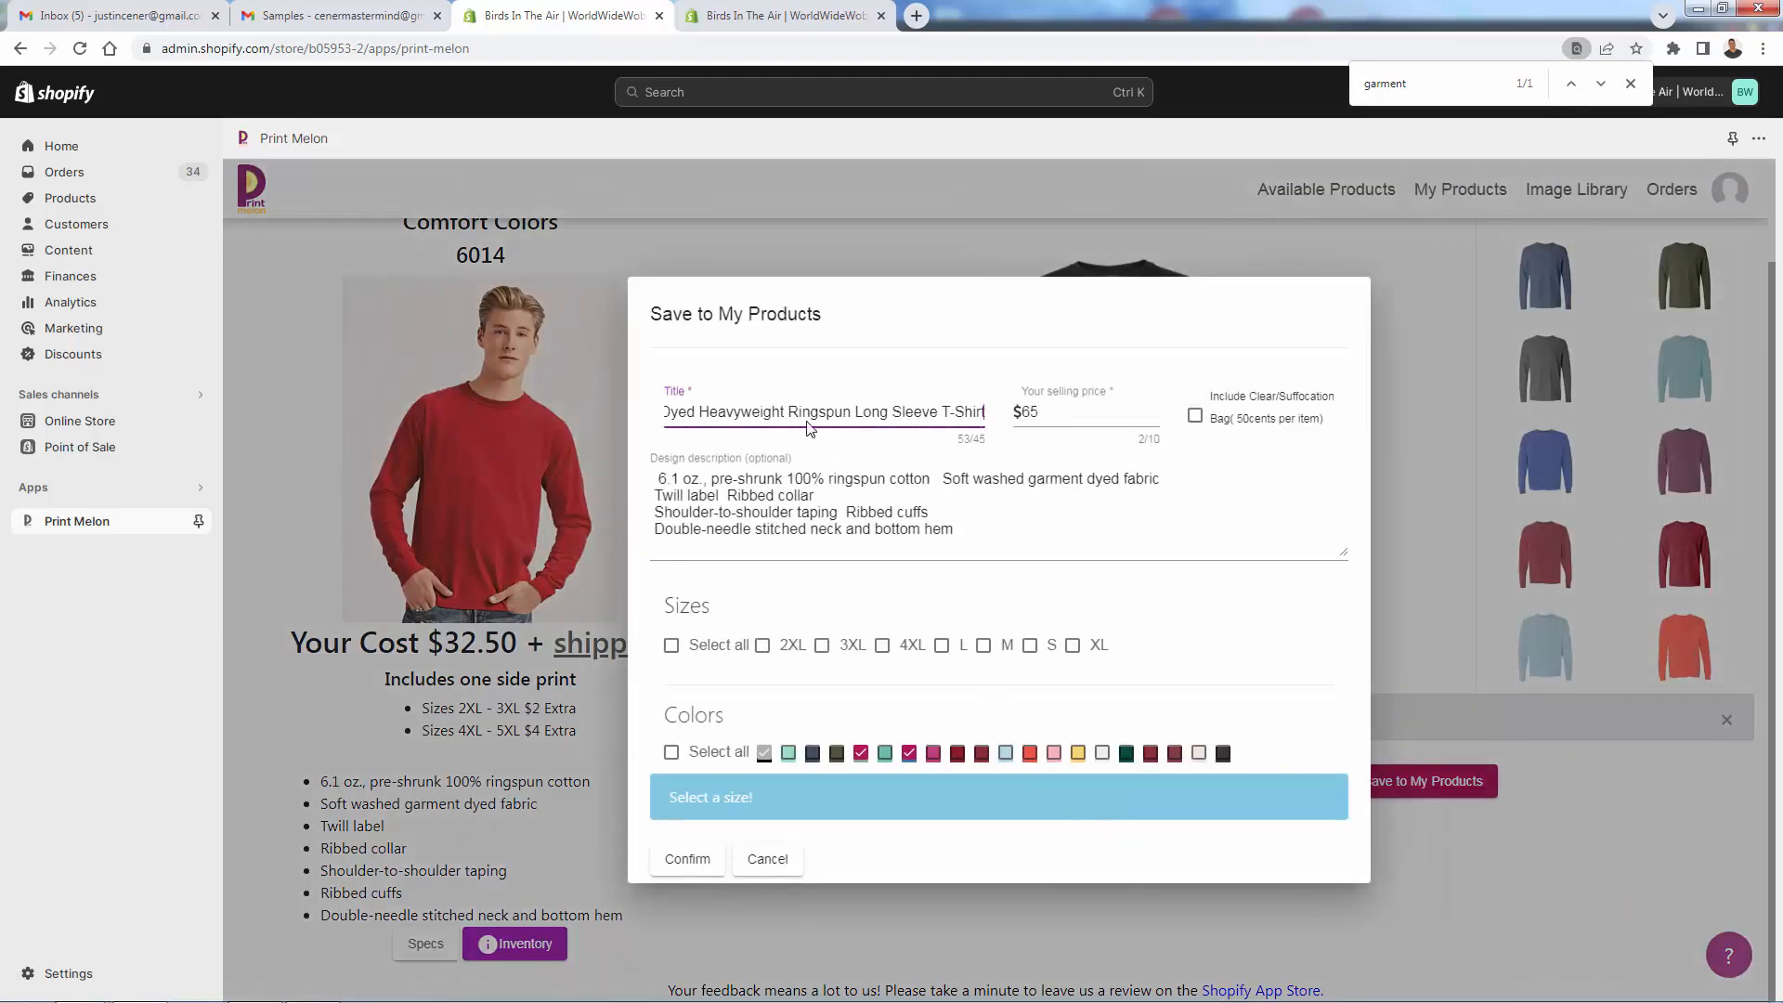
pyautogui.tripleClick(821, 411)
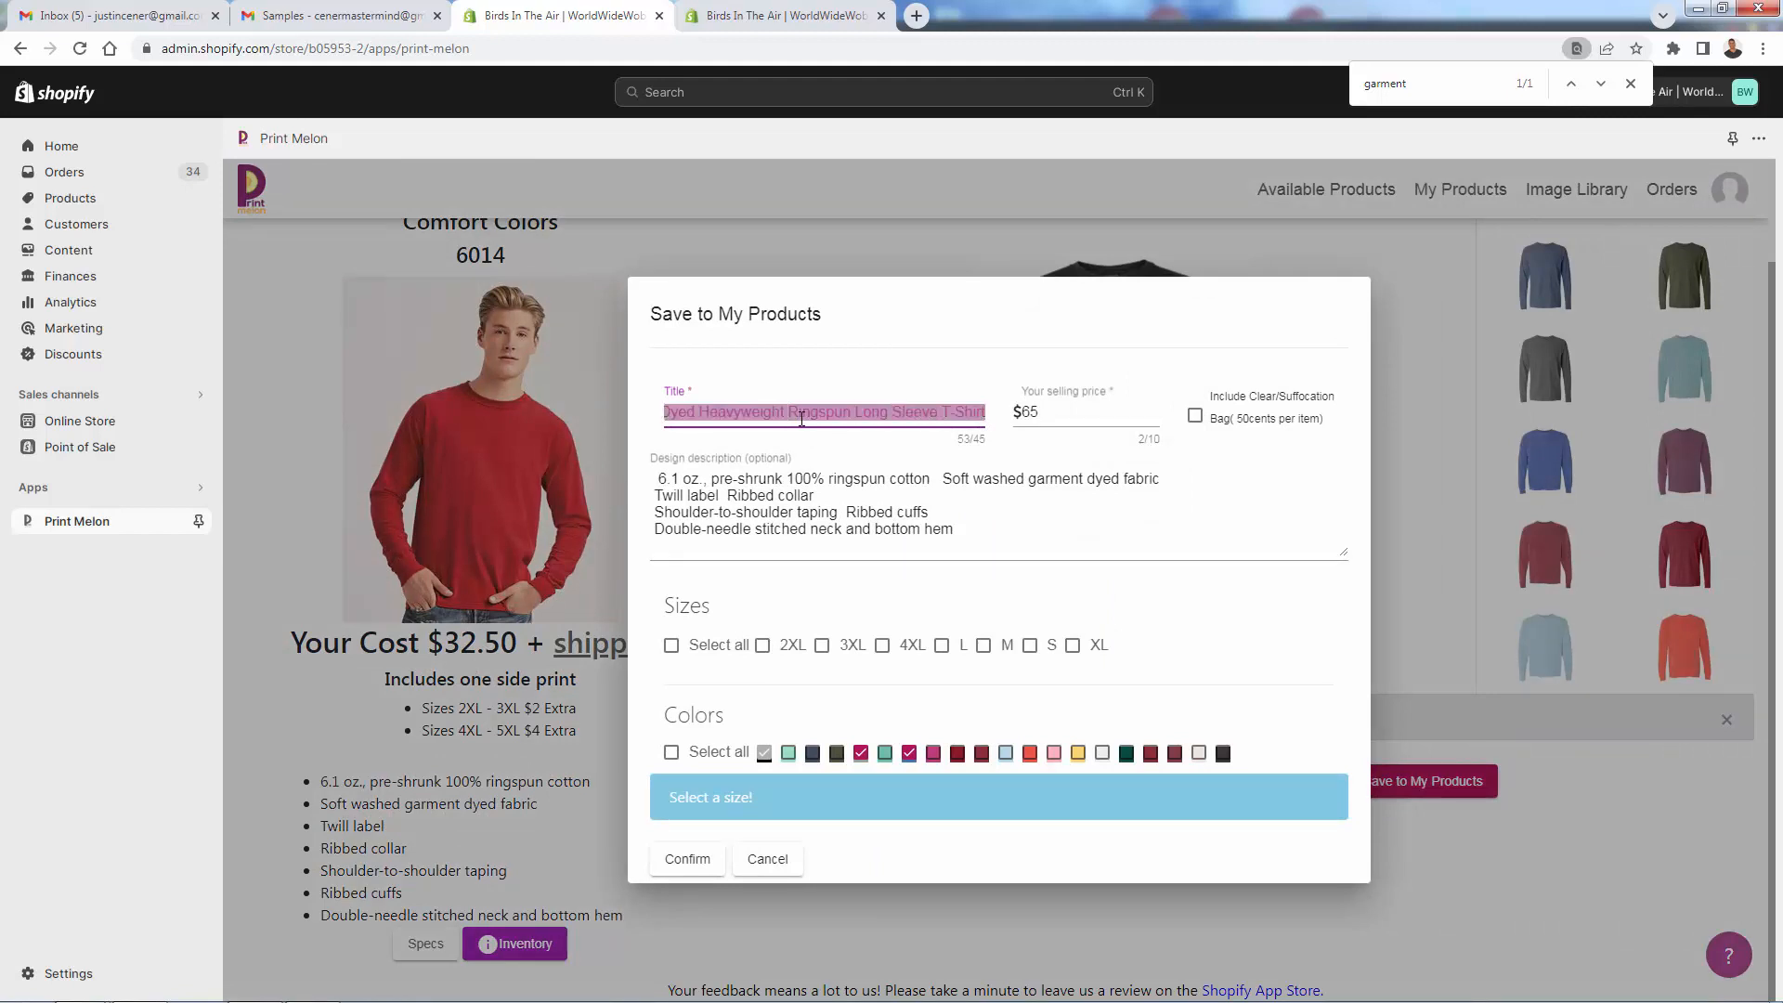
pyautogui.write('Alien Long Sleeve')
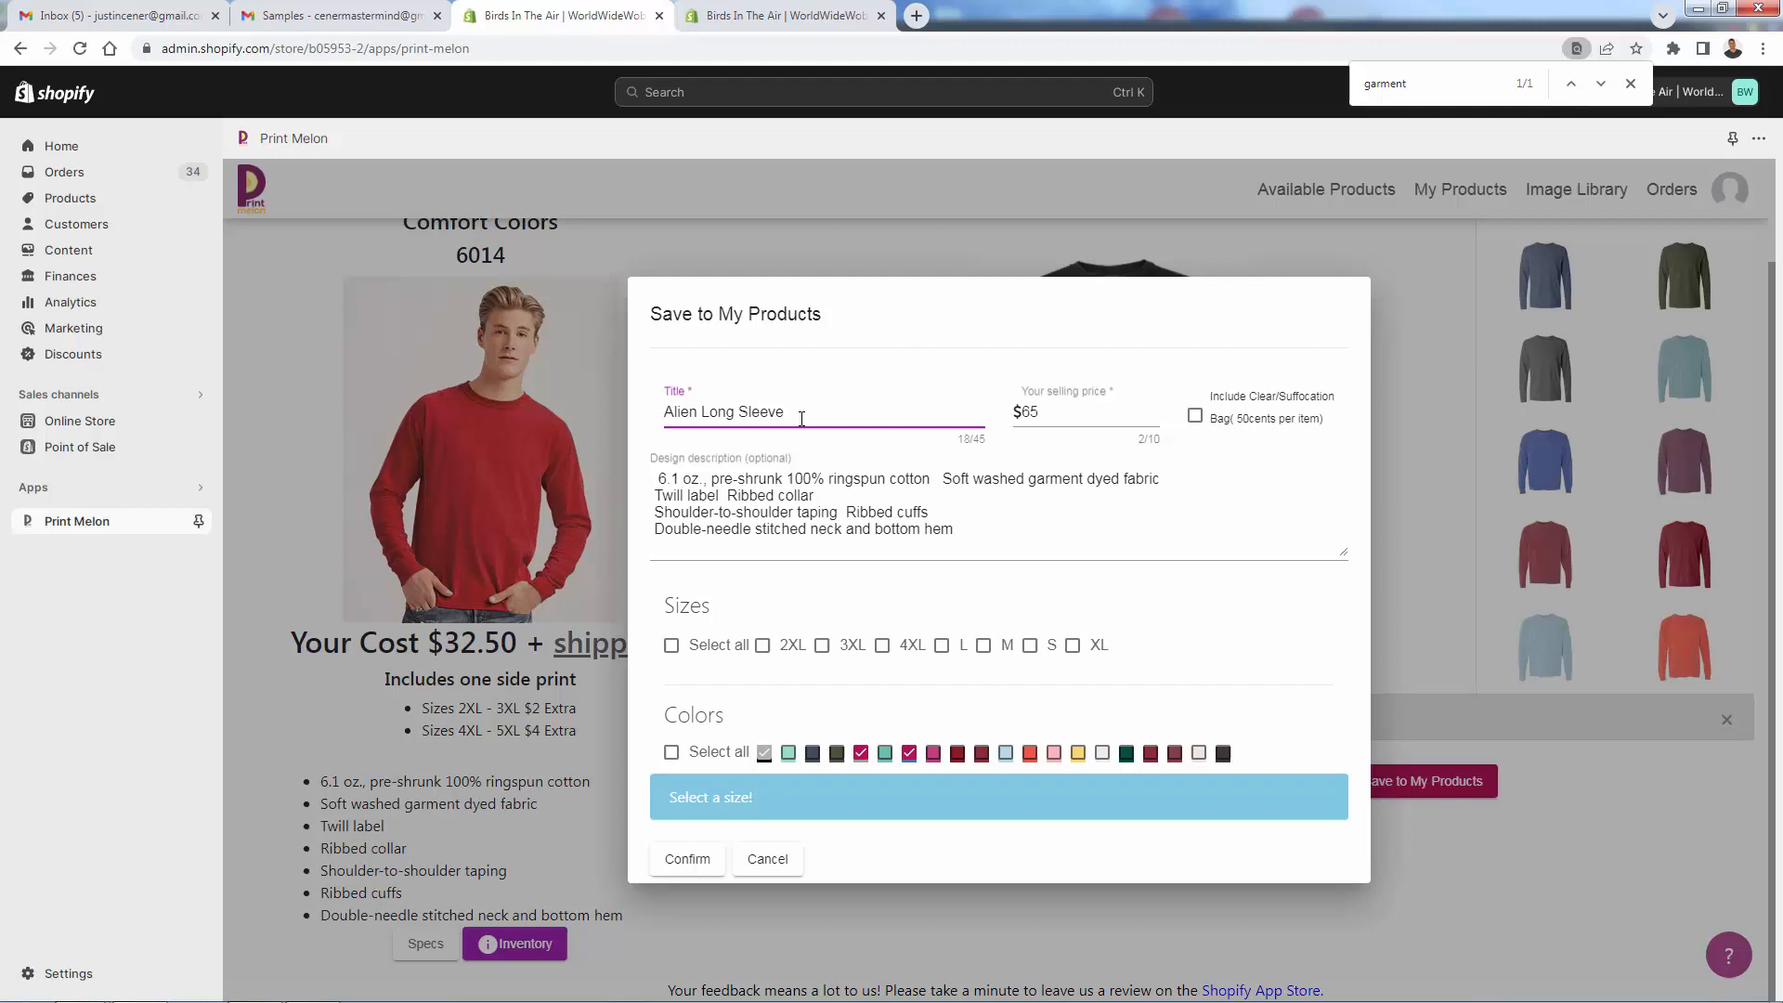
pyautogui.write('Print T-')
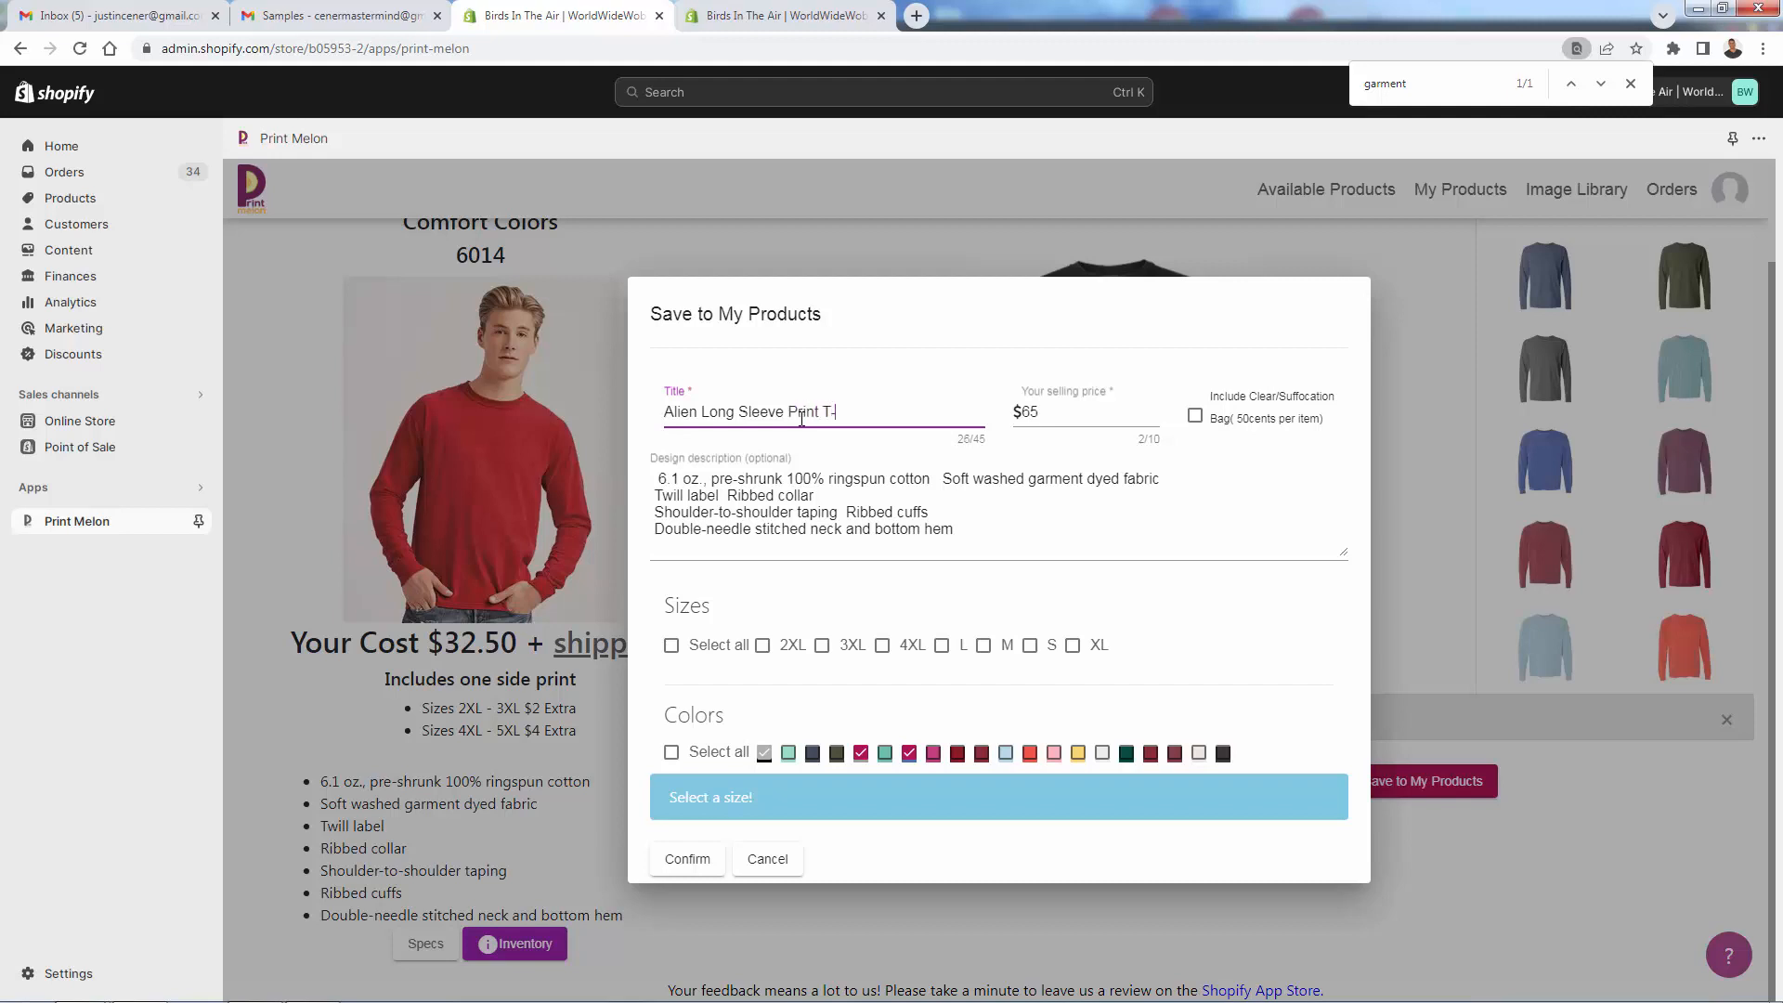
pyautogui.write('Shirt')
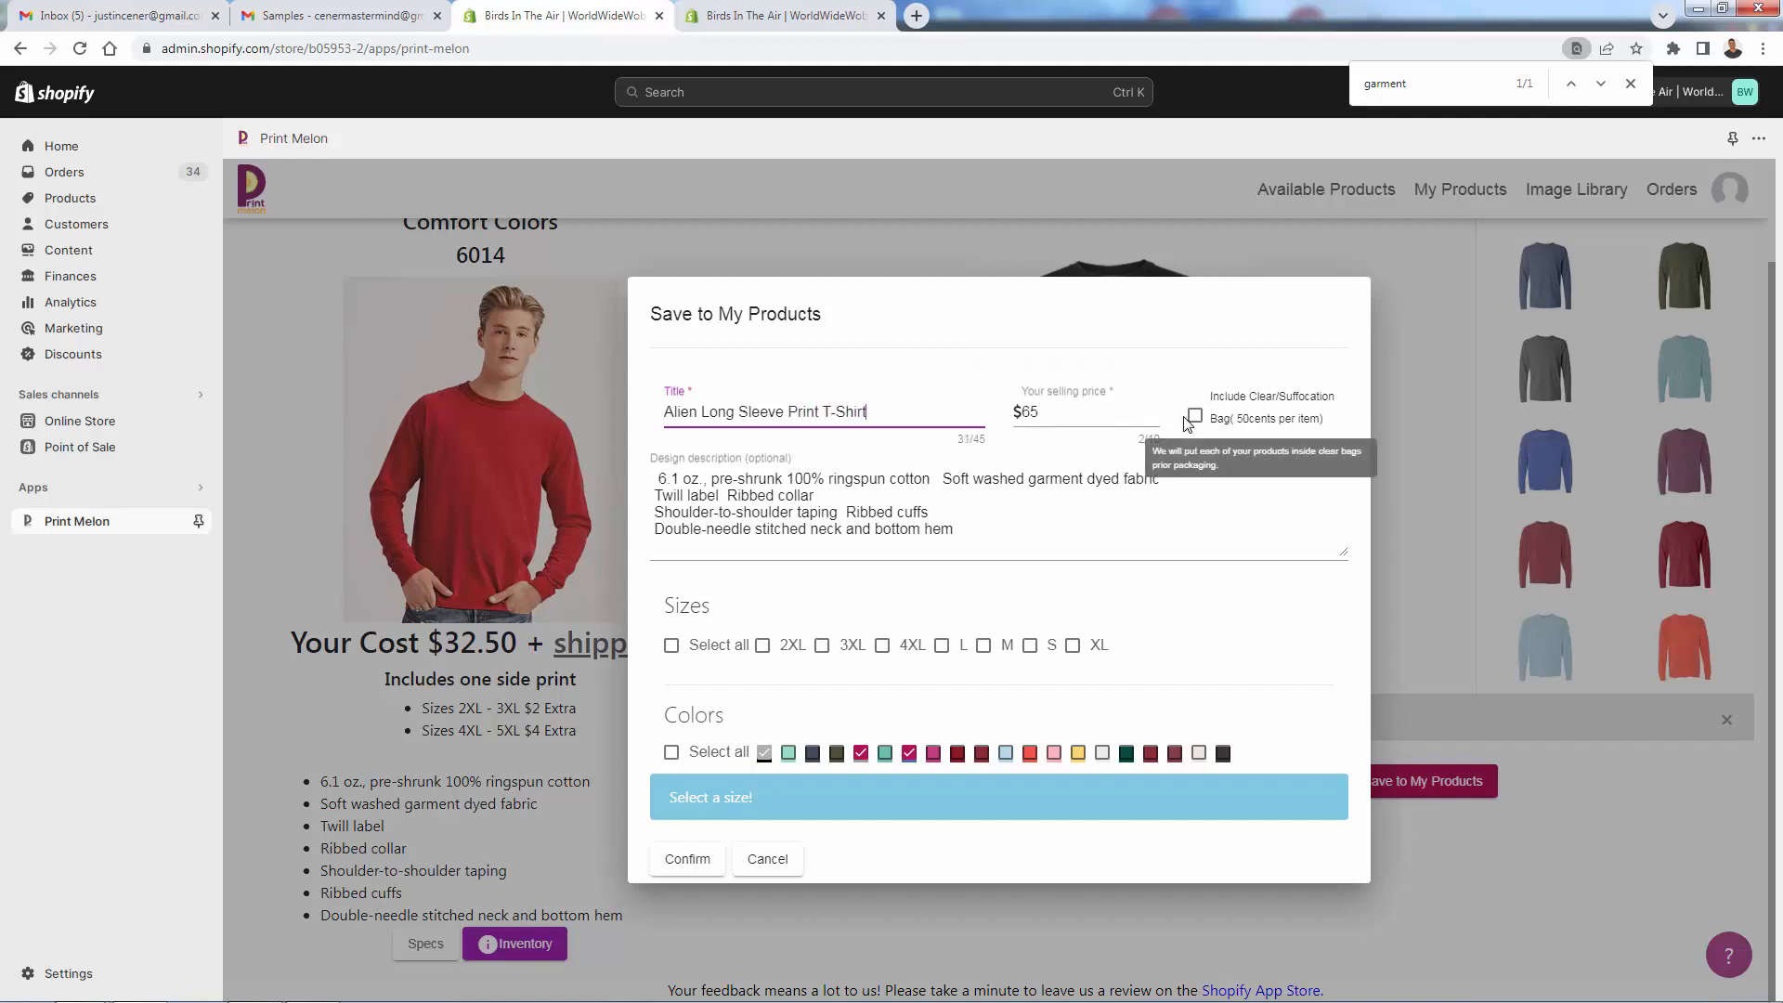
pyautogui.click(1194, 417)
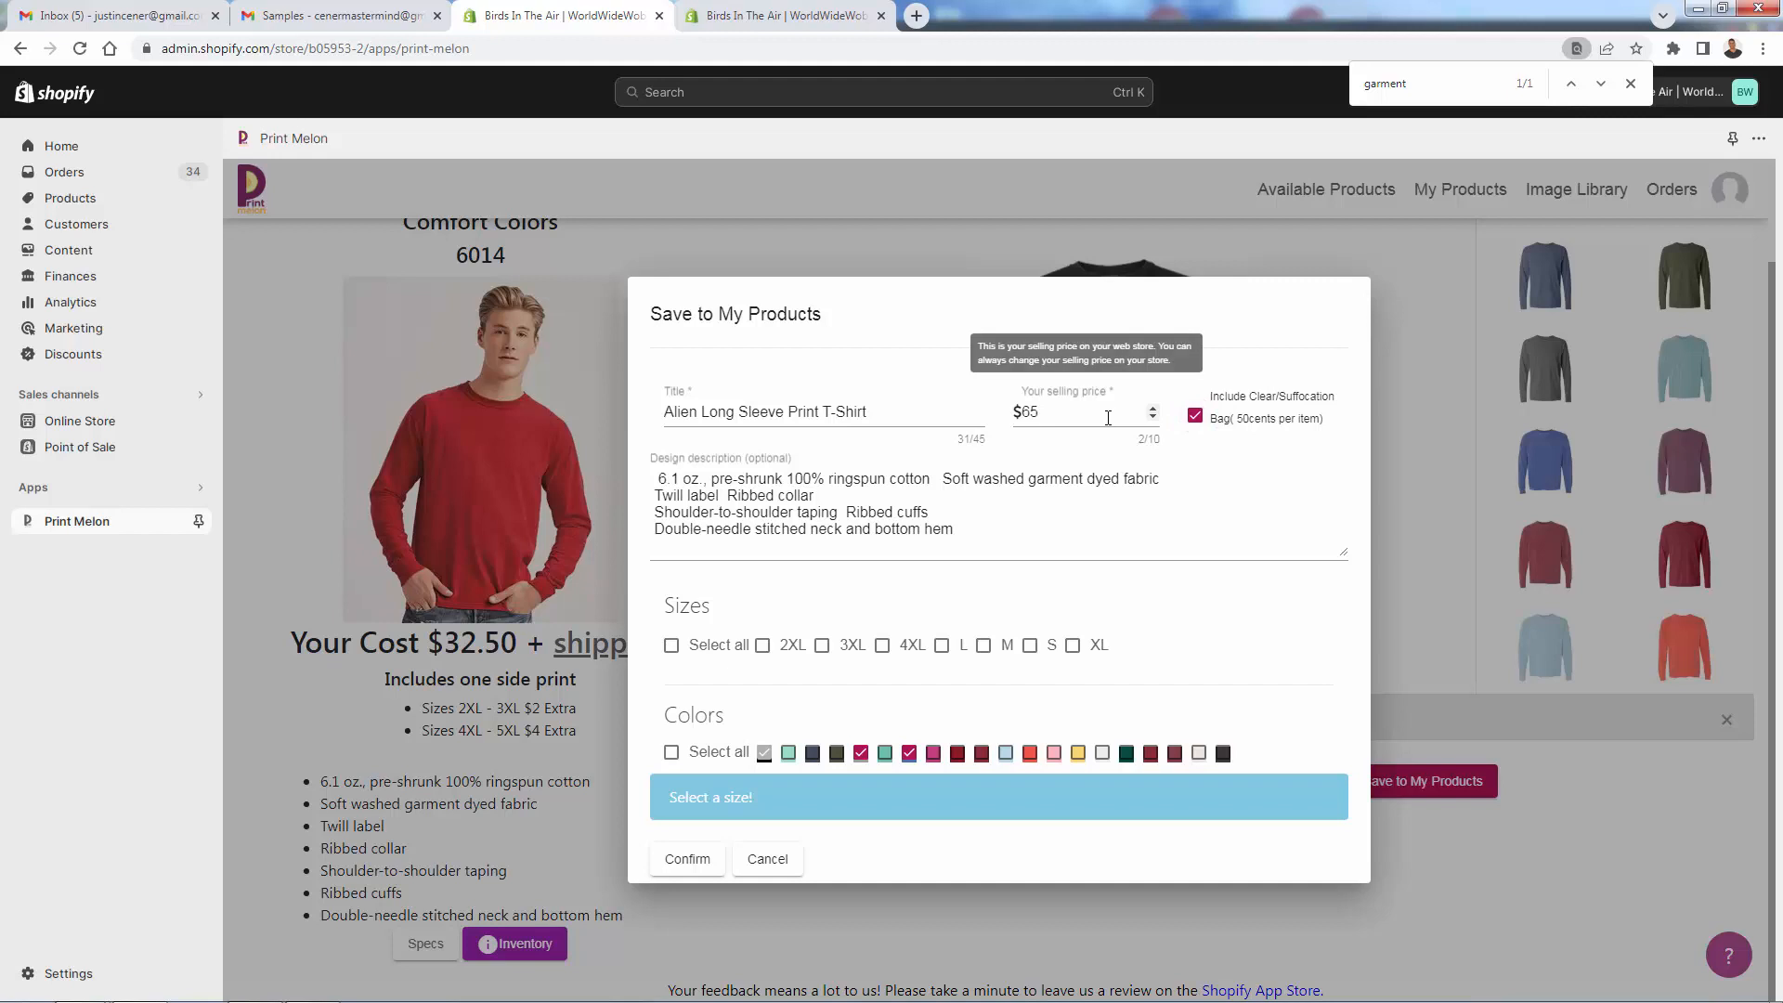
# Set the price to 49.99 and select black as a product colour
pyautogui.write('49.99')
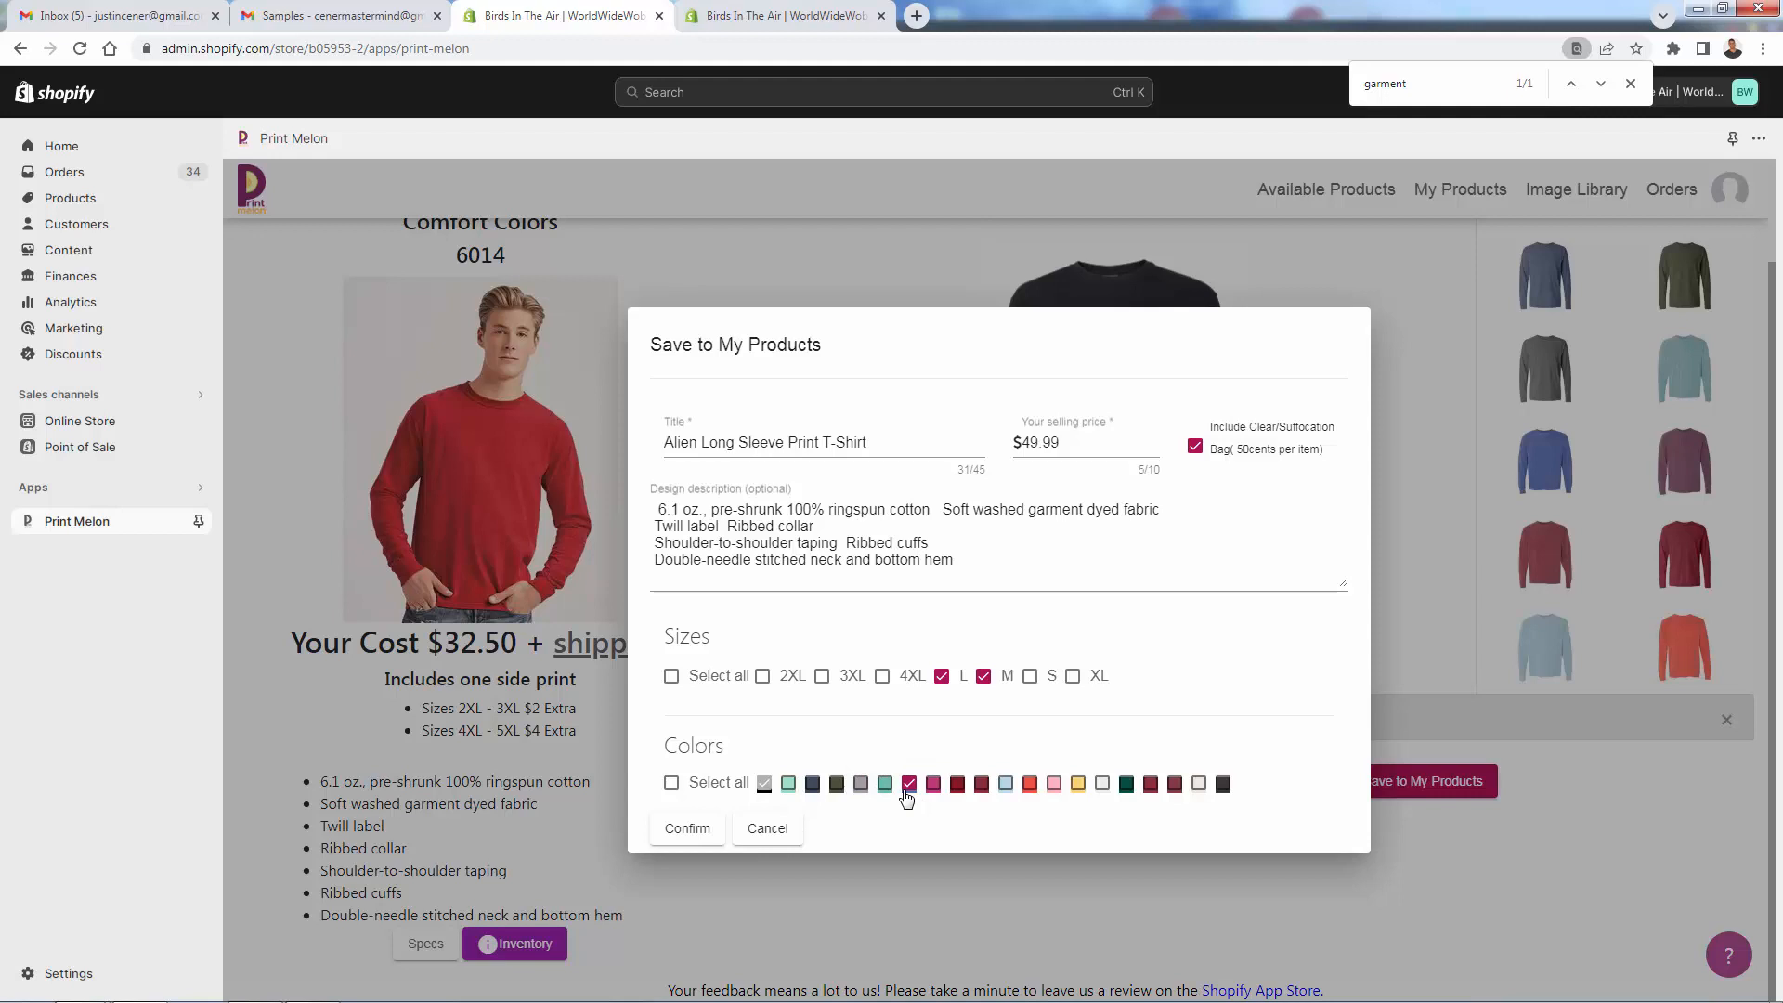
pyautogui.click(907, 784)
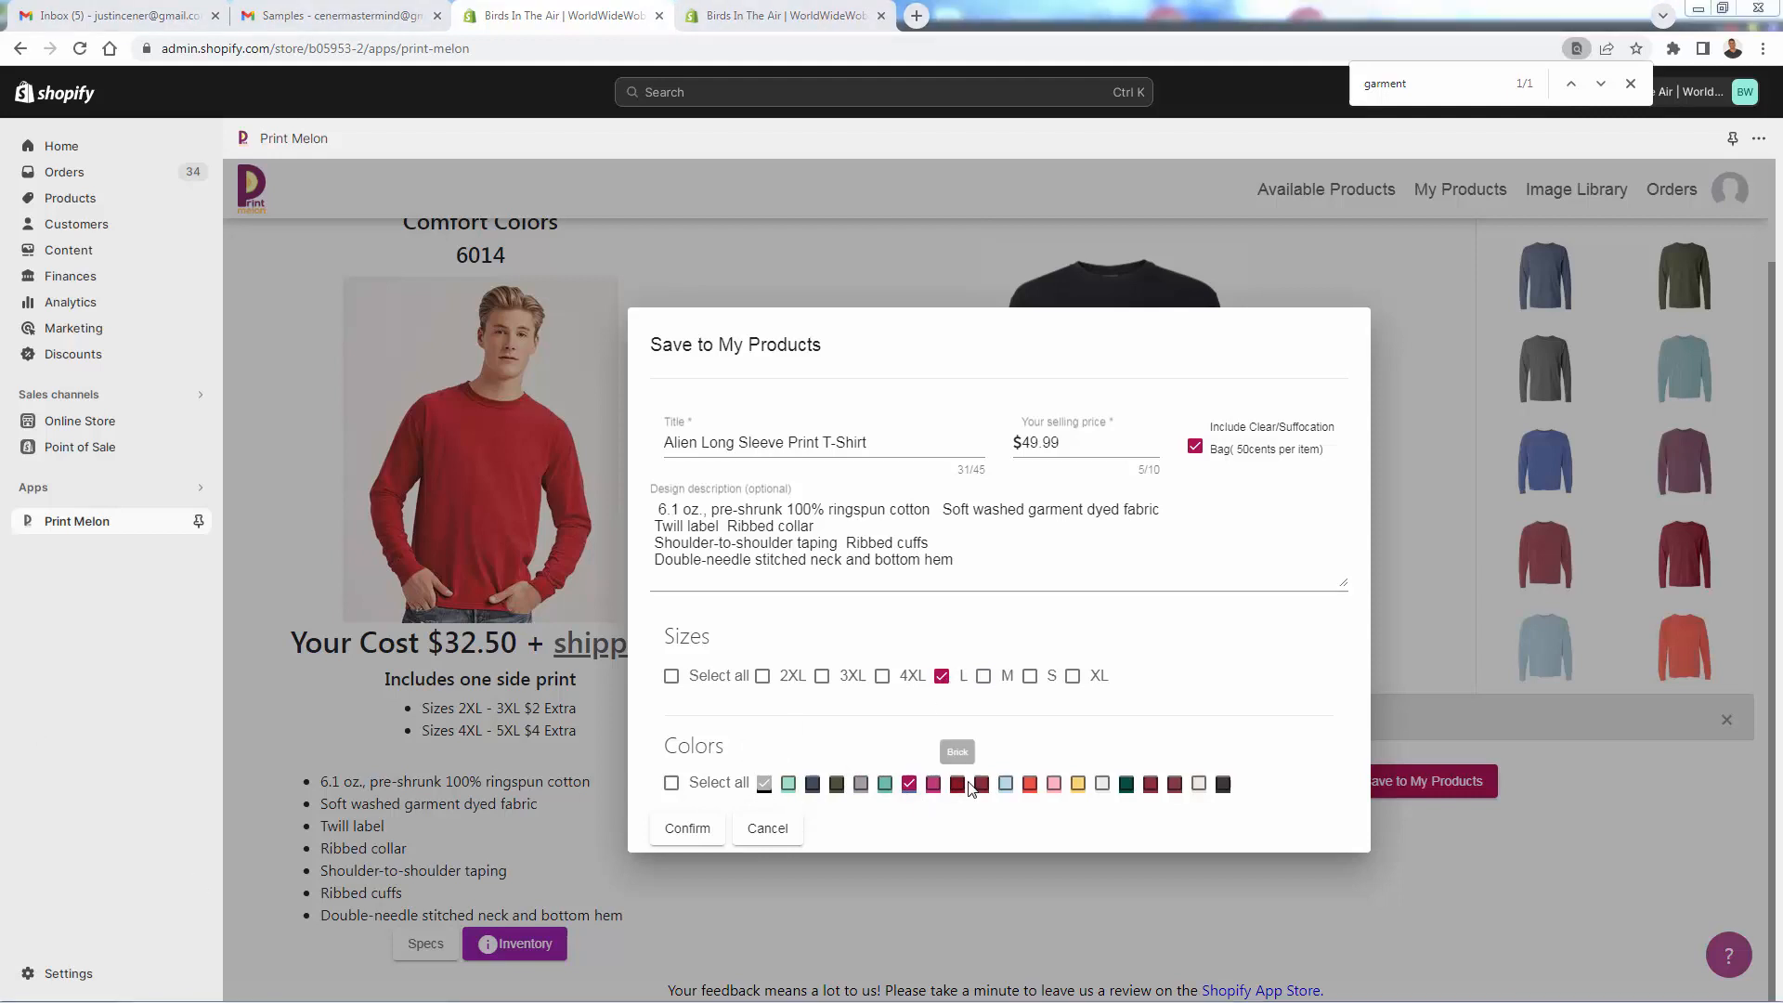
pyautogui.click(687, 828)
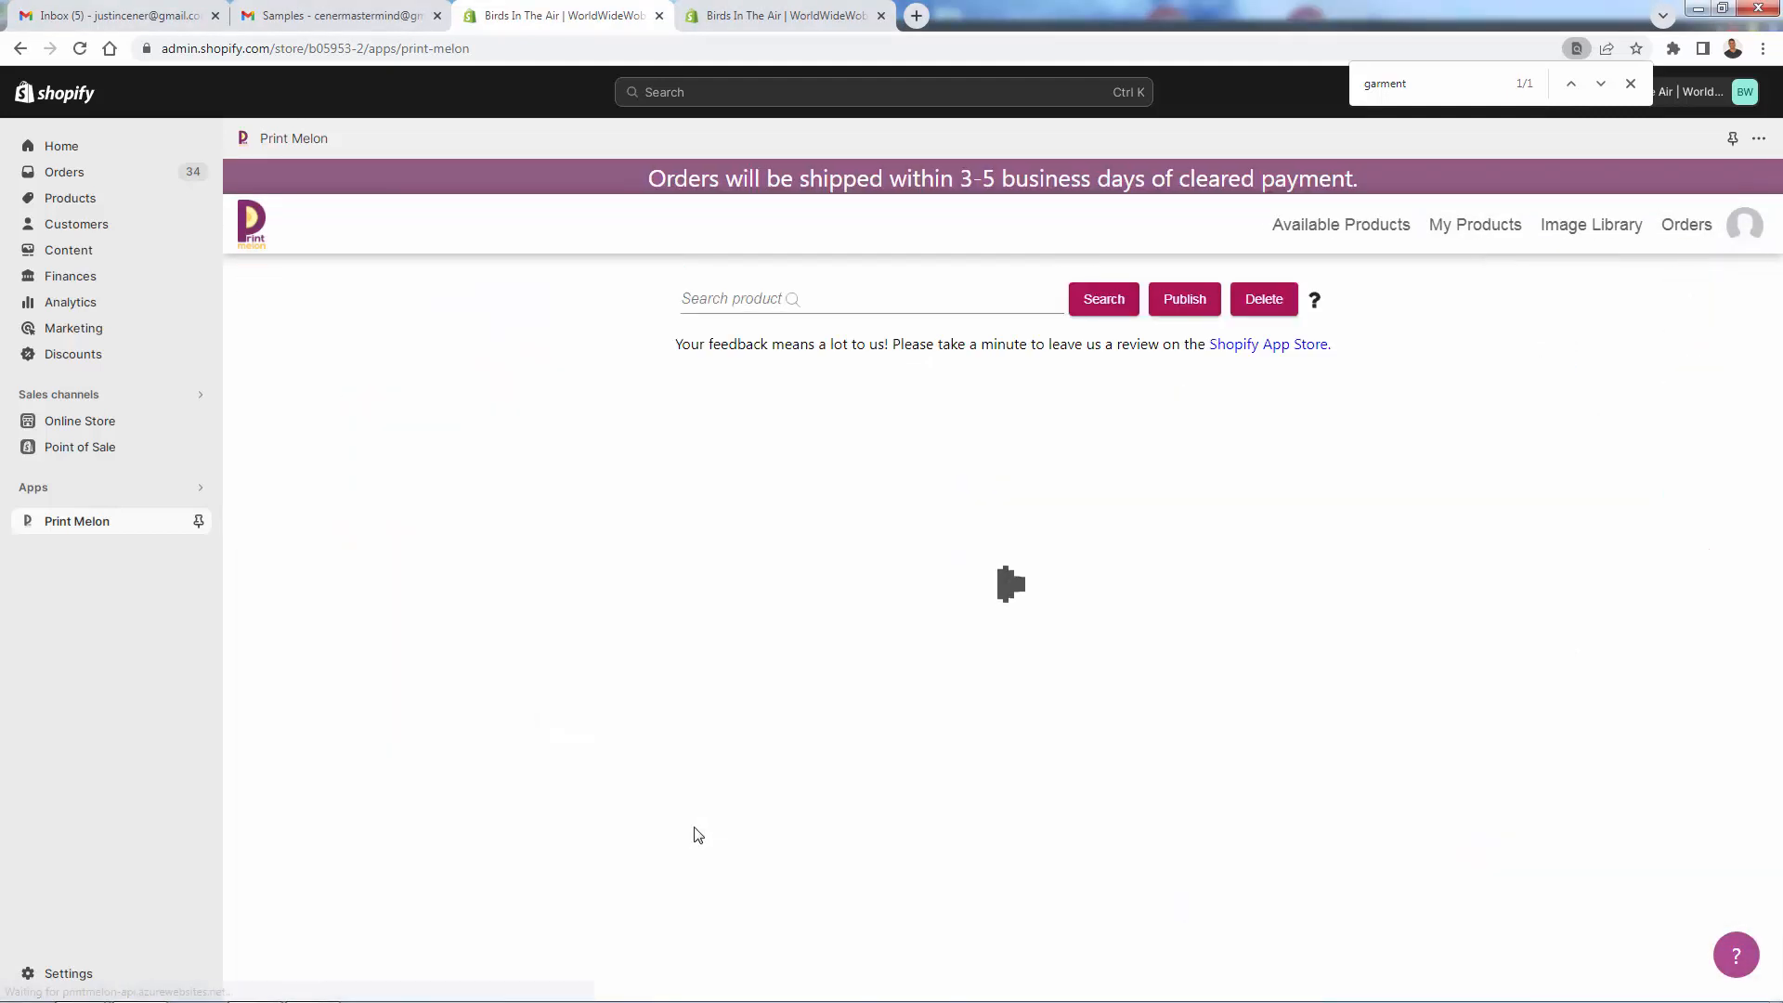
# Open the Comfort Colors 1717 Garment Dyed Heavyweight tee from the product list
pyautogui.click(1467, 224)
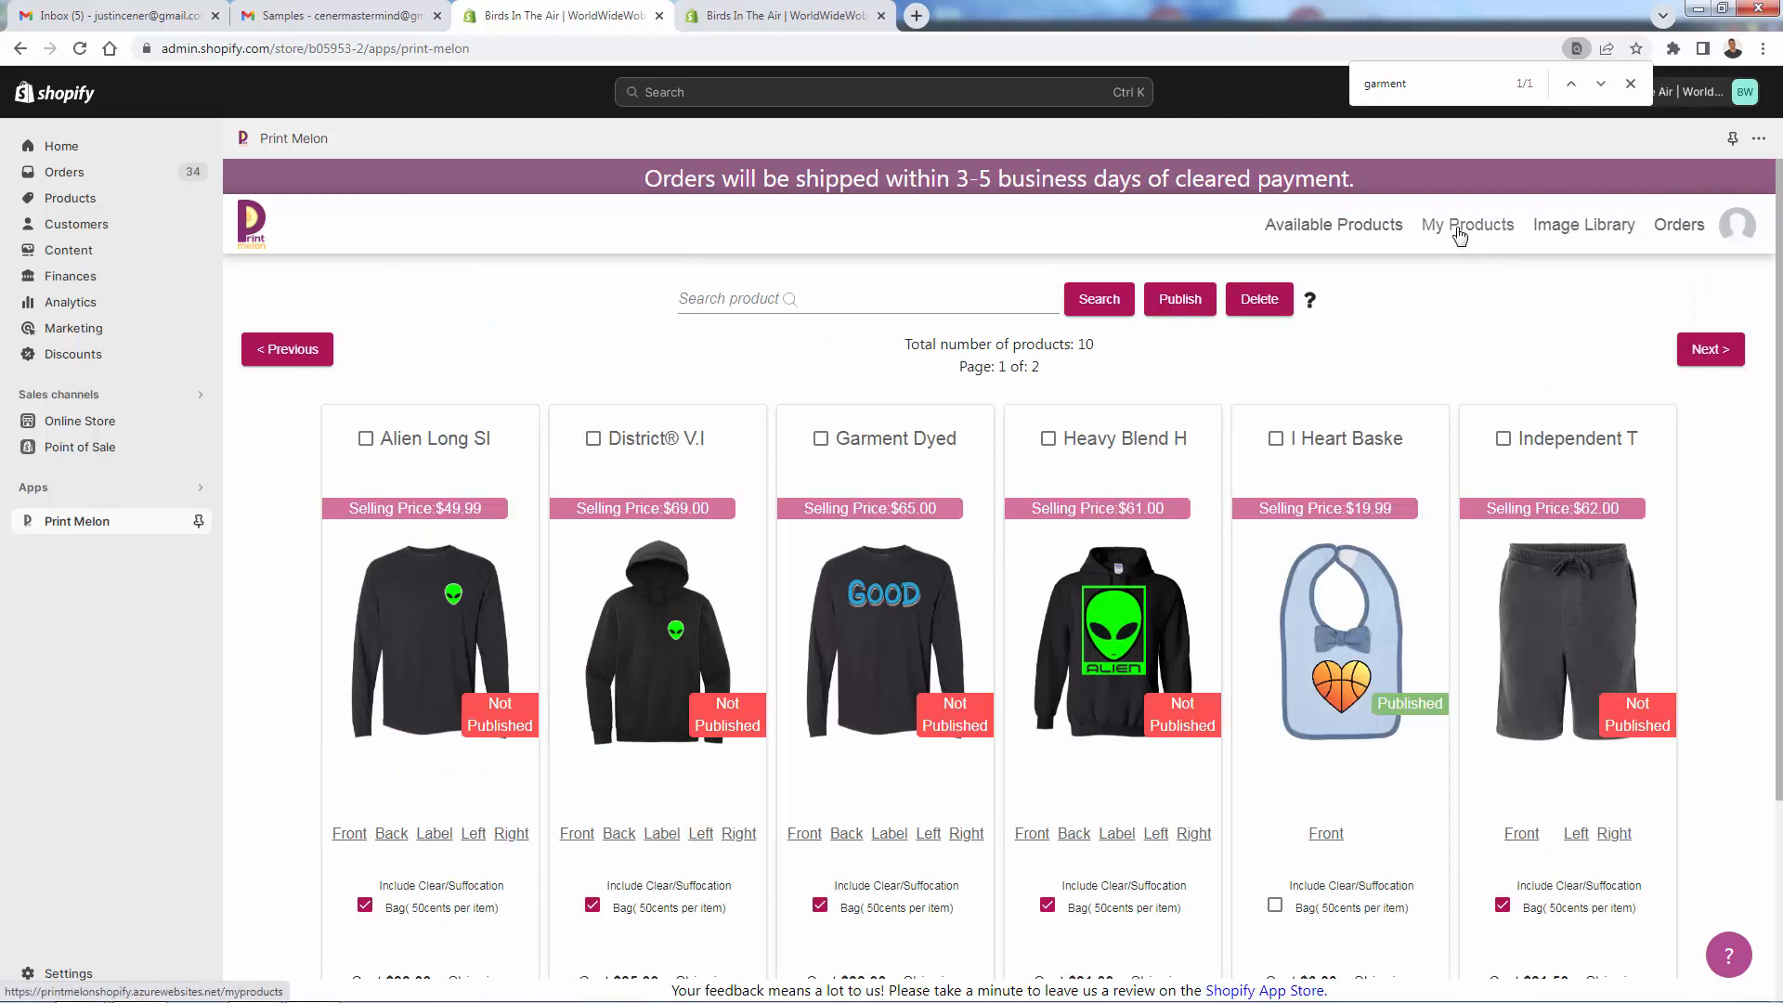
pyautogui.scroll(-3)
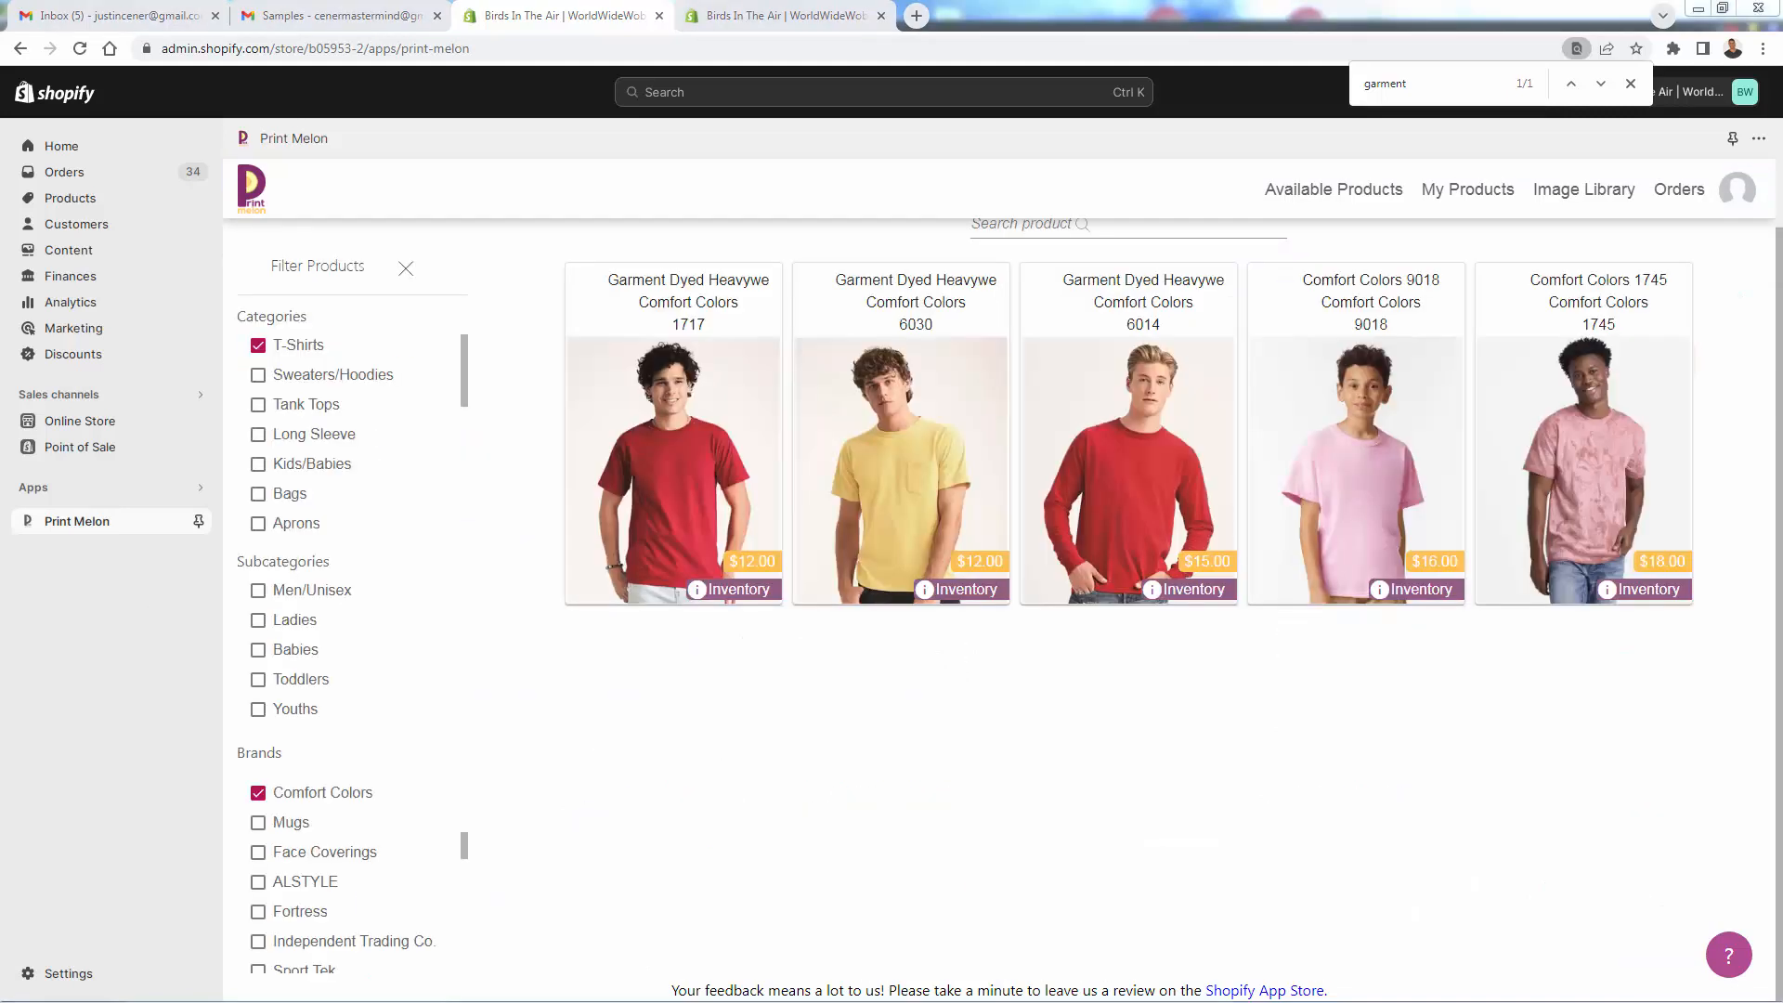
pyautogui.moveTo(614, 773)
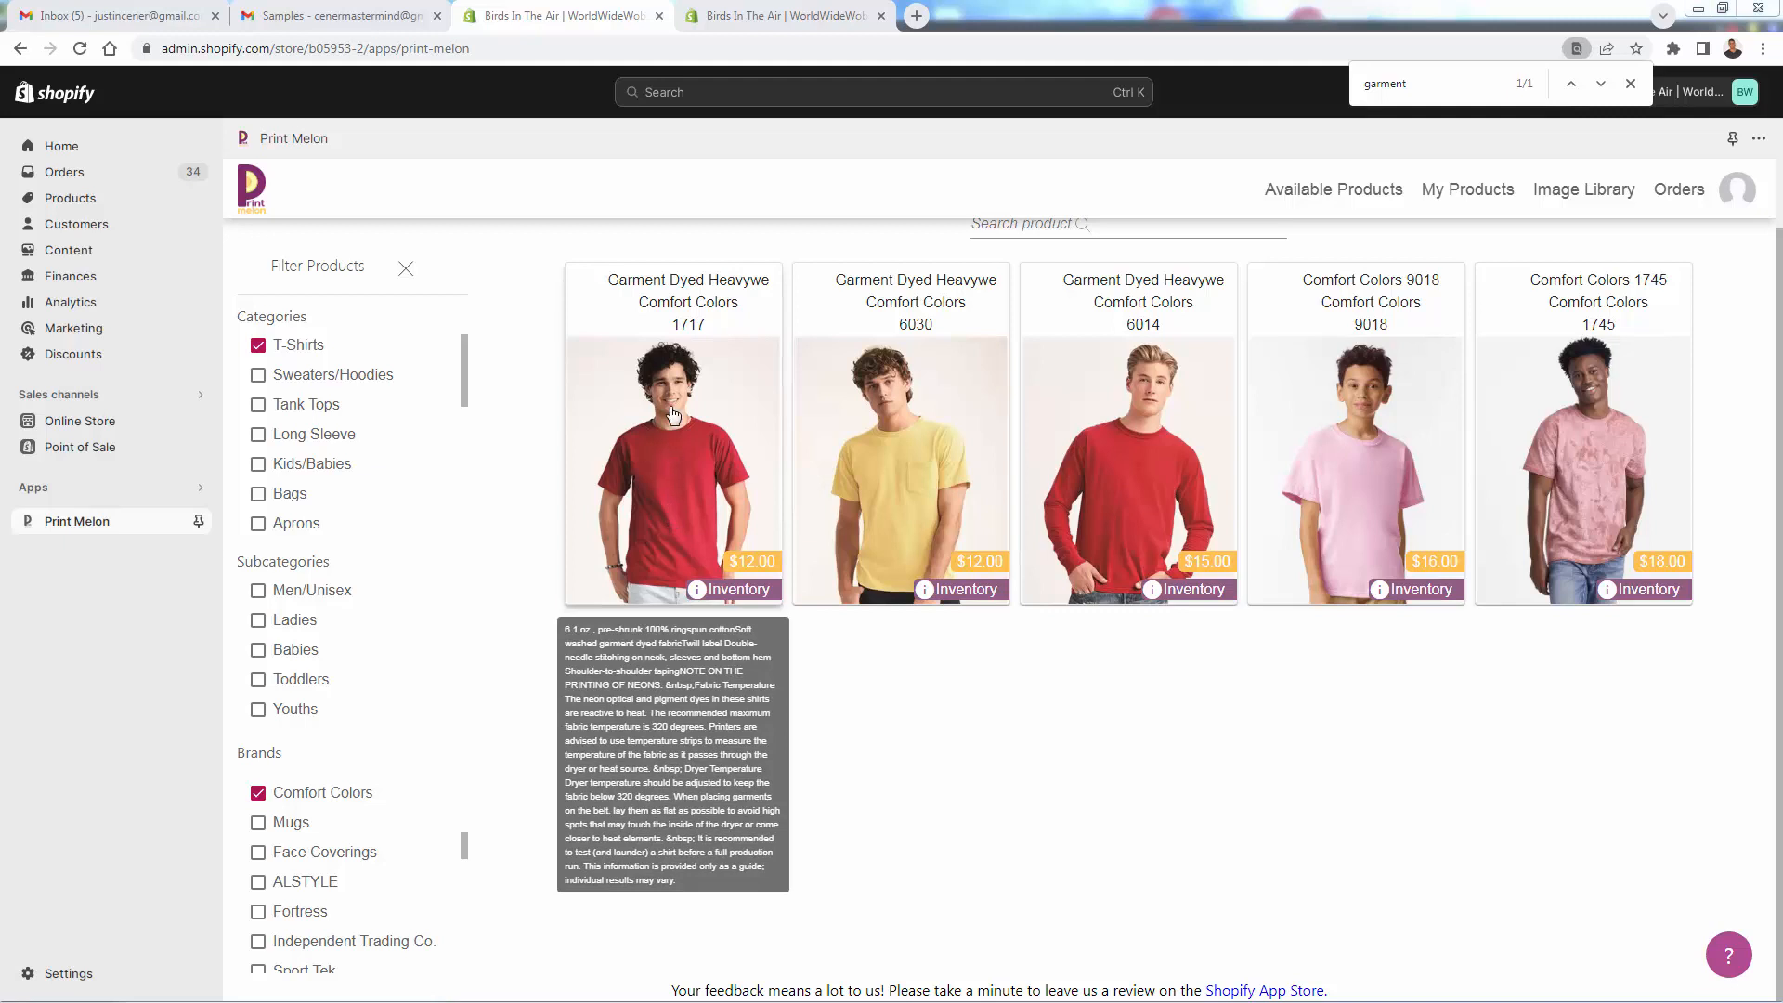
pyautogui.moveTo(680, 446)
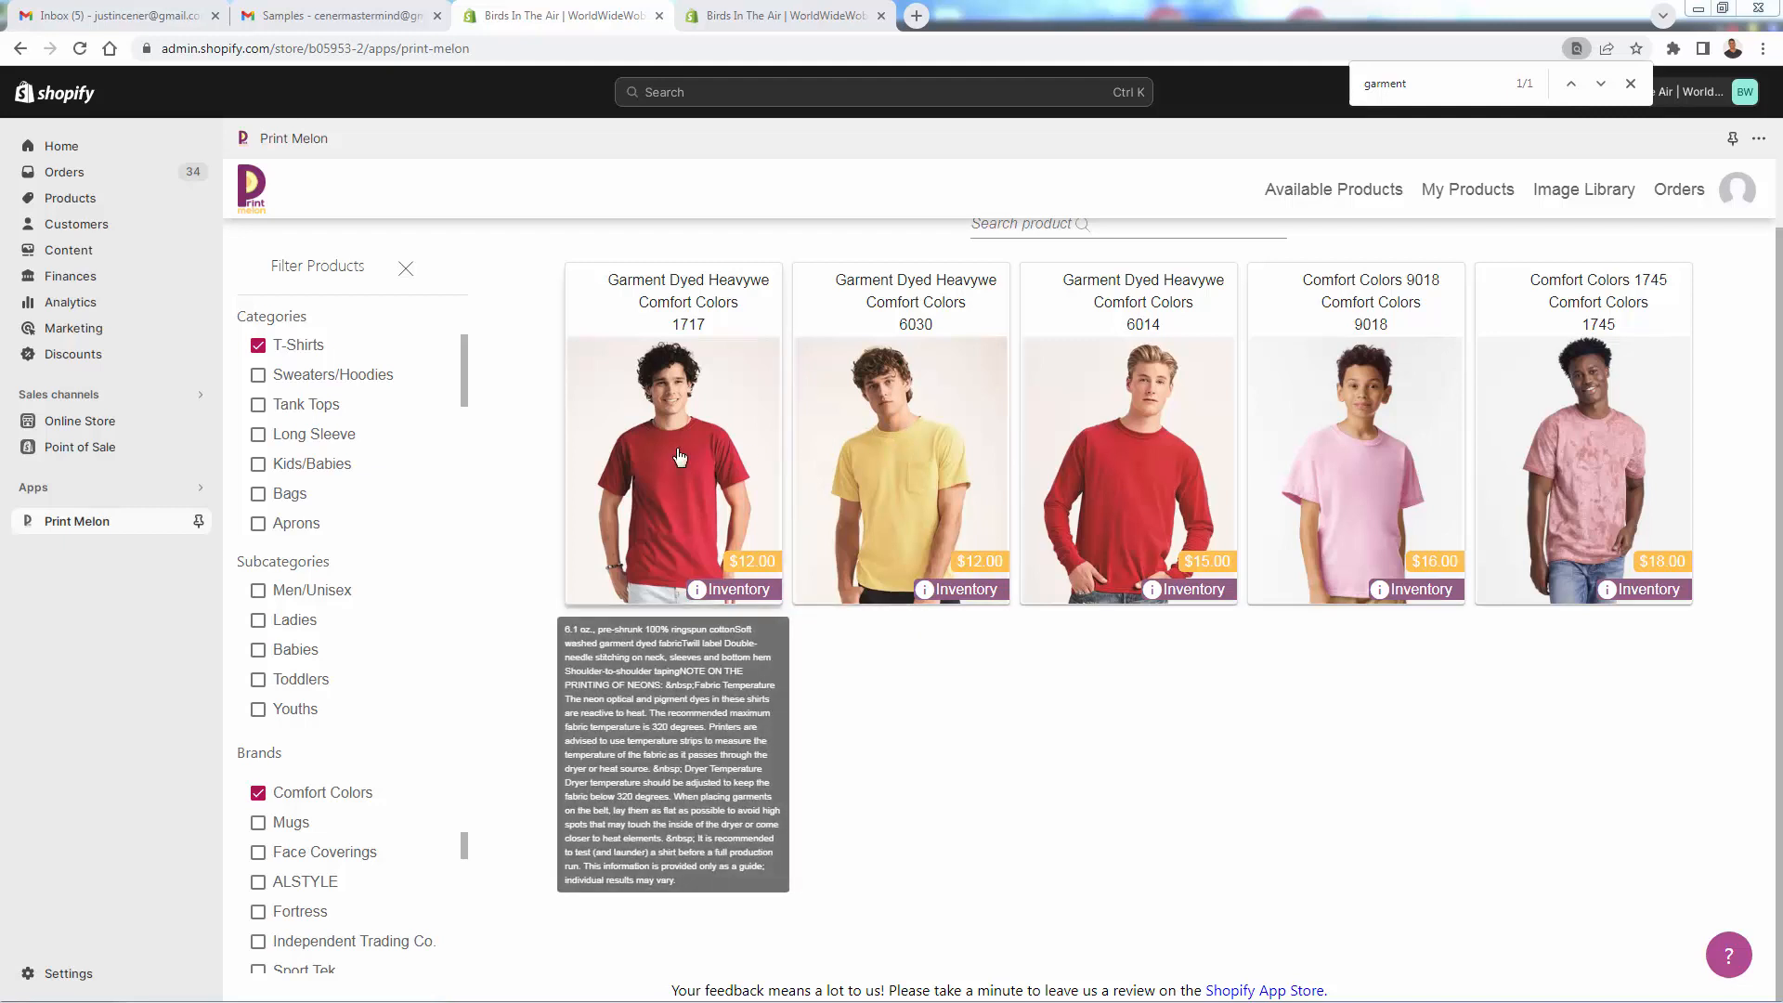
pyautogui.click(672, 466)
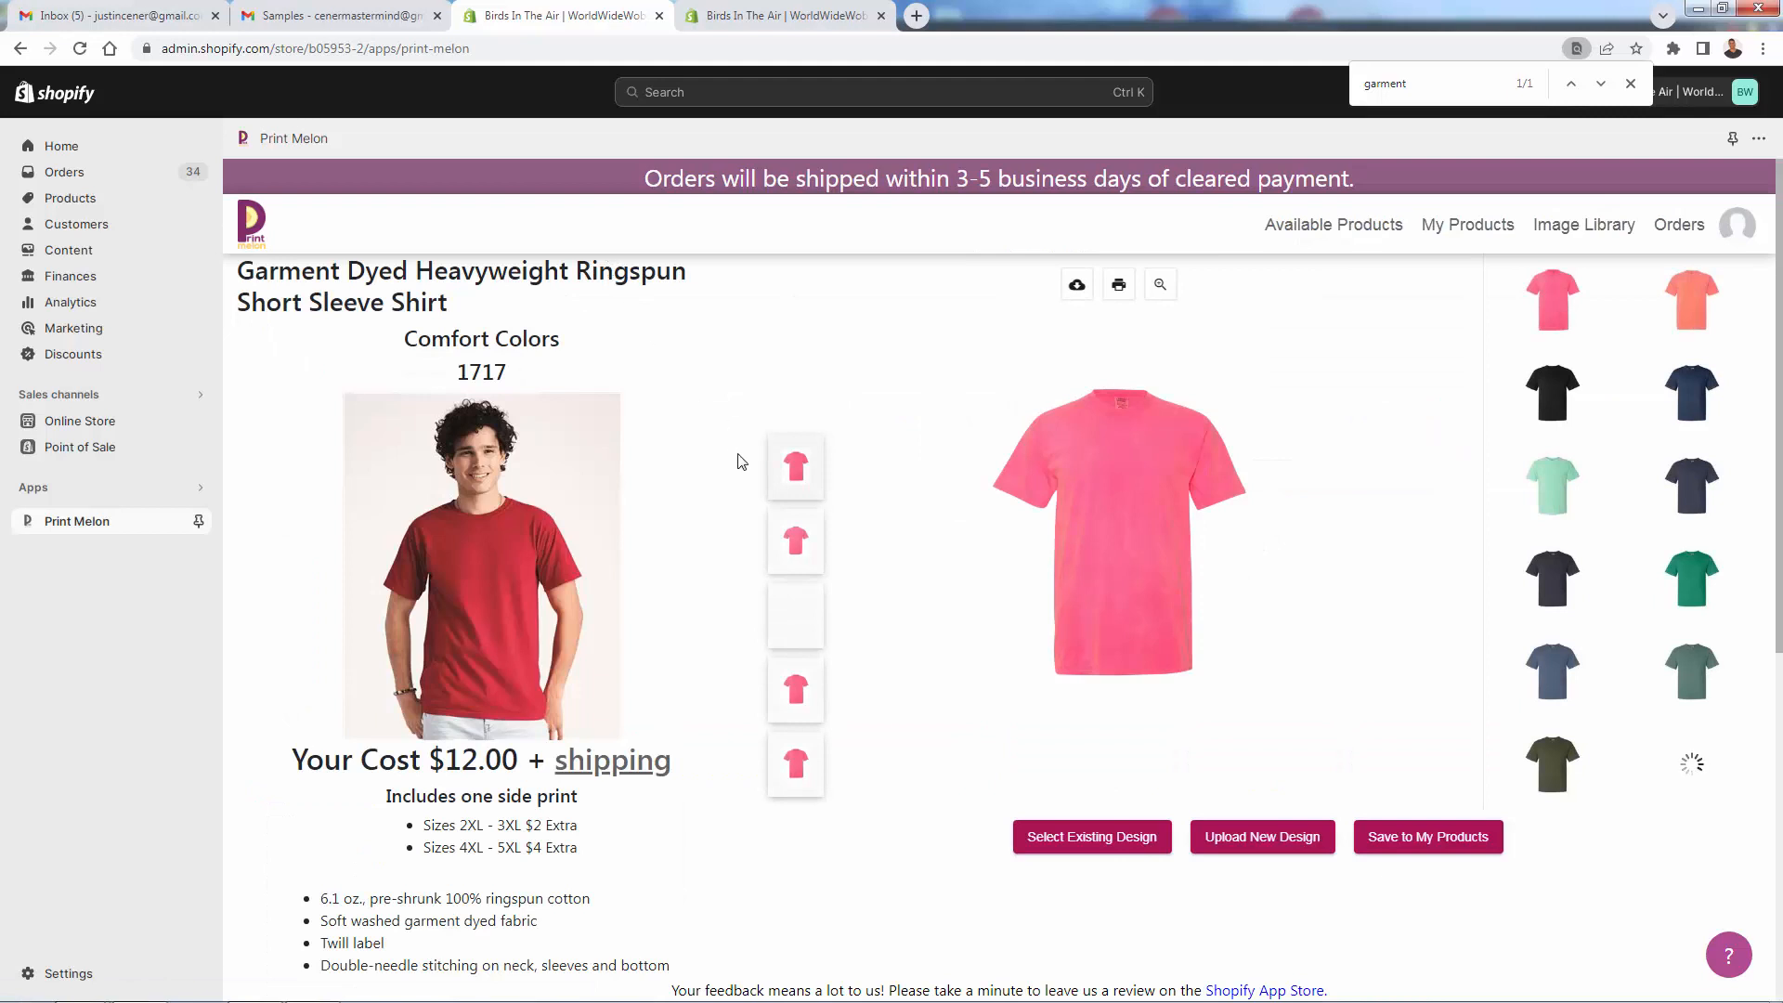
pyautogui.moveTo(796, 761)
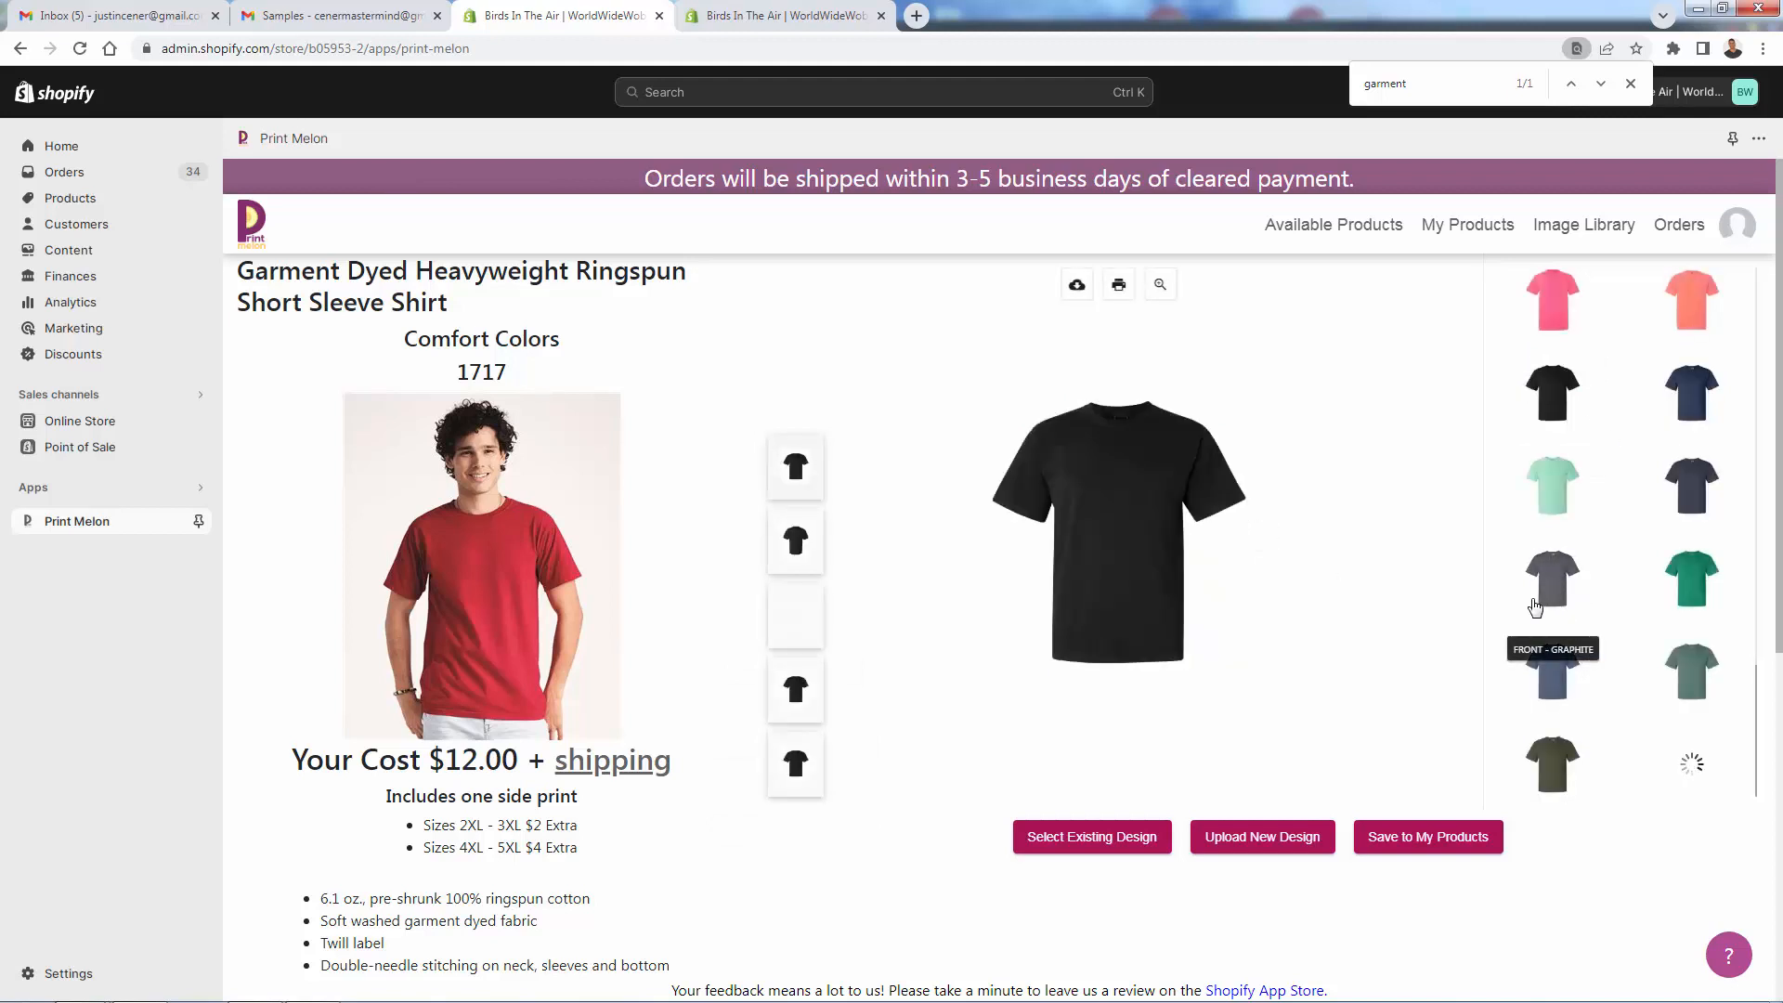
pyautogui.moveTo(794, 369)
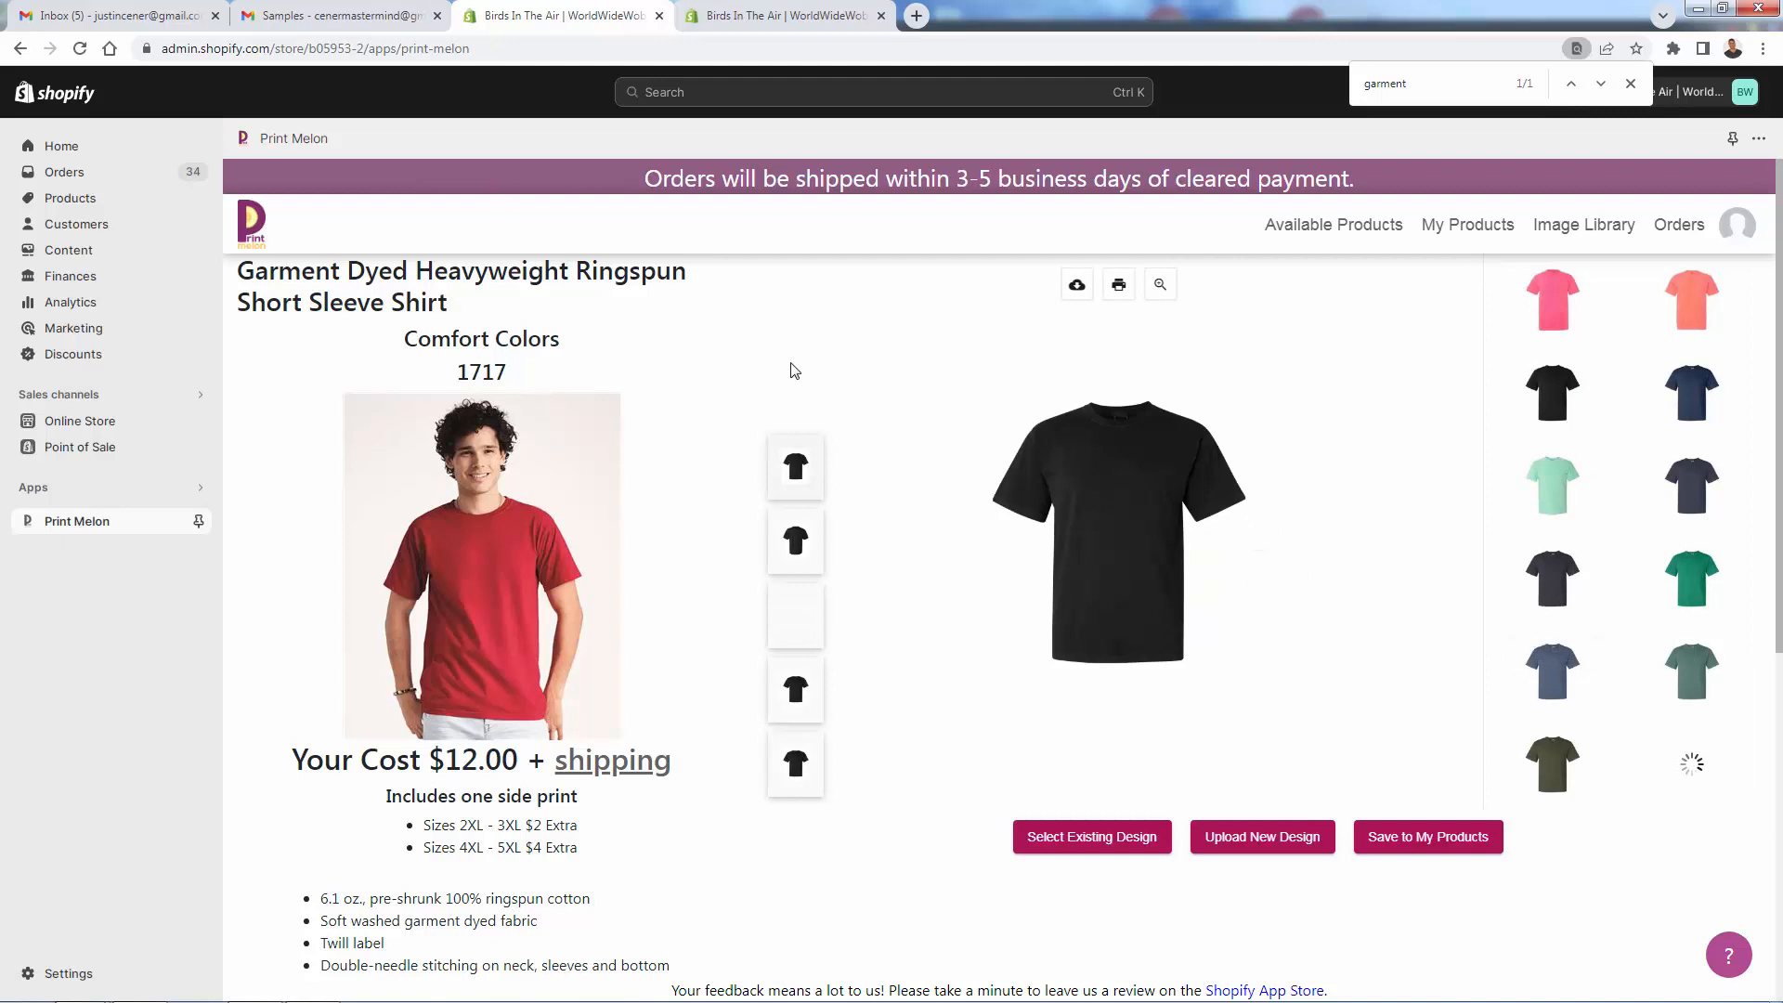
pyautogui.moveTo(957, 338)
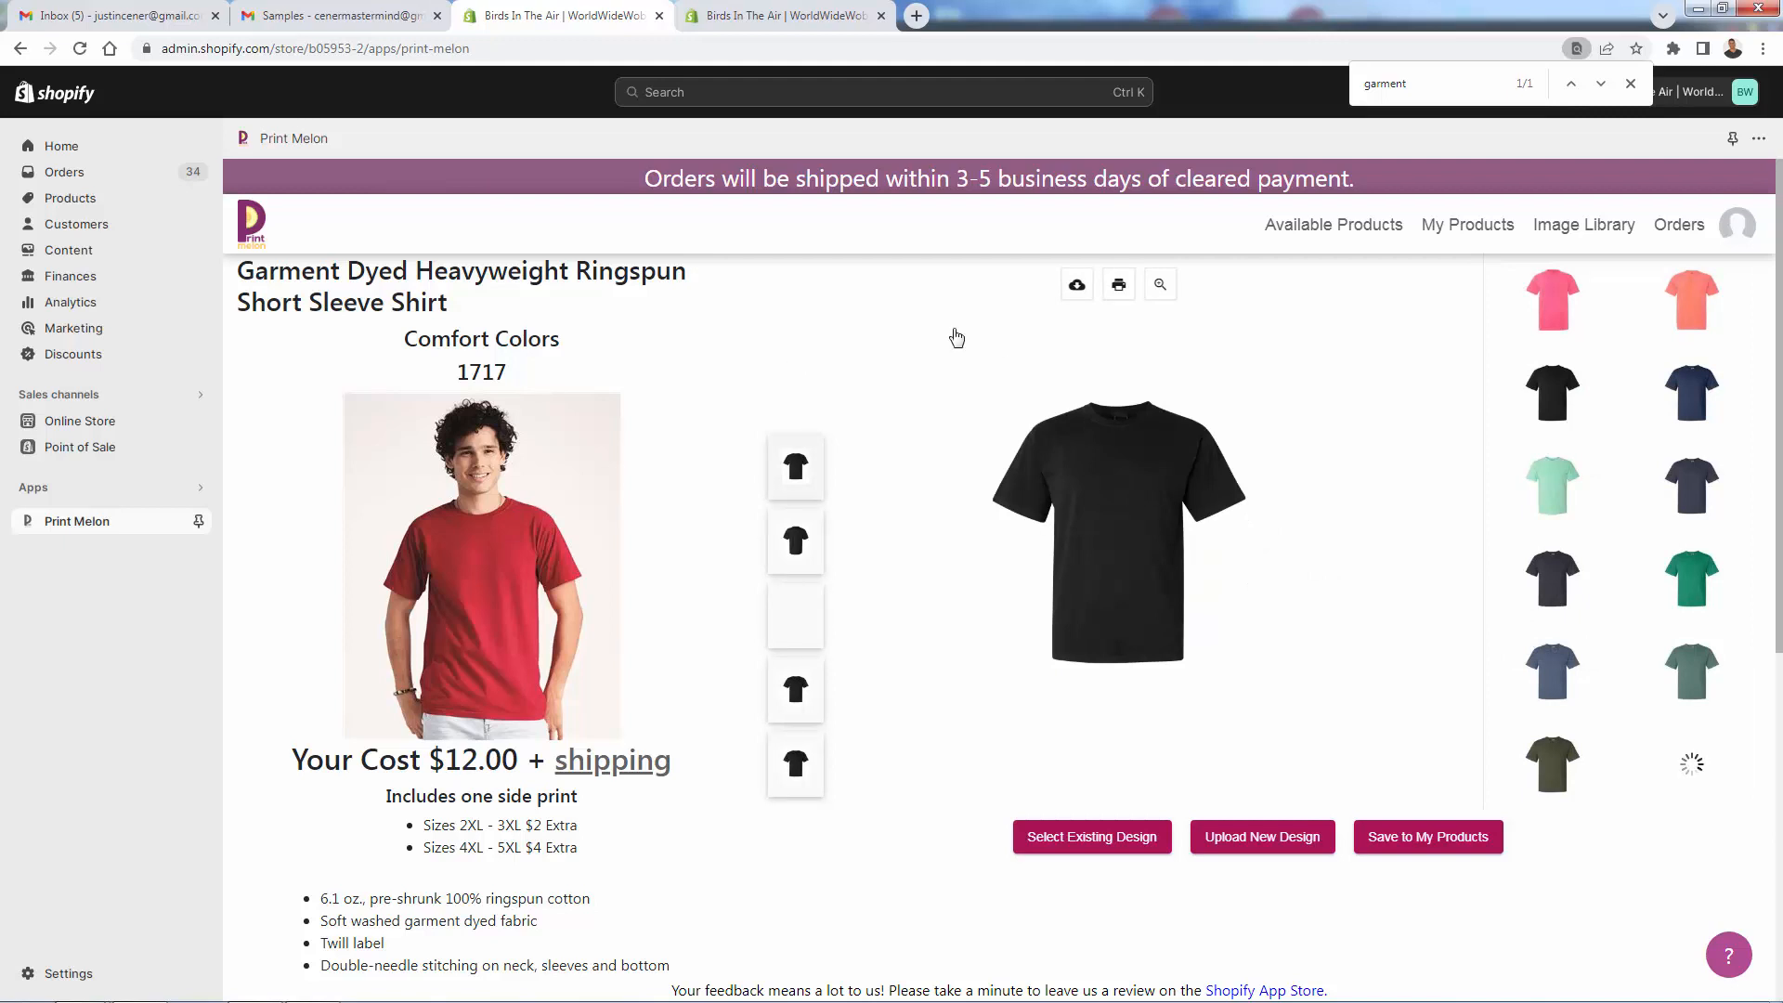
pyautogui.moveTo(1046, 822)
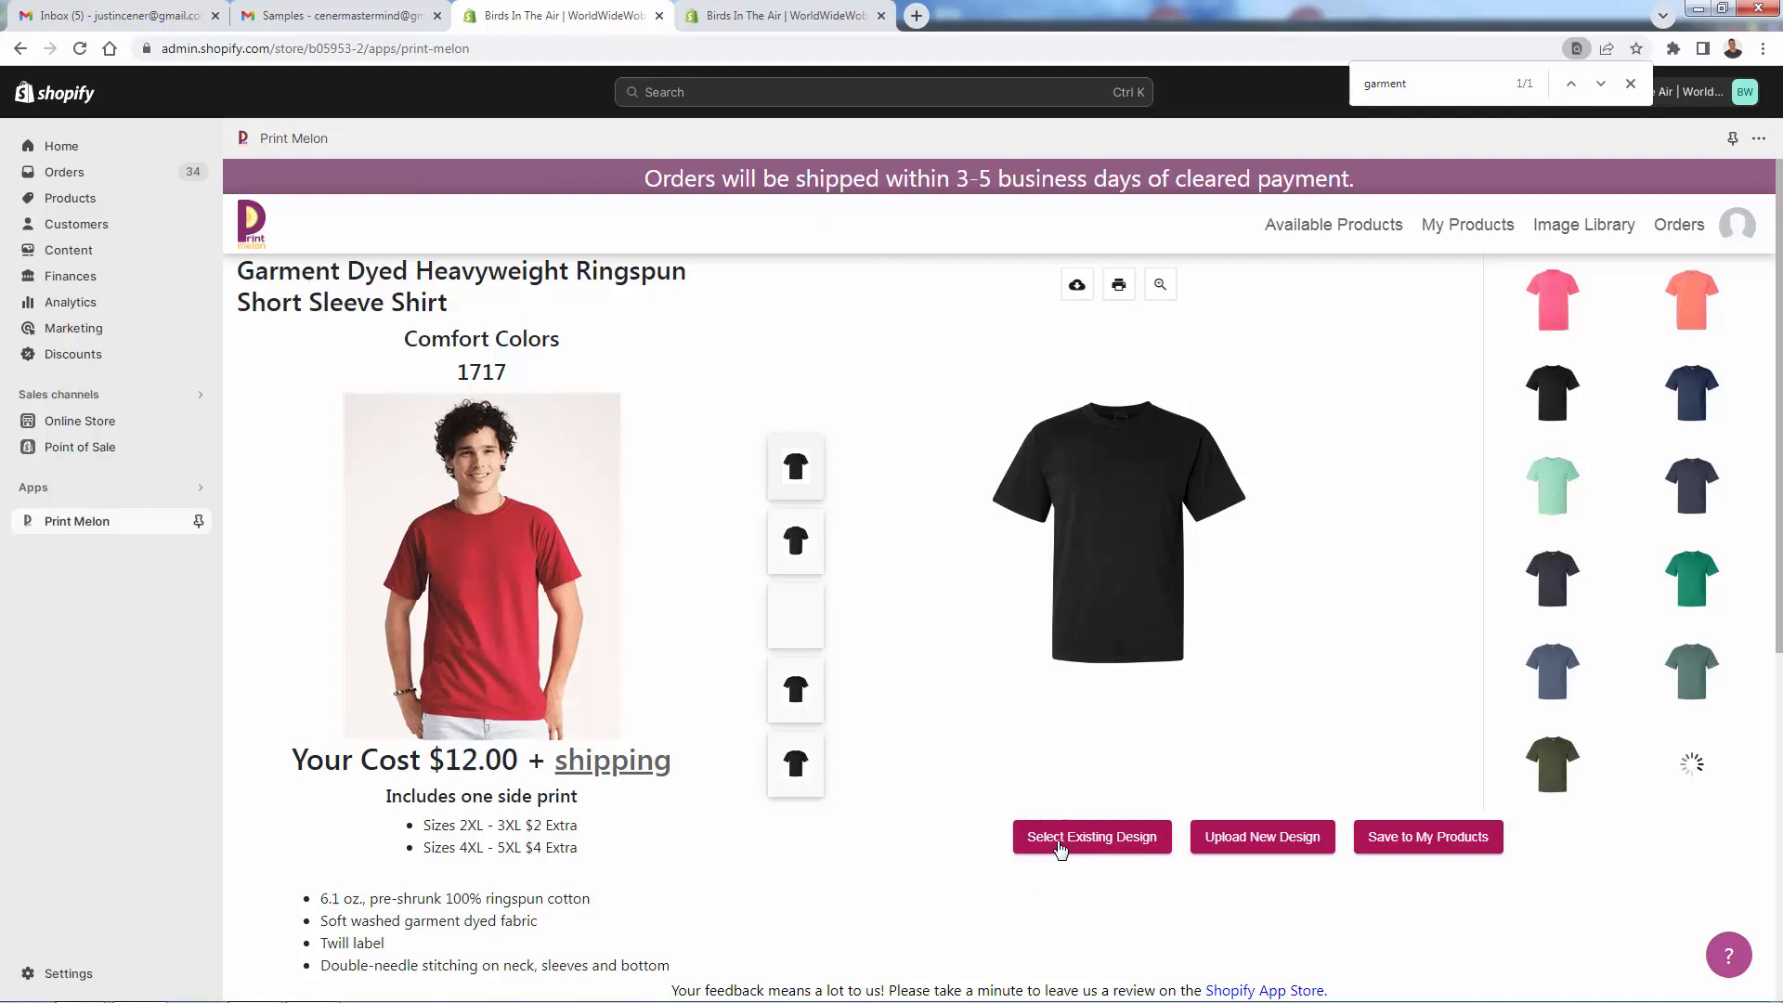
# Apply the saved cat GOOD logo and review the back and left sleeve prints
pyautogui.click(1089, 835)
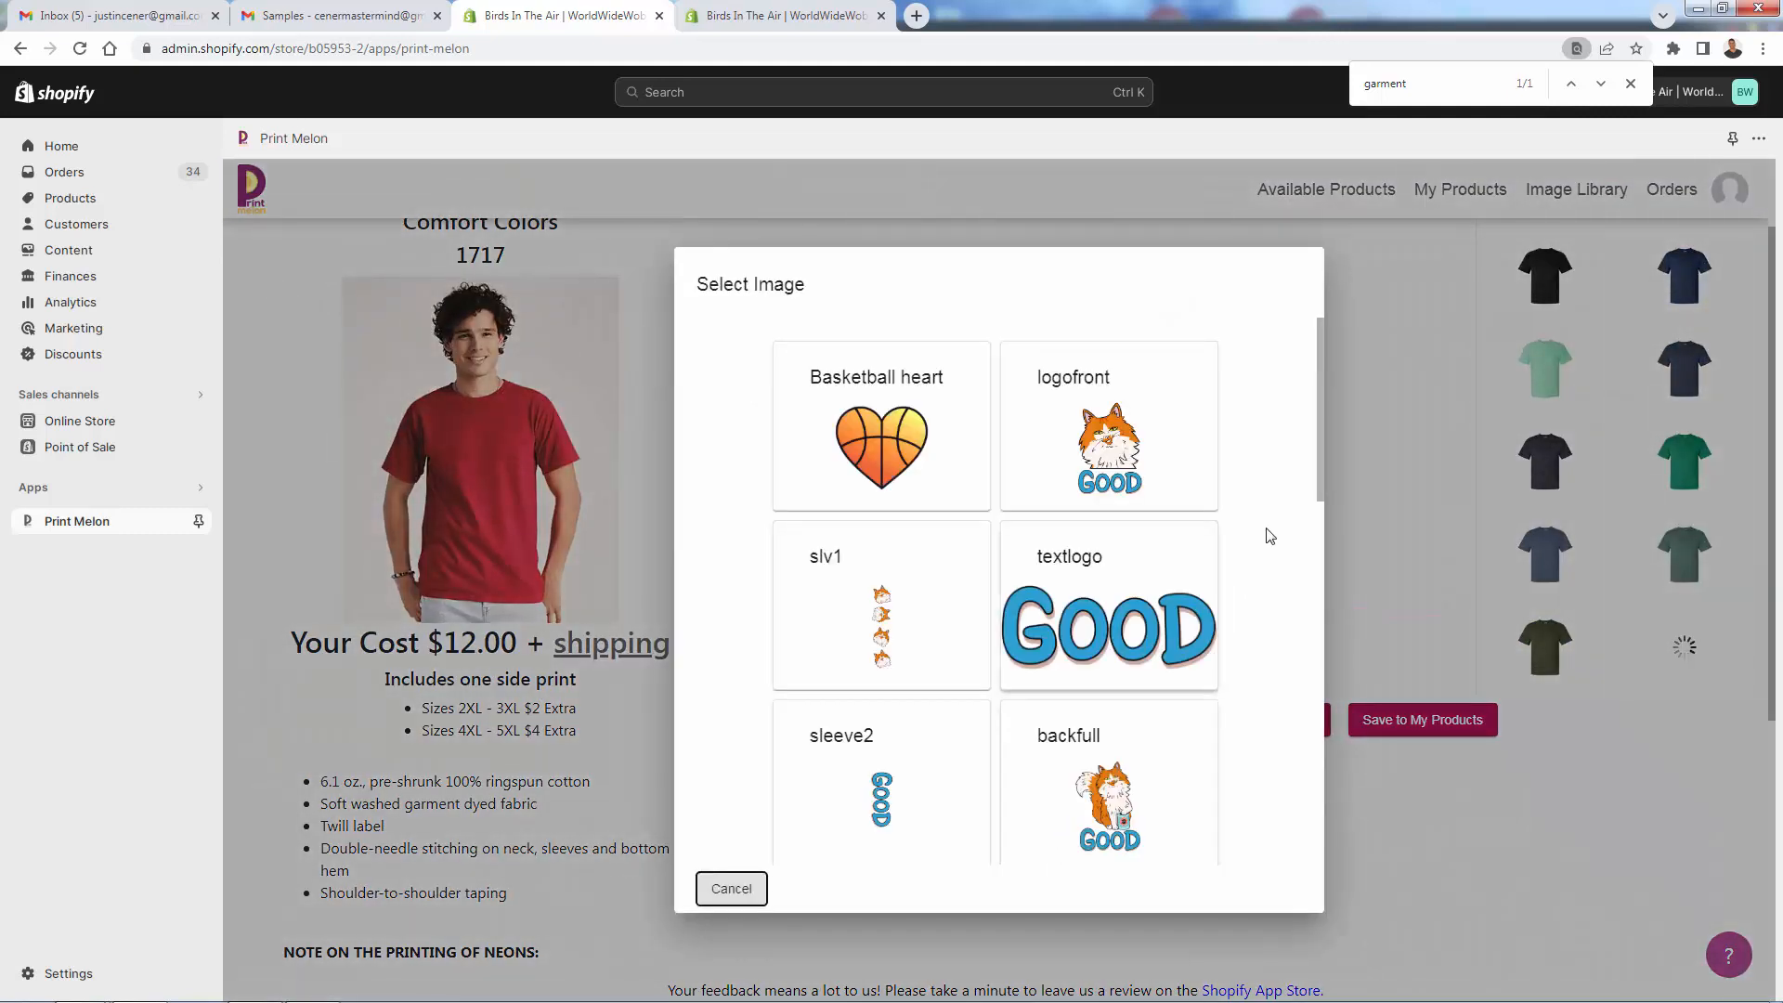
pyautogui.scroll(-3)
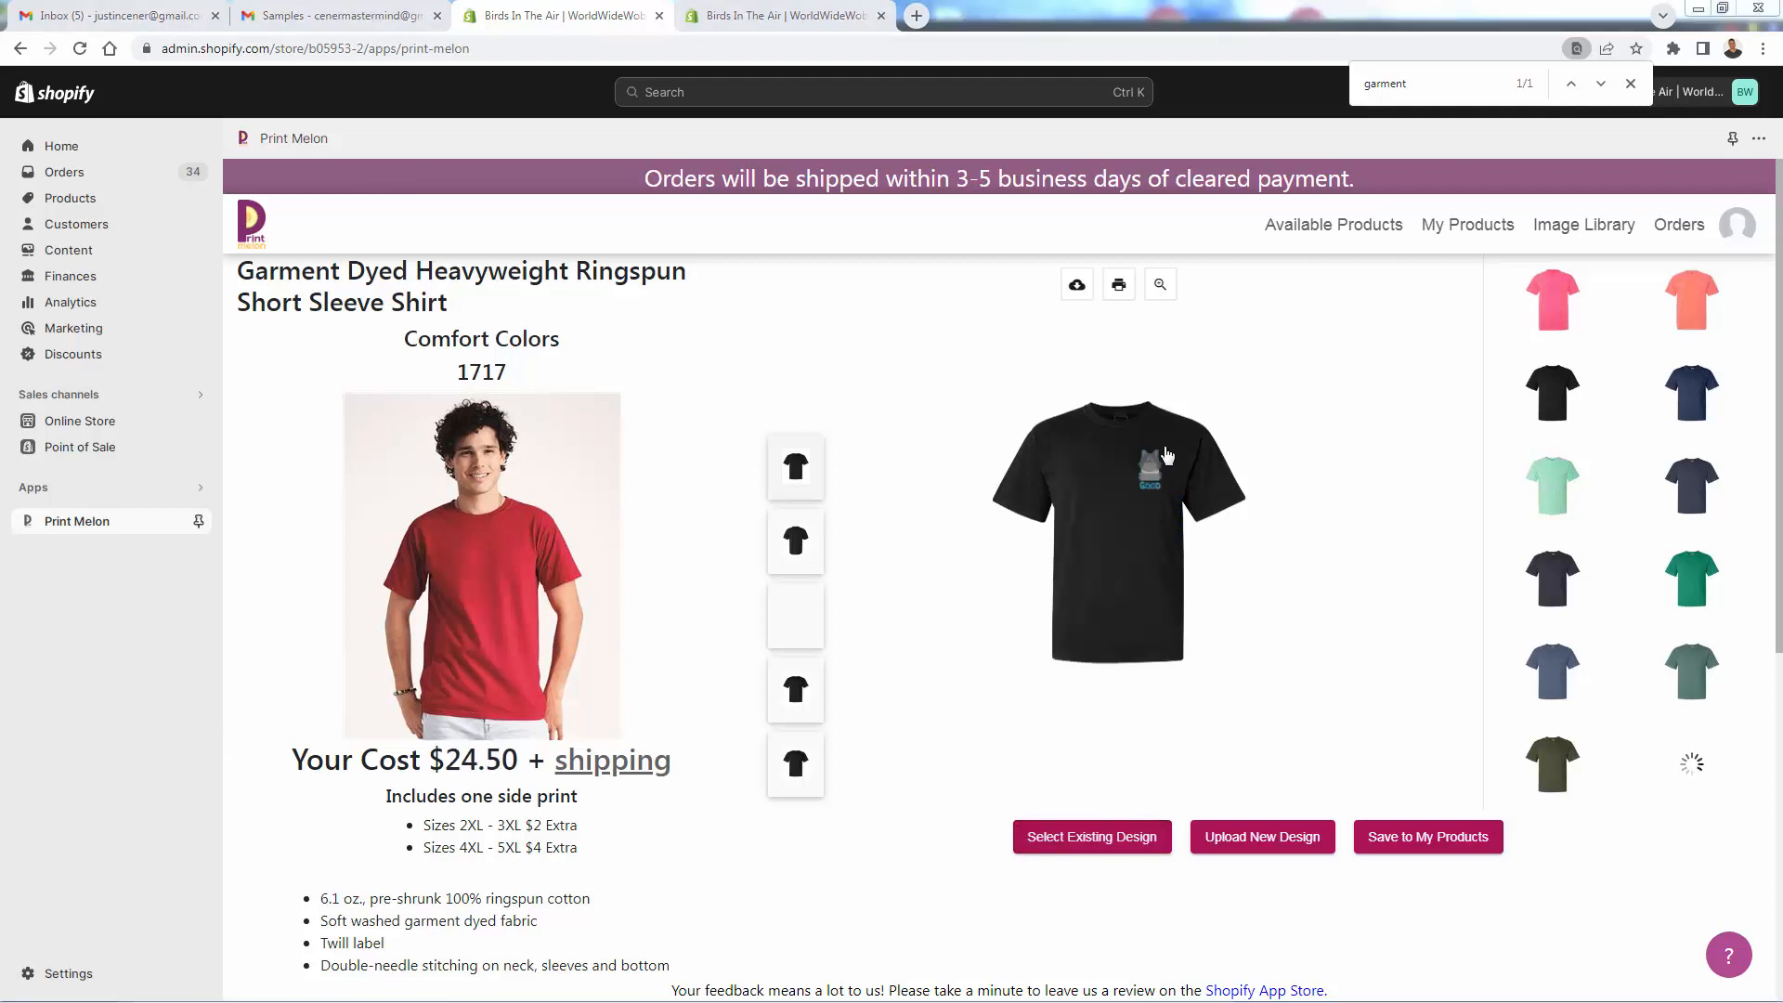
pyautogui.click(794, 540)
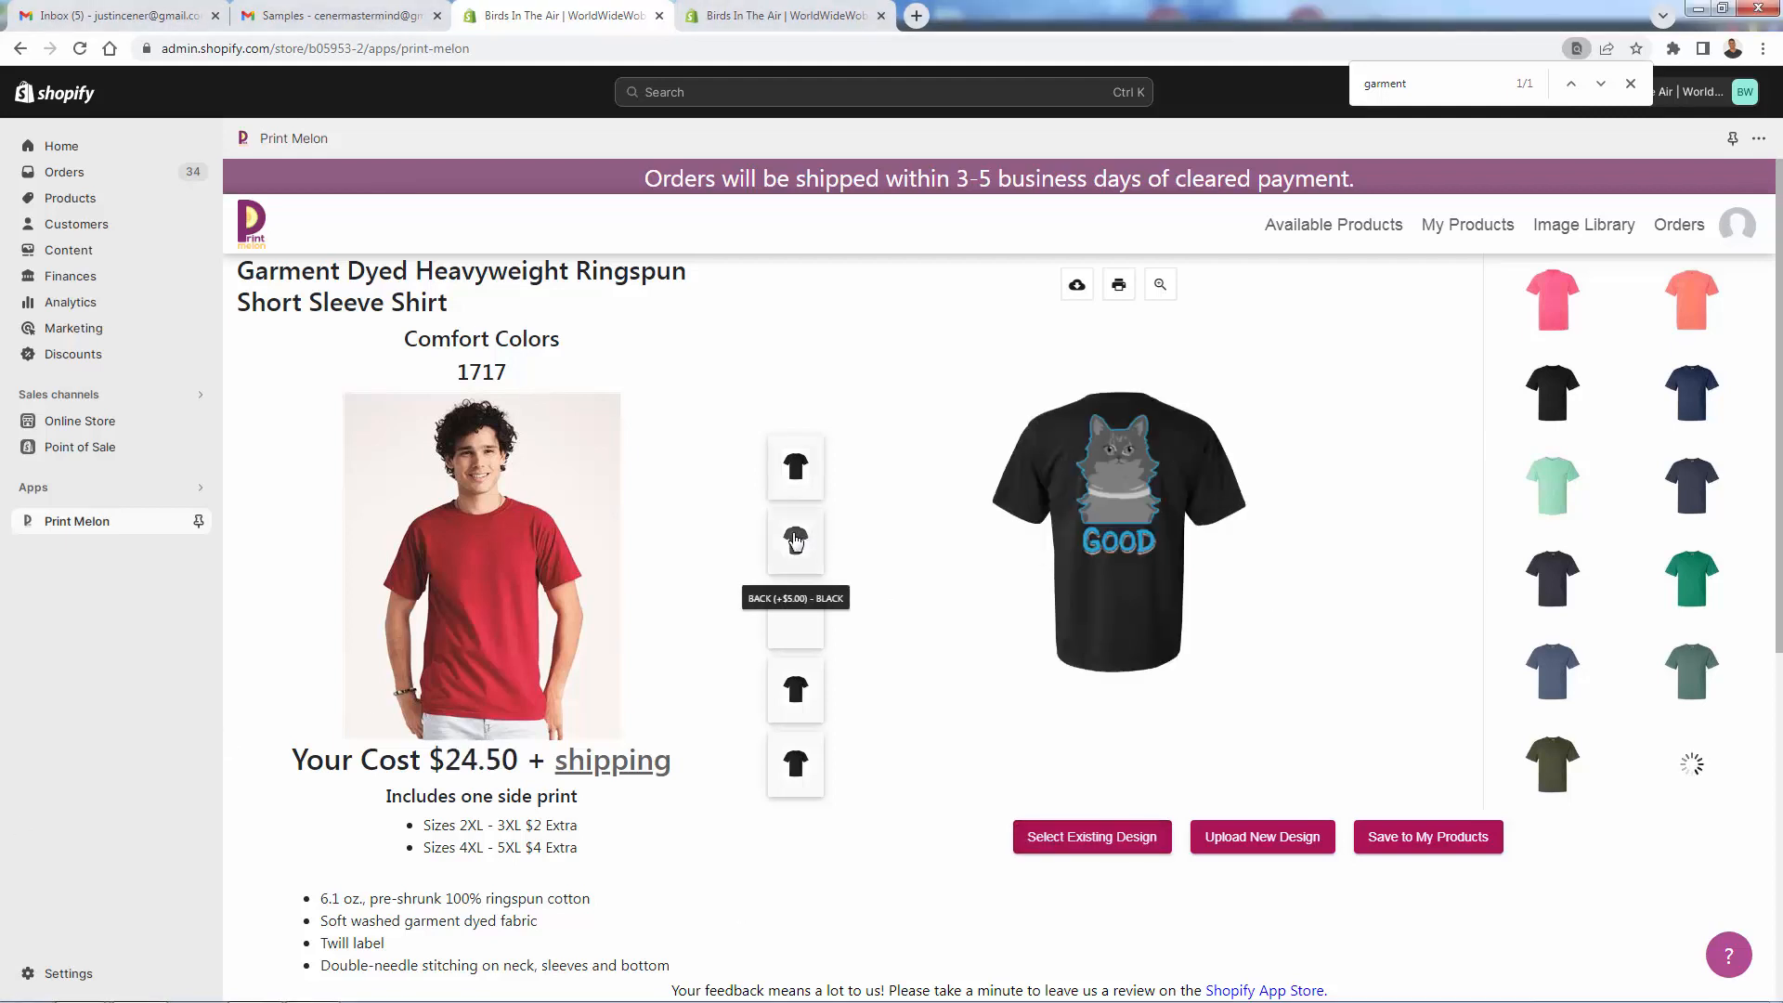
pyautogui.moveTo(795, 637)
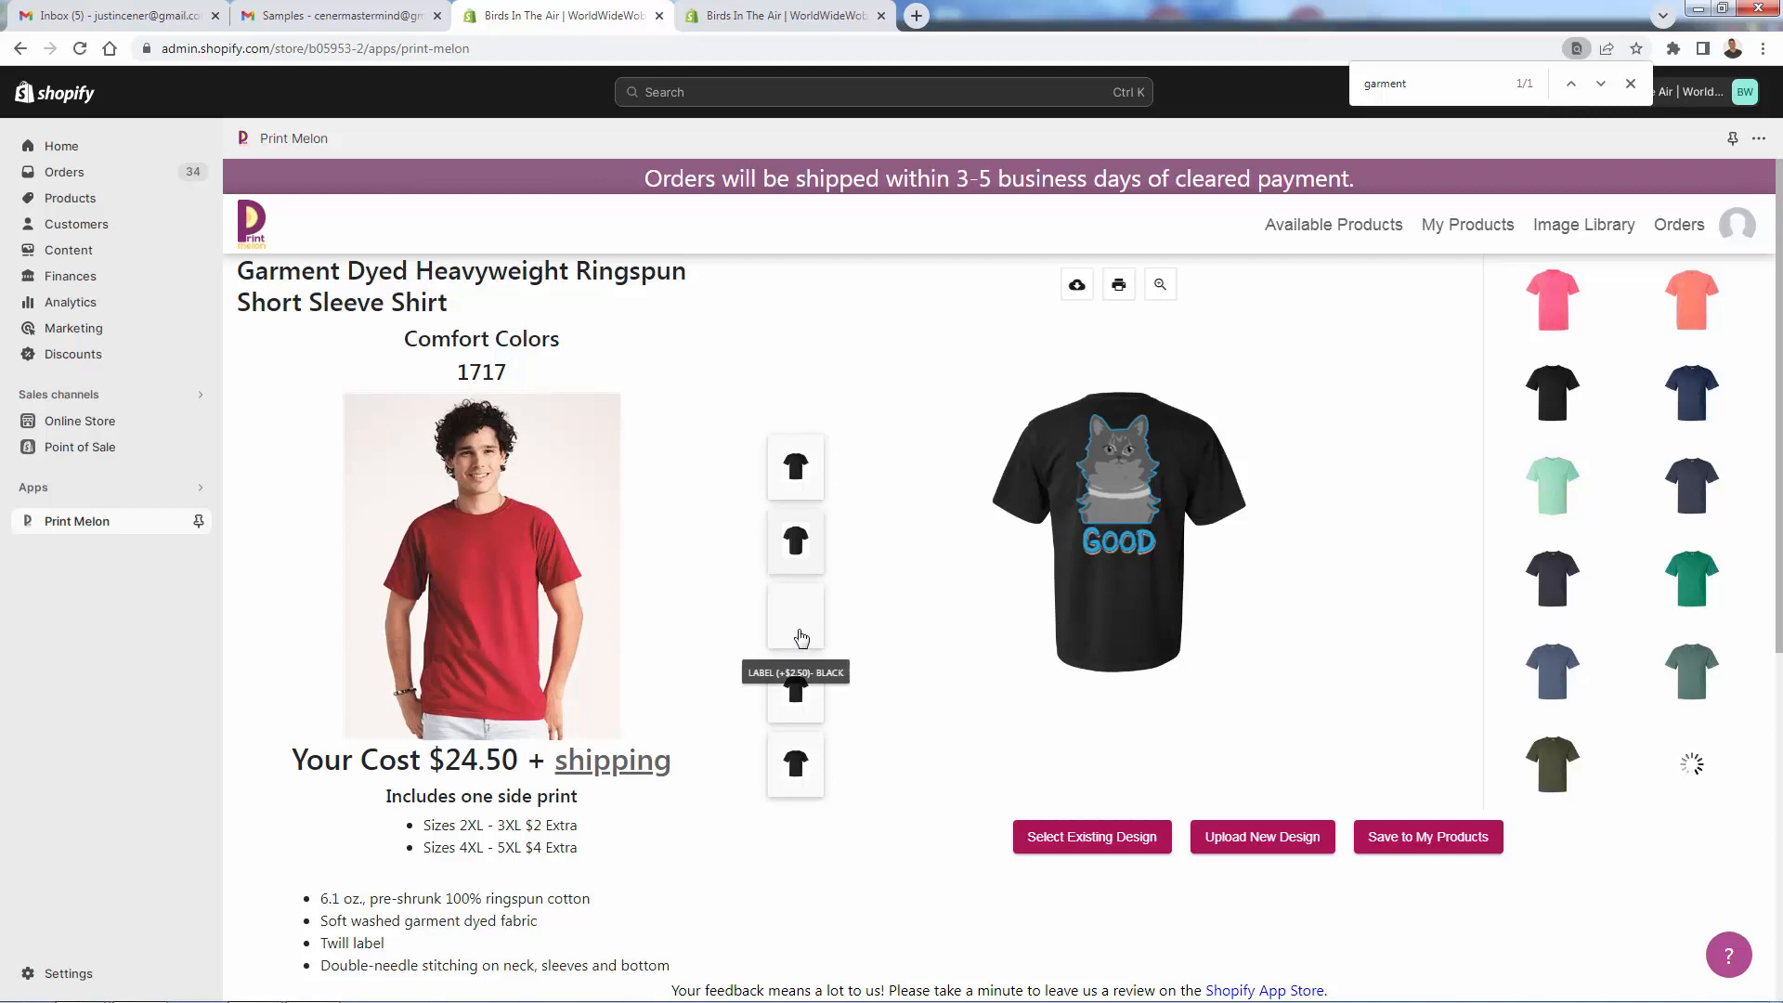
pyautogui.click(795, 688)
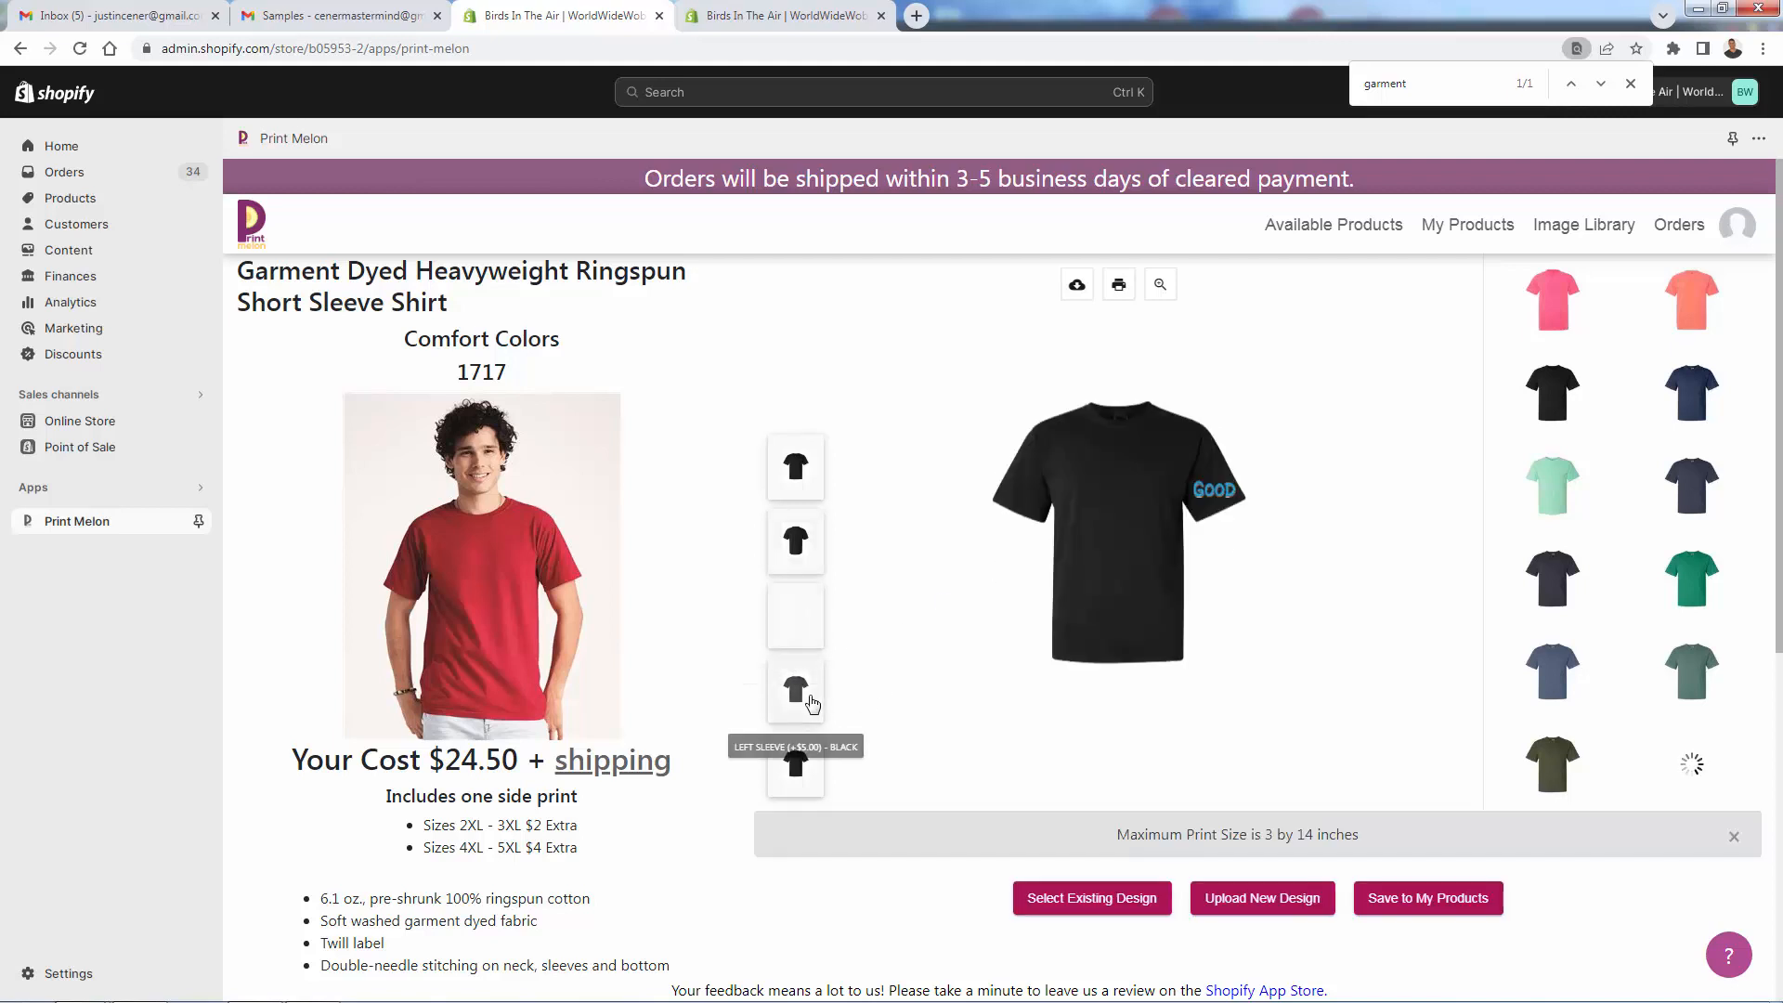
pyautogui.moveTo(864, 795)
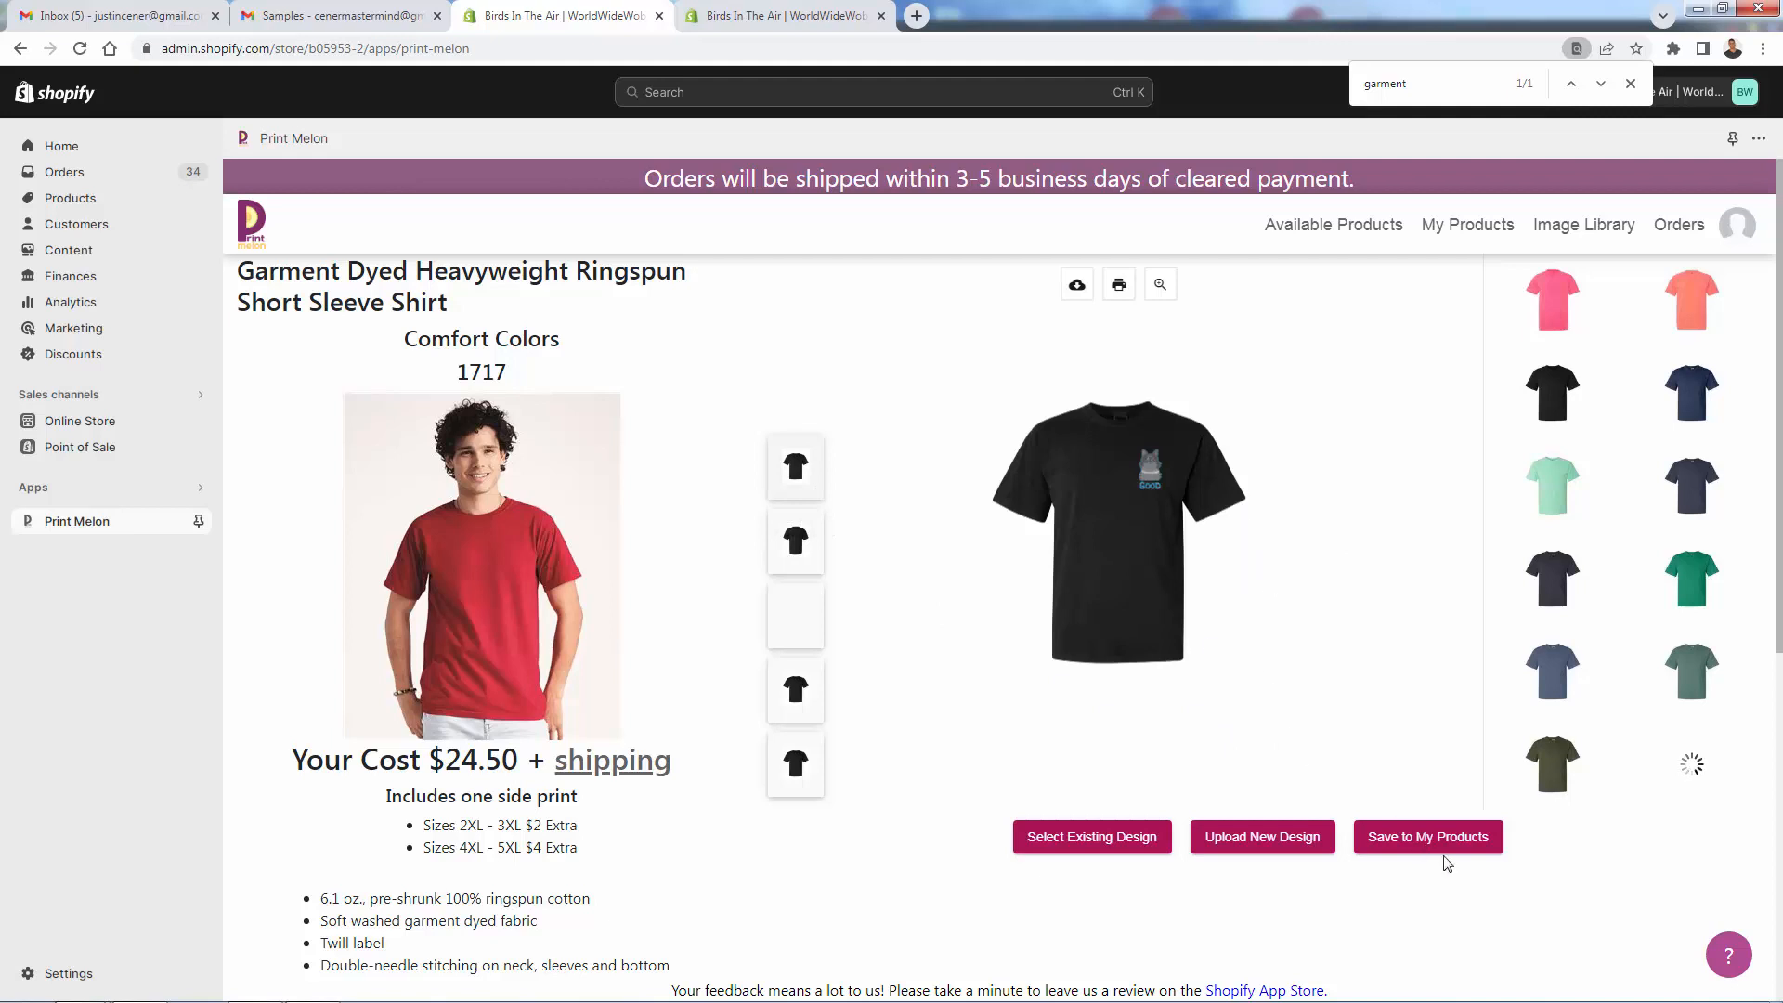
# Save the black 1717 cat tee to My Products in size L with a clear suffocation bag
pyautogui.click(1428, 837)
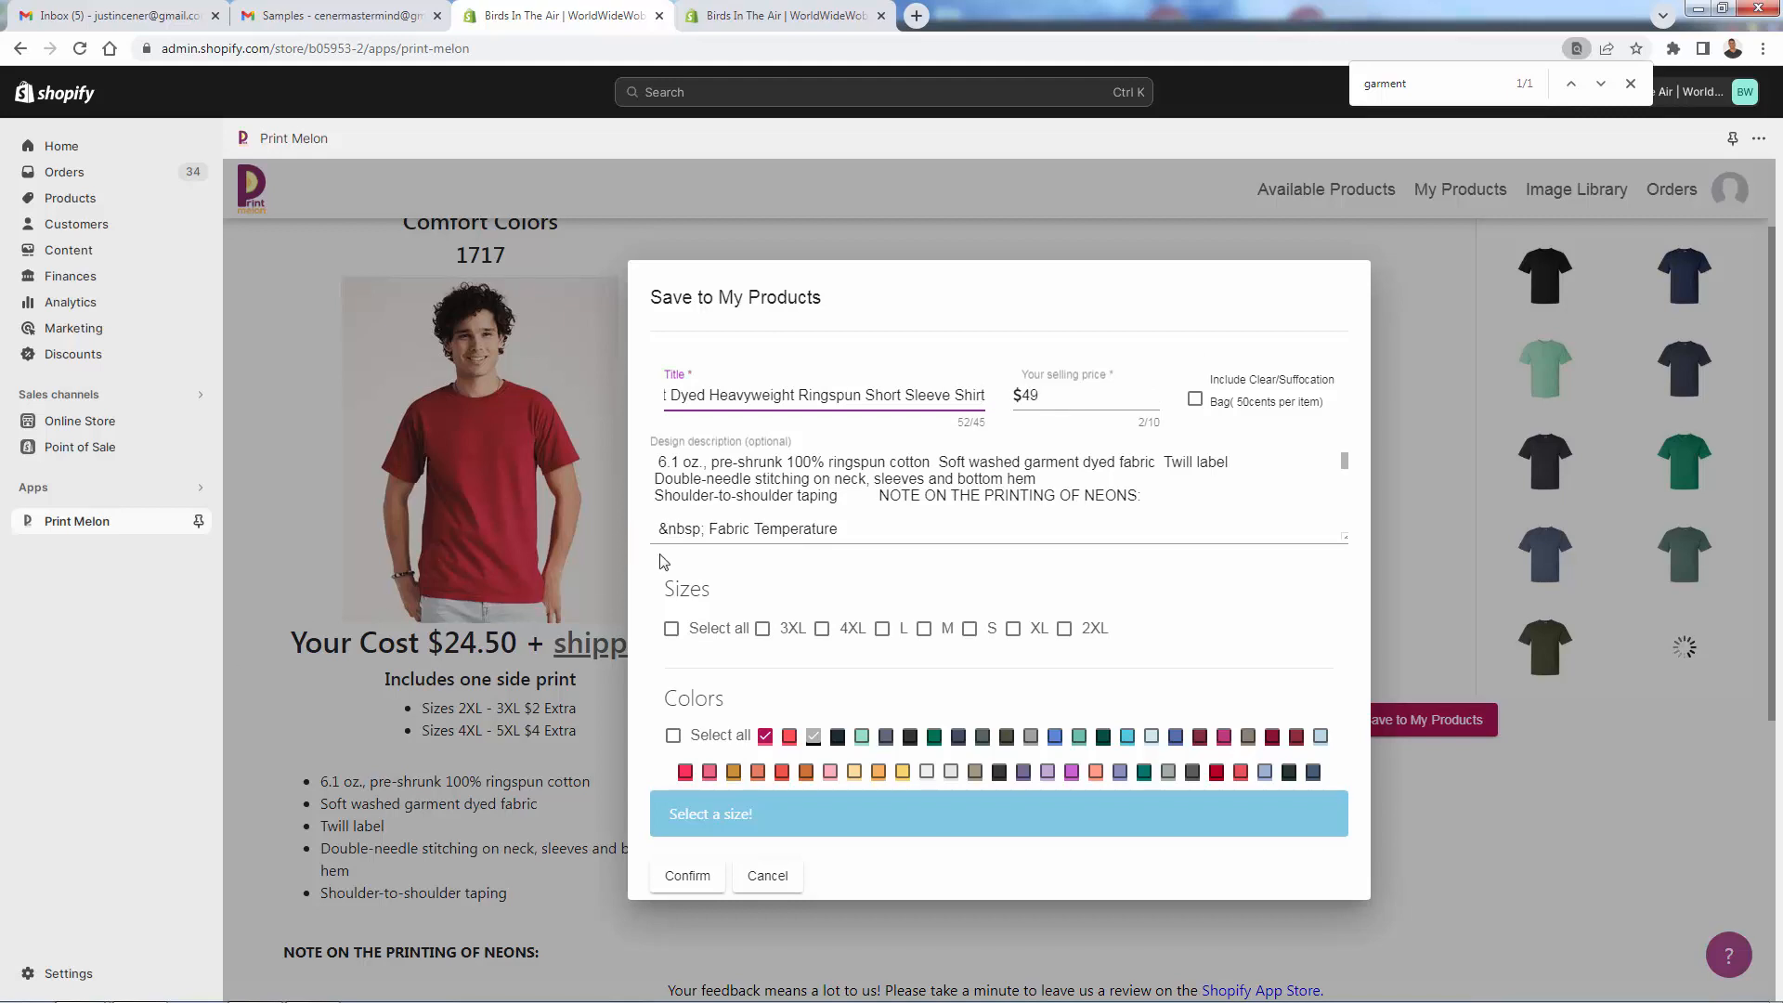
pyautogui.click(1195, 399)
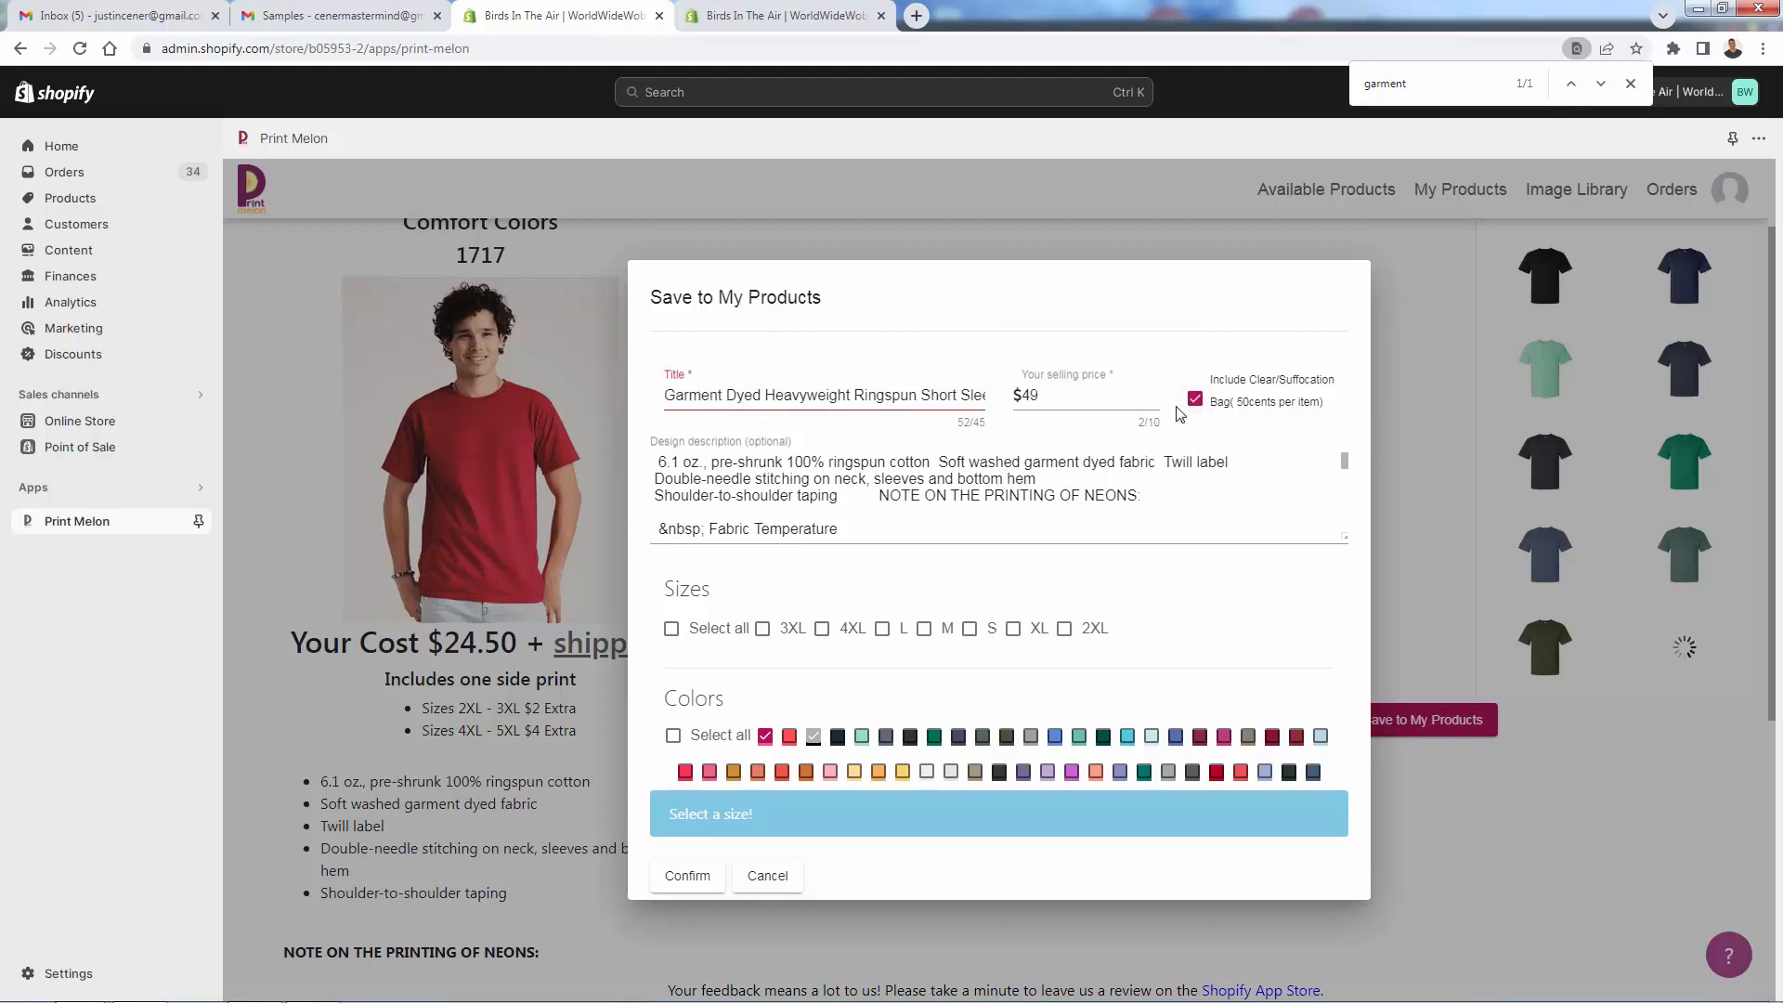
pyautogui.moveTo(1234, 410)
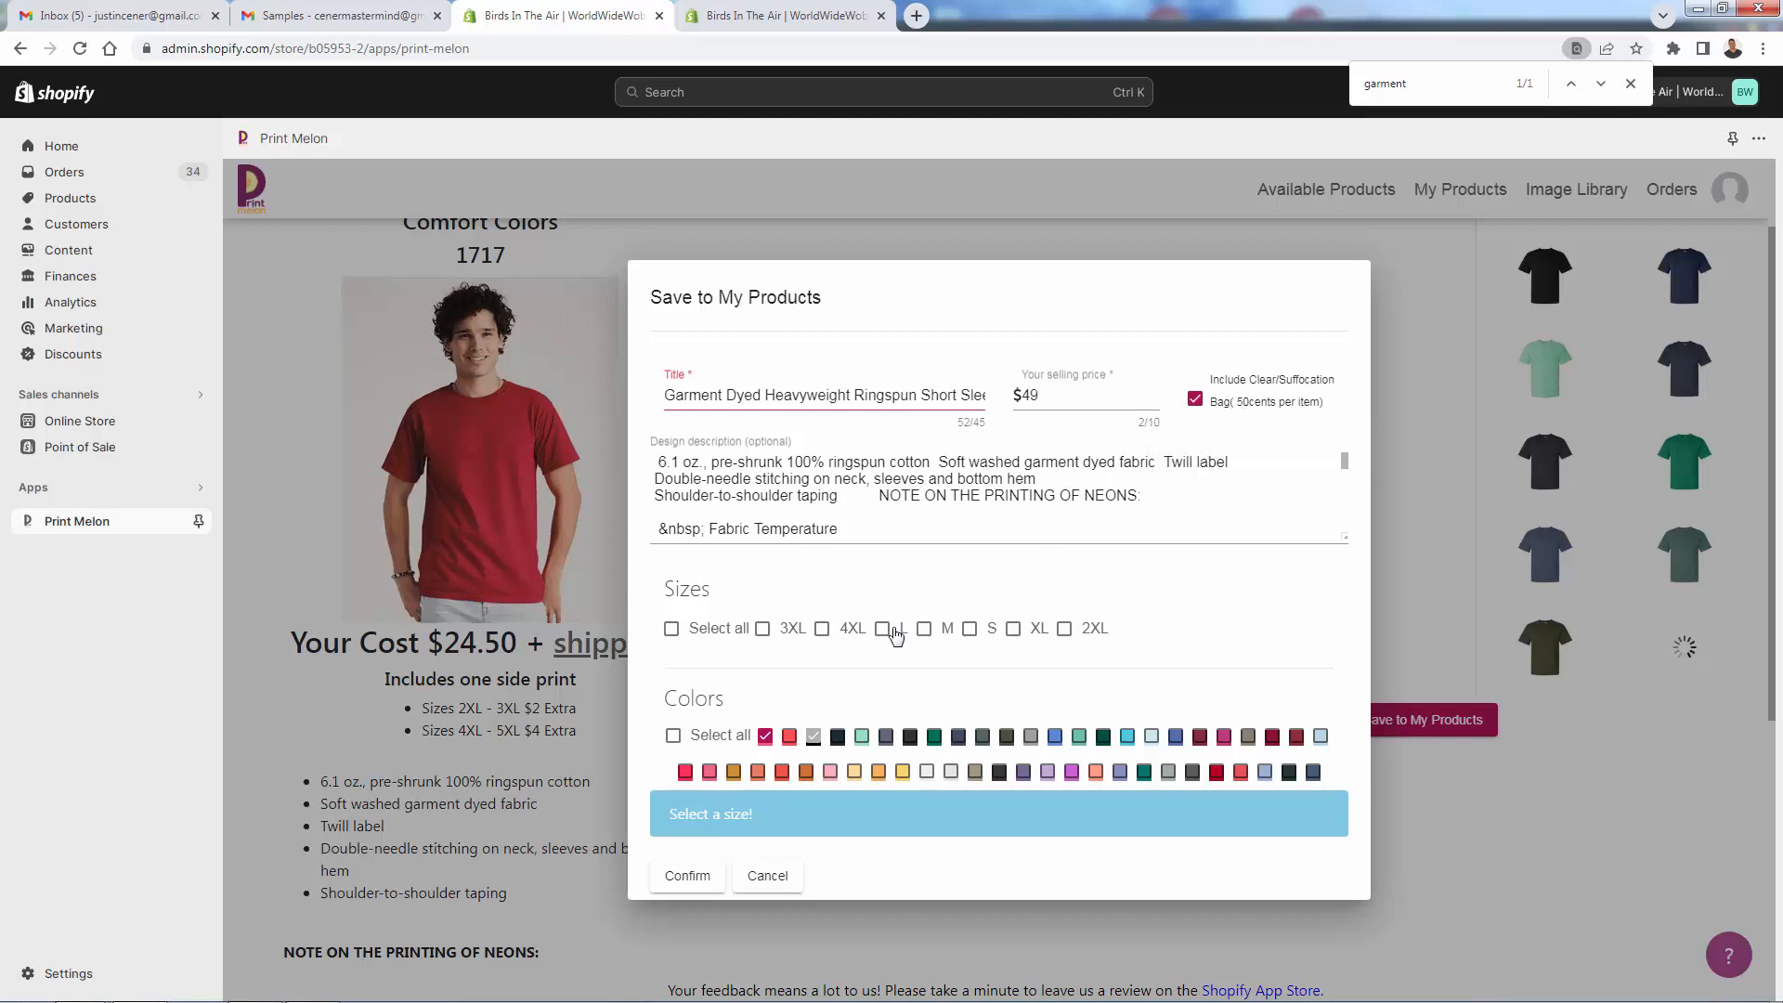
pyautogui.click(881, 628)
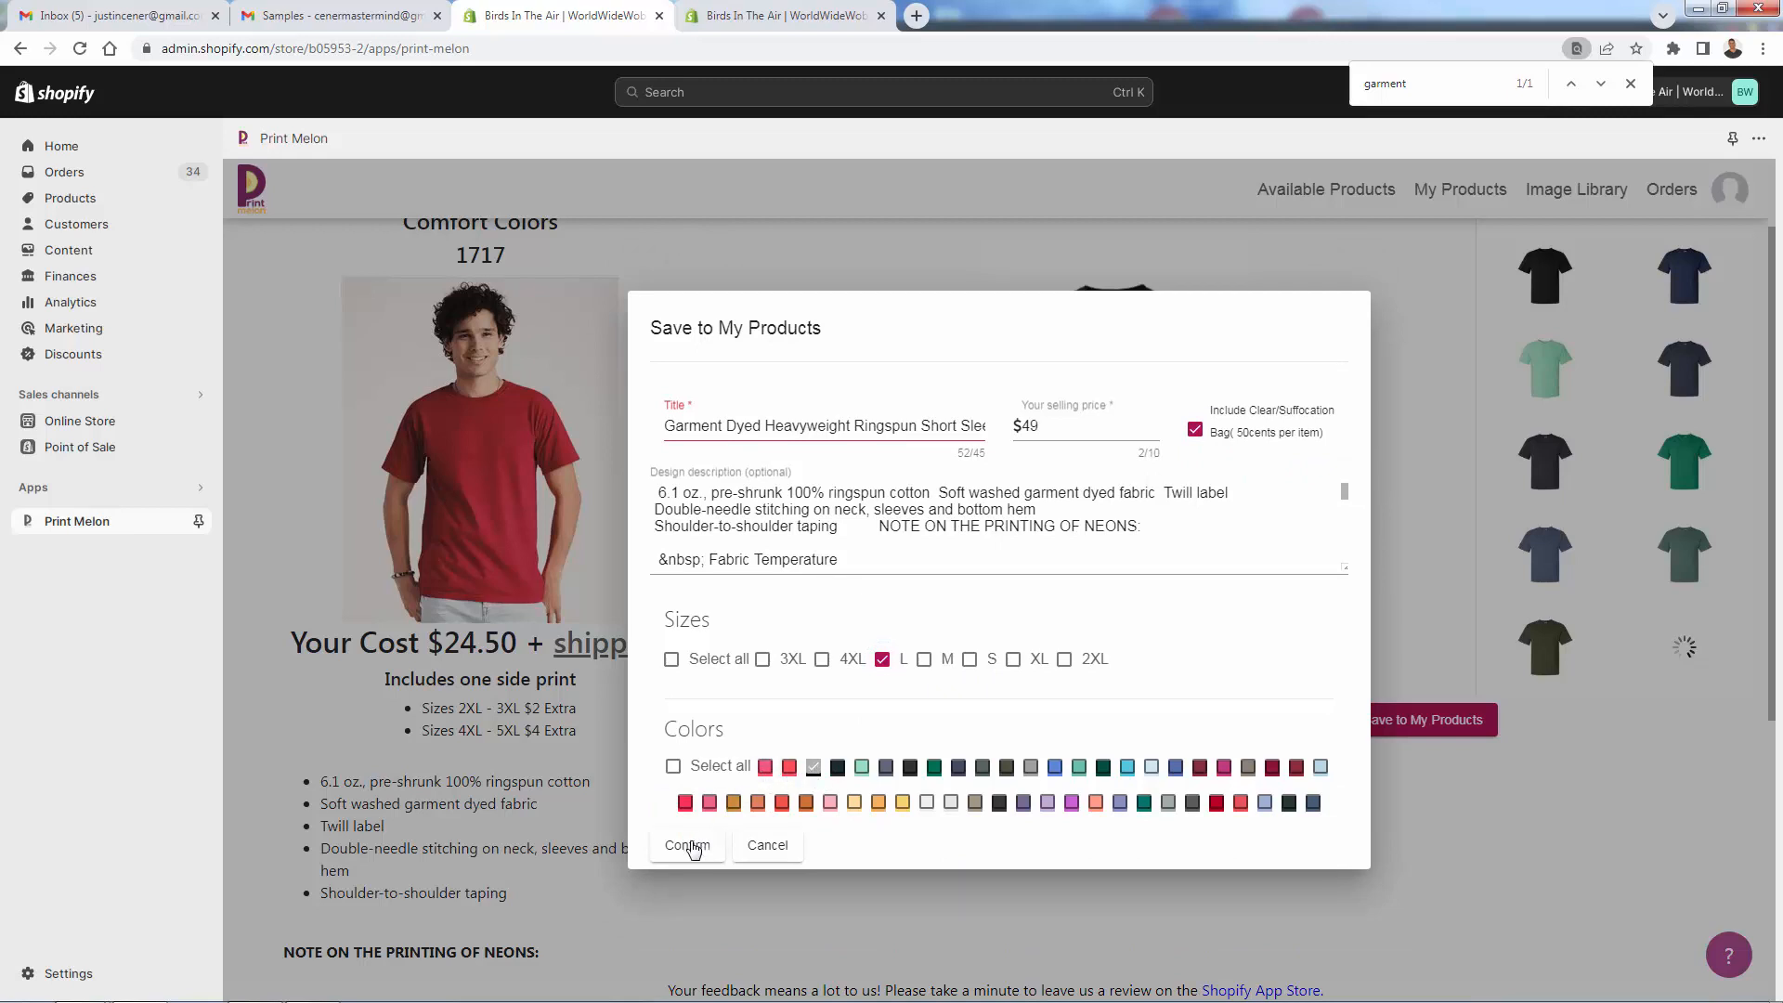
pyautogui.click(685, 844)
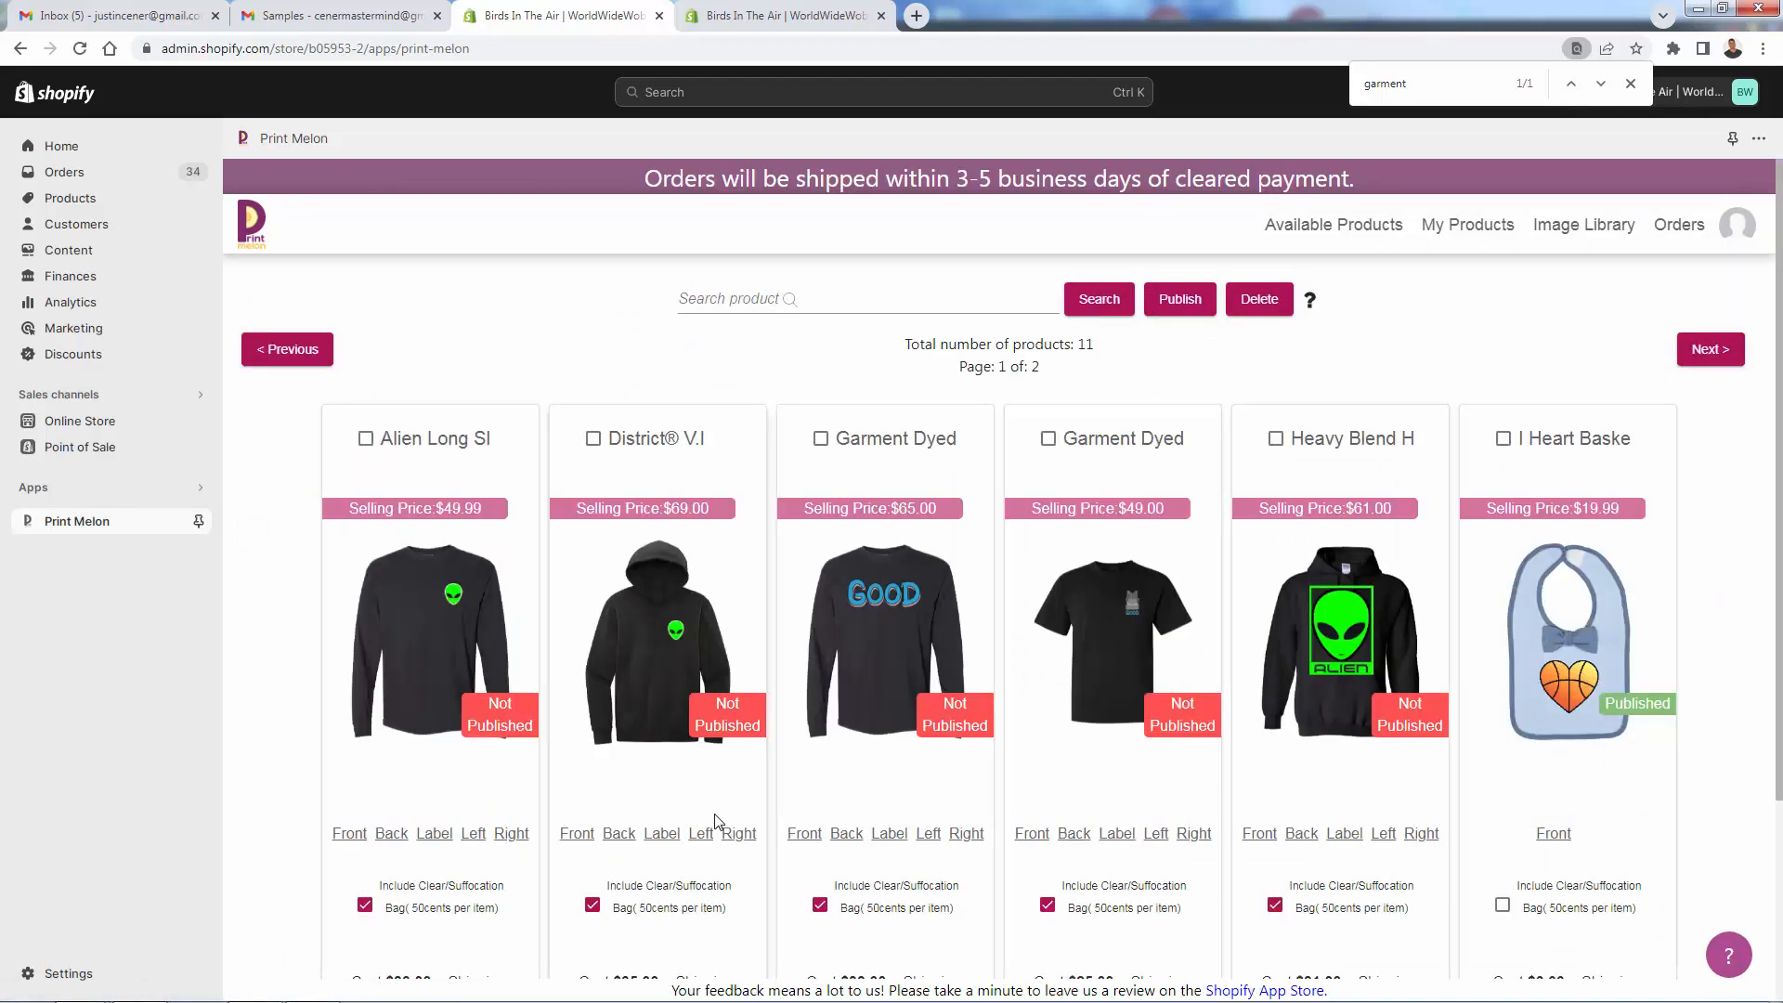
# Add a black size L Alien Long Sleeve Print T-Shirt sample to the cart
pyautogui.scroll(-3)
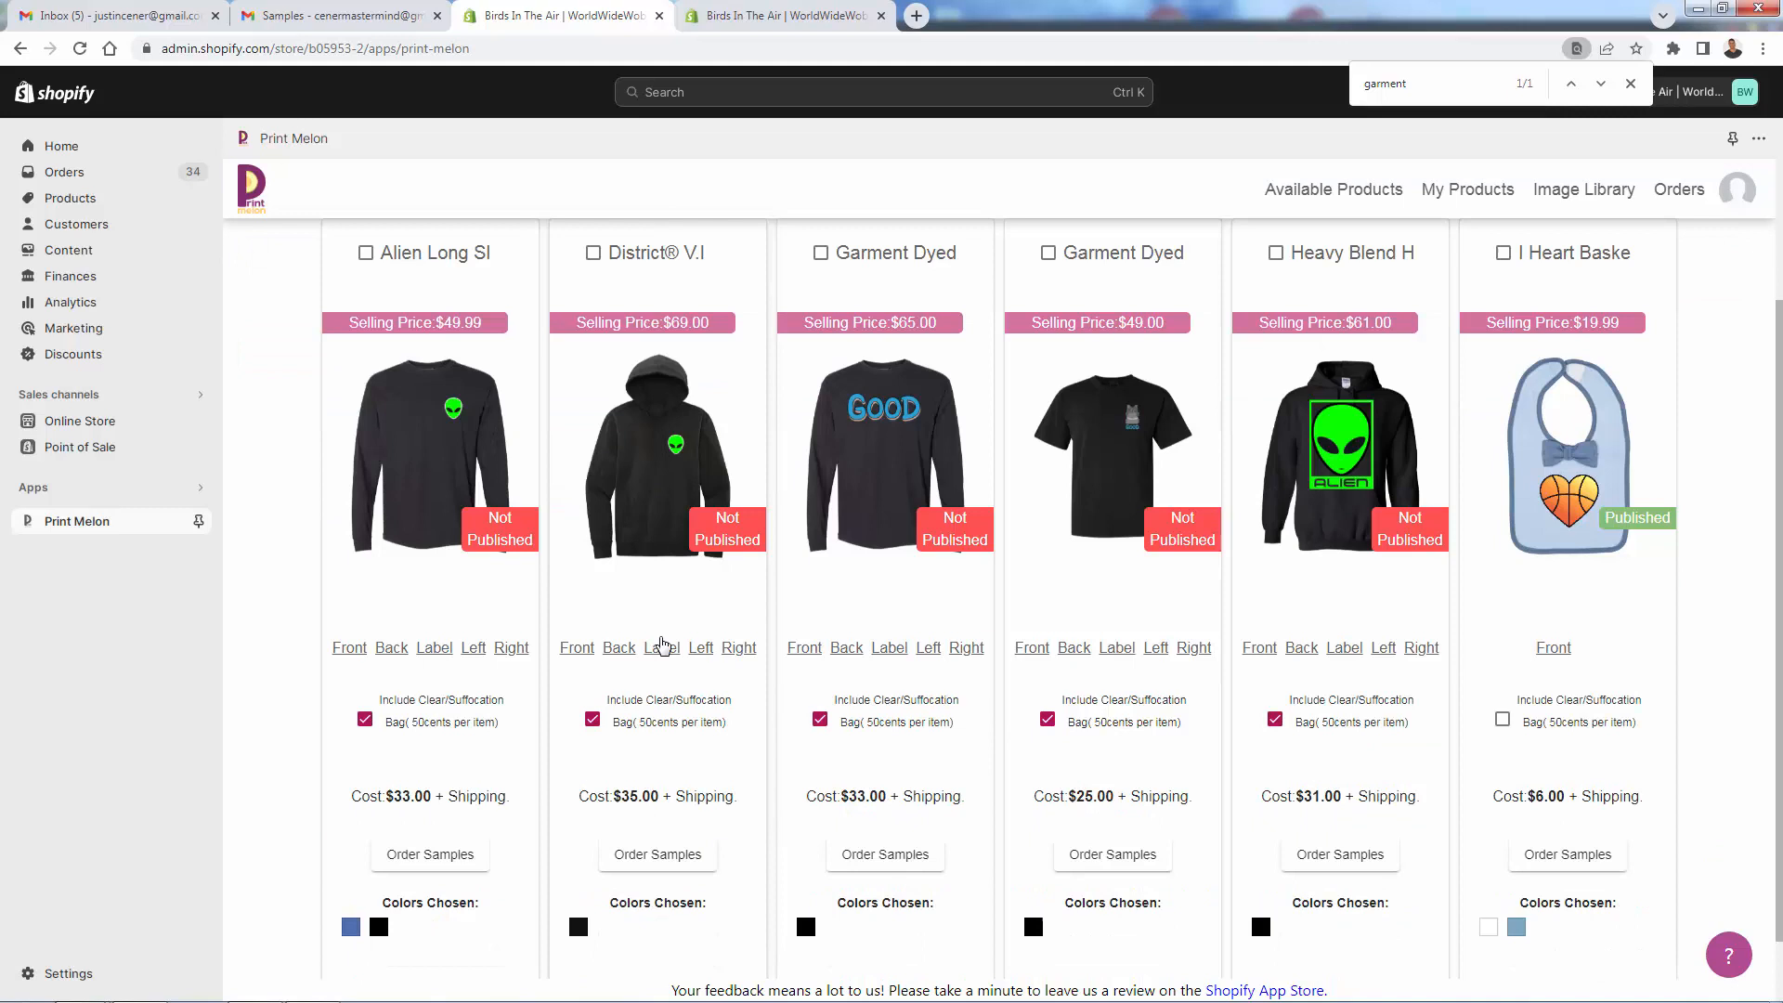
pyautogui.scroll(-3)
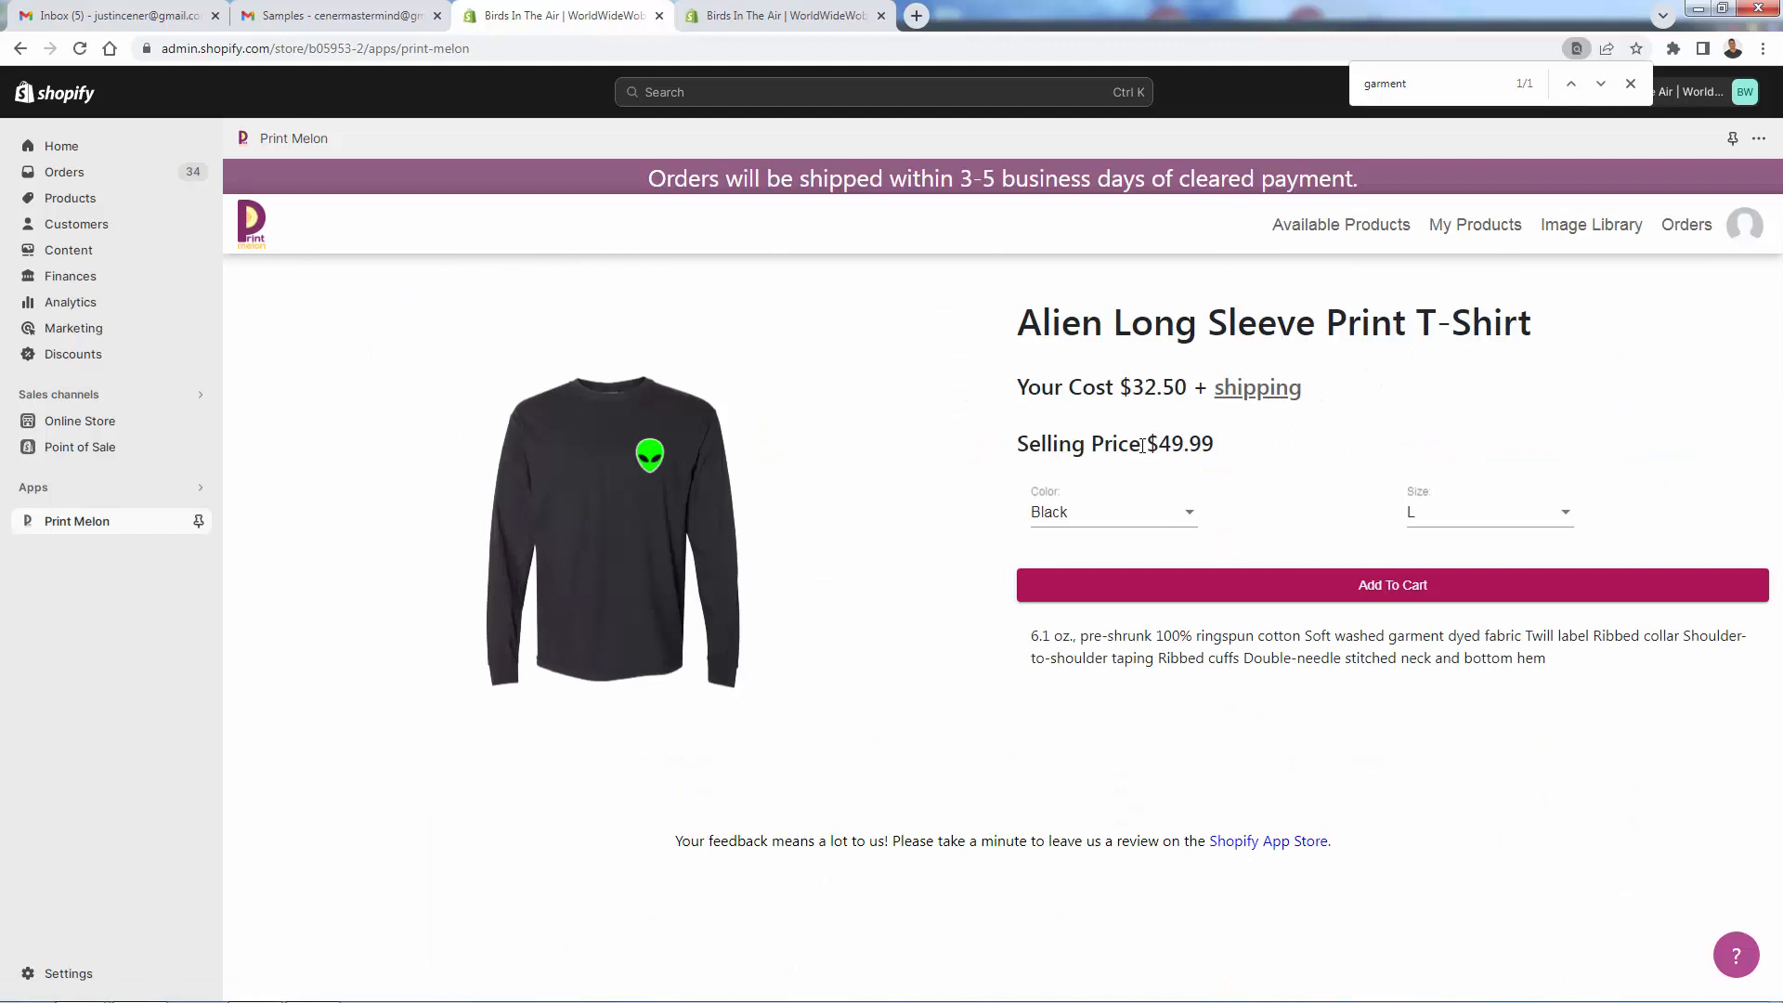
pyautogui.moveTo(980, 399)
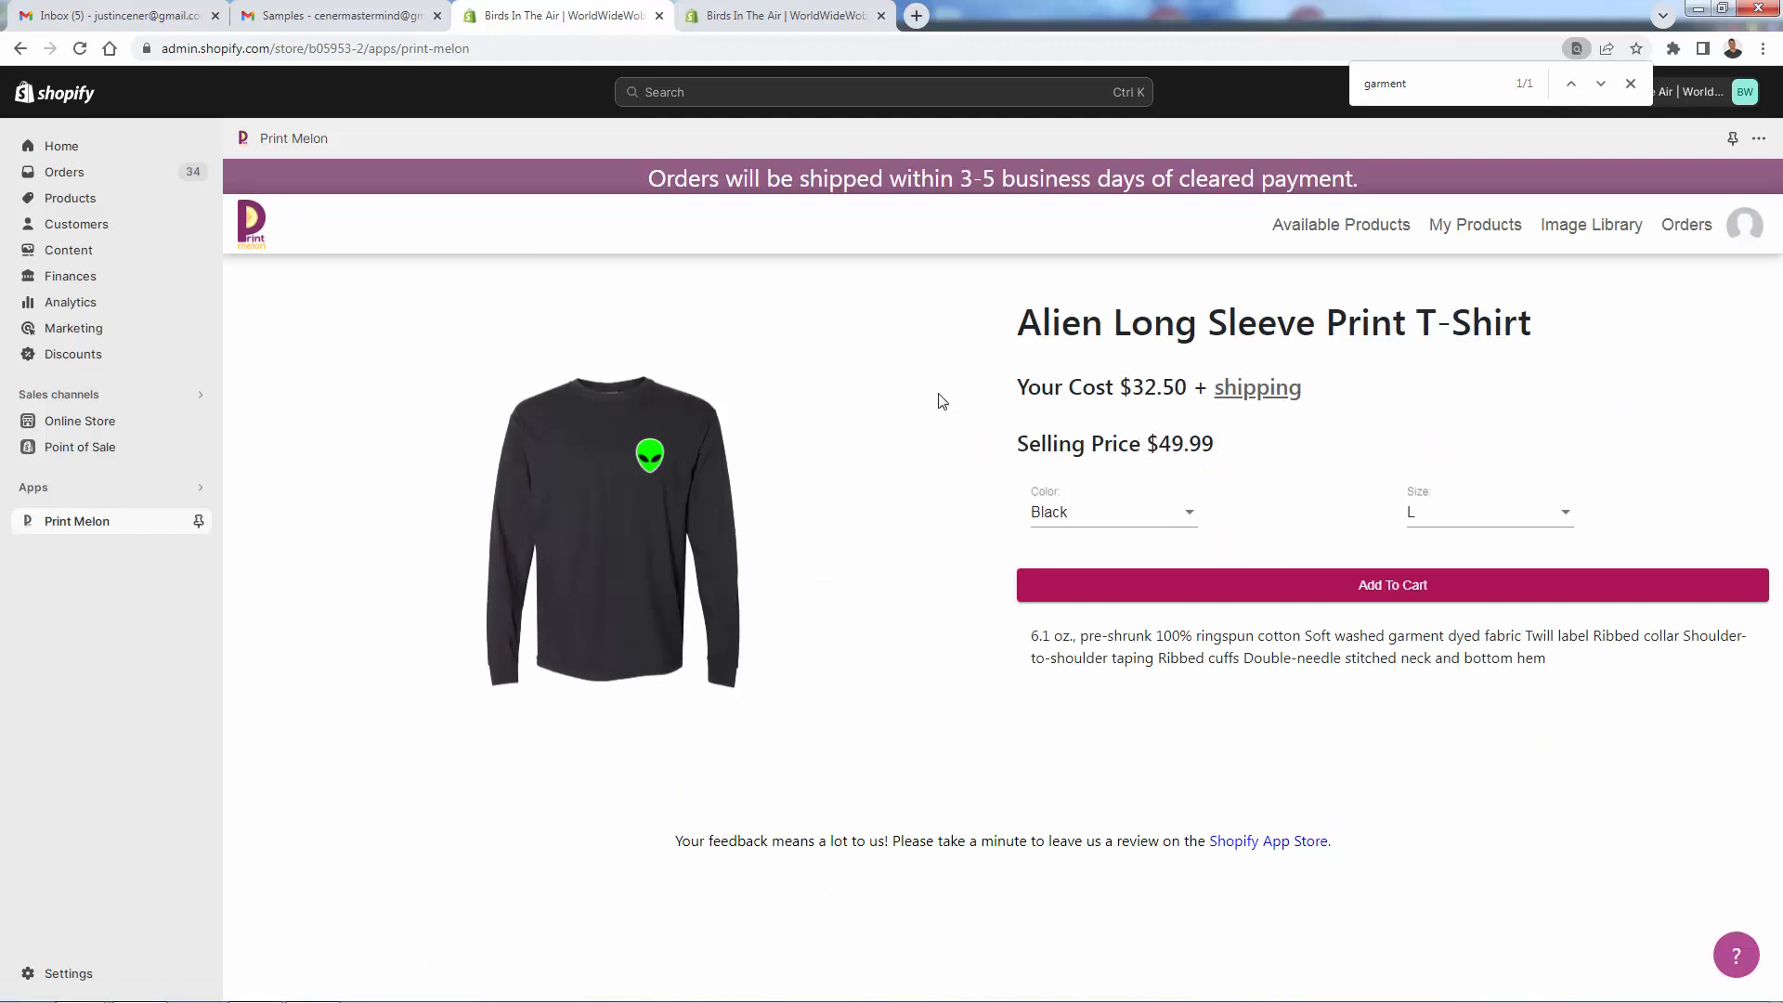
pyautogui.moveTo(1161, 584)
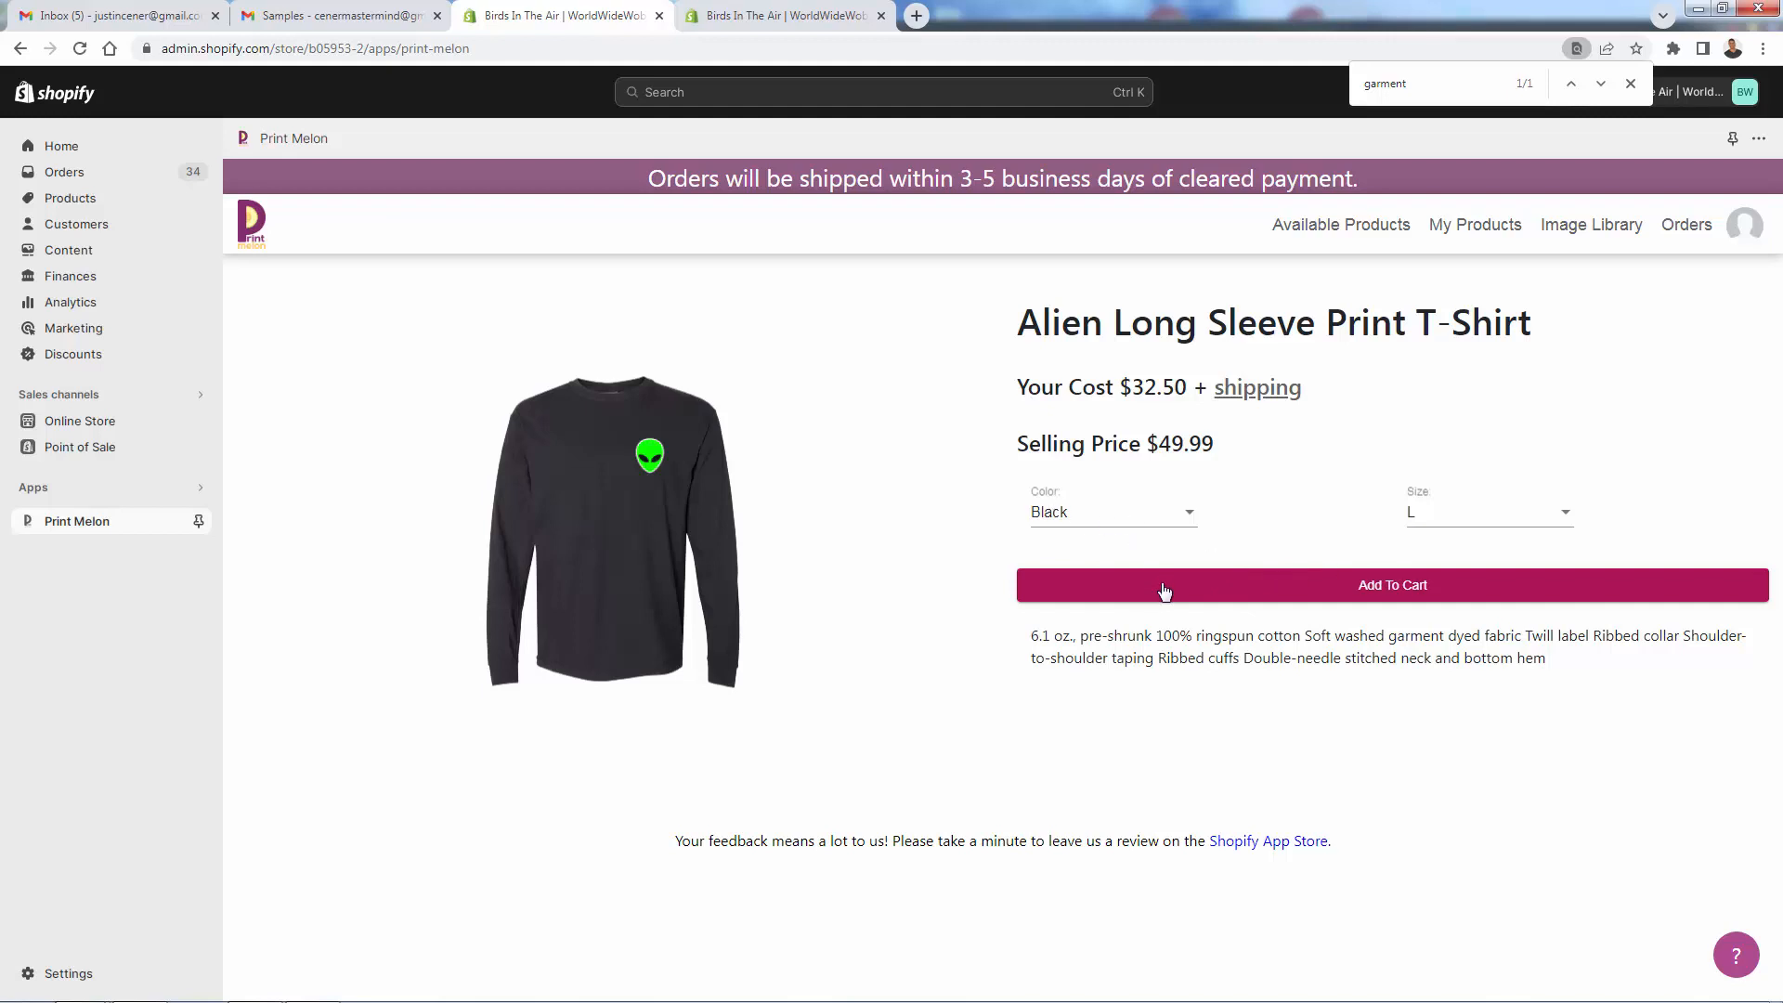
pyautogui.click(1391, 584)
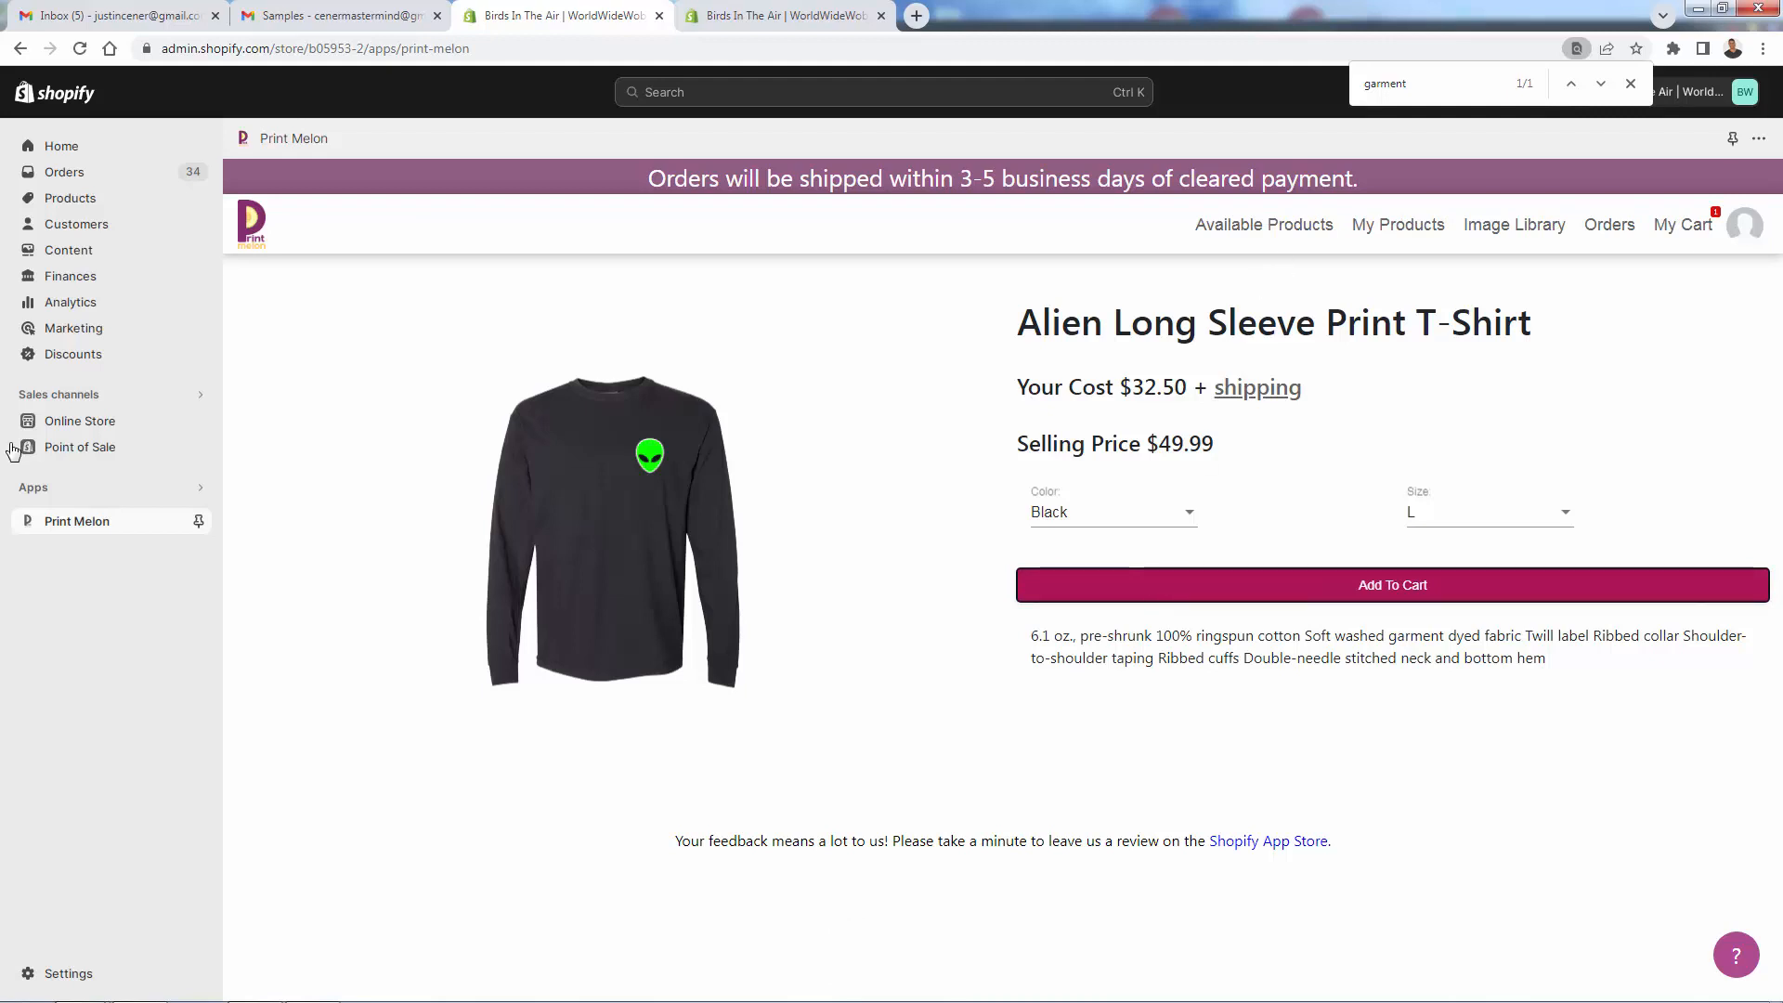
# Review the cart's ten samples down to the $244.50 total and Check Out button
pyautogui.click(1681, 224)
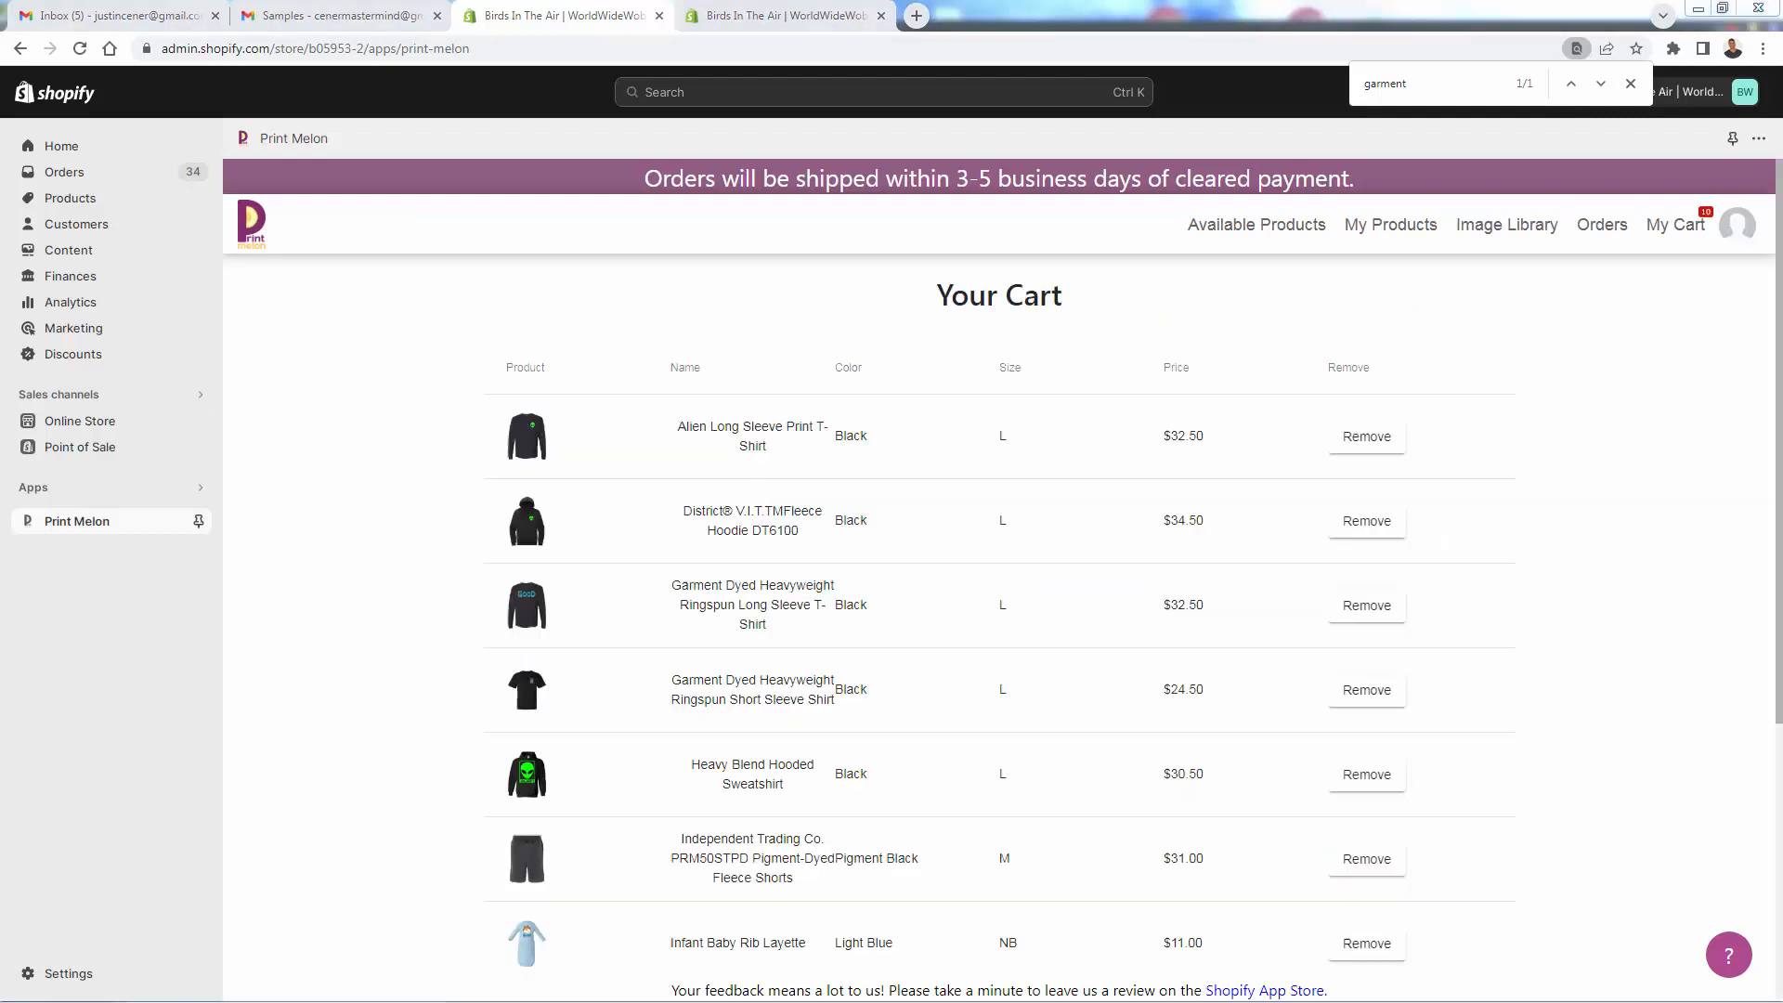
pyautogui.moveTo(402, 508)
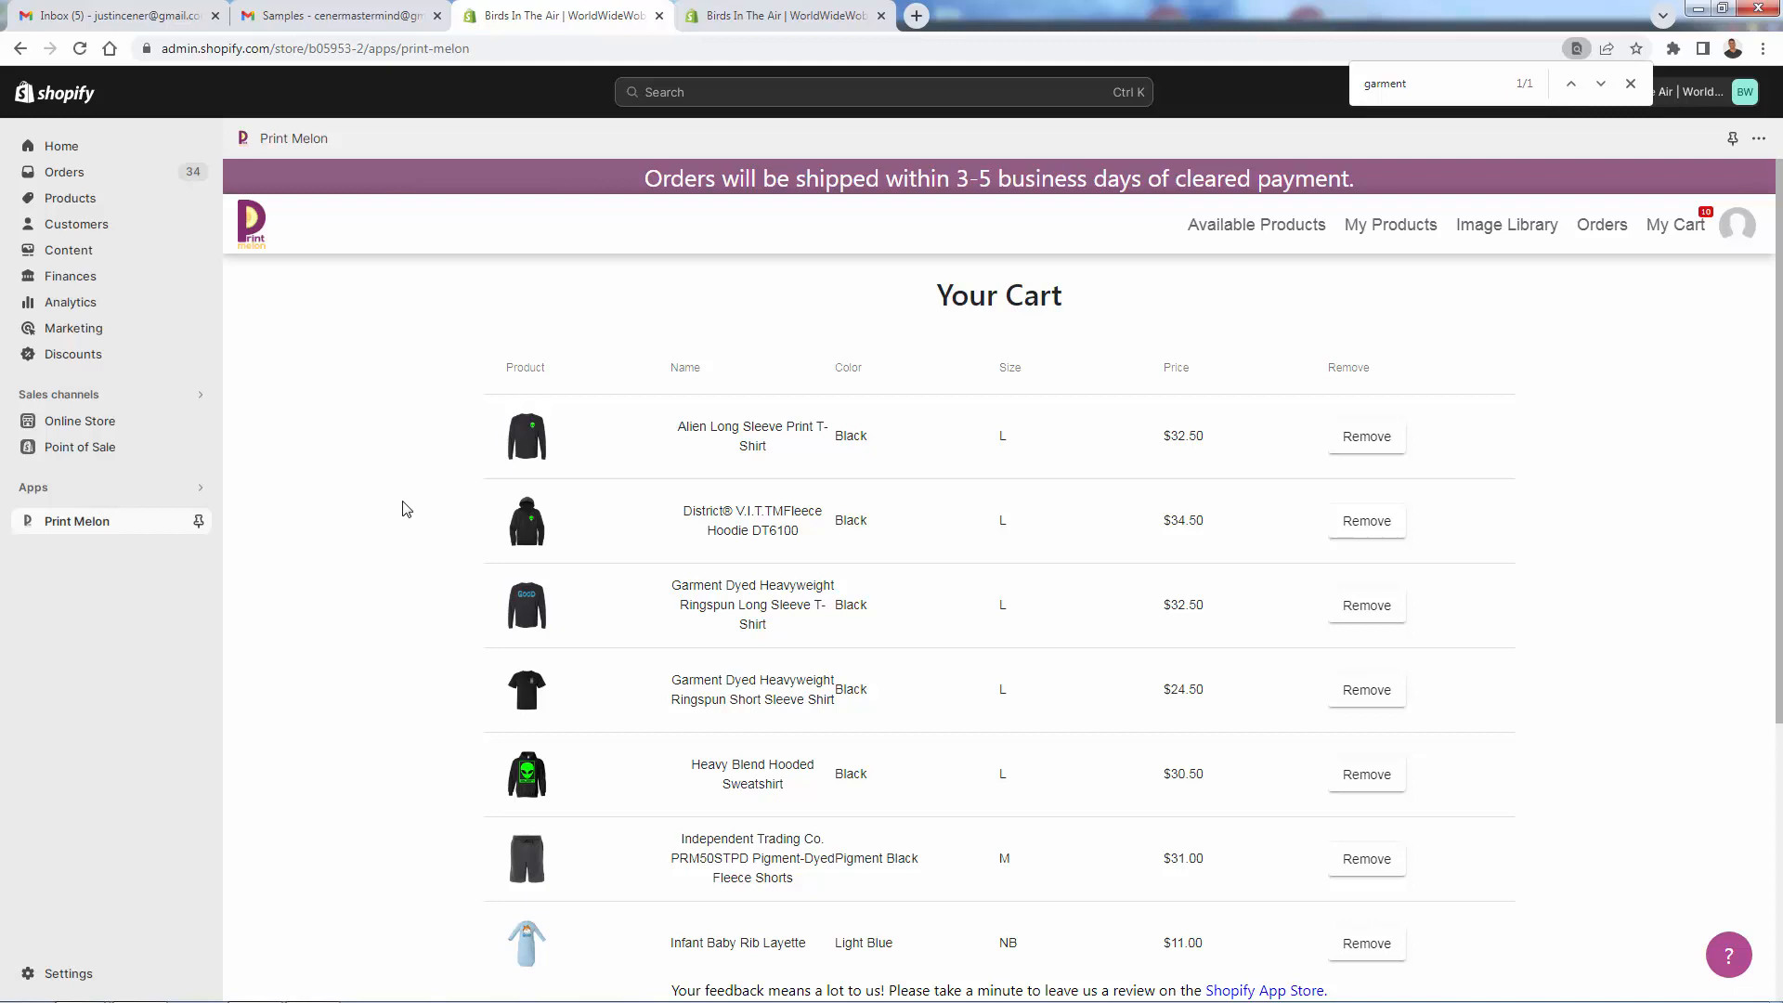
pyautogui.scroll(-3)
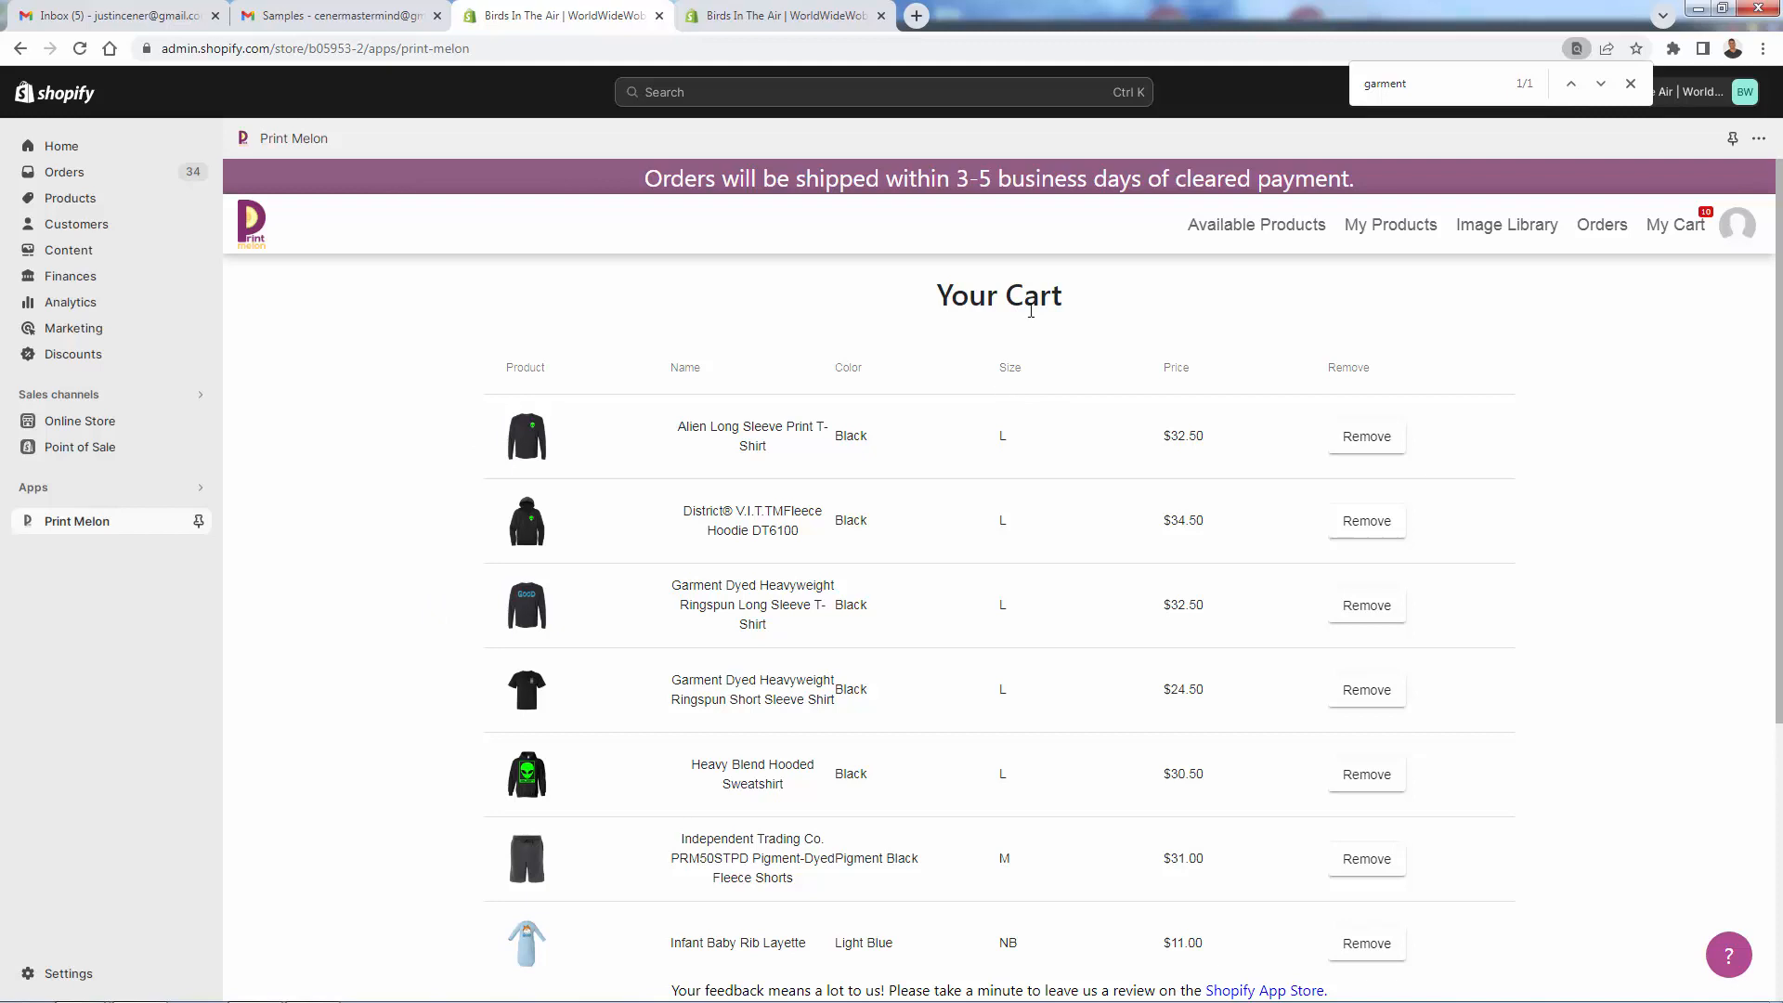
pyautogui.scroll(-3)
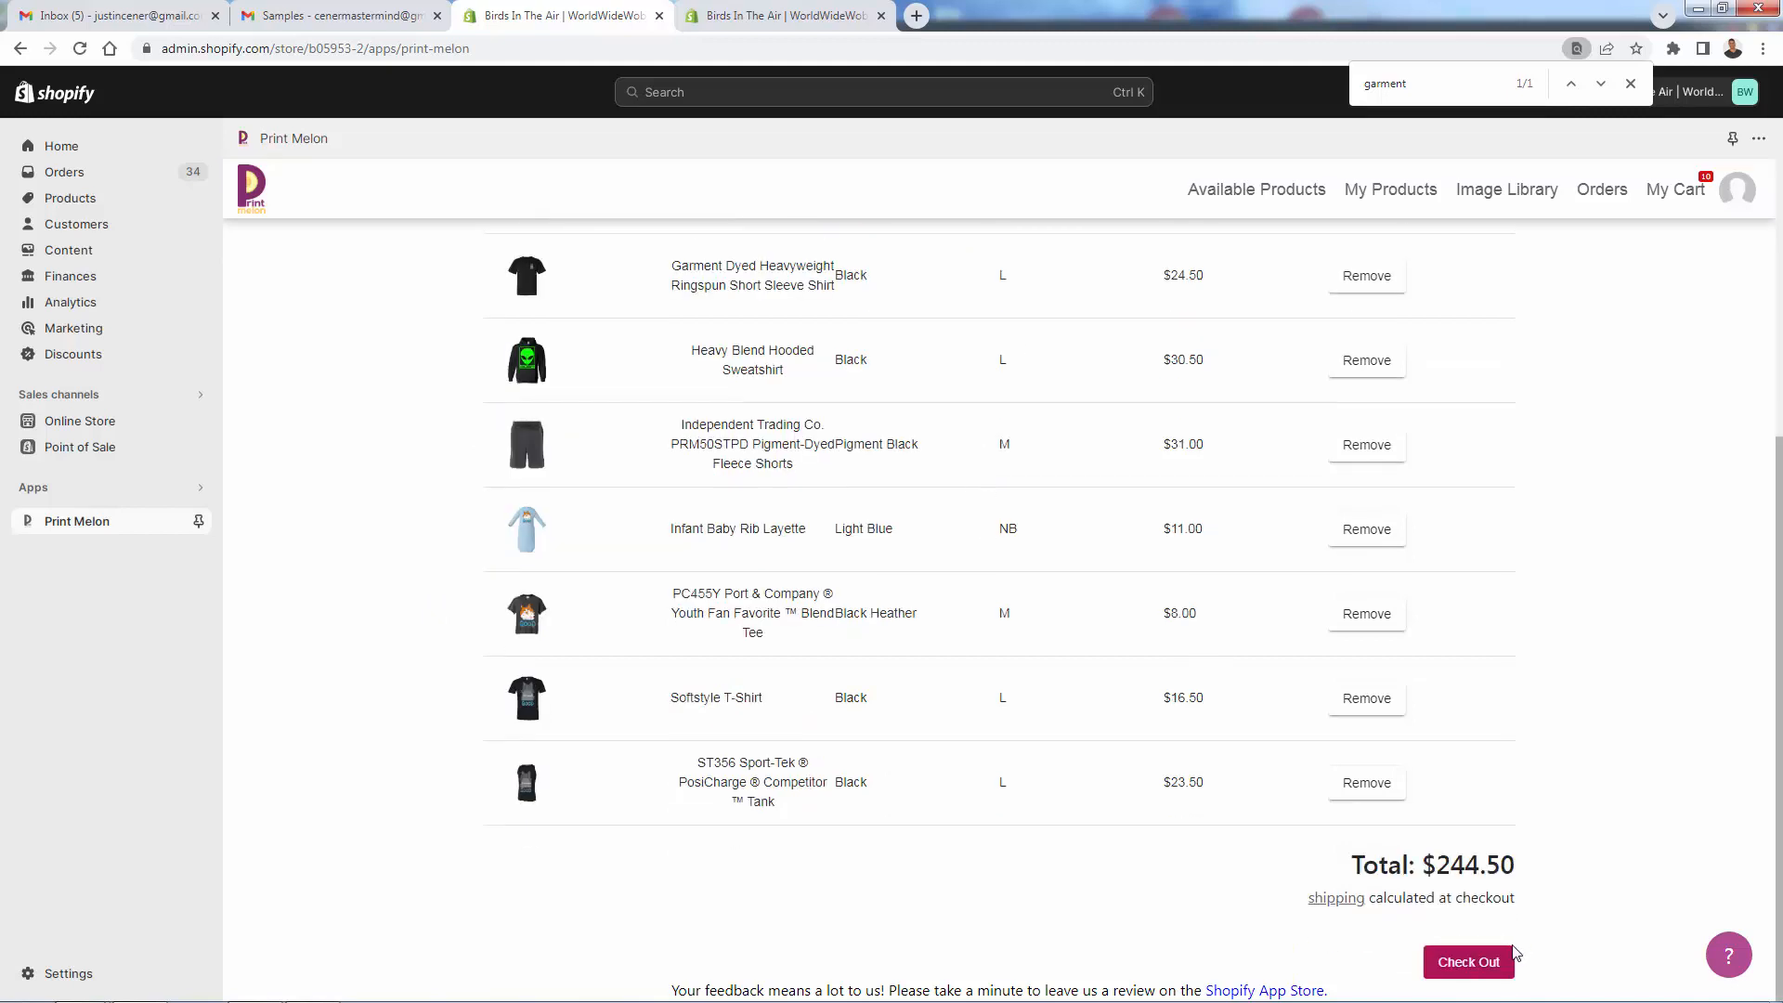